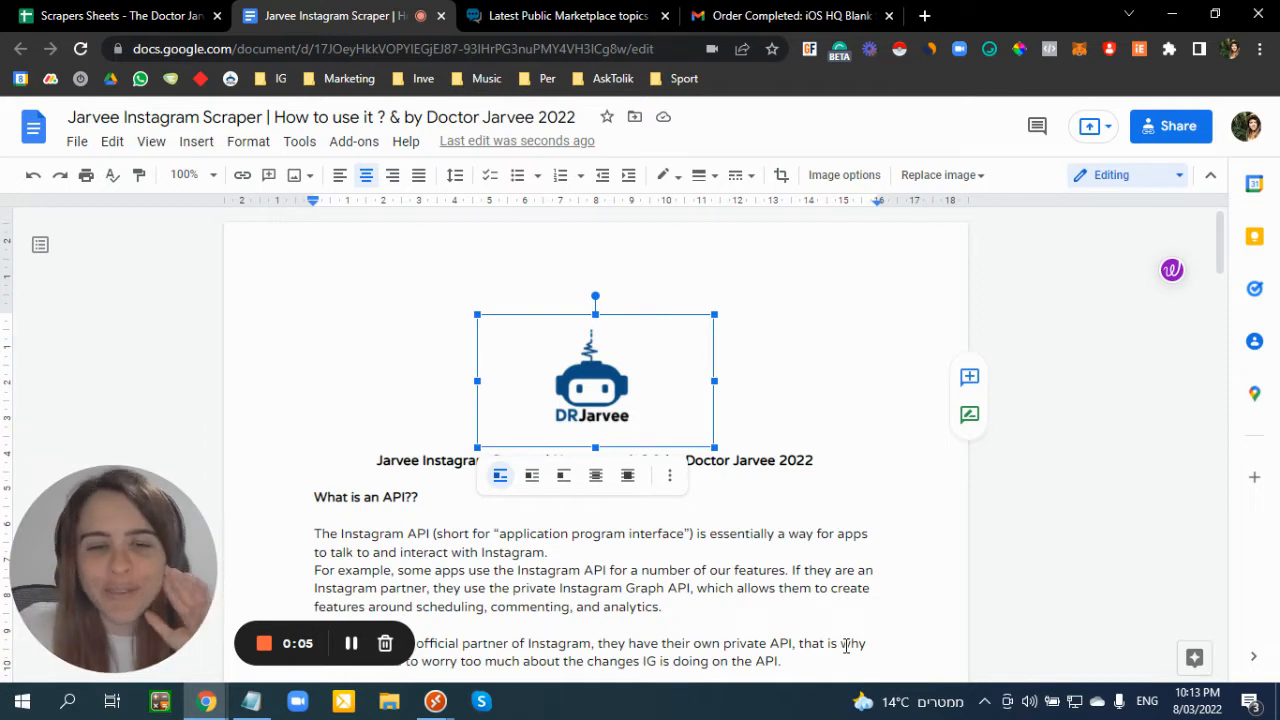
- Deselect the logo image, glance at the marketplace forum tab, and read down to the scrapers' job section
click(560, 620)
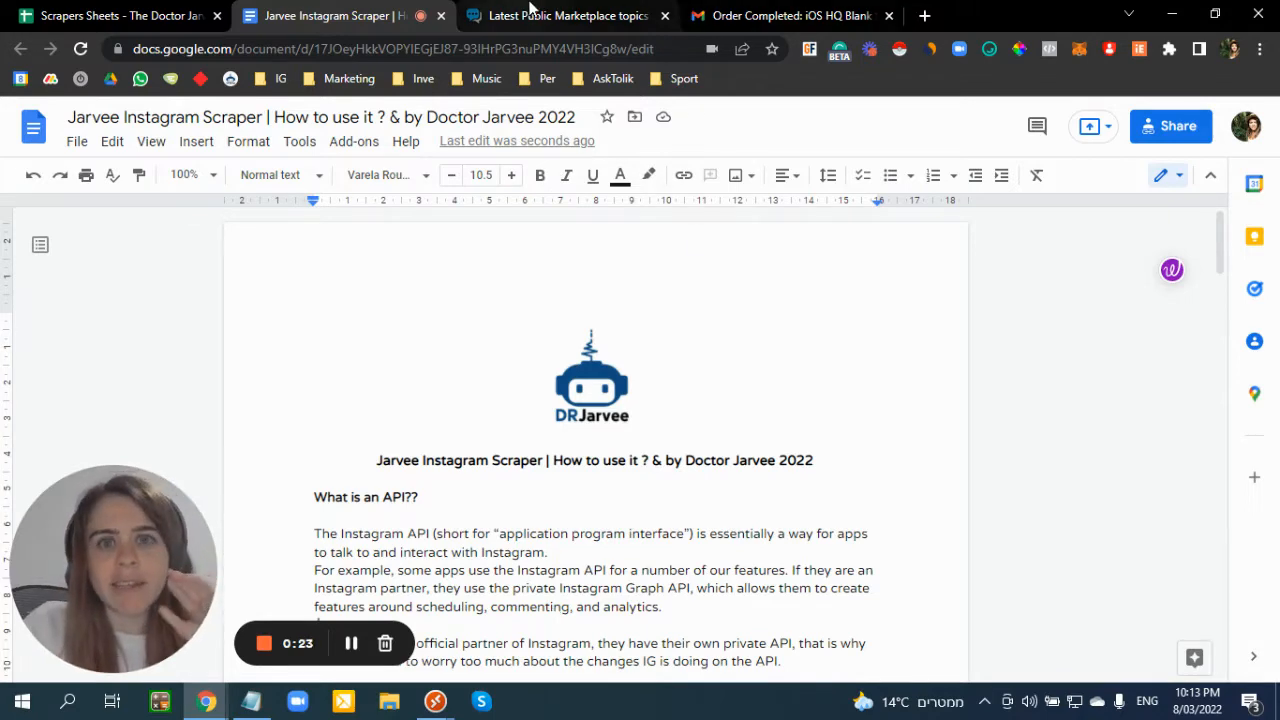
click(560, 16)
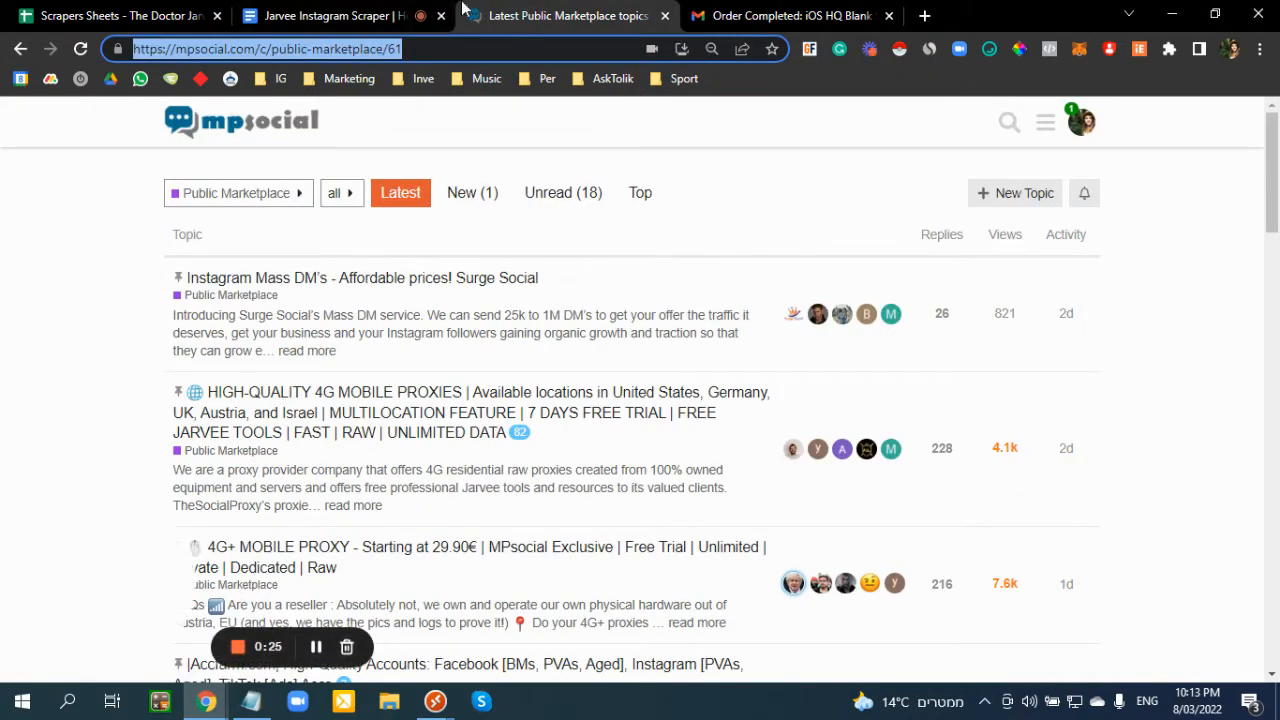
click(330, 16)
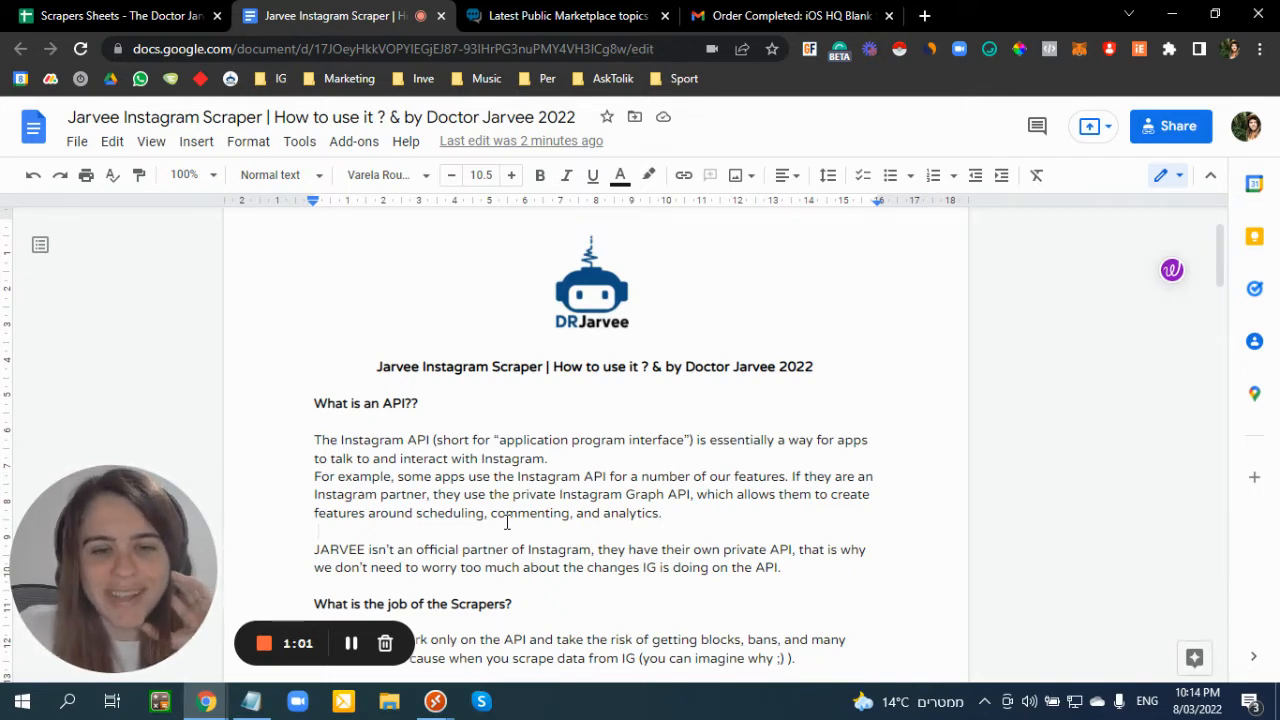
scroll(down, 3)
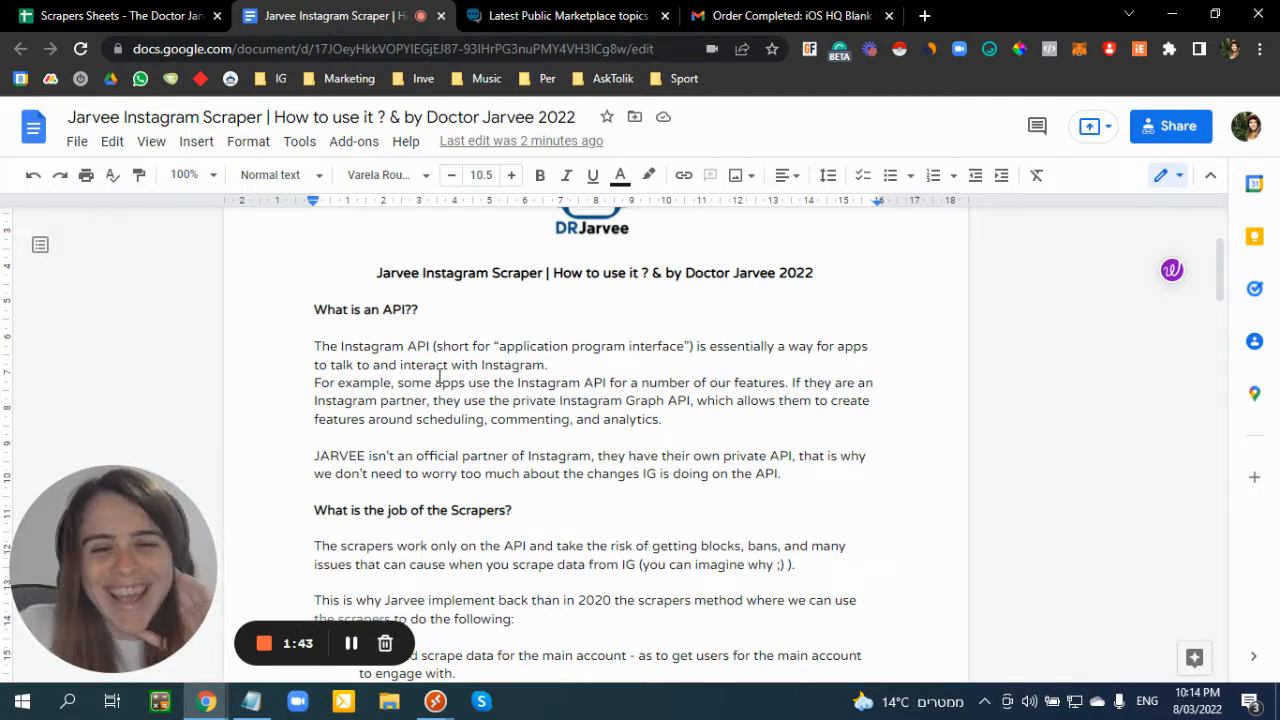
mouse_move(808, 456)
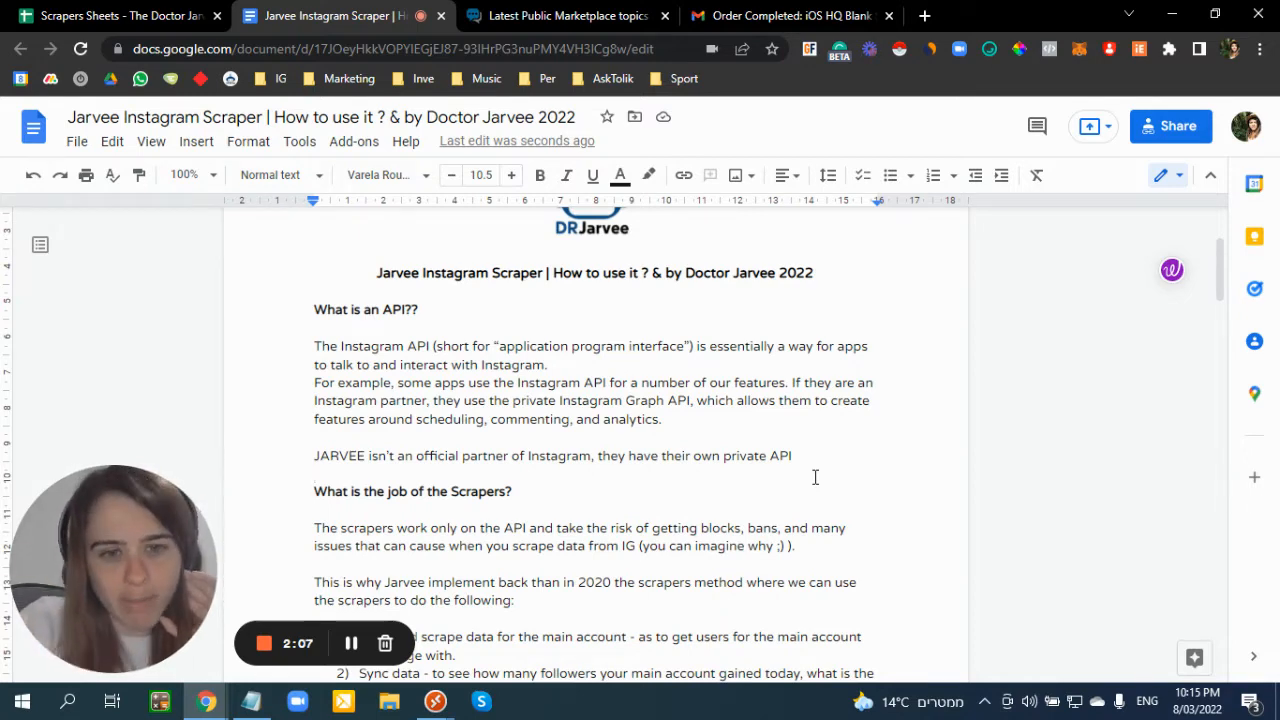
scroll(down, 3)
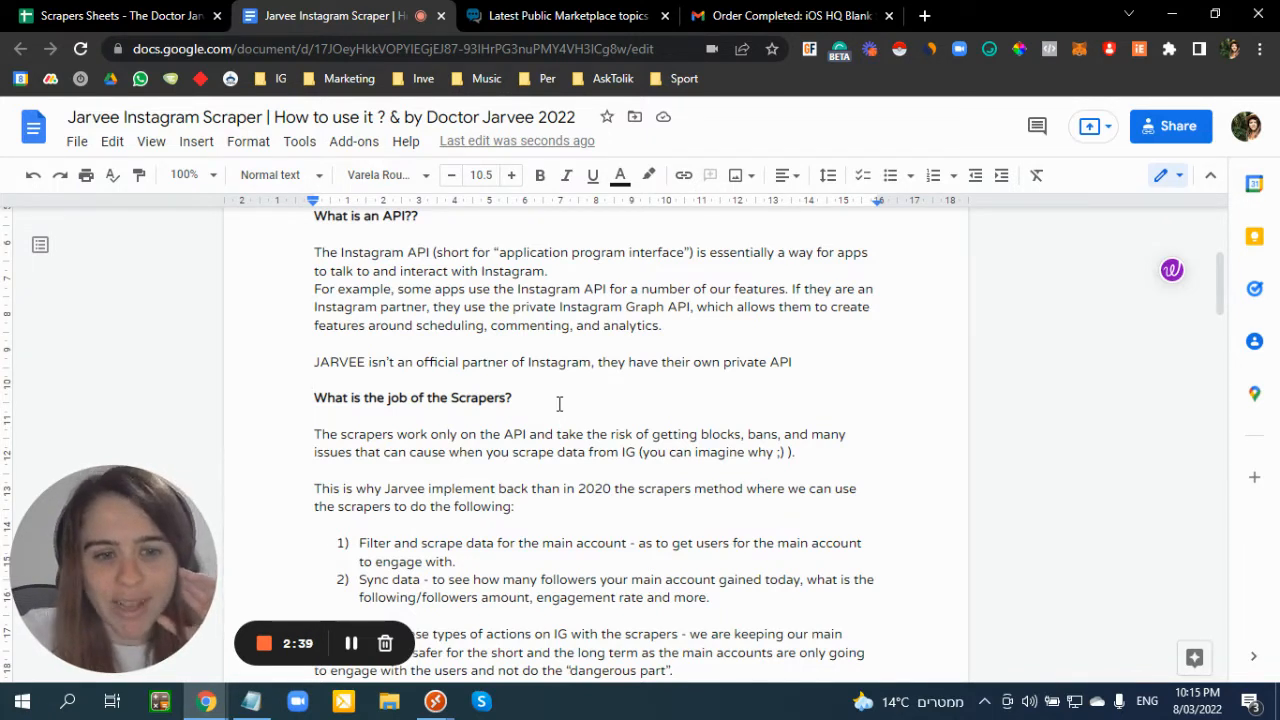
scroll(down, 3)
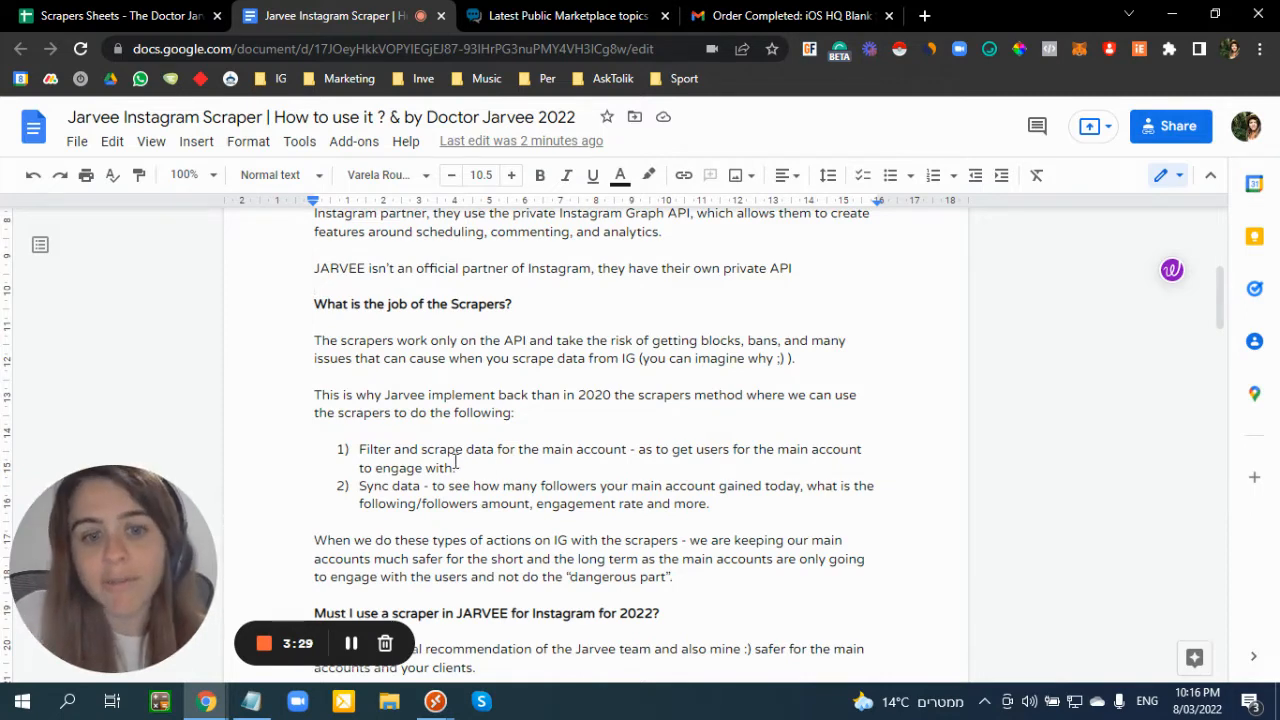
- Reach 'Where can I get these scrapers?' and show the pr0ject1store.sellix.io link preview
scroll(down, 3)
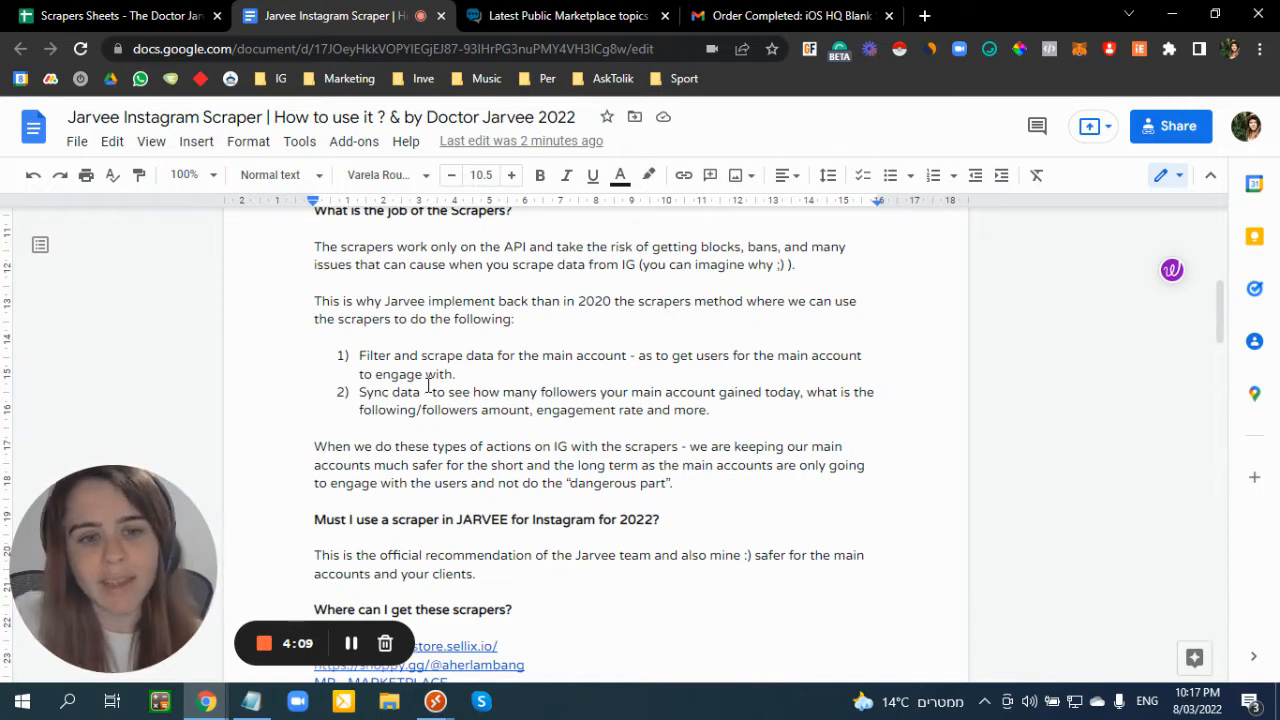
scroll(down, 3)
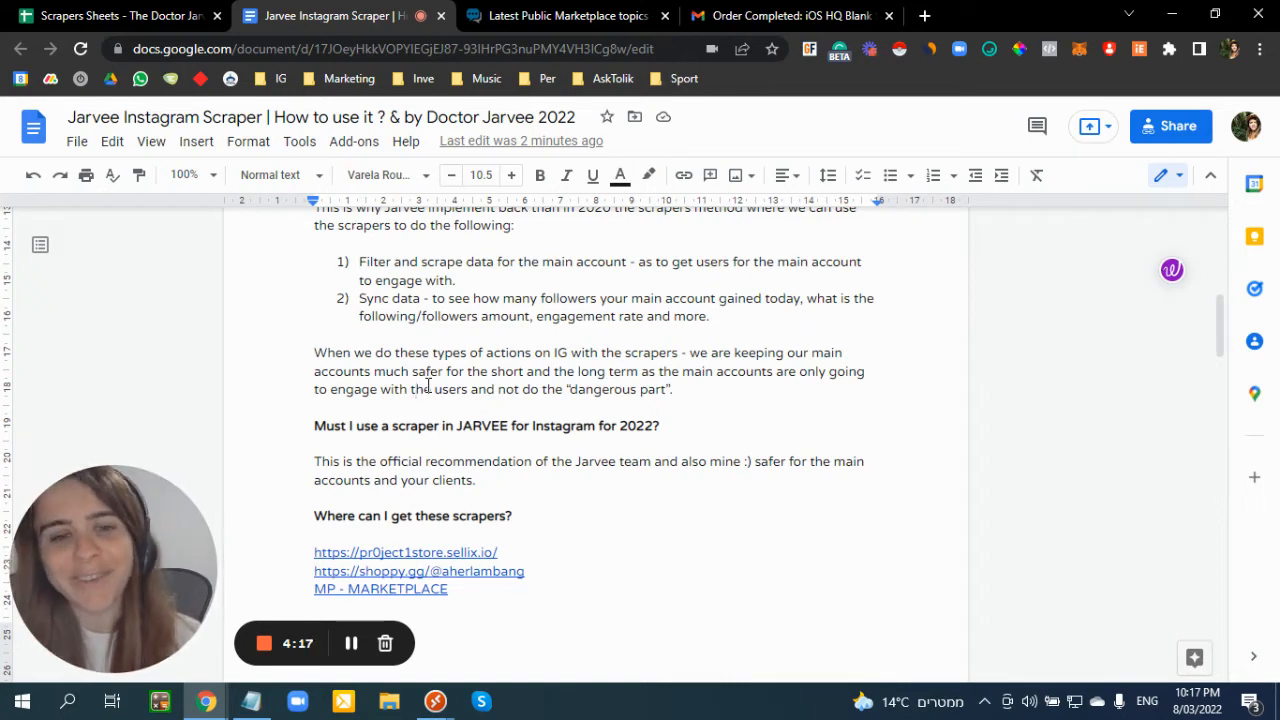
scroll(down, 3)
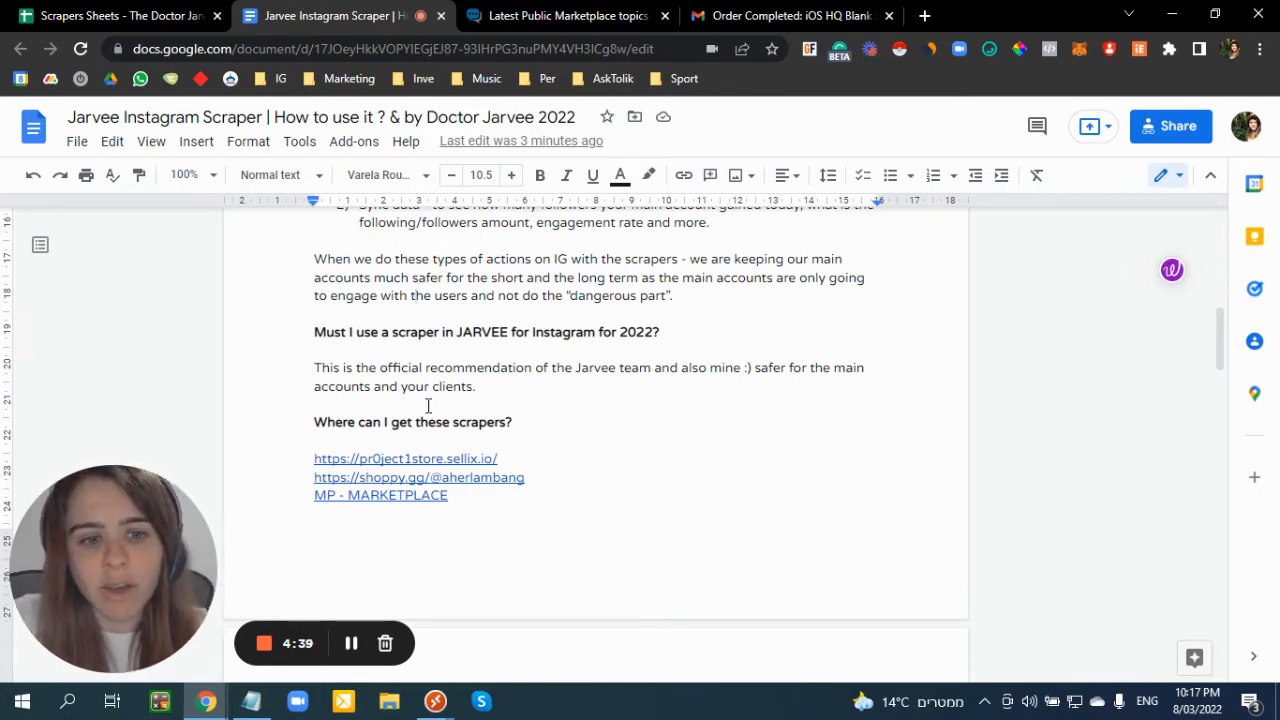
click(404, 458)
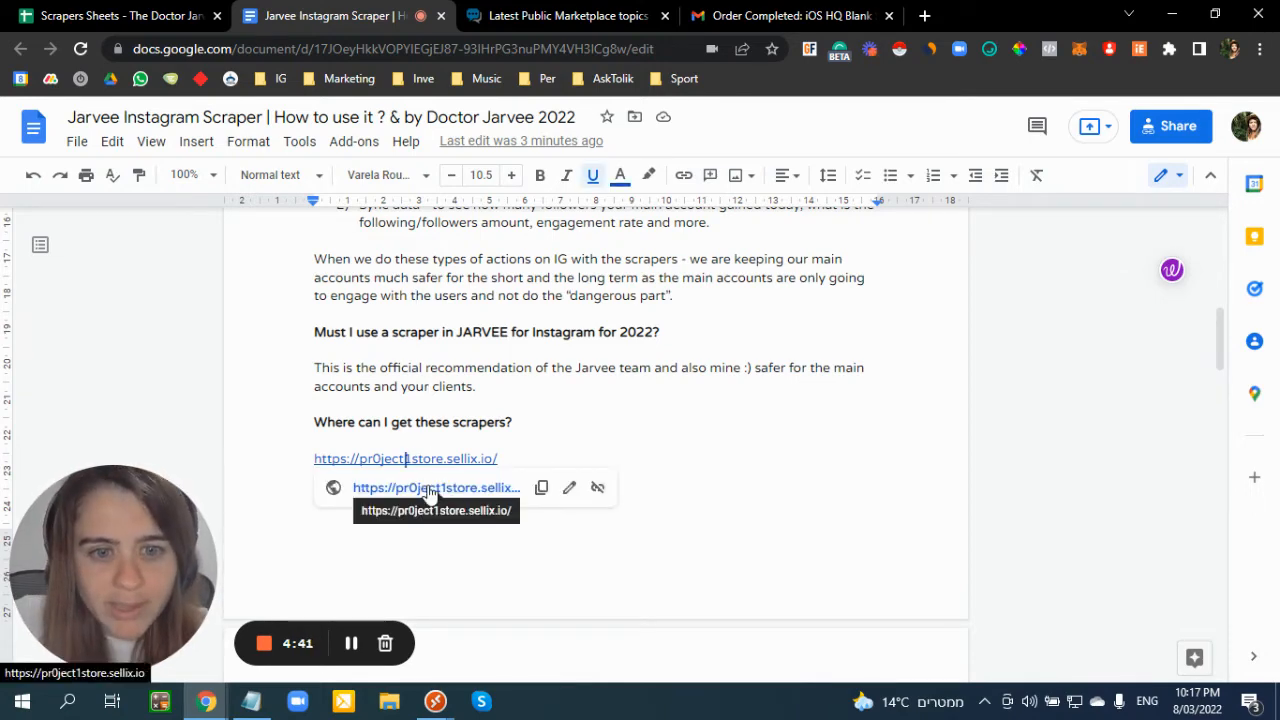
- Browse the Pr0ject1Store shop's product list down to the iOS HQ Blank Scraper accounts
click(436, 488)
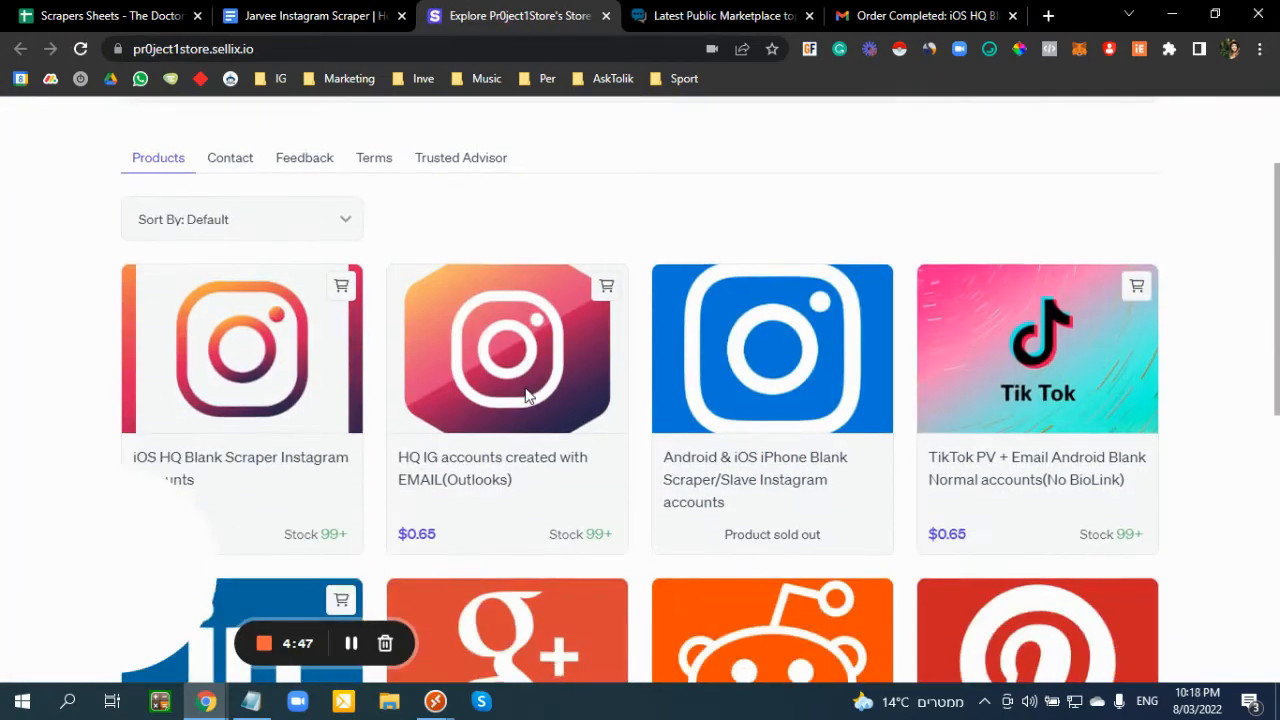
scroll(down, 3)
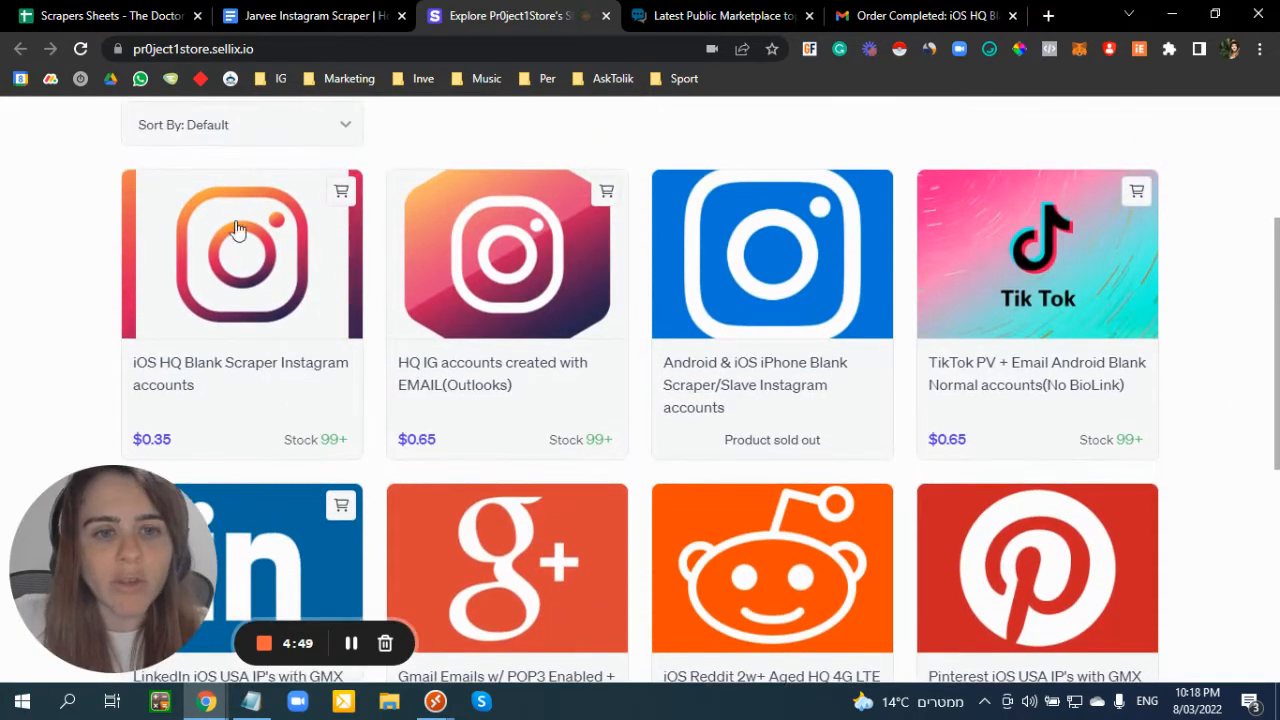
scroll(down, 3)
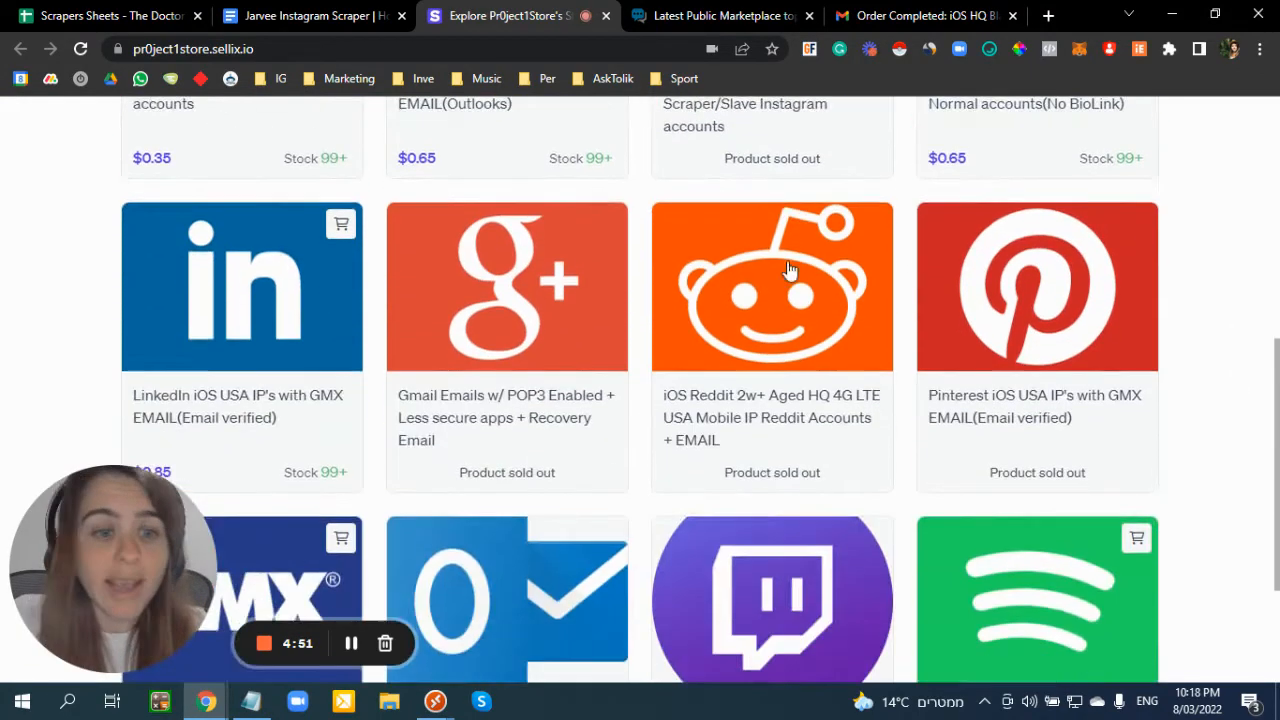
scroll(up, 3)
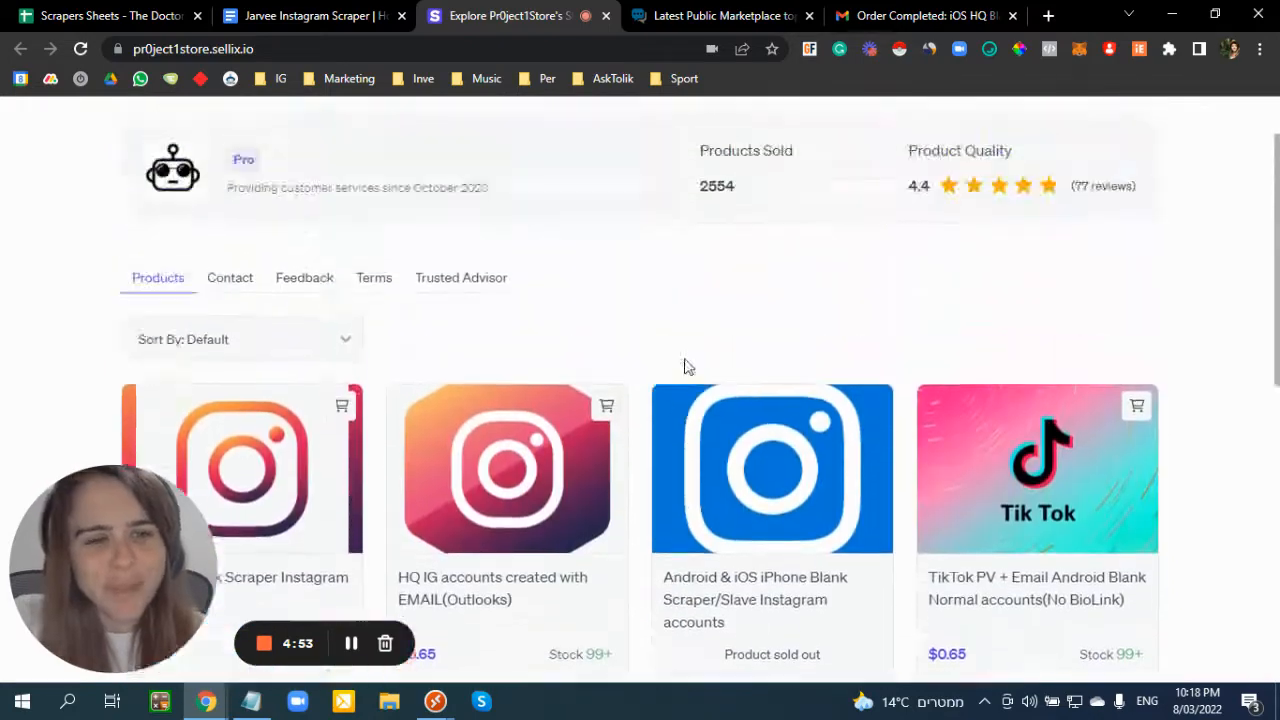
scroll(down, 3)
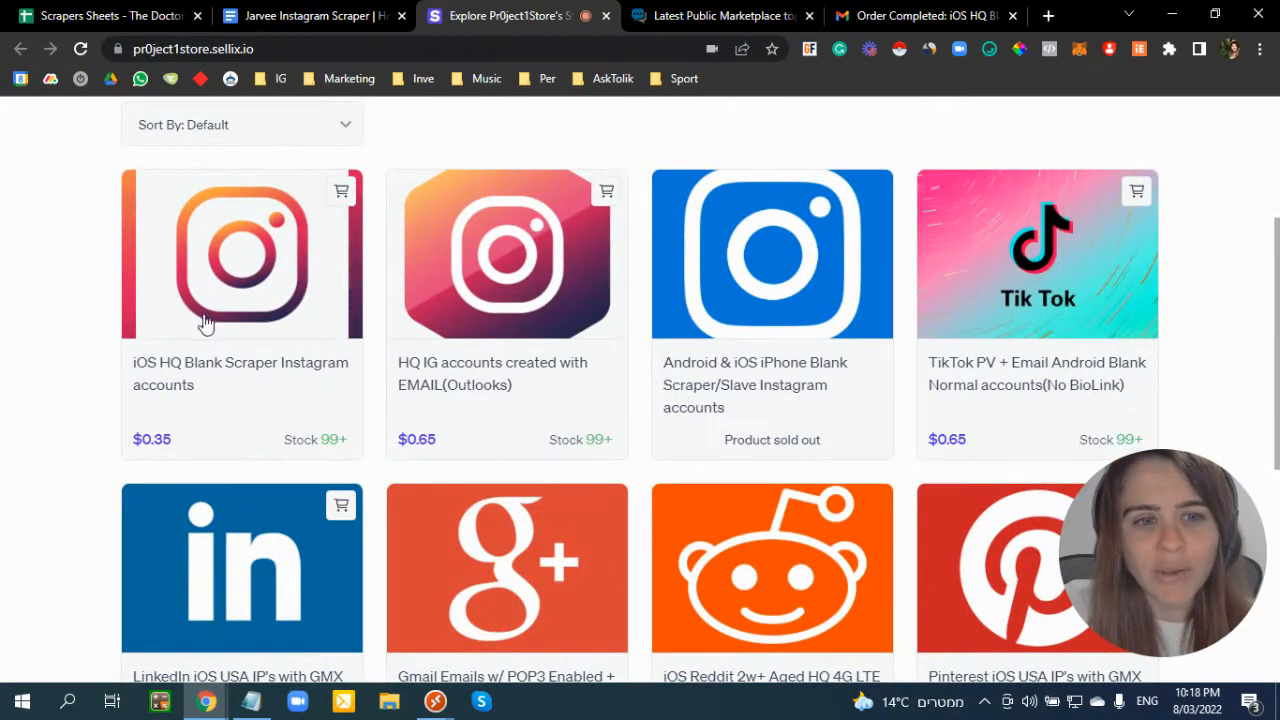
mouse_move(192, 456)
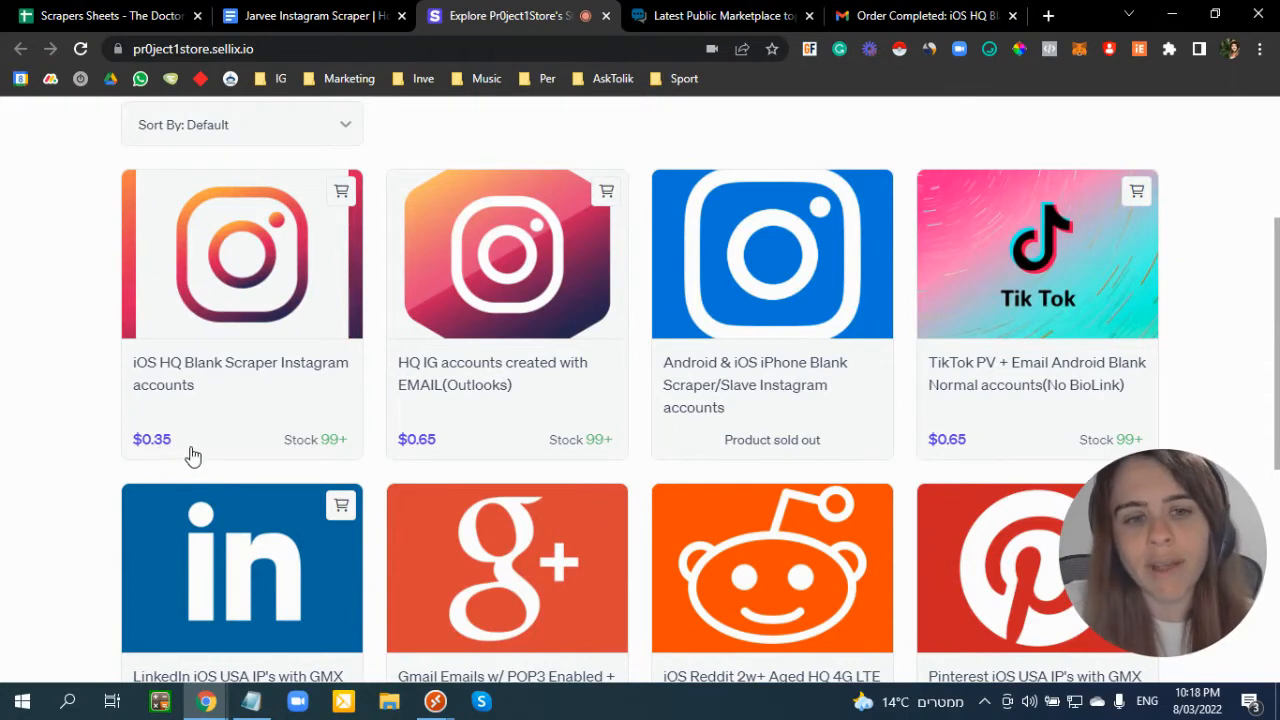
mouse_move(396, 378)
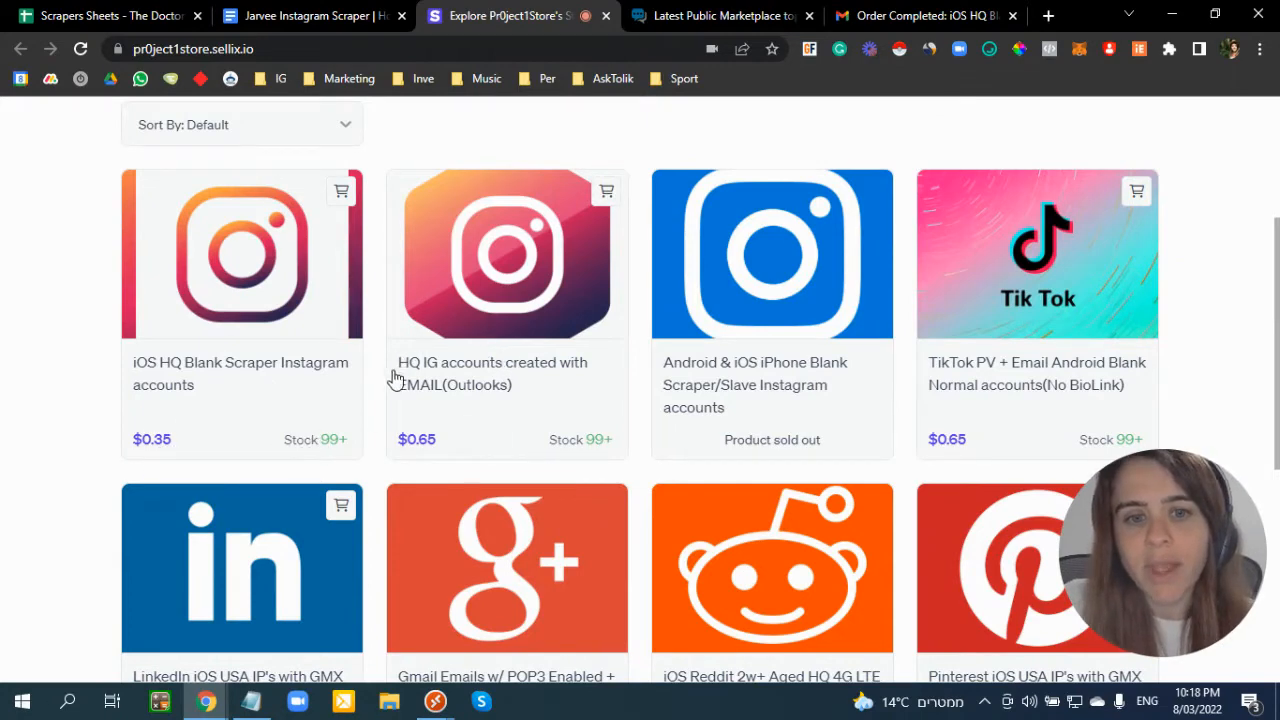
mouse_move(592, 438)
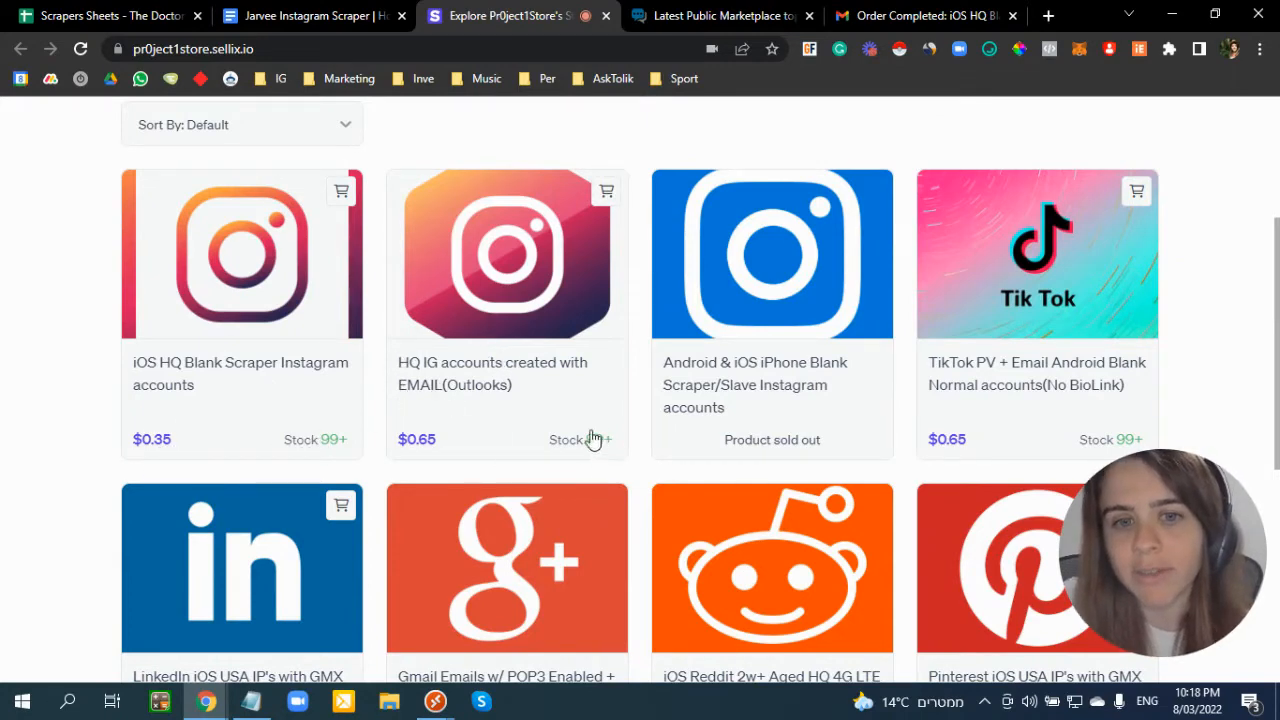
mouse_move(412, 452)
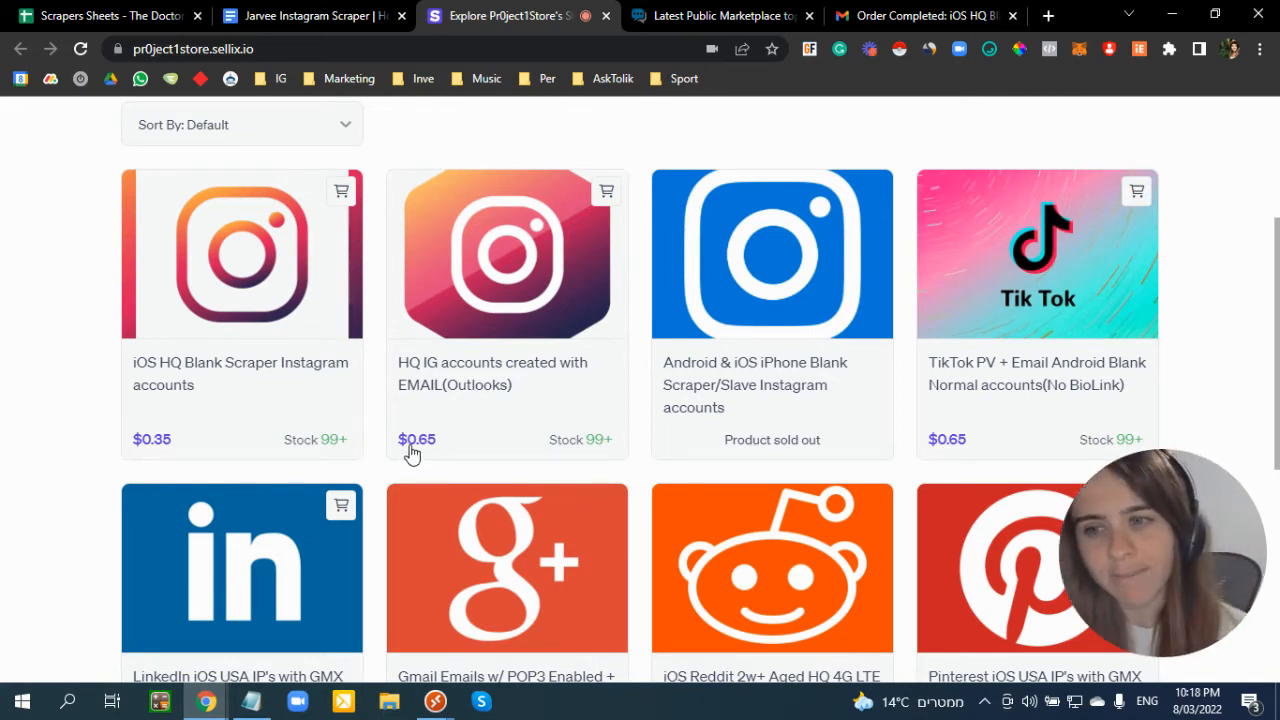
mouse_move(790, 284)
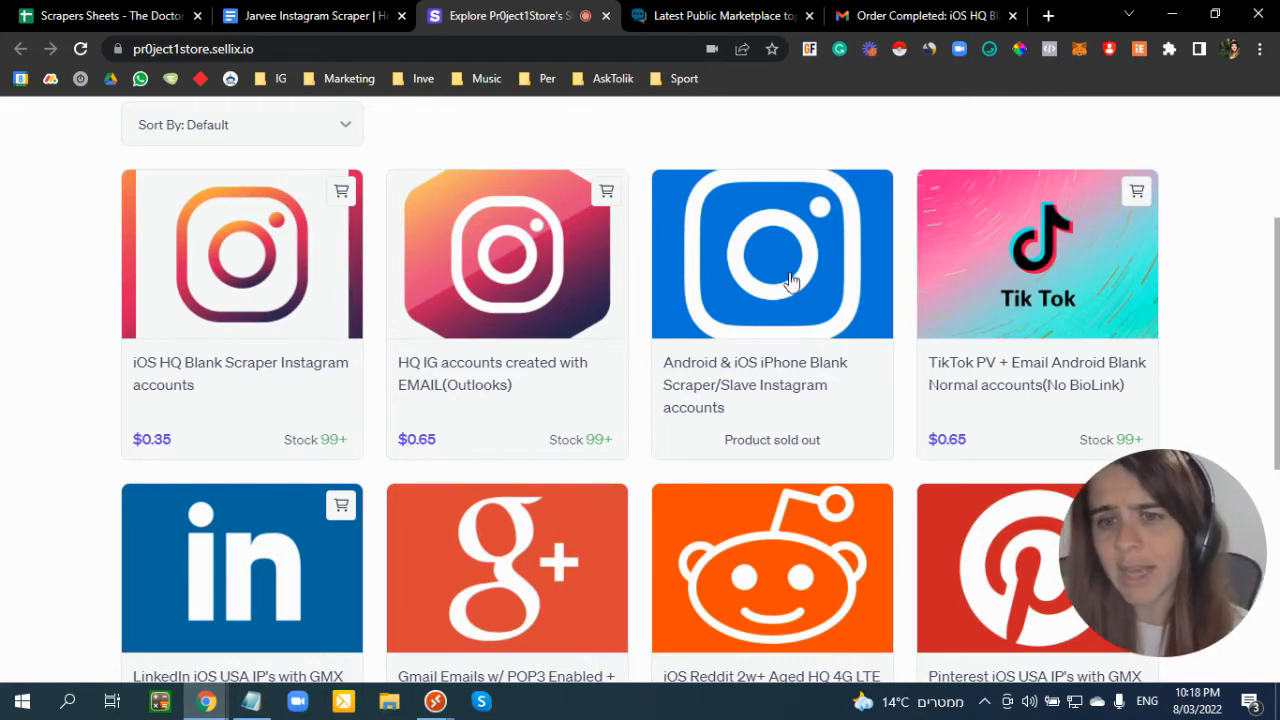
mouse_move(770, 410)
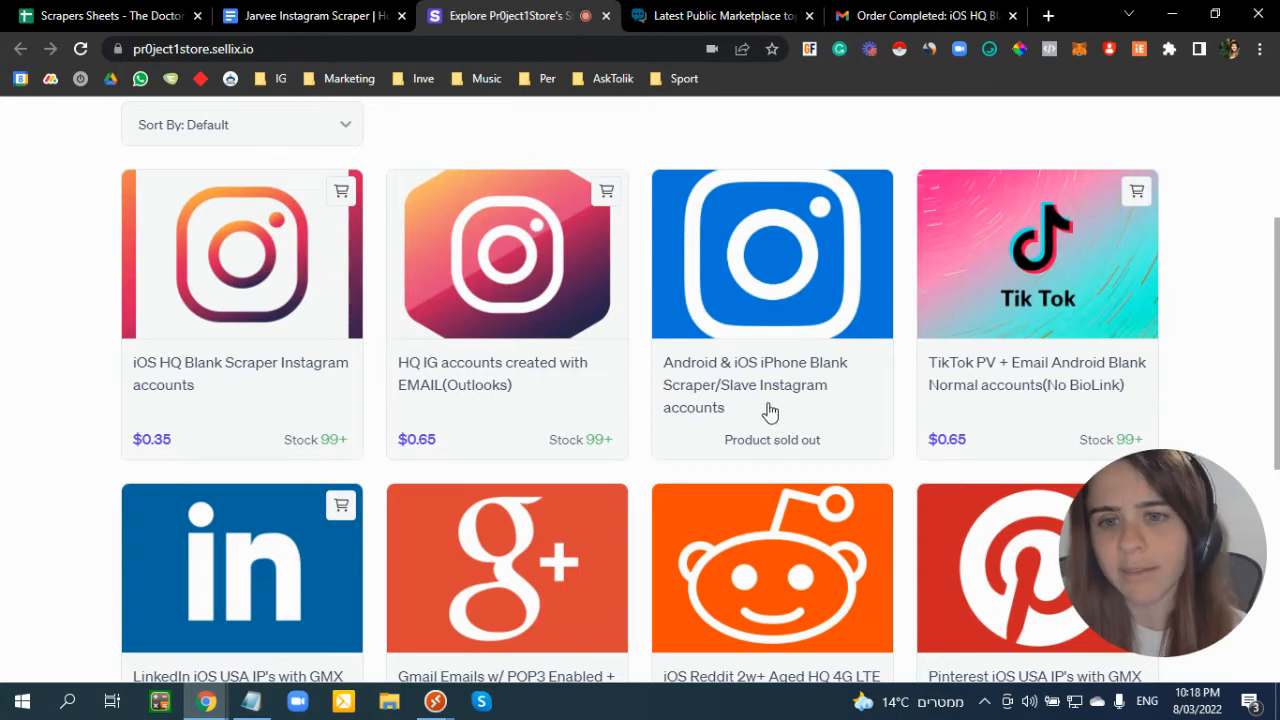
scroll(up, 3)
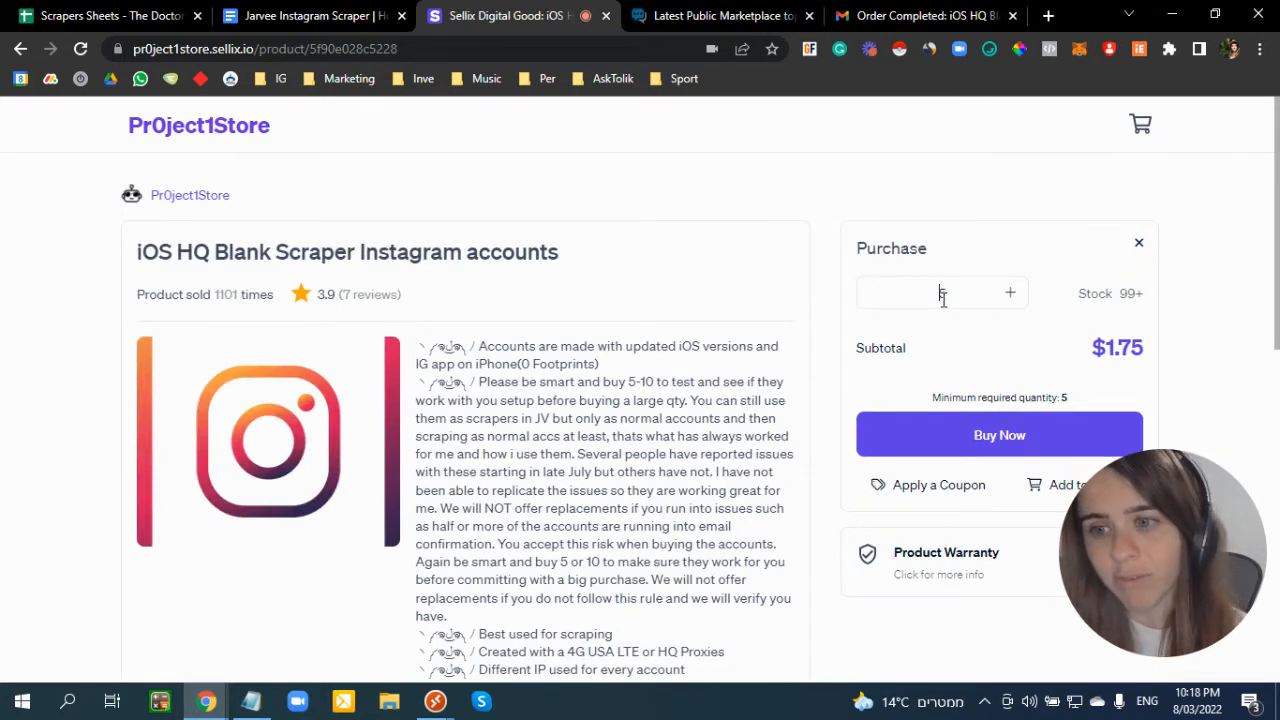
- Start buying the scraper accounts to see payment options, then return to the guide
click(1000, 434)
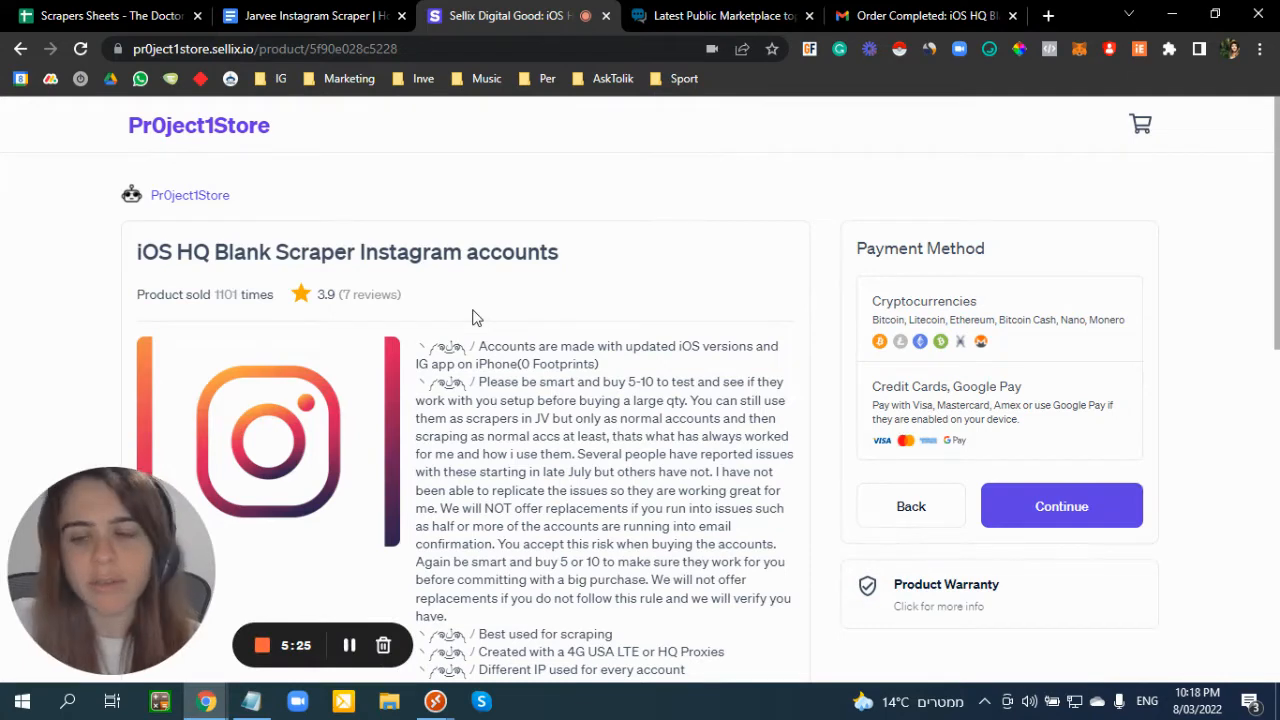
click(312, 16)
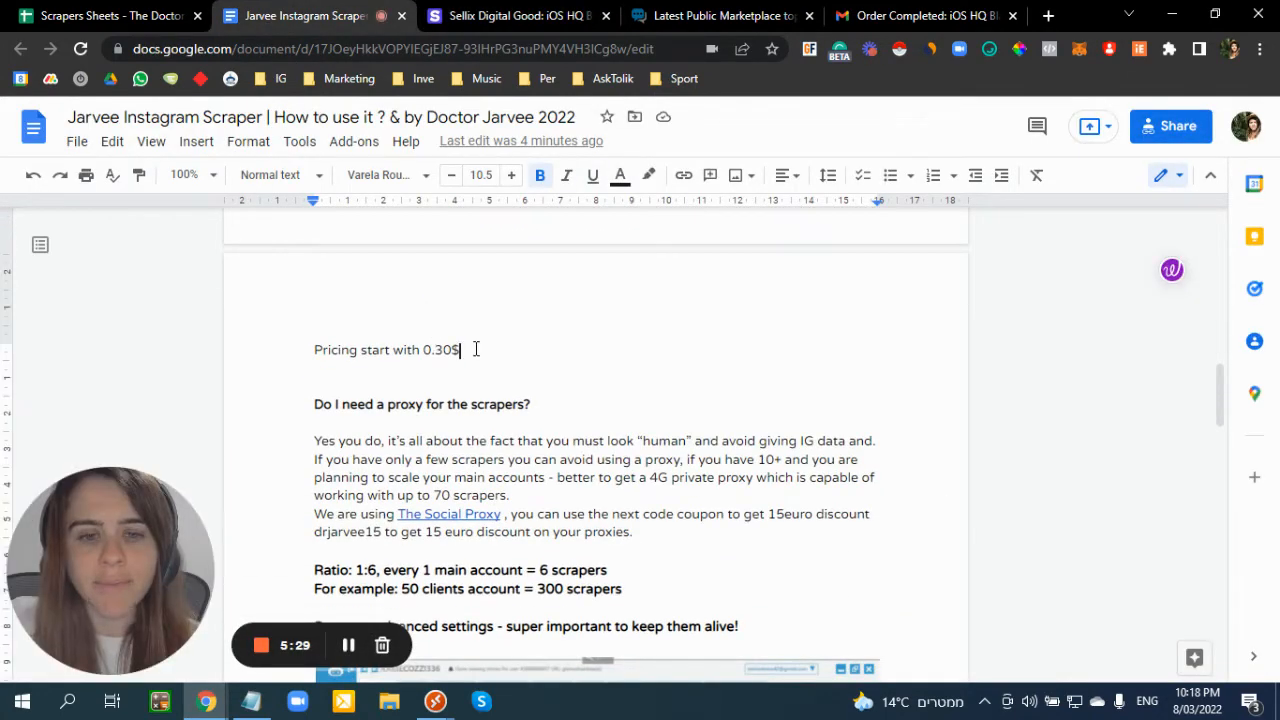
- Move down to the 'Do I need a proxy for the scrapers?' section with The Social Proxy link
scroll(down, 3)
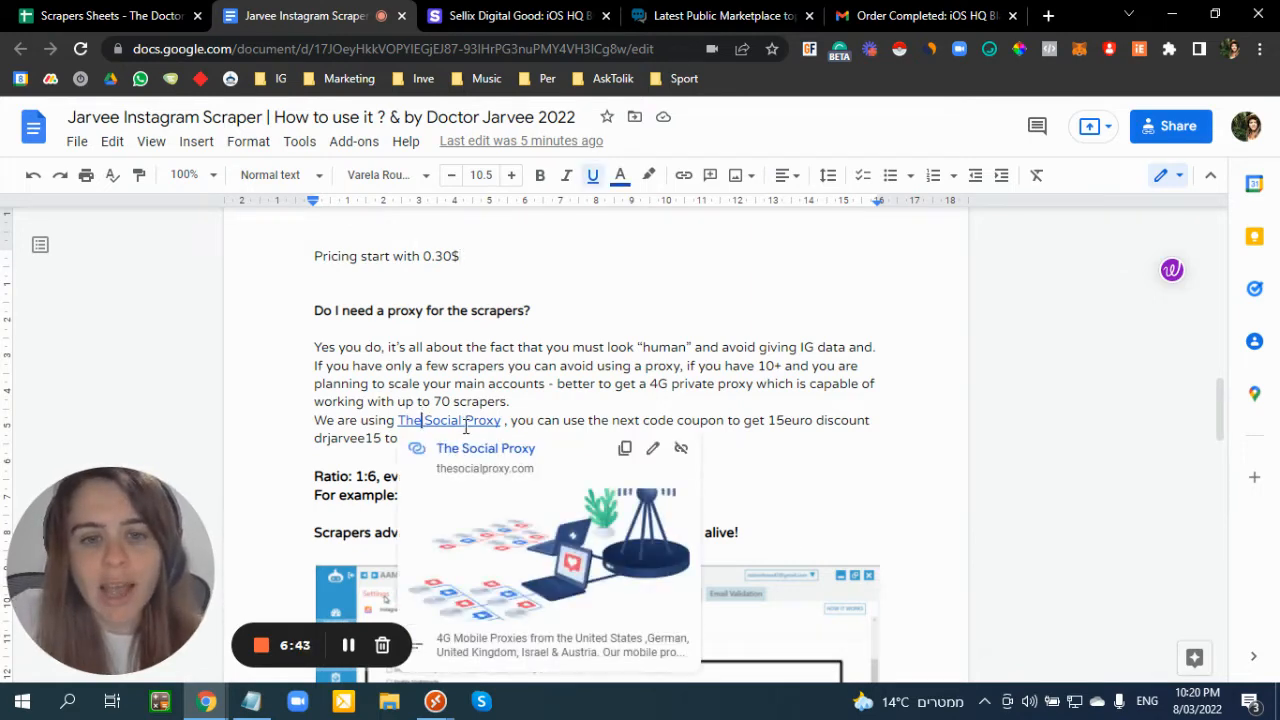
- Visit The Social Proxy website's 4G mobile proxy offer and return to the guide
click(448, 420)
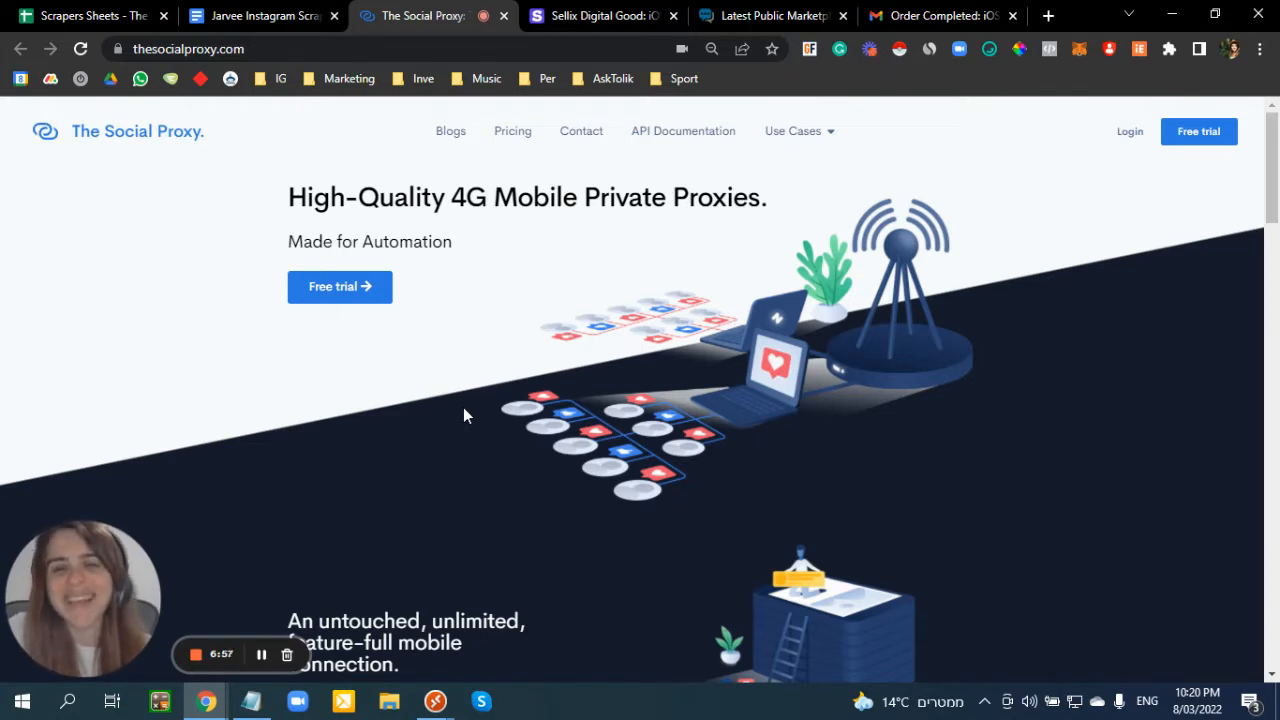
mouse_move(400, 244)
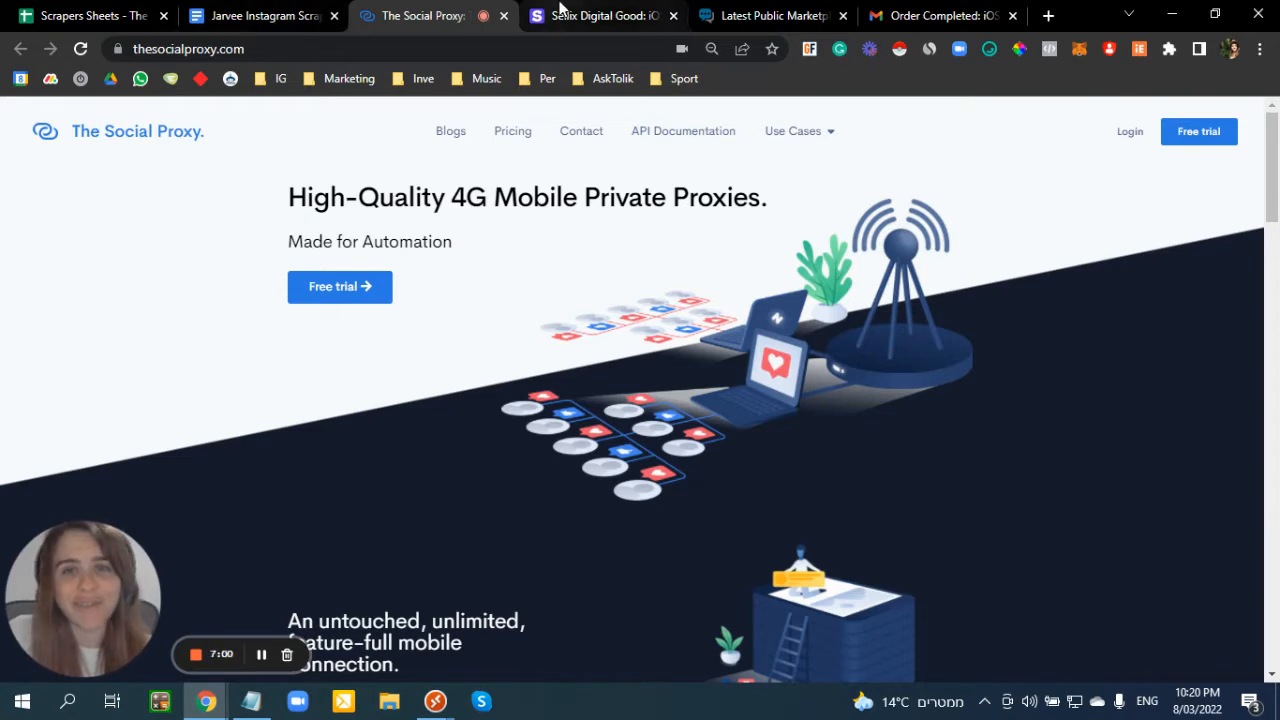
click(262, 16)
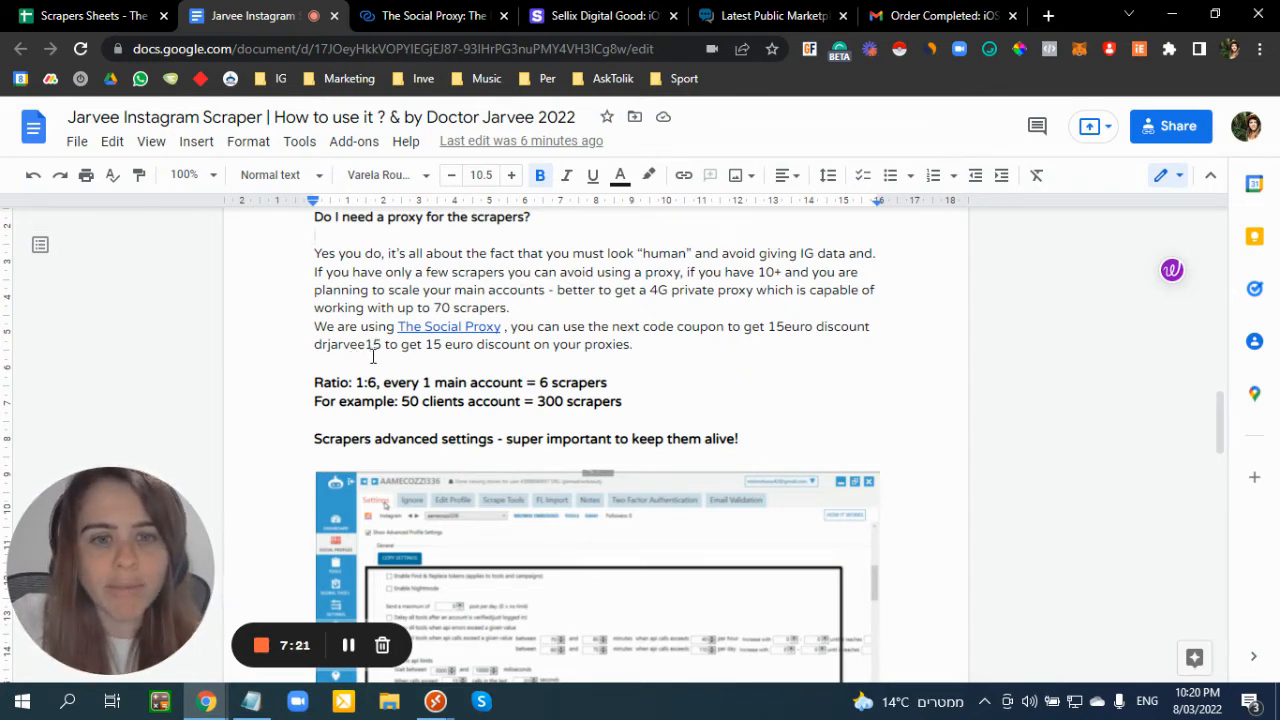
- Go back up to the pricing line and reopen the scraper accounts store page
double_click(348, 344)
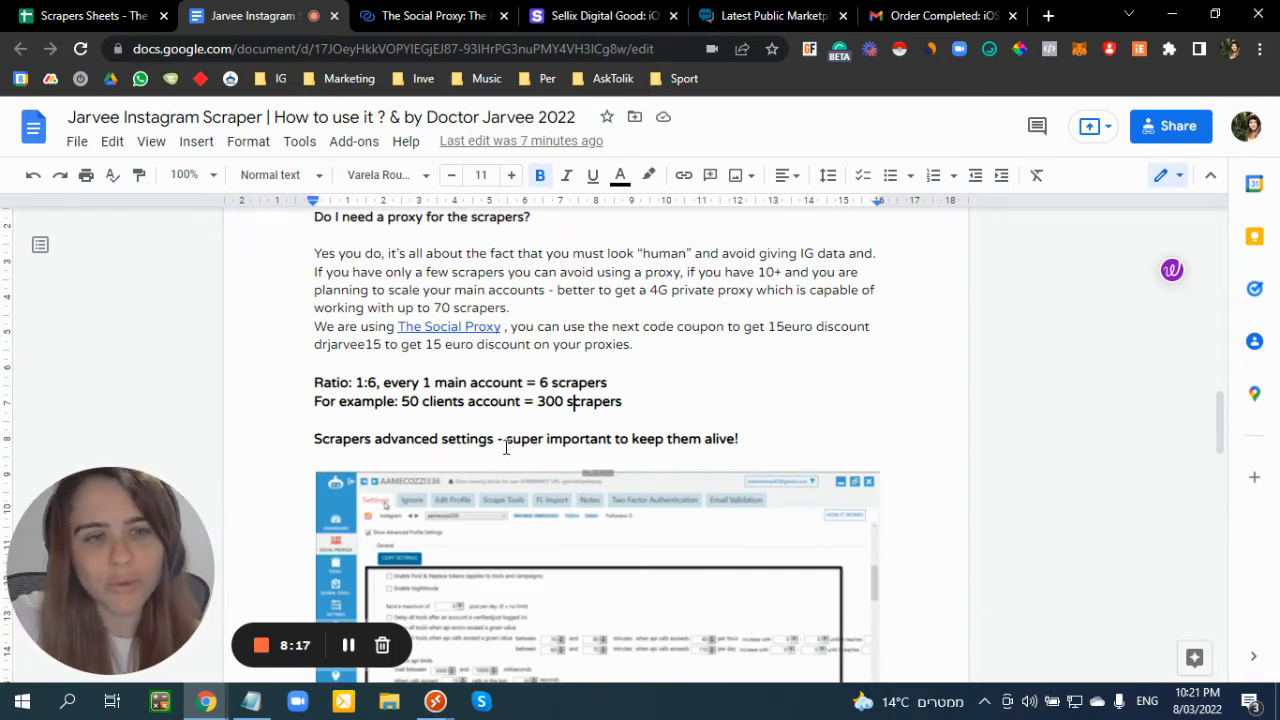
scroll(up, 3)
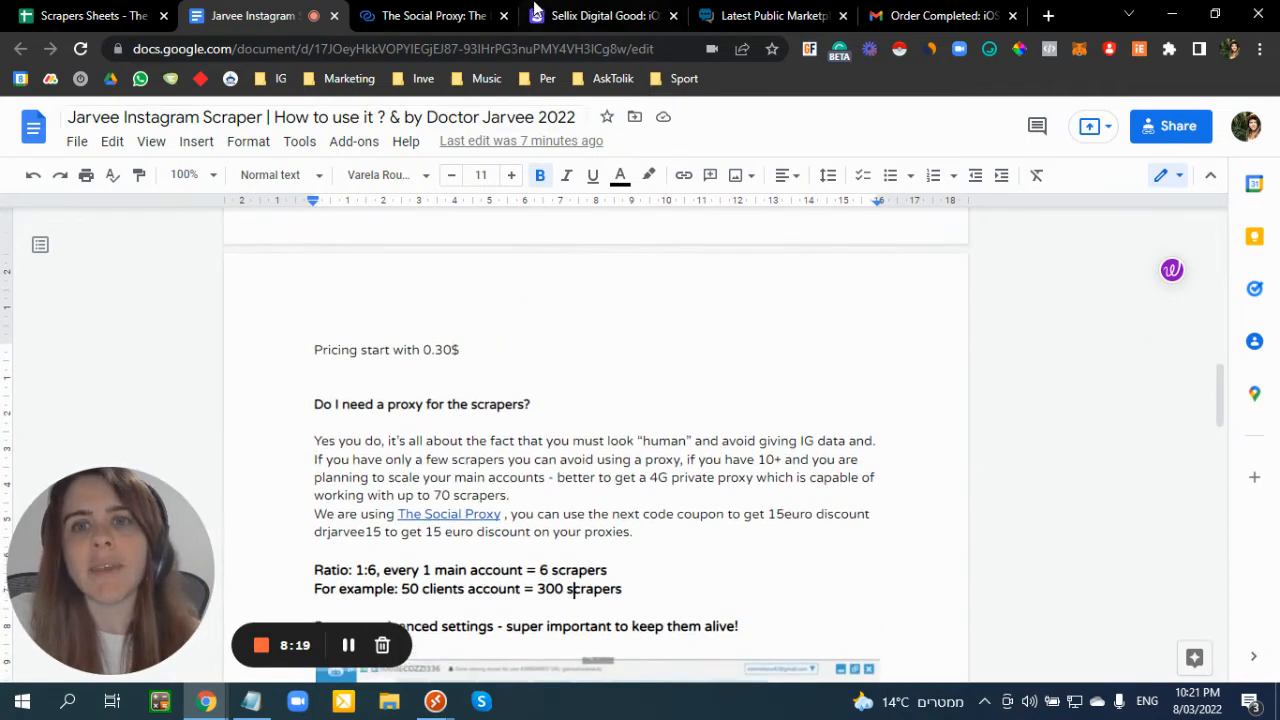
click(600, 16)
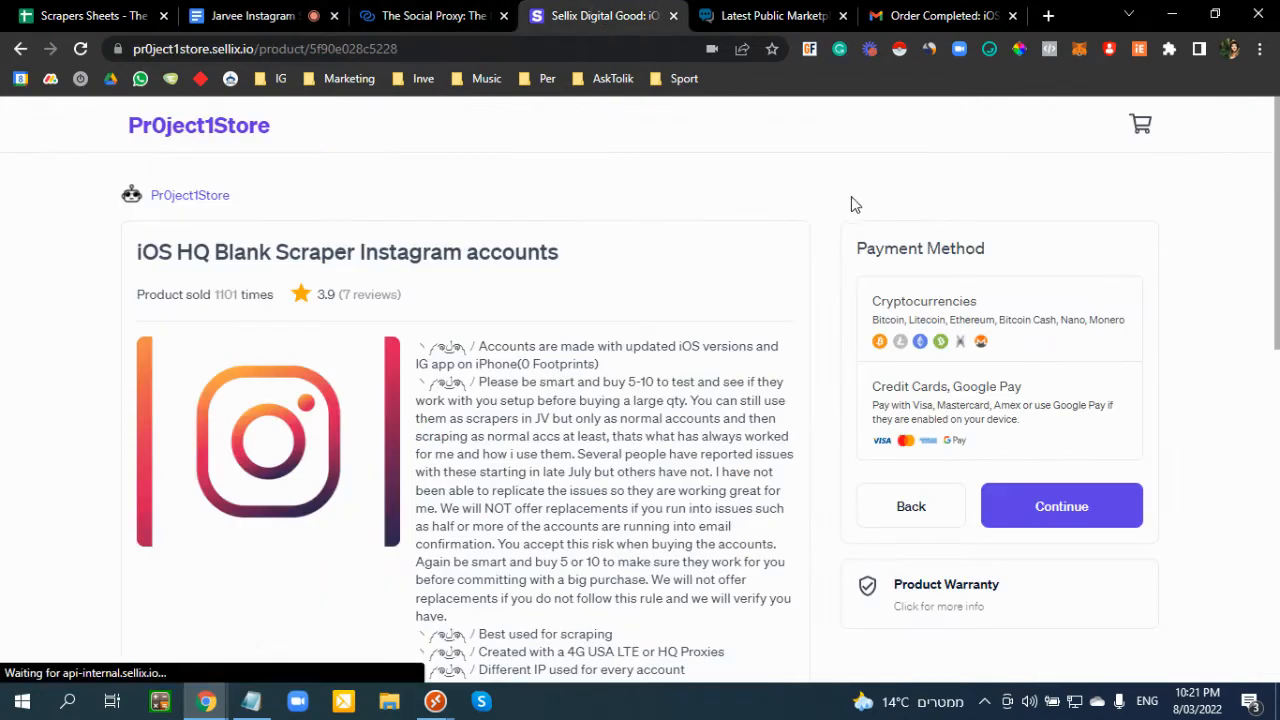
mouse_move(940, 16)
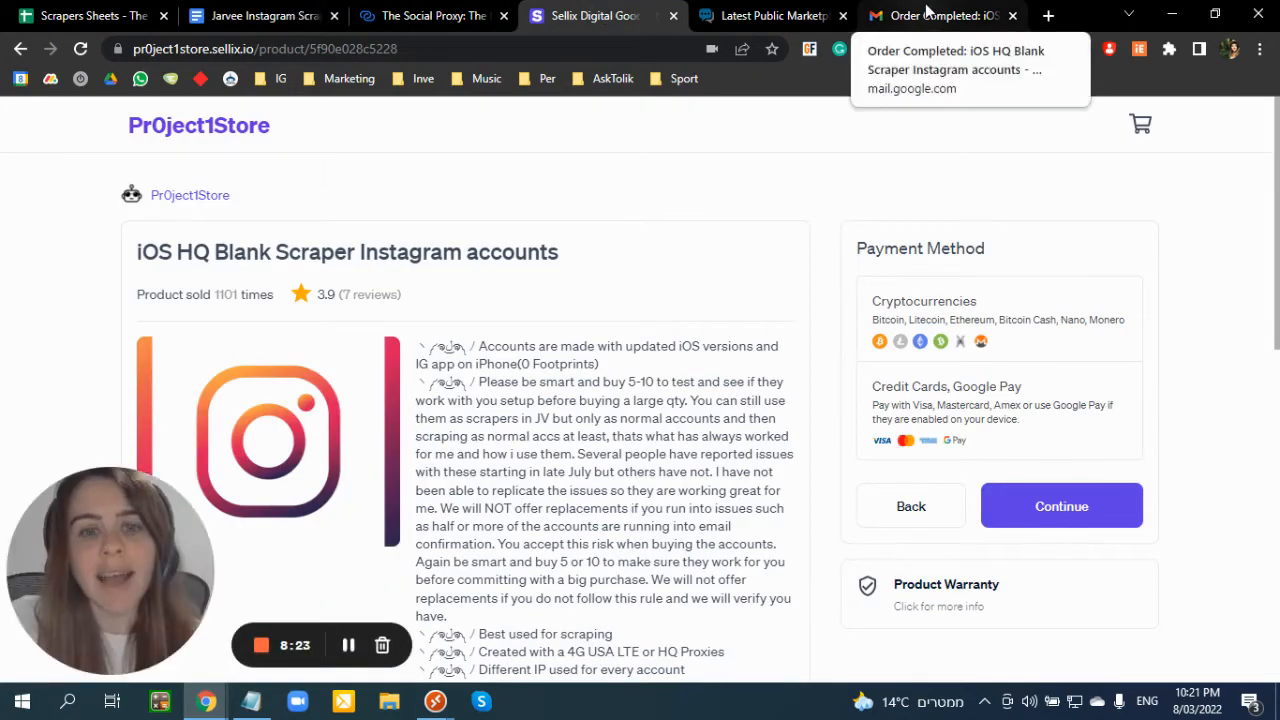
- Show the Sellix 'Order Completed' email for 50 iOS HQ Blank Scraper accounts
click(940, 16)
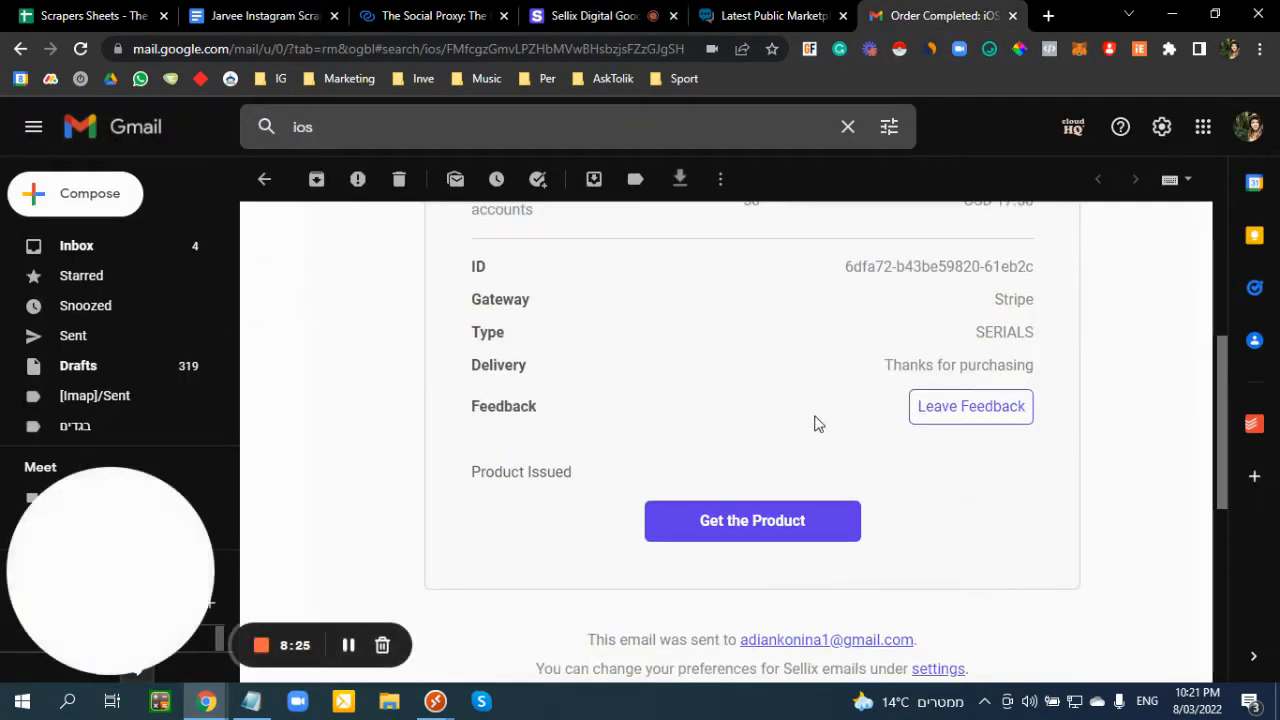
scroll(up, 3)
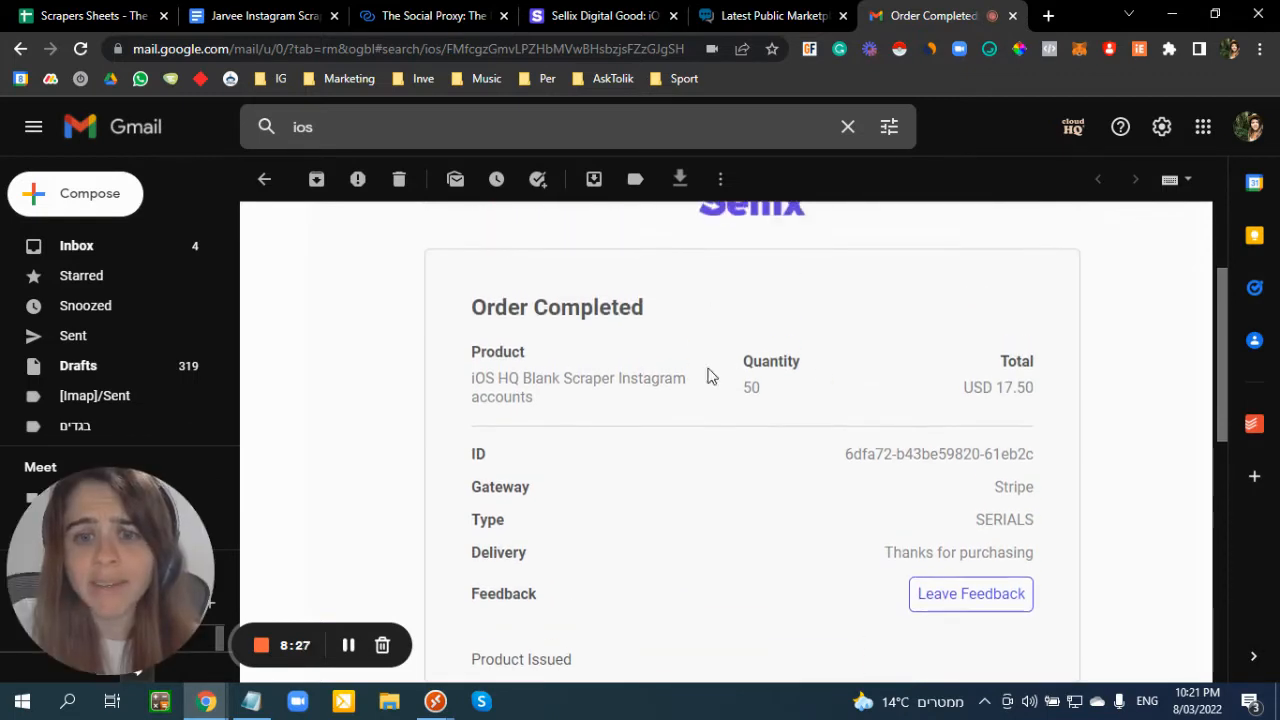
mouse_move(744, 400)
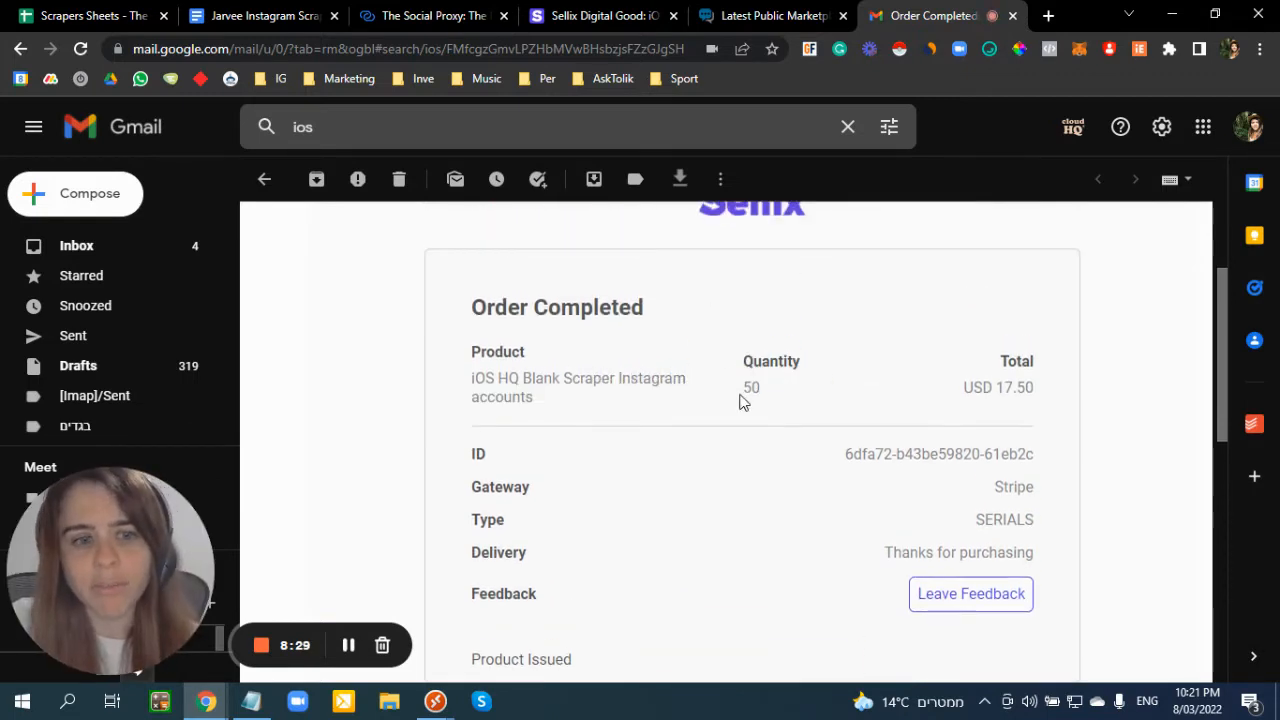
mouse_move(1004, 388)
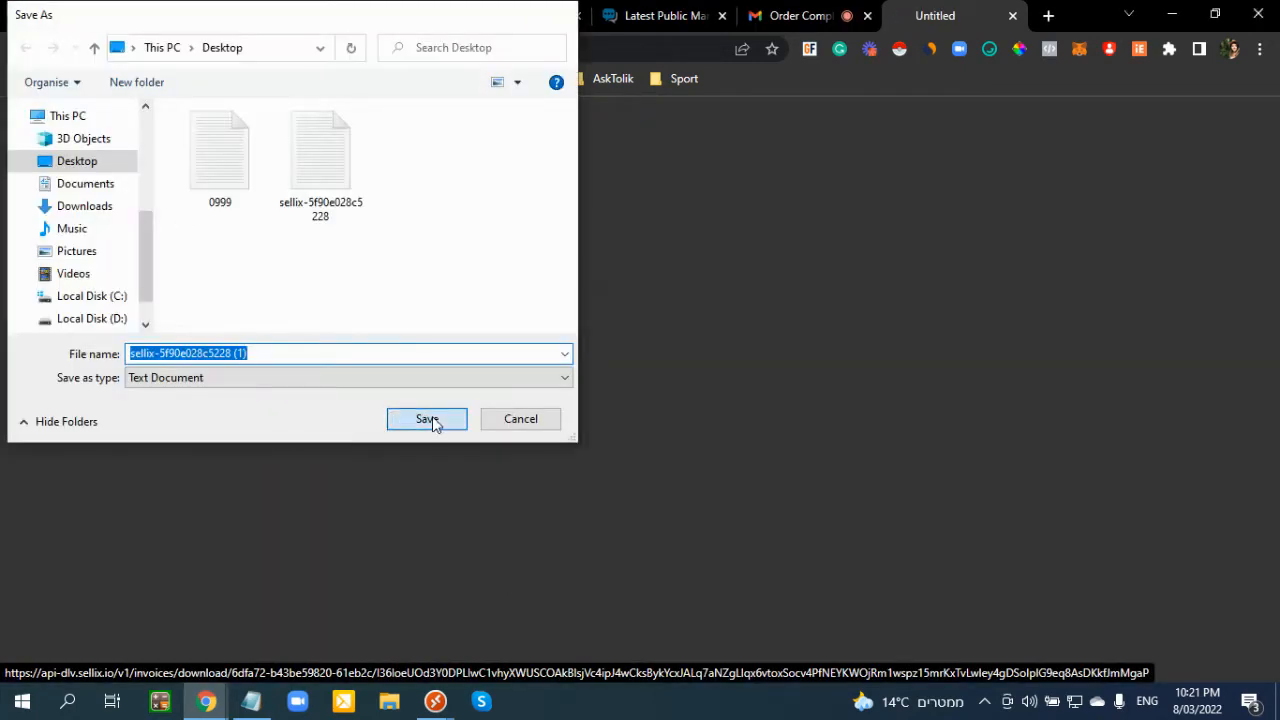
- Save the issued account .txt to the Desktop, view it in Notepad and select every account line
click(428, 420)
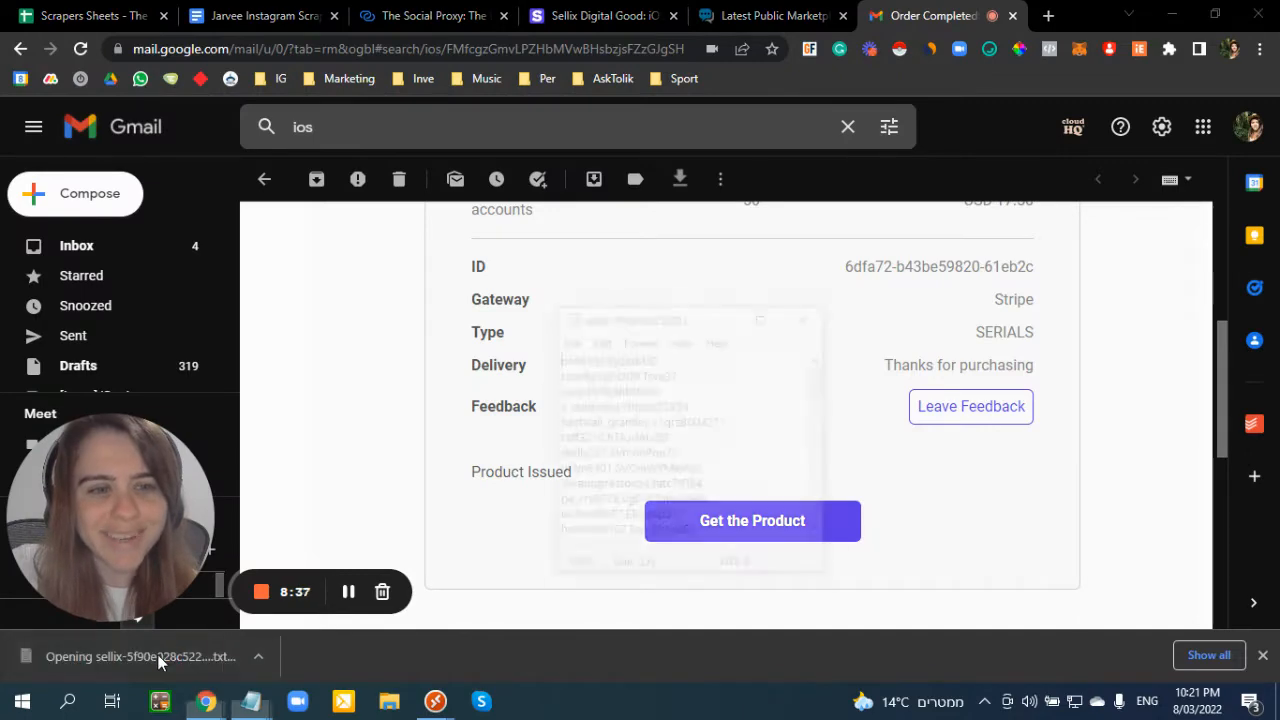
click(140, 656)
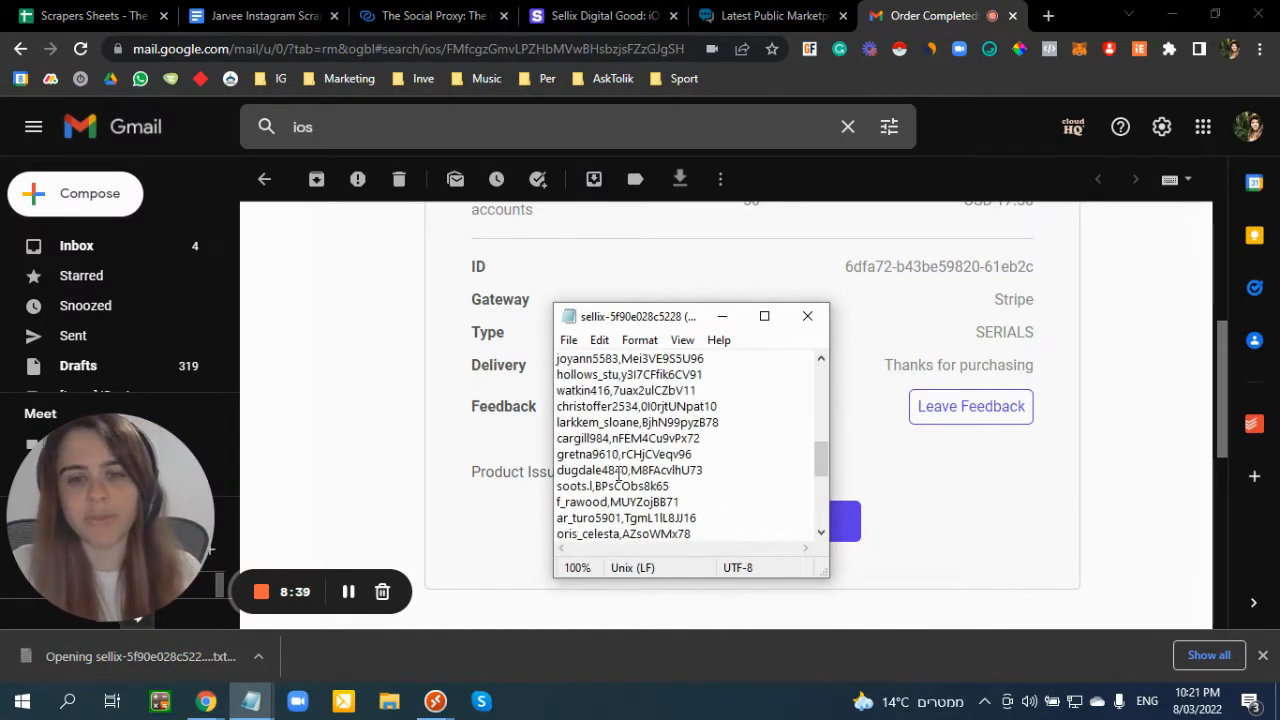
key(ctrl+a)
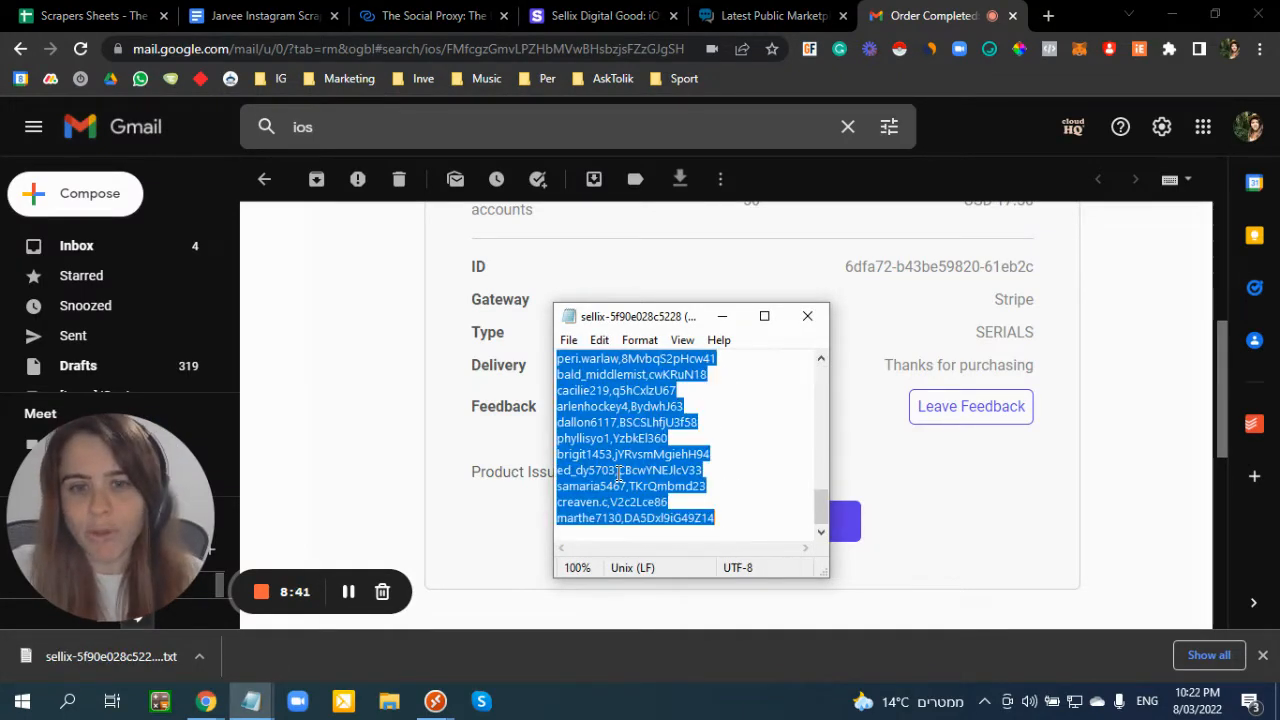
mouse_move(84, 16)
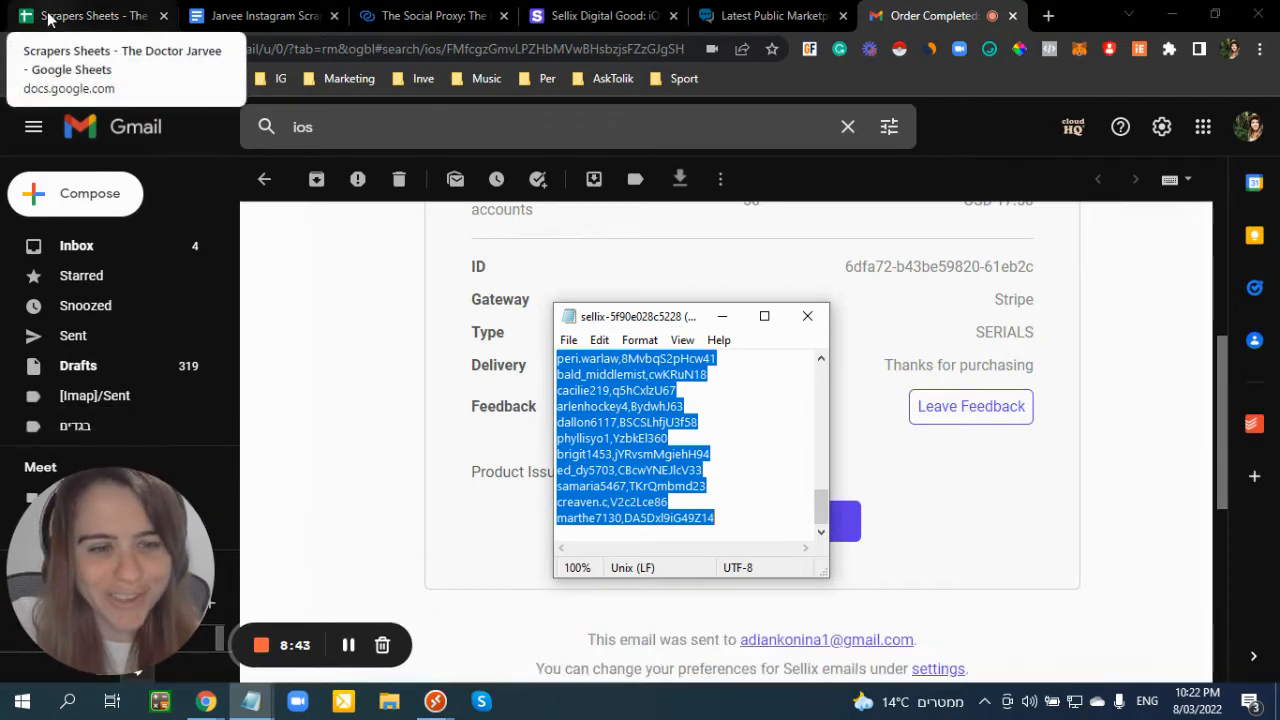
- In the Scrapers sheet, pick cell B2 under email/username as the paste target
click(90, 16)
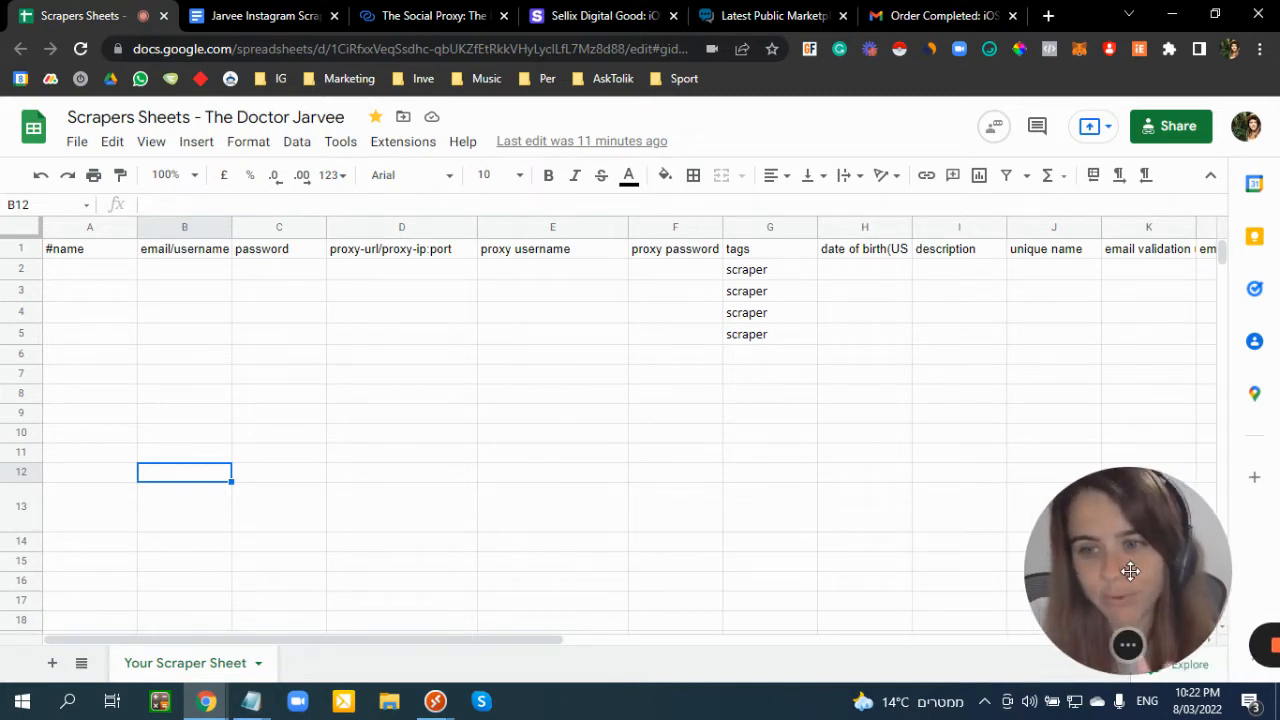
click(88, 268)
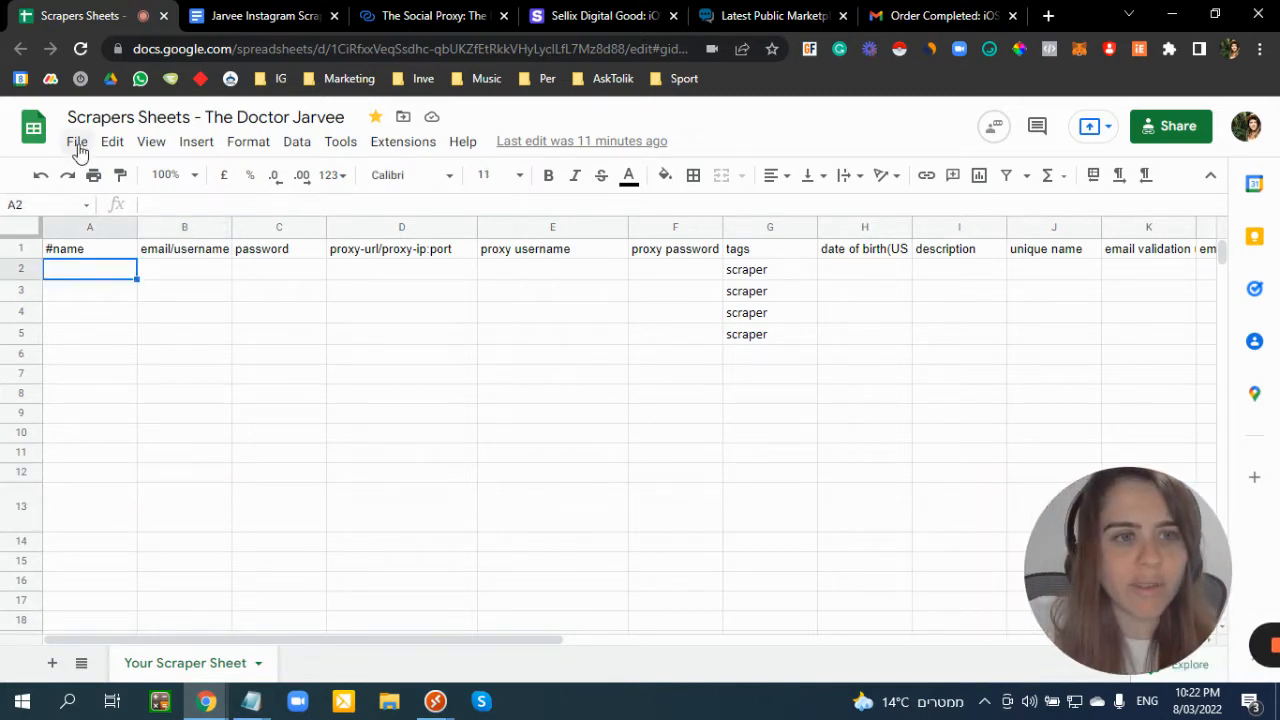
click(76, 140)
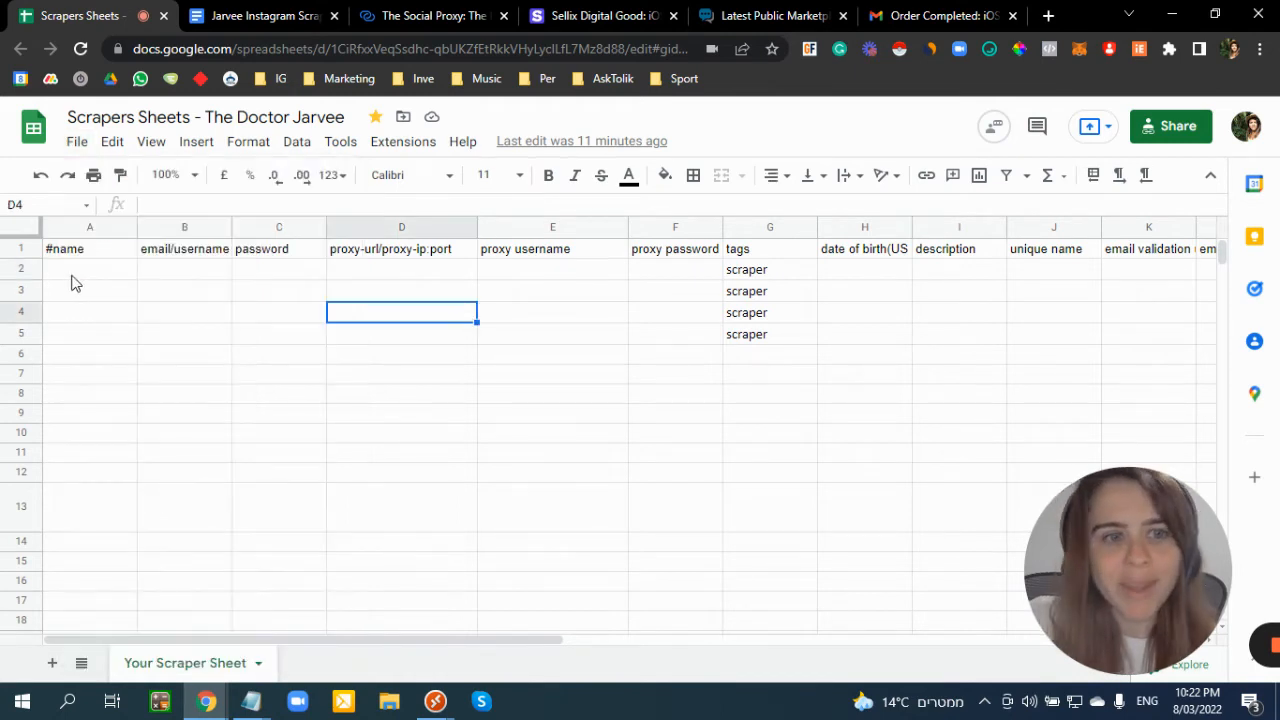
click(184, 268)
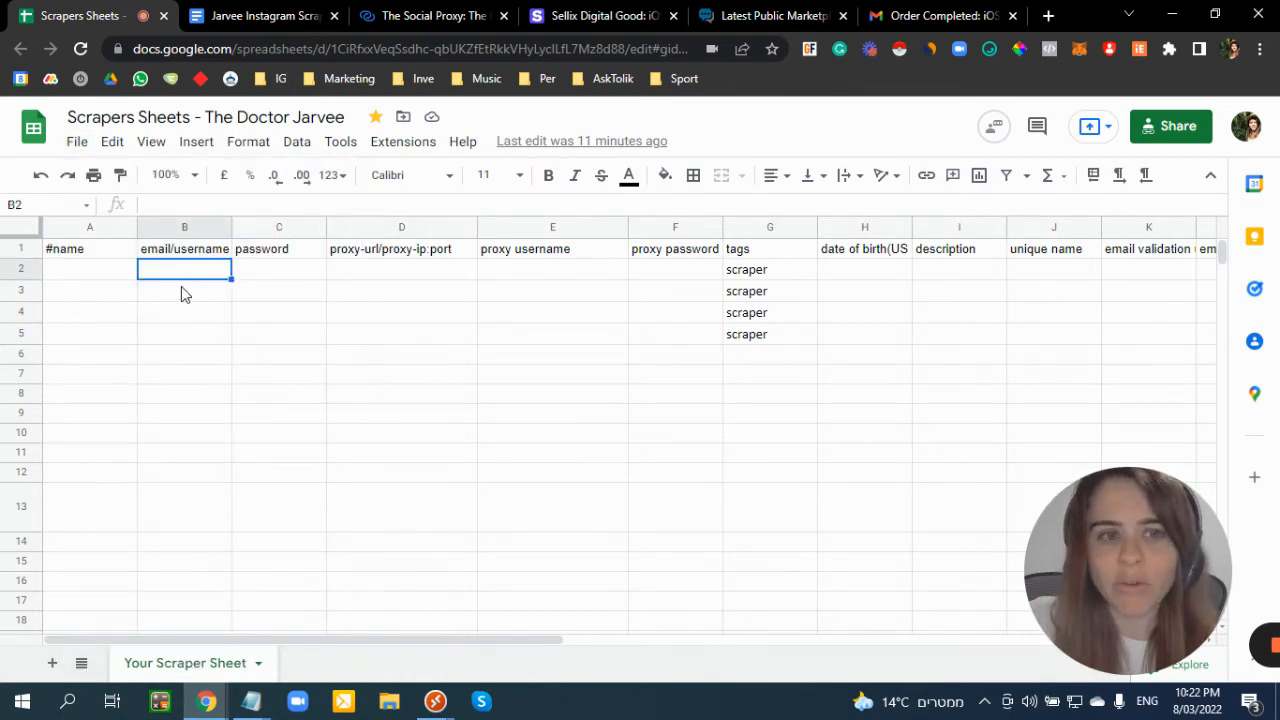
text(https://mpsocial.com/c/public-marketplace/61)
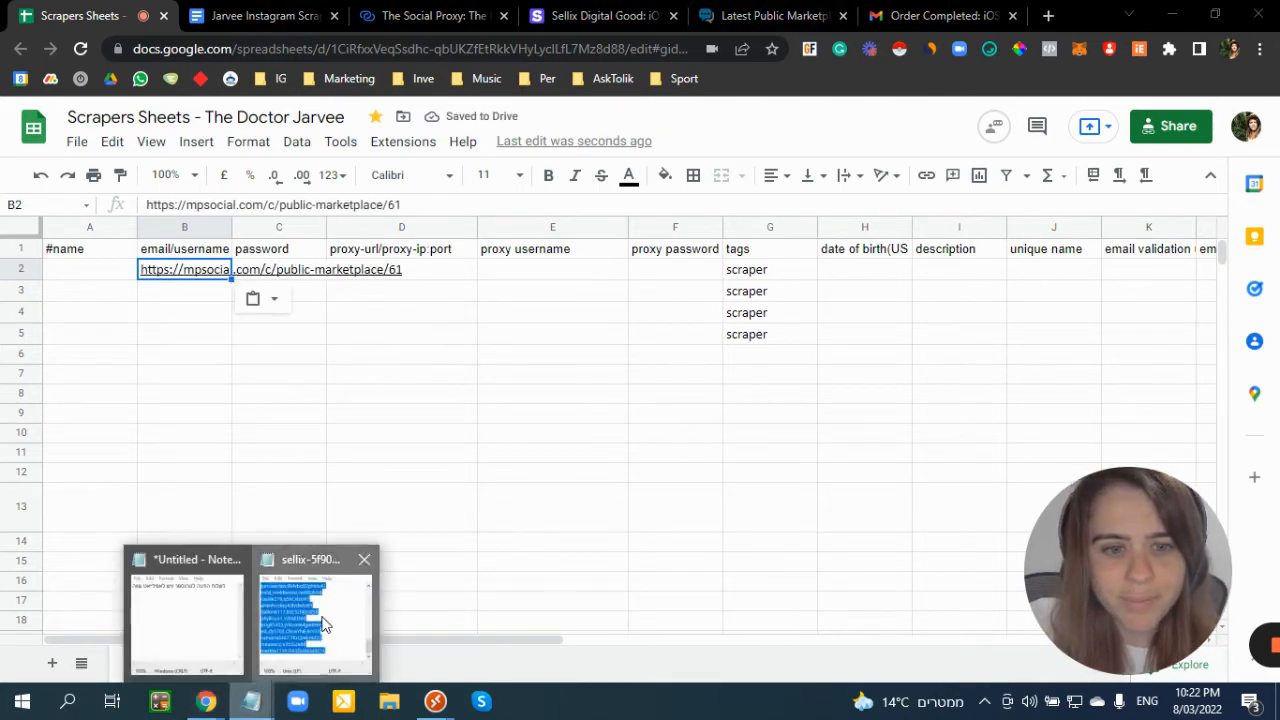
- Paste the 50 copied account login lines into the email/username column
click(316, 620)
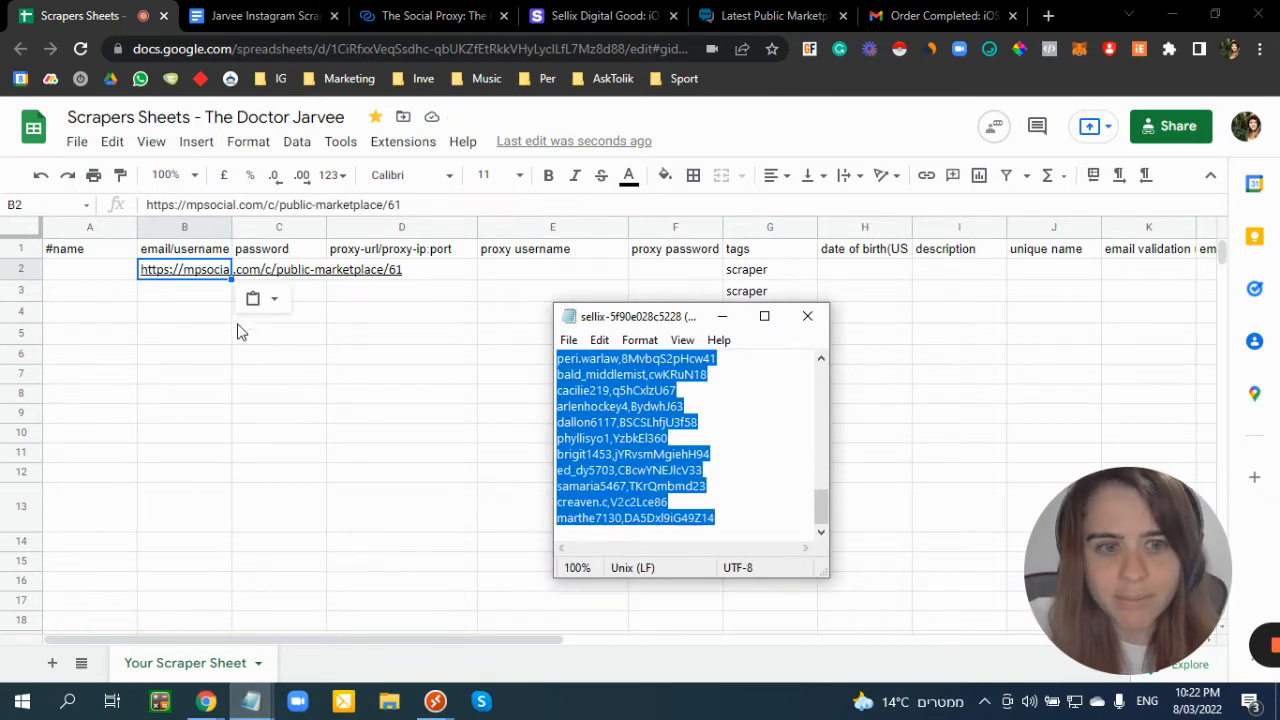
key(ctrl+v)
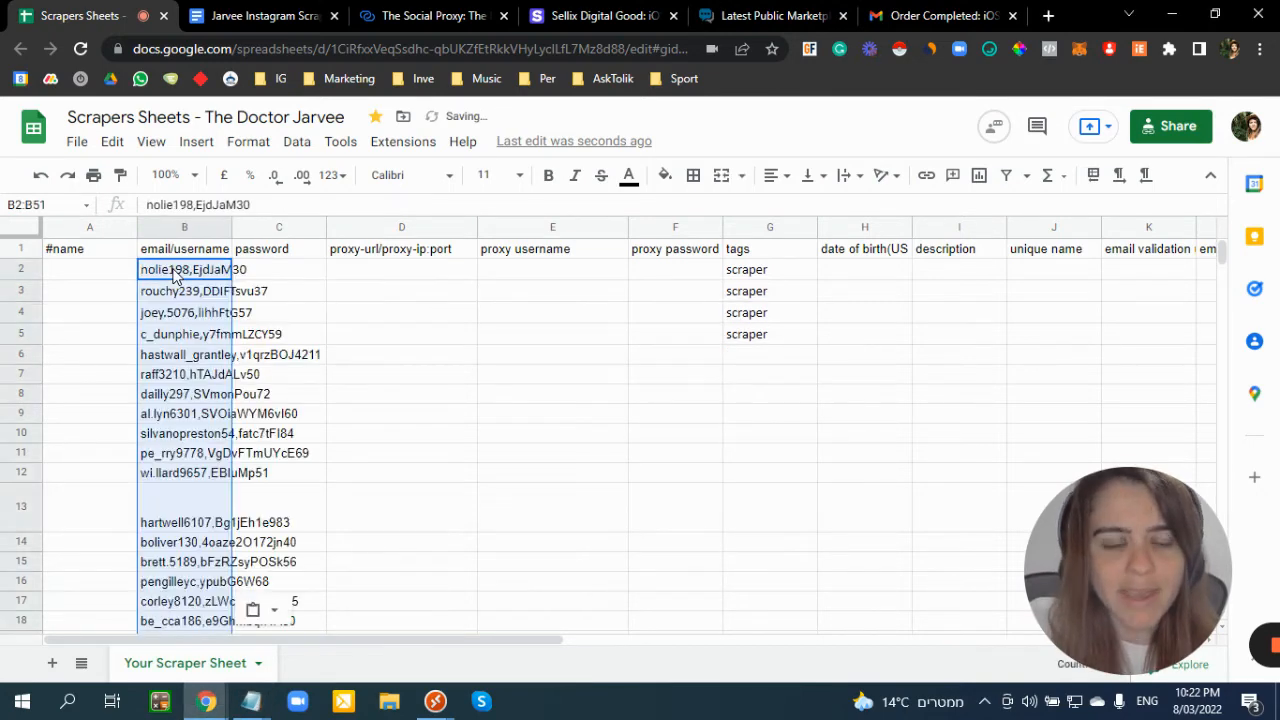
scroll(down, 3)
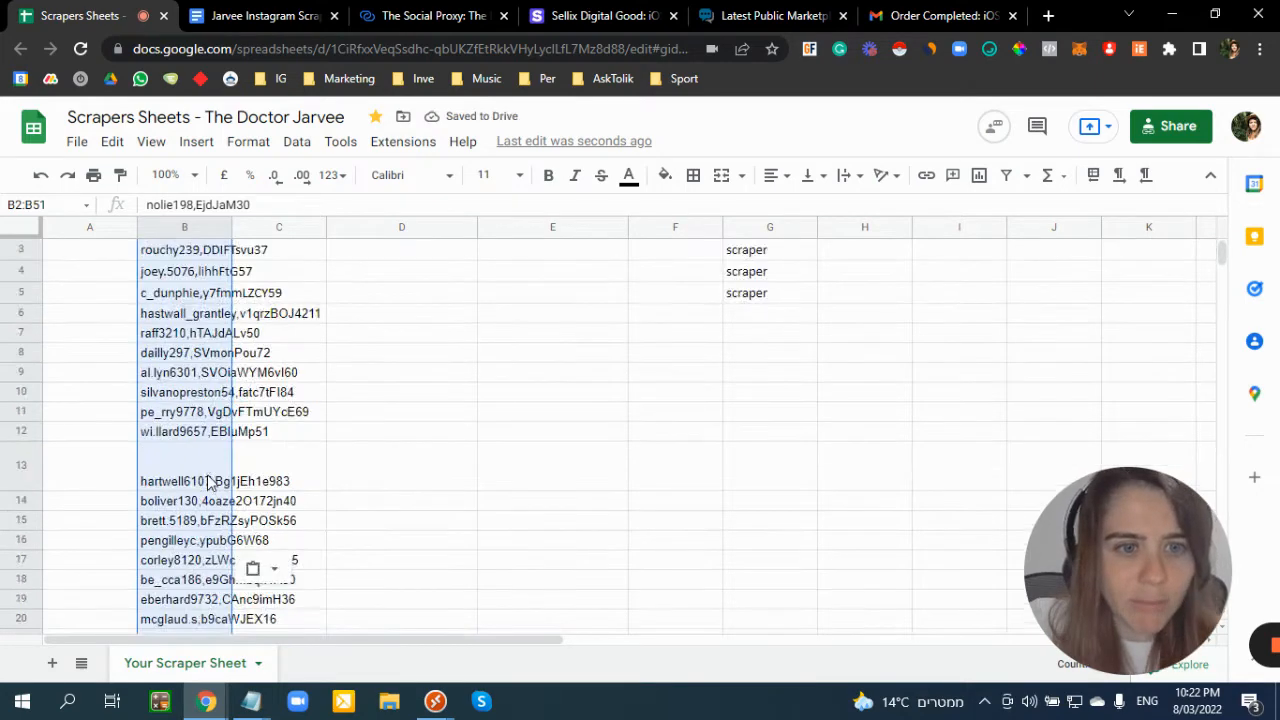
- Split the pasted login lines into separate username and password columns
click(296, 140)
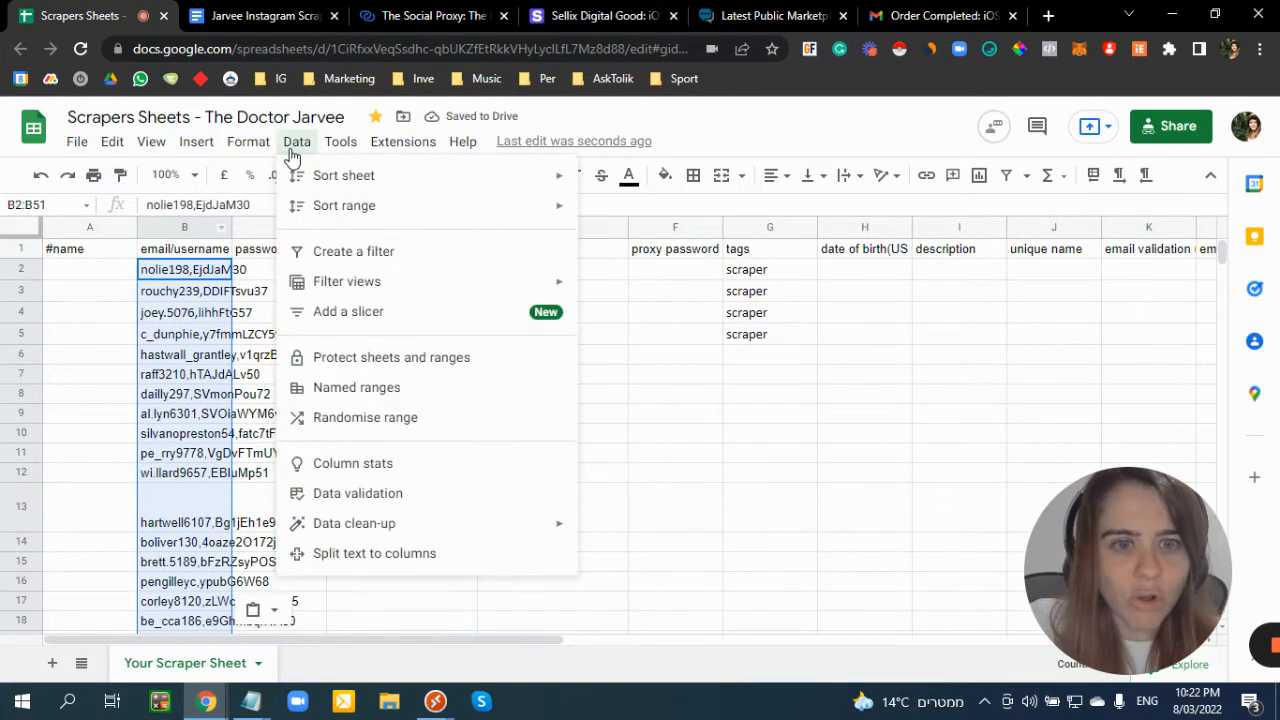
click(374, 552)
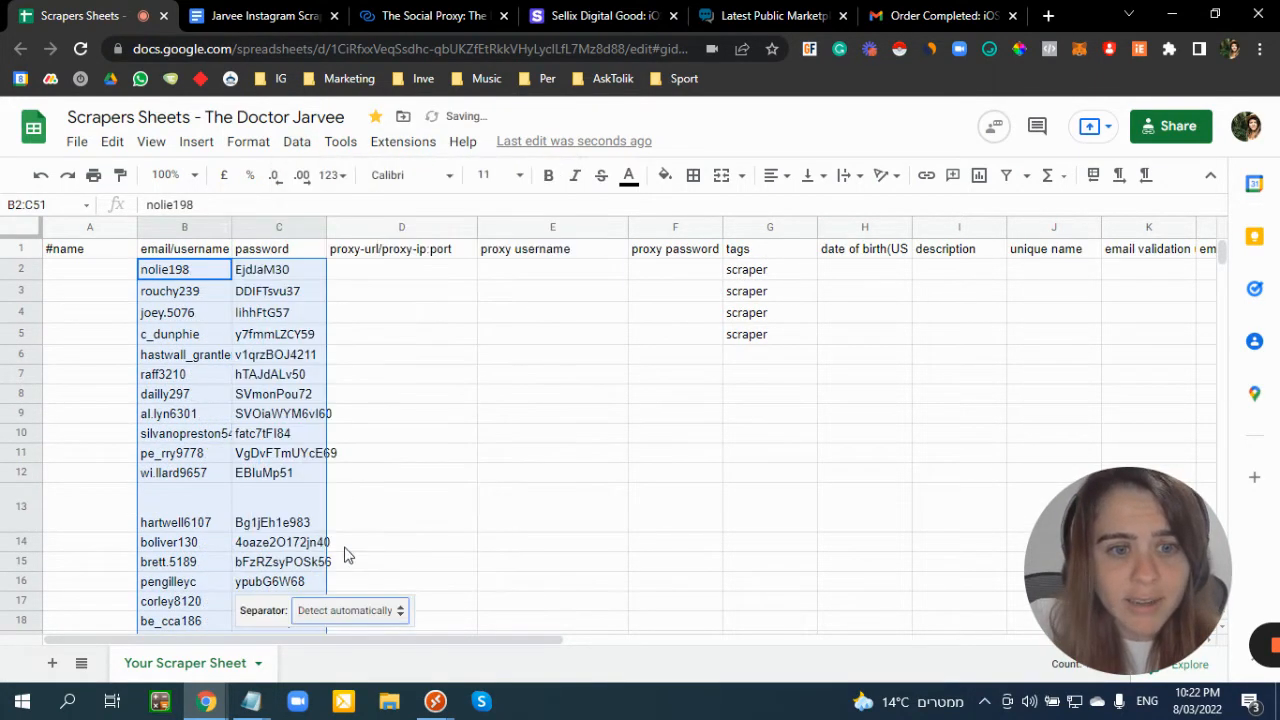
scroll(down, 3)
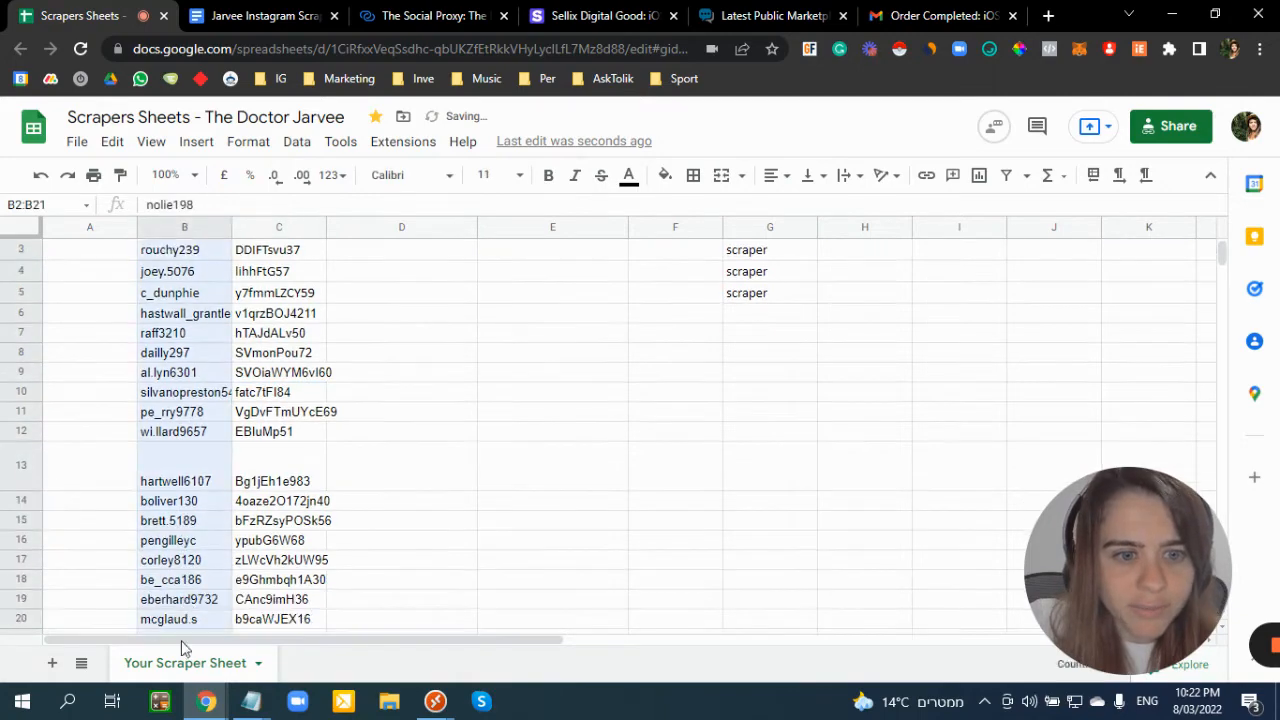
scroll(down, 3)
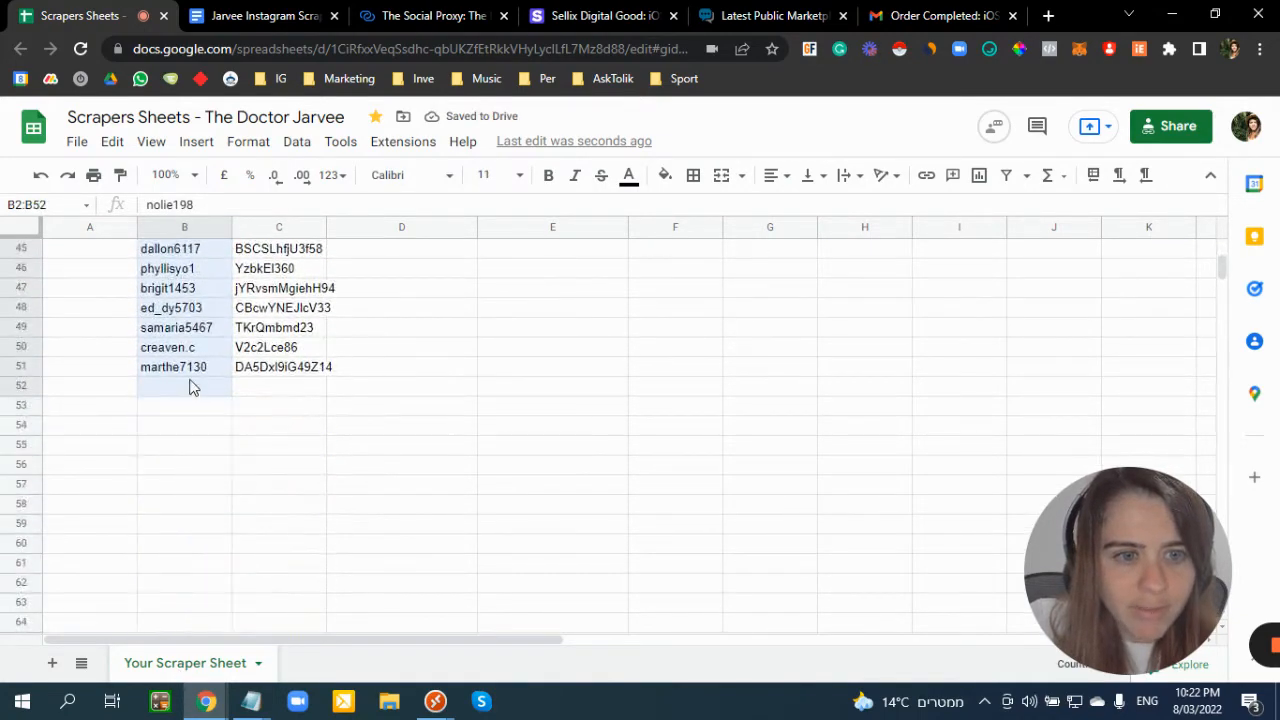
scroll(up, 3)
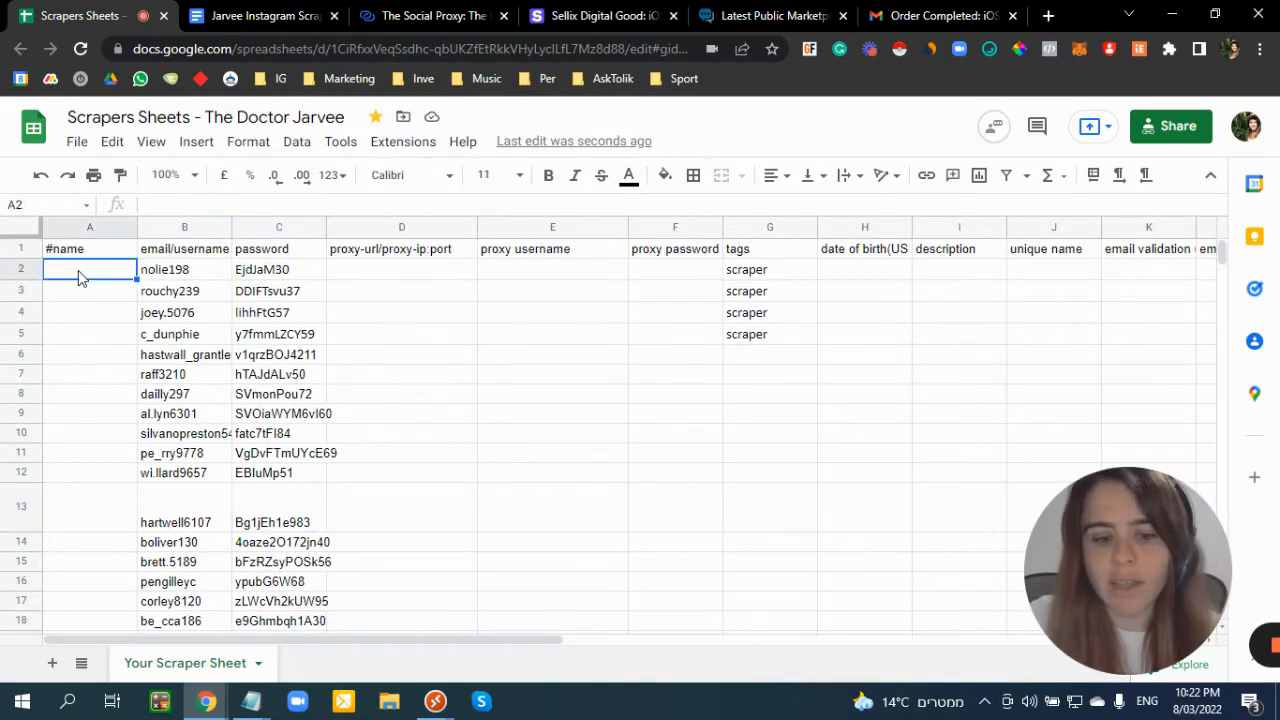
- Name the first account 'scraper 1', starting the scraper 1–5 naming
text(scraper 1)
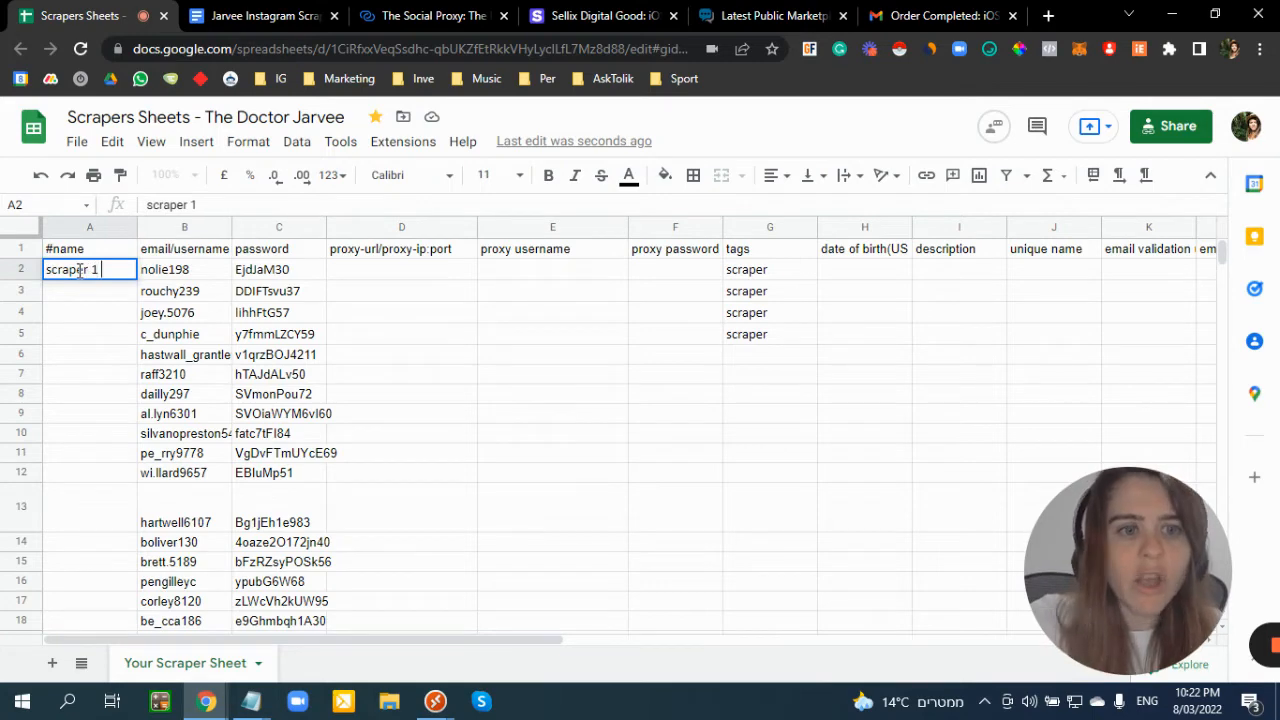
click(184, 268)
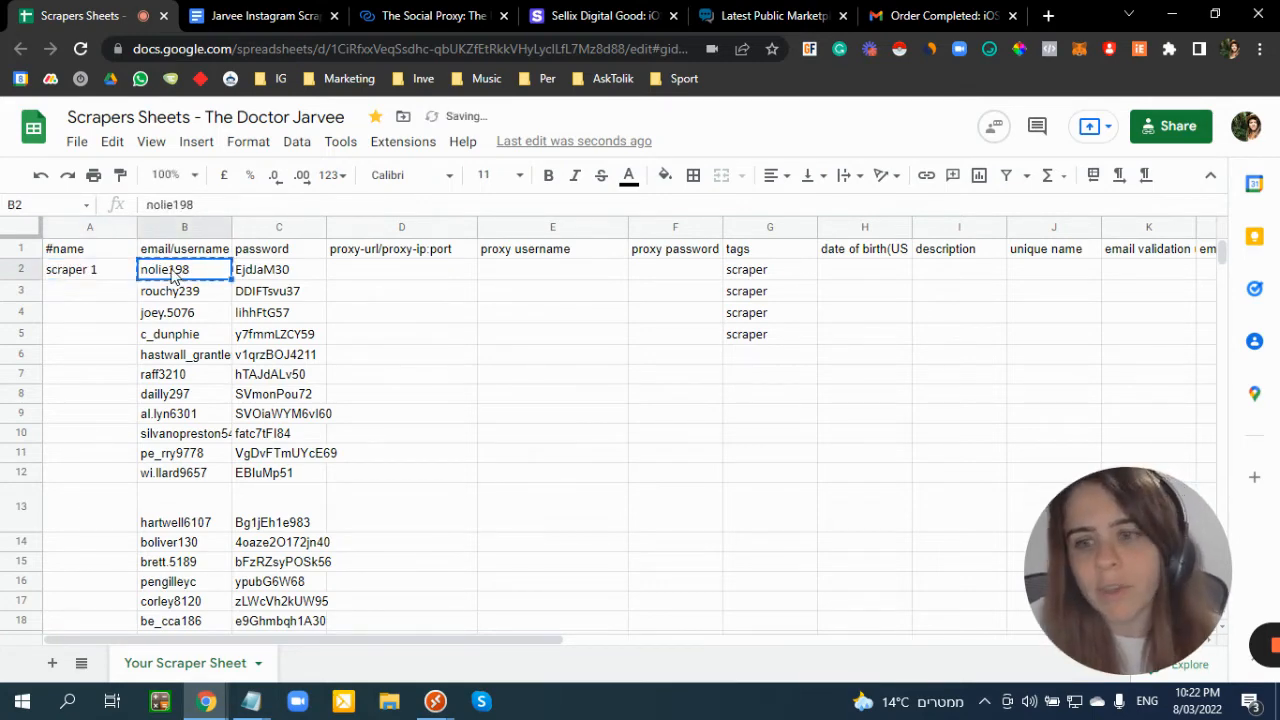
click(88, 268)
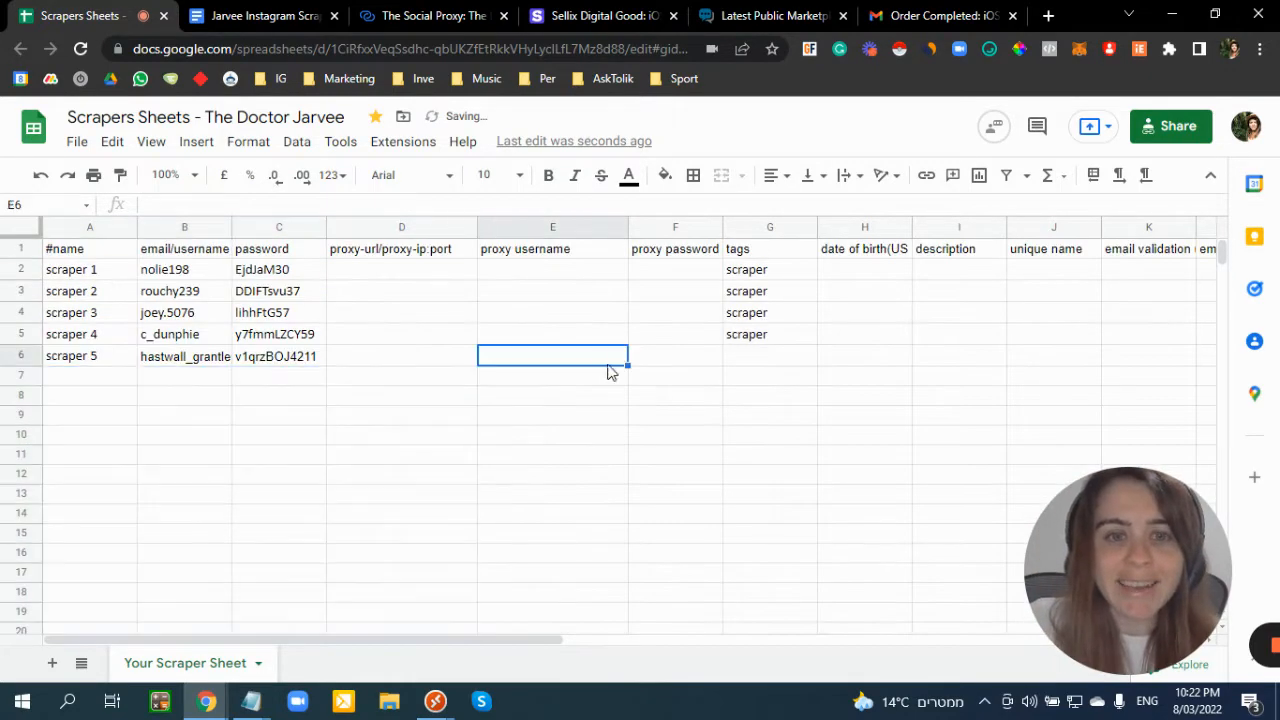
click(400, 268)
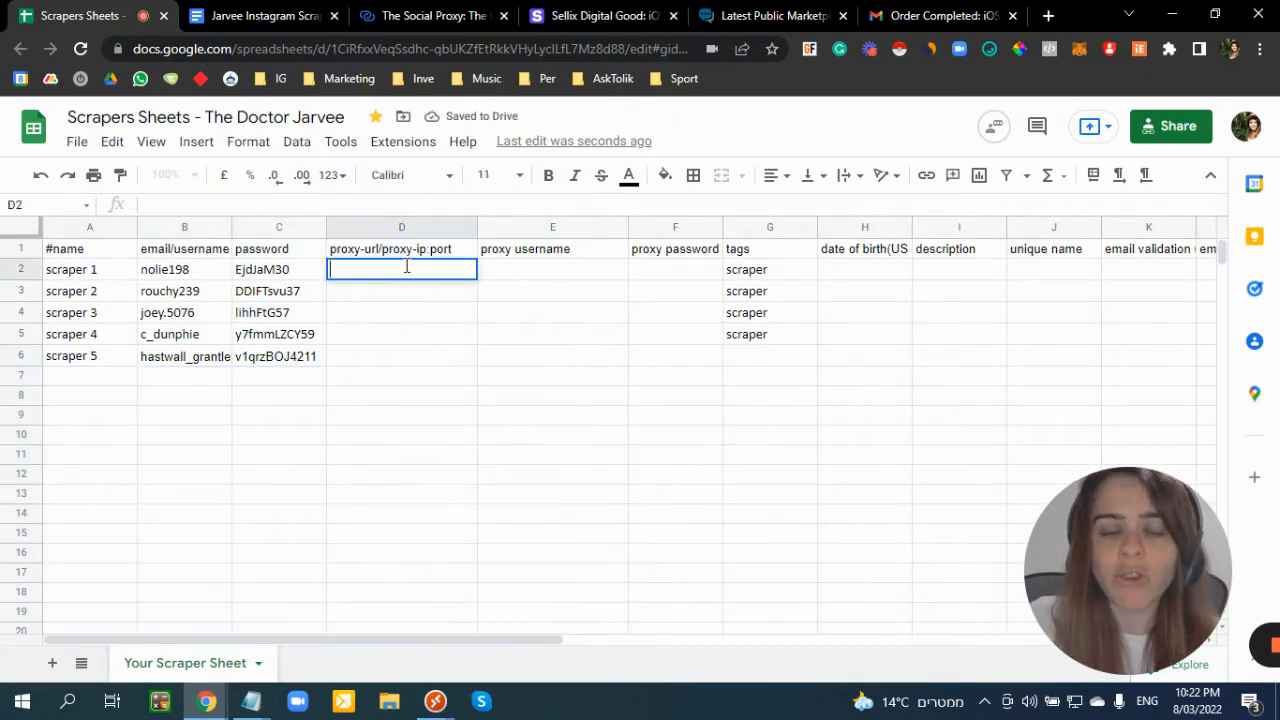
text(182.)
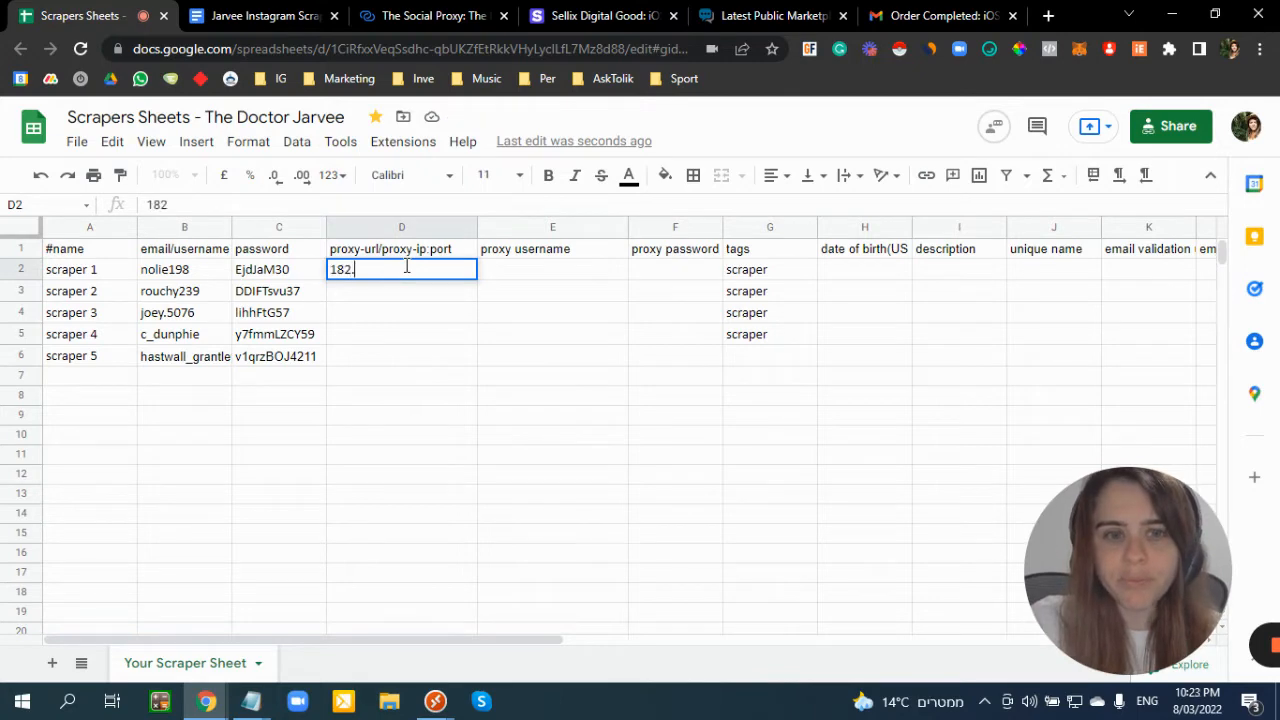
text(333.555.)
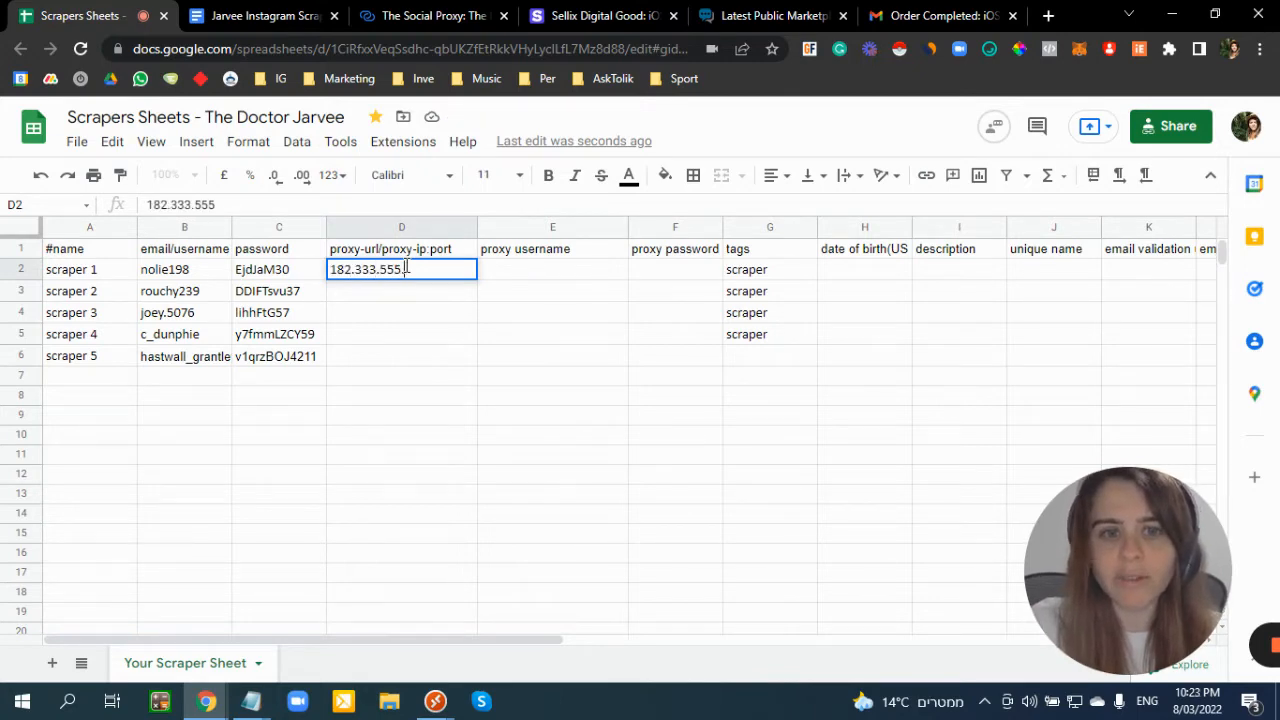
text(311:10000)
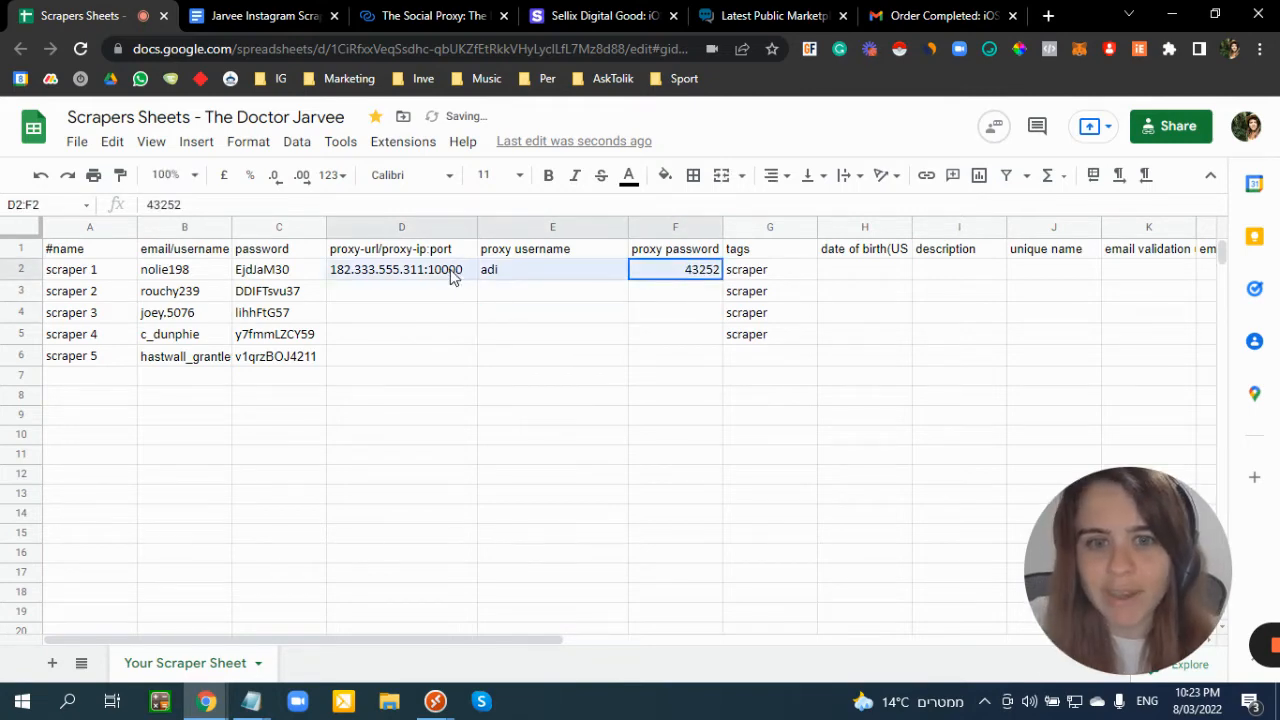
key(Delete)
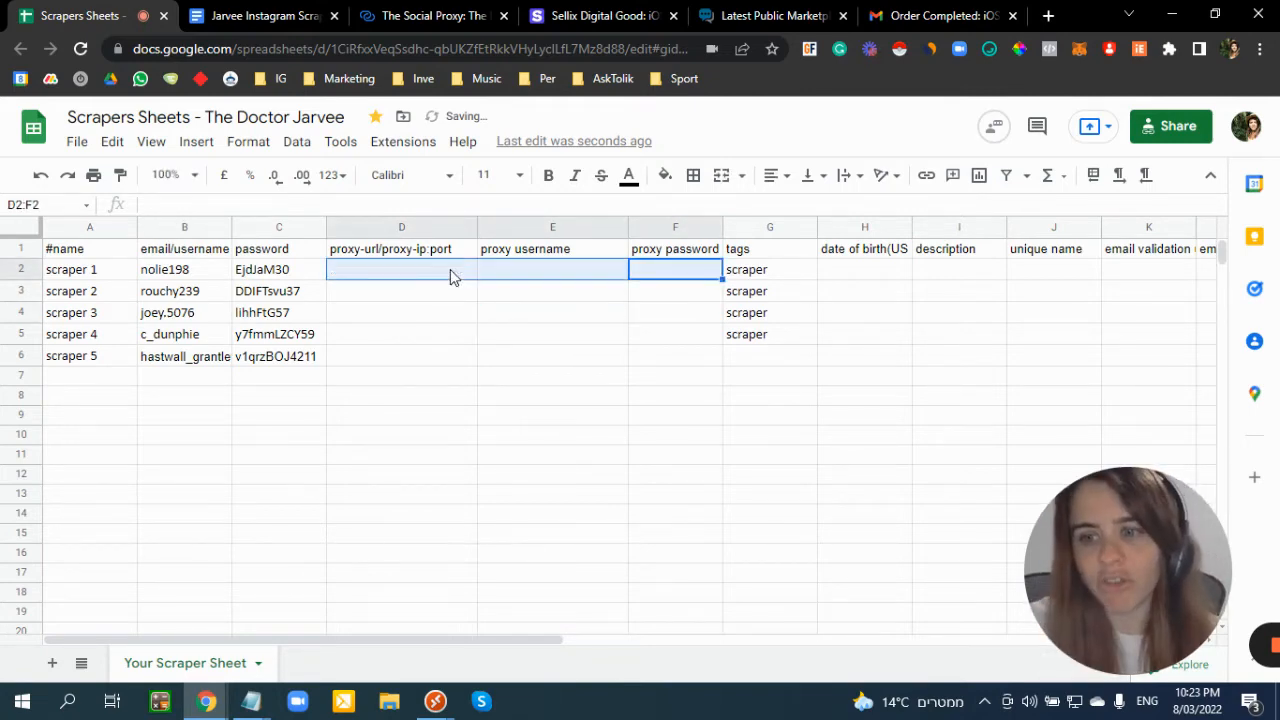
click(958, 292)
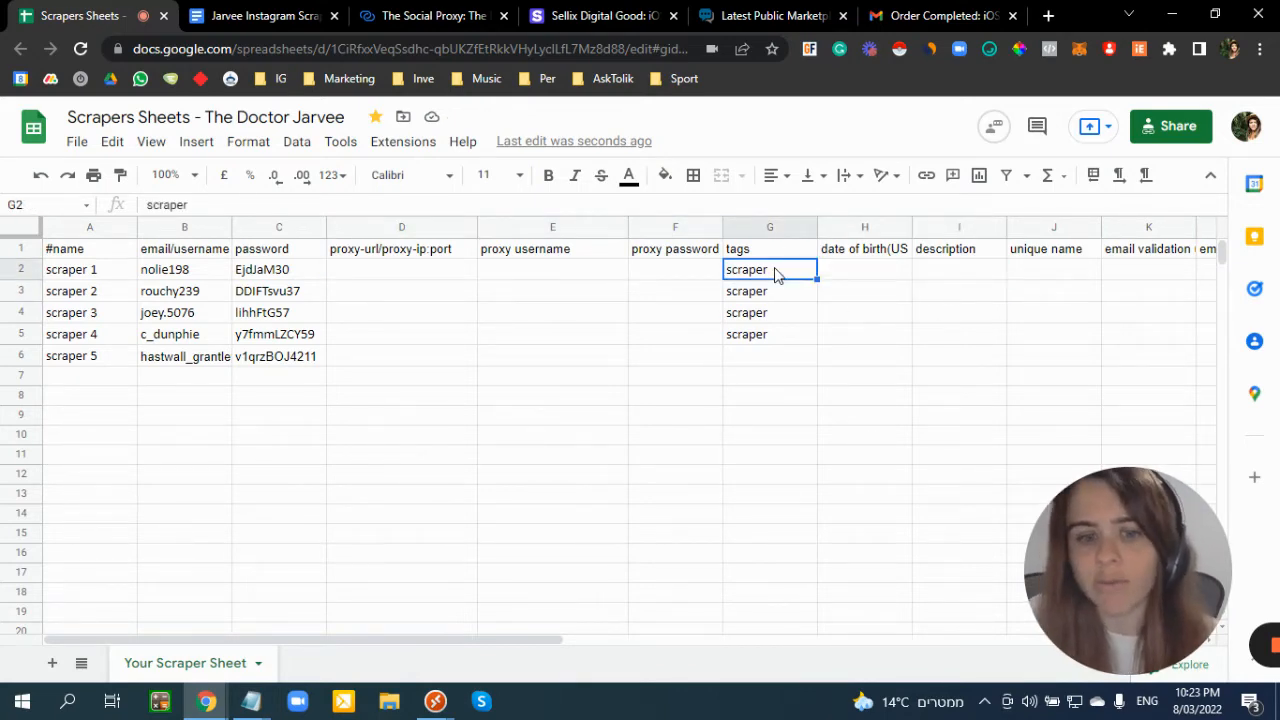
mouse_move(436, 700)
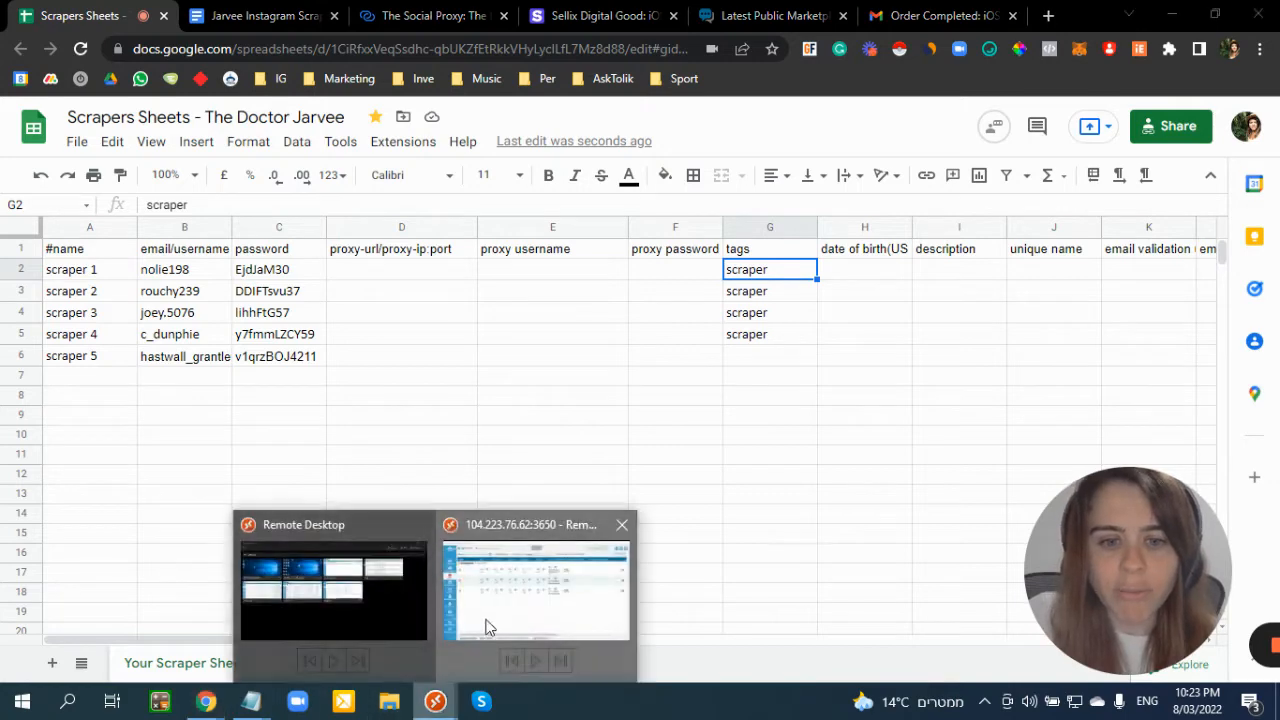
- Reach Jarvee's Instagram General settings under Settings > Social Platforms in the remote session
click(536, 590)
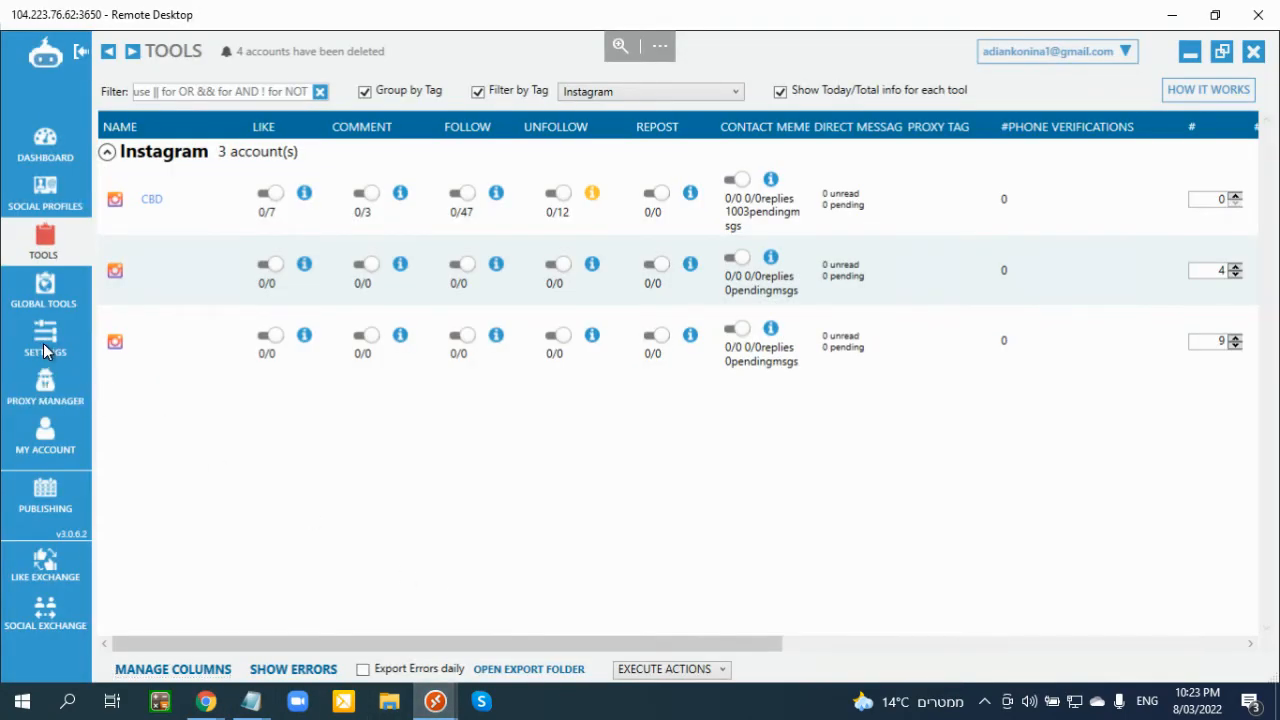
click(44, 340)
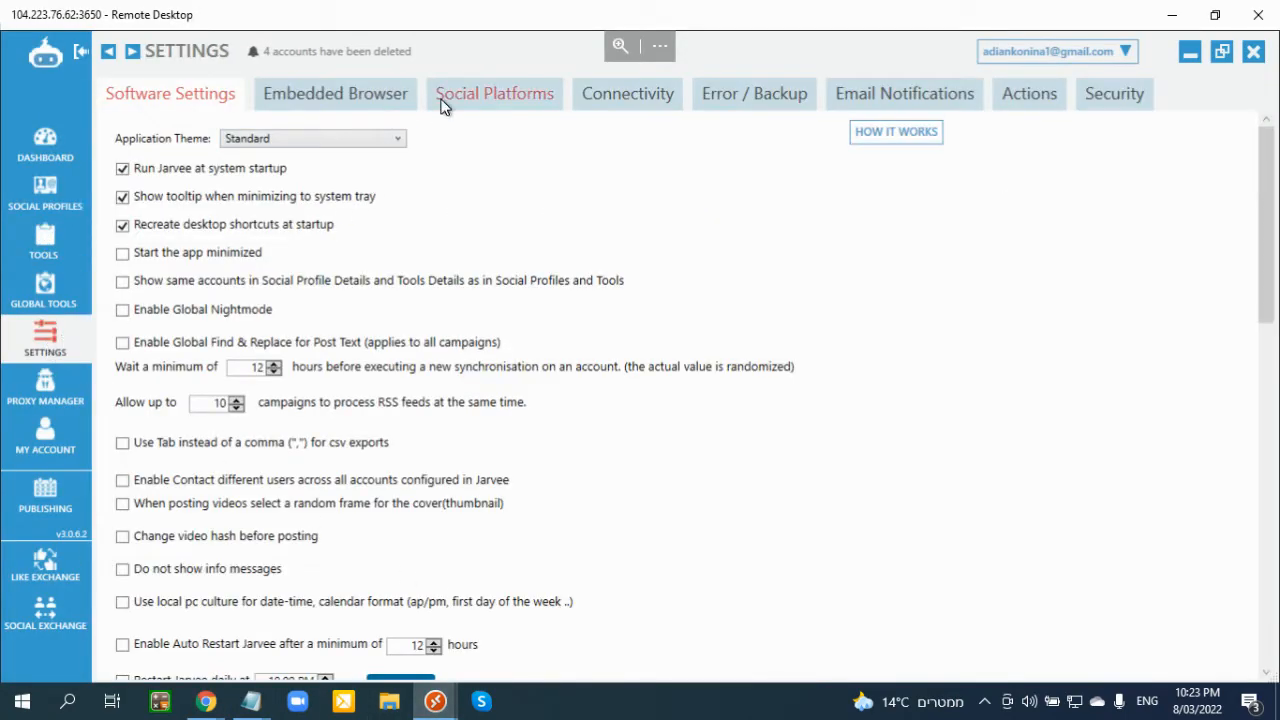
click(494, 94)
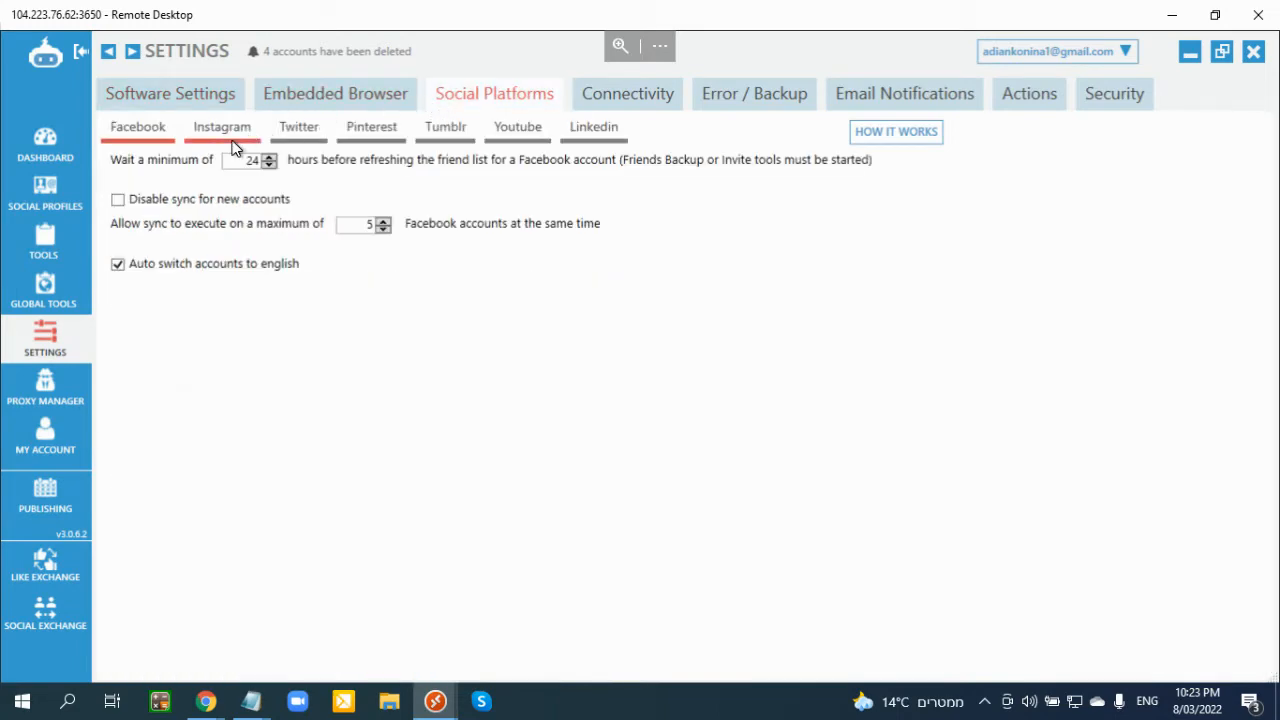
click(220, 128)
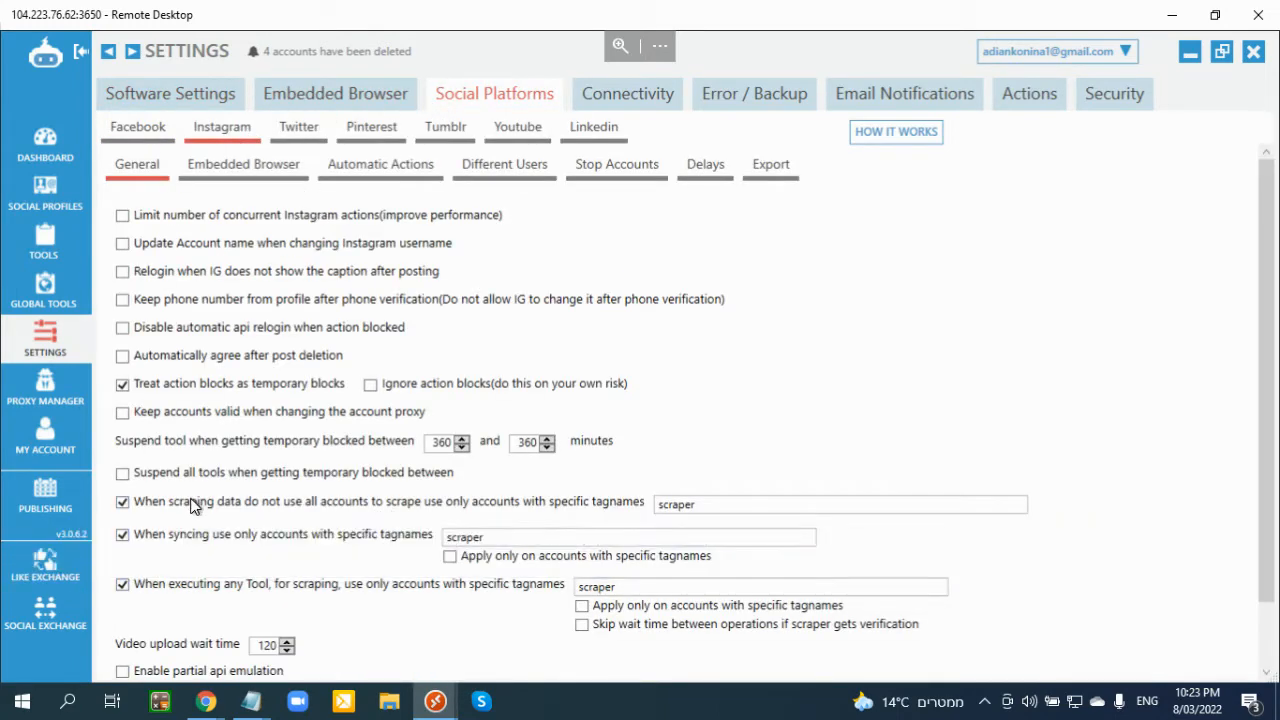
mouse_move(644, 588)
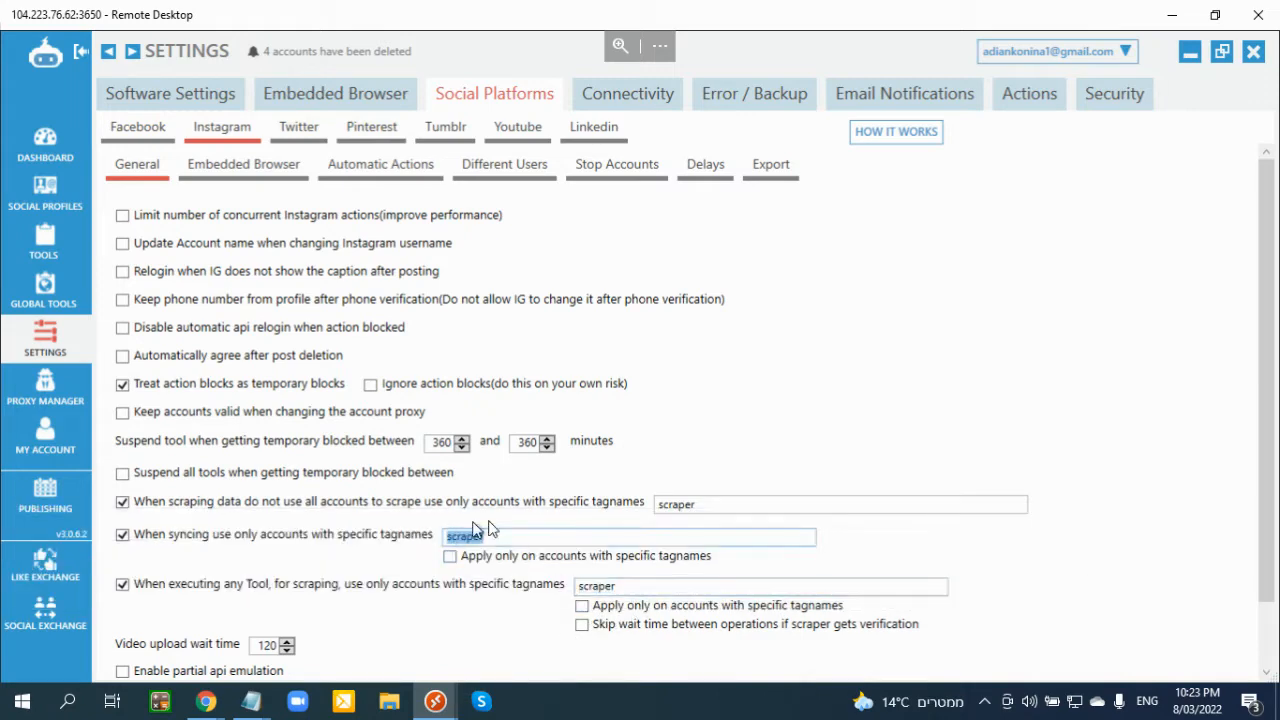
- Check the tagname fields limiting scraping and tool runs to accounts tagged 'scraper'
click(840, 504)
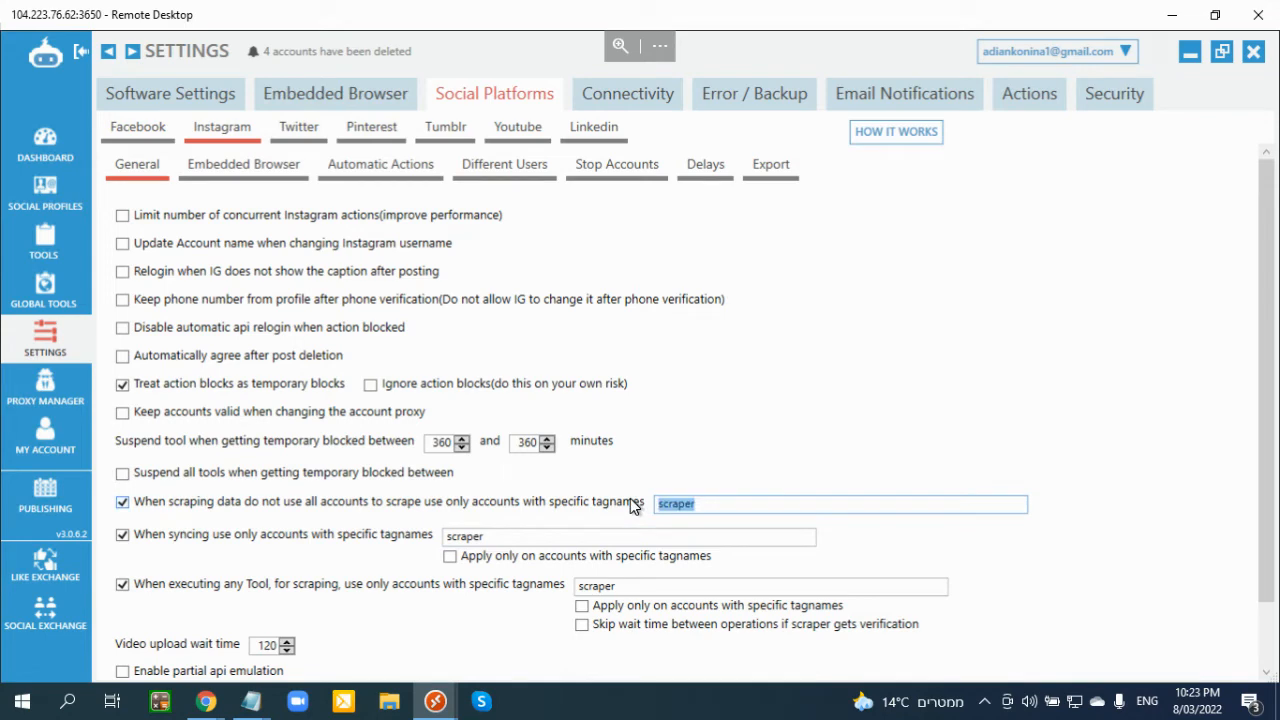
mouse_move(292, 536)
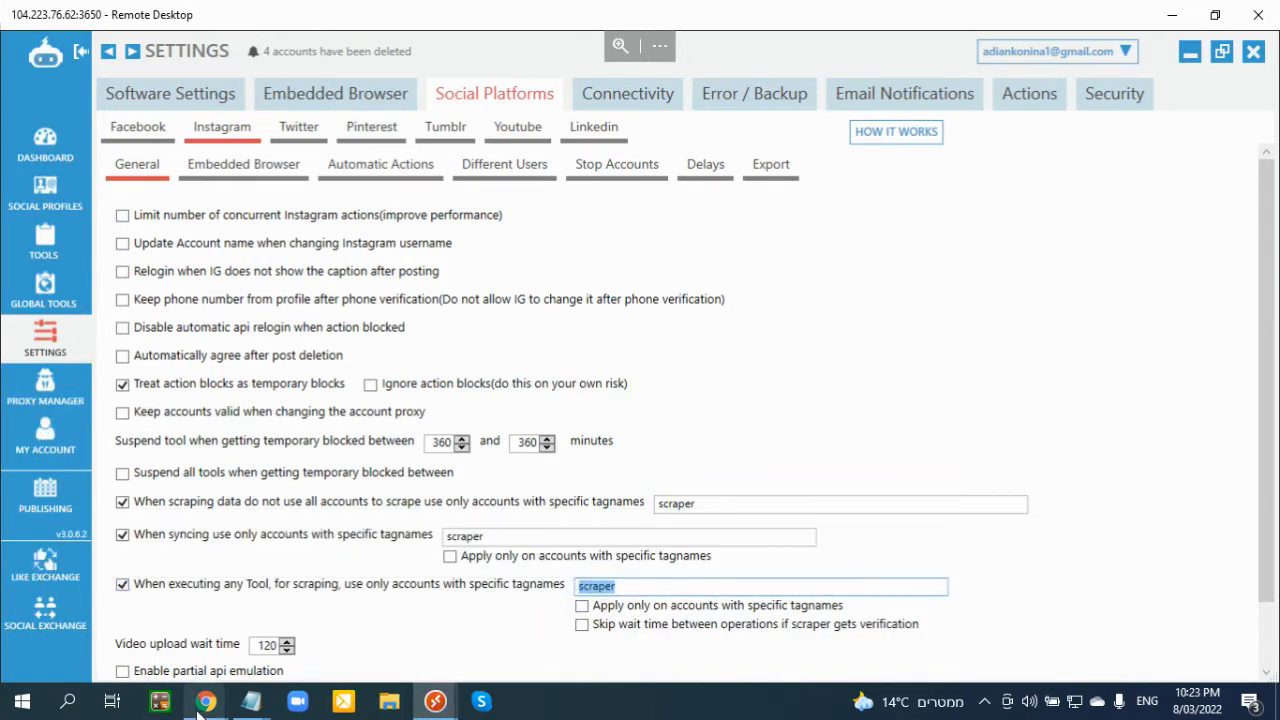
click(204, 700)
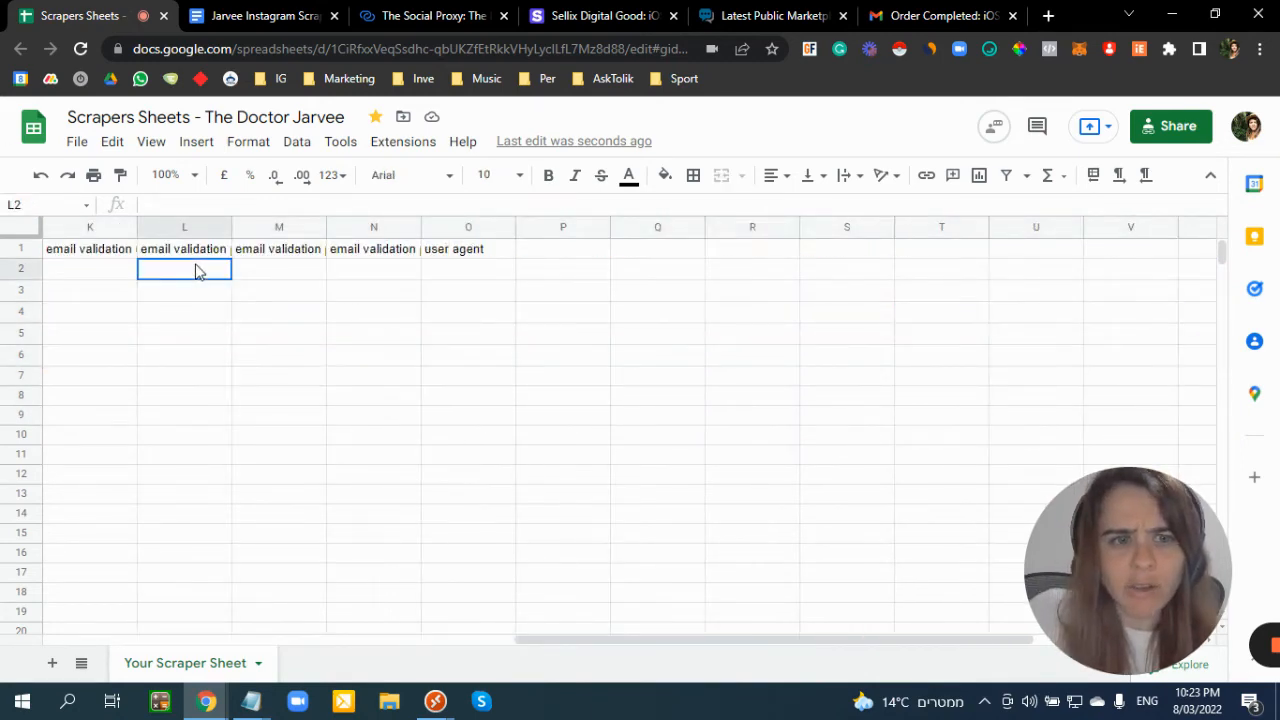
click(88, 268)
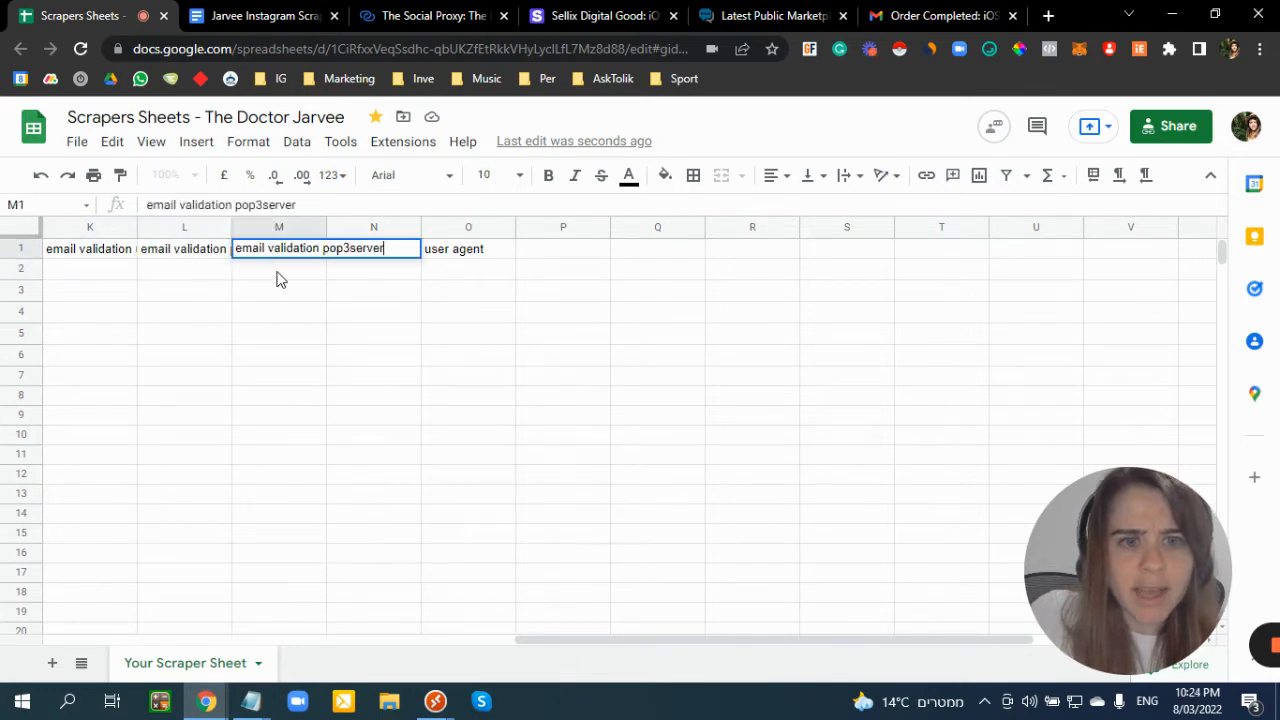
key(enter)
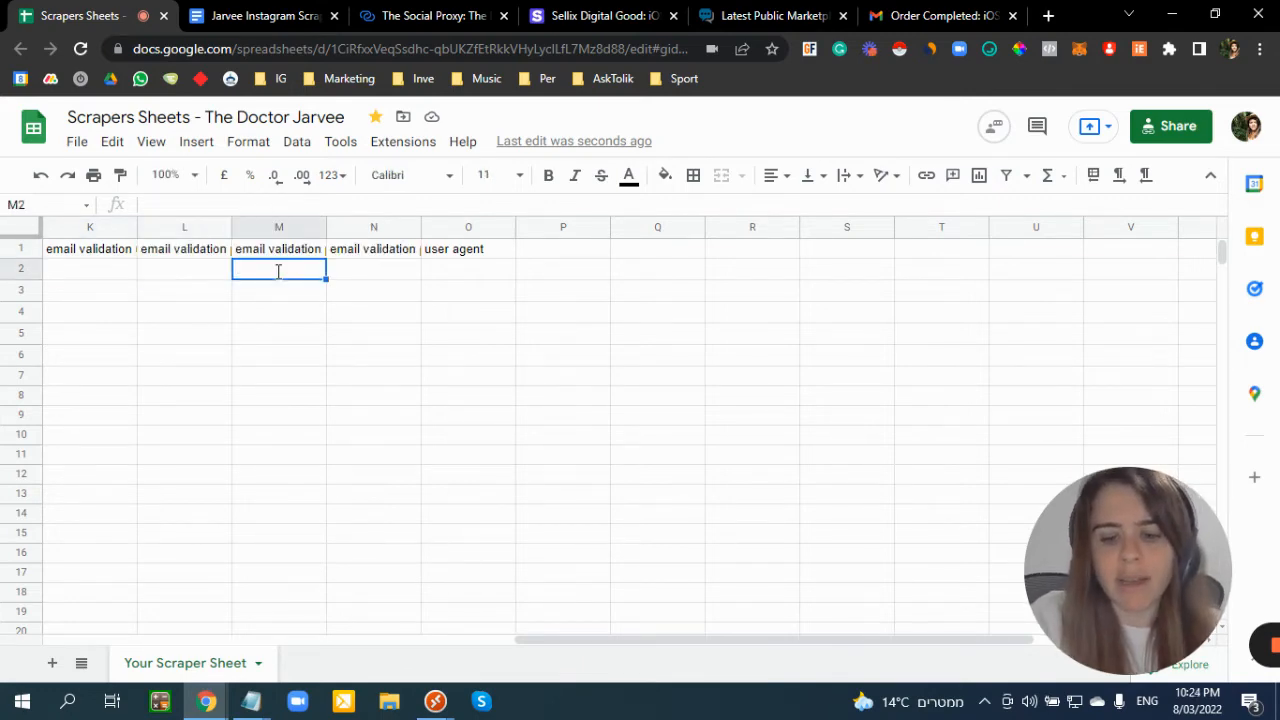
text(pop.)
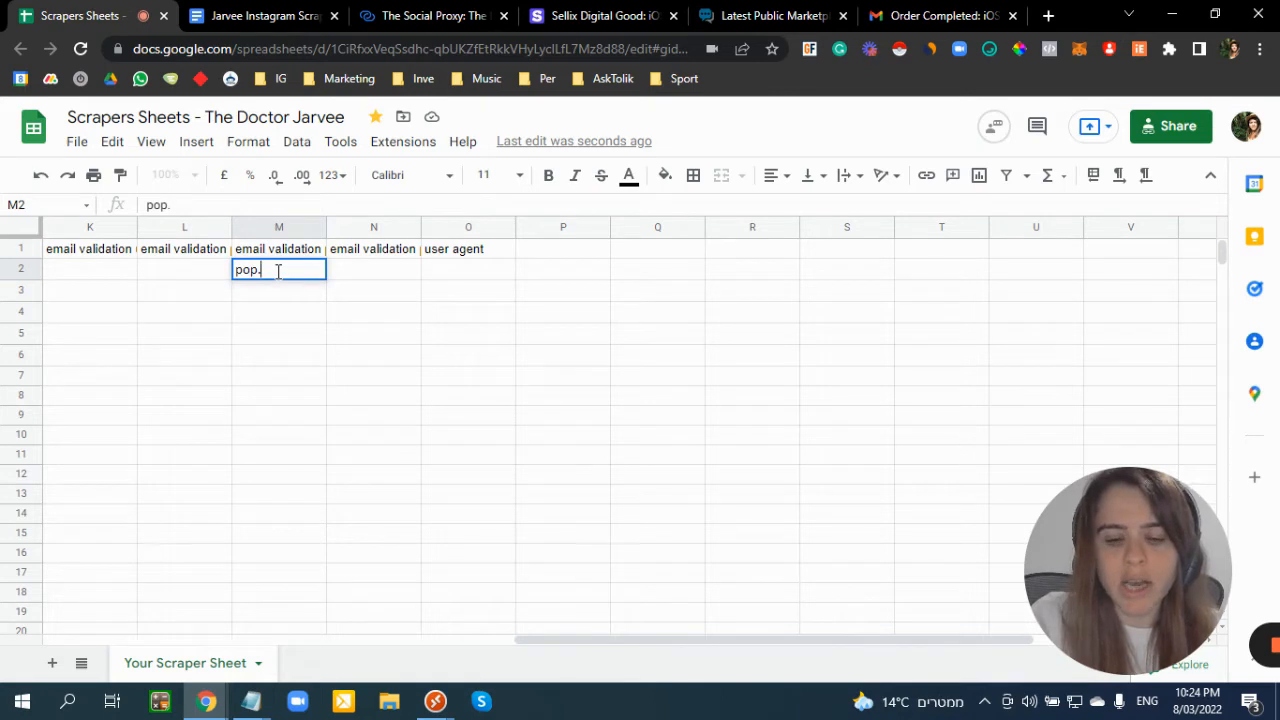
text(gm)
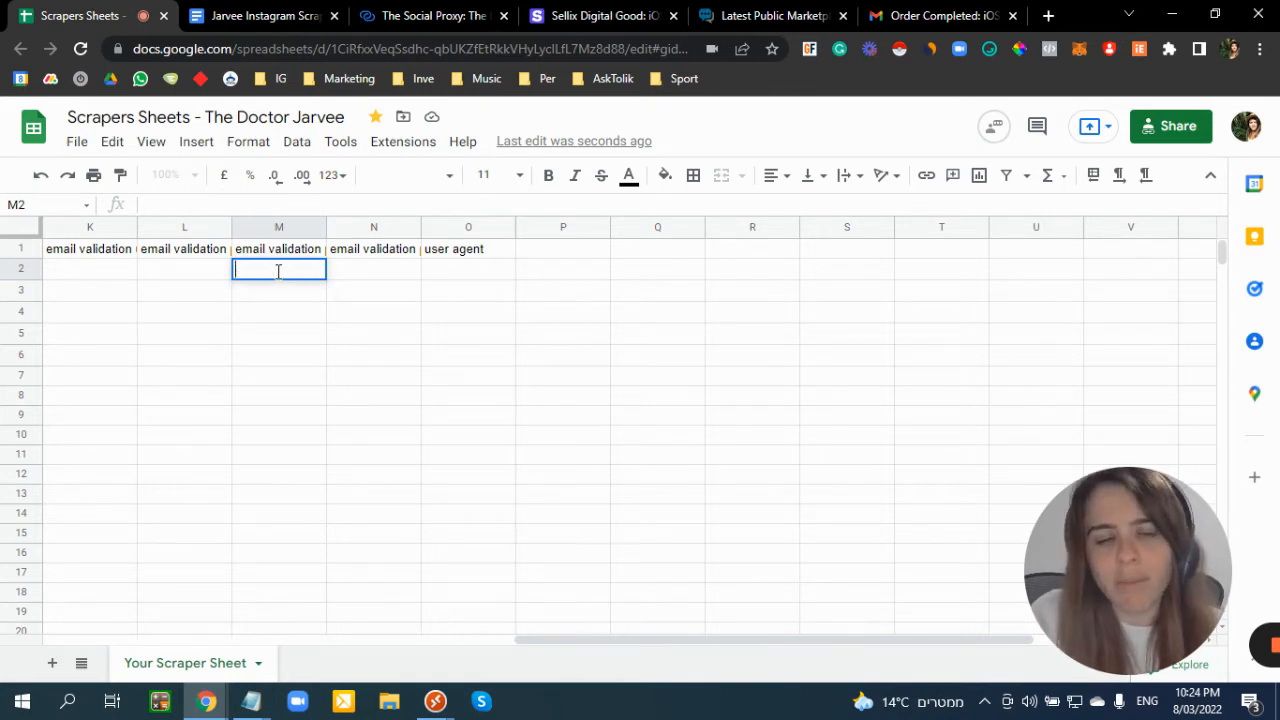
click(372, 268)
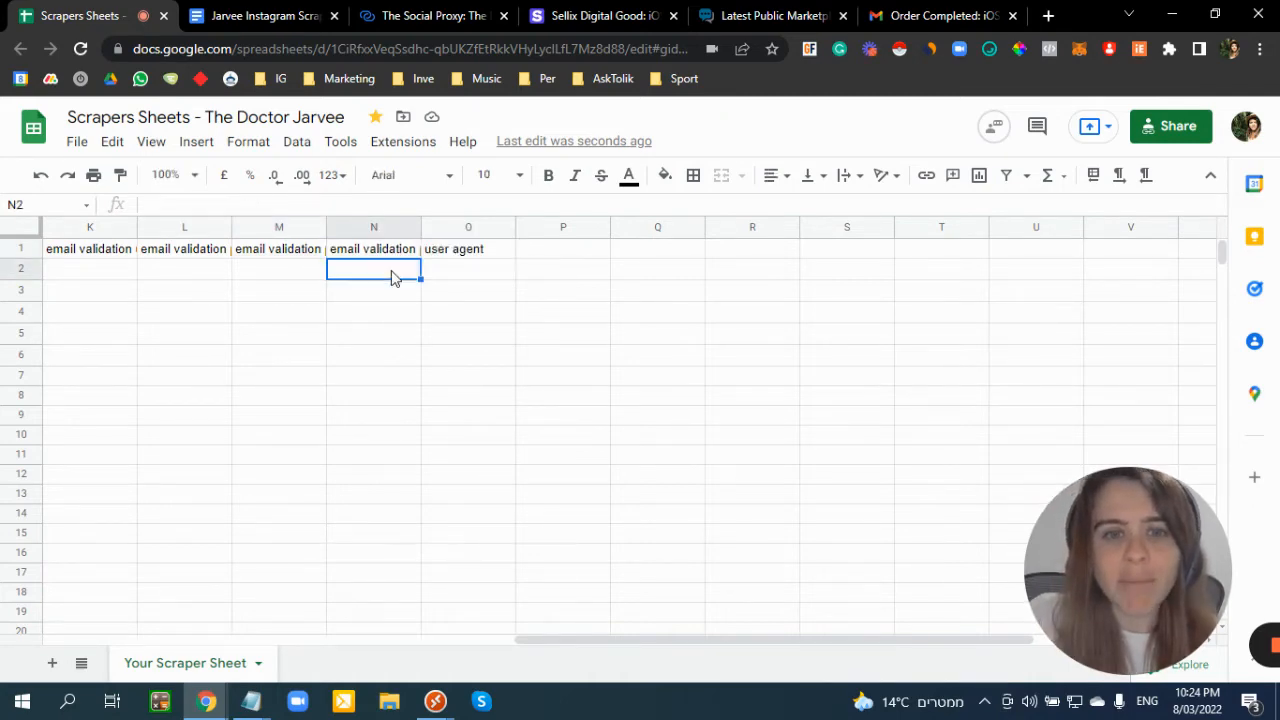
text(993)
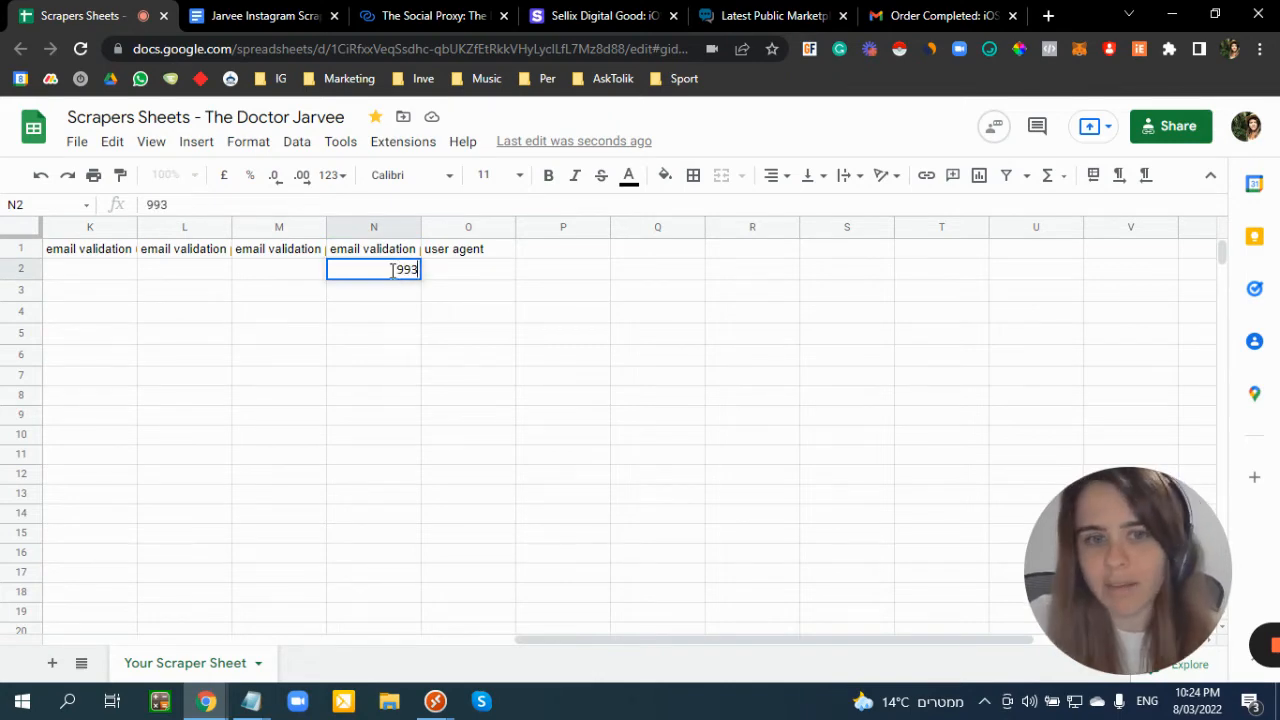
key(Delete)
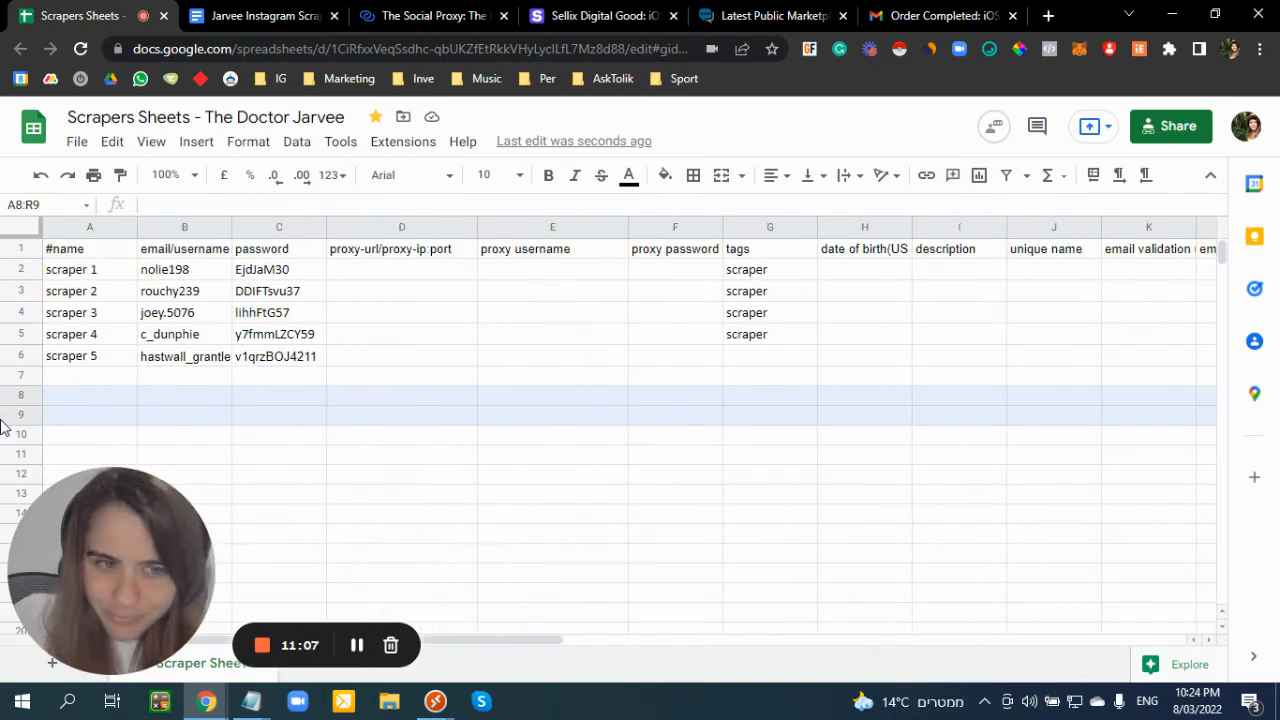
- Download the Scrapers Sheet from Google Sheets as a CSV file saved to the Desktop
click(184, 394)
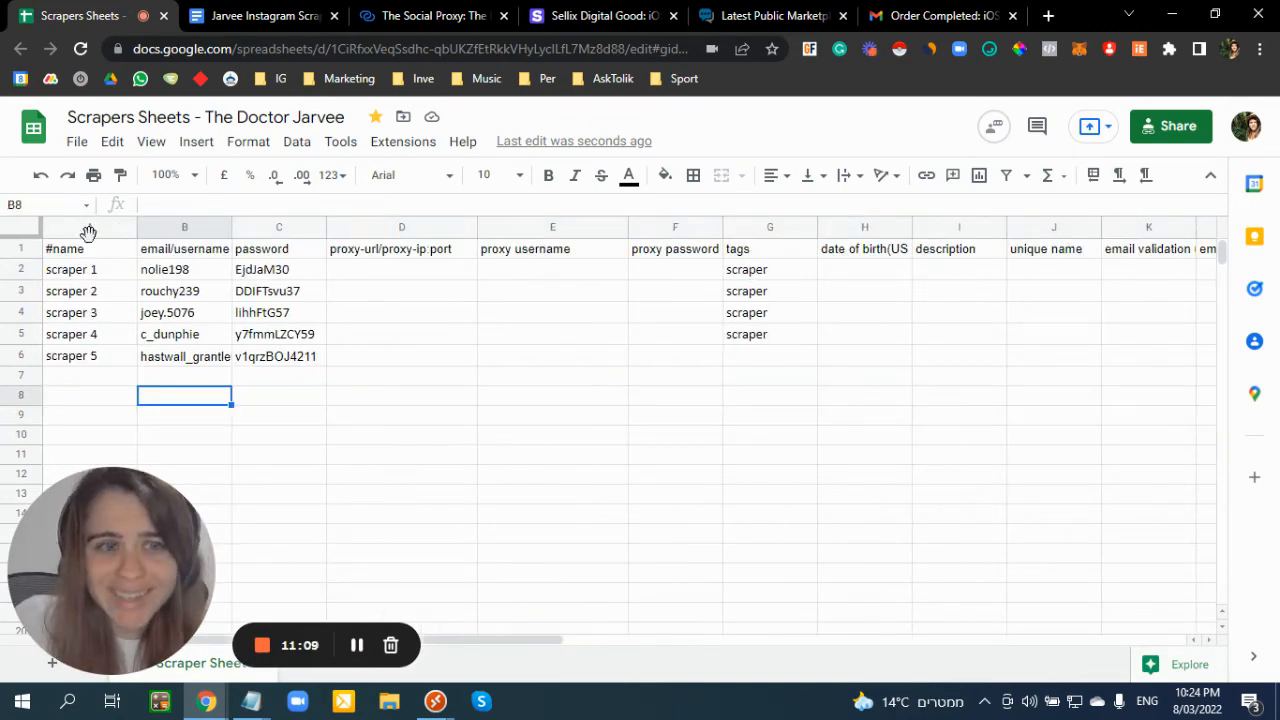
click(76, 140)
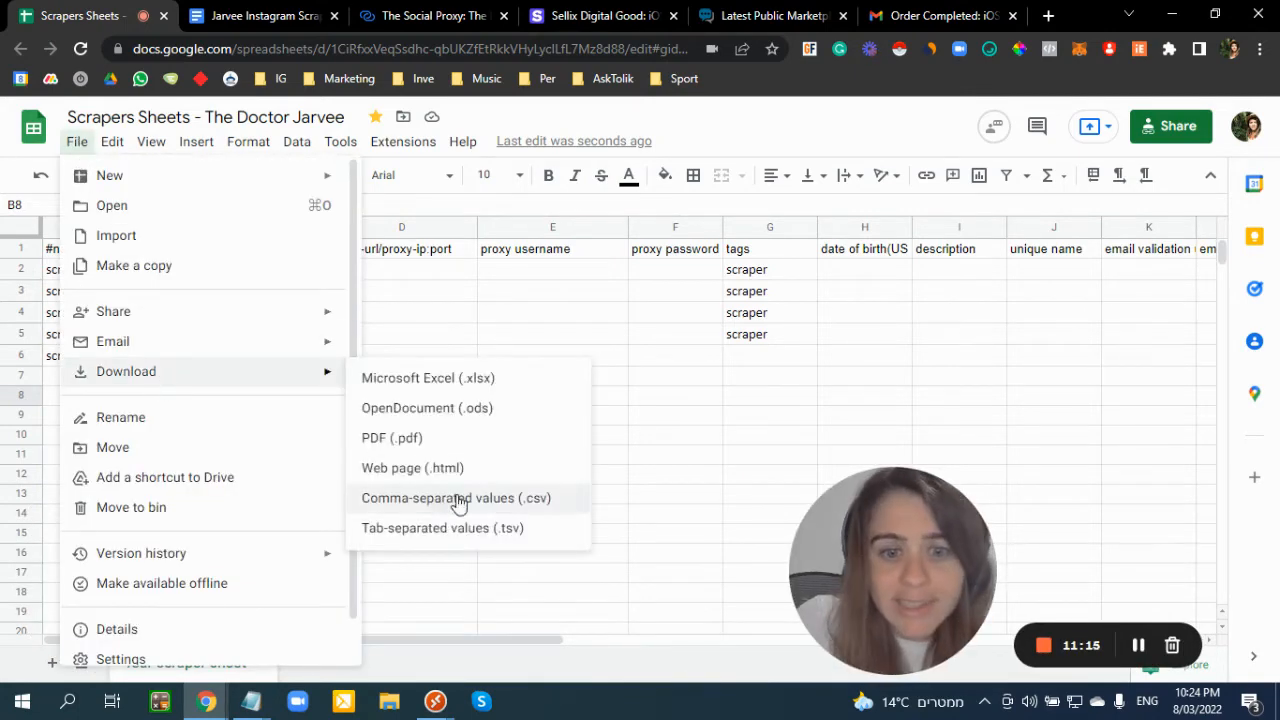
click(456, 498)
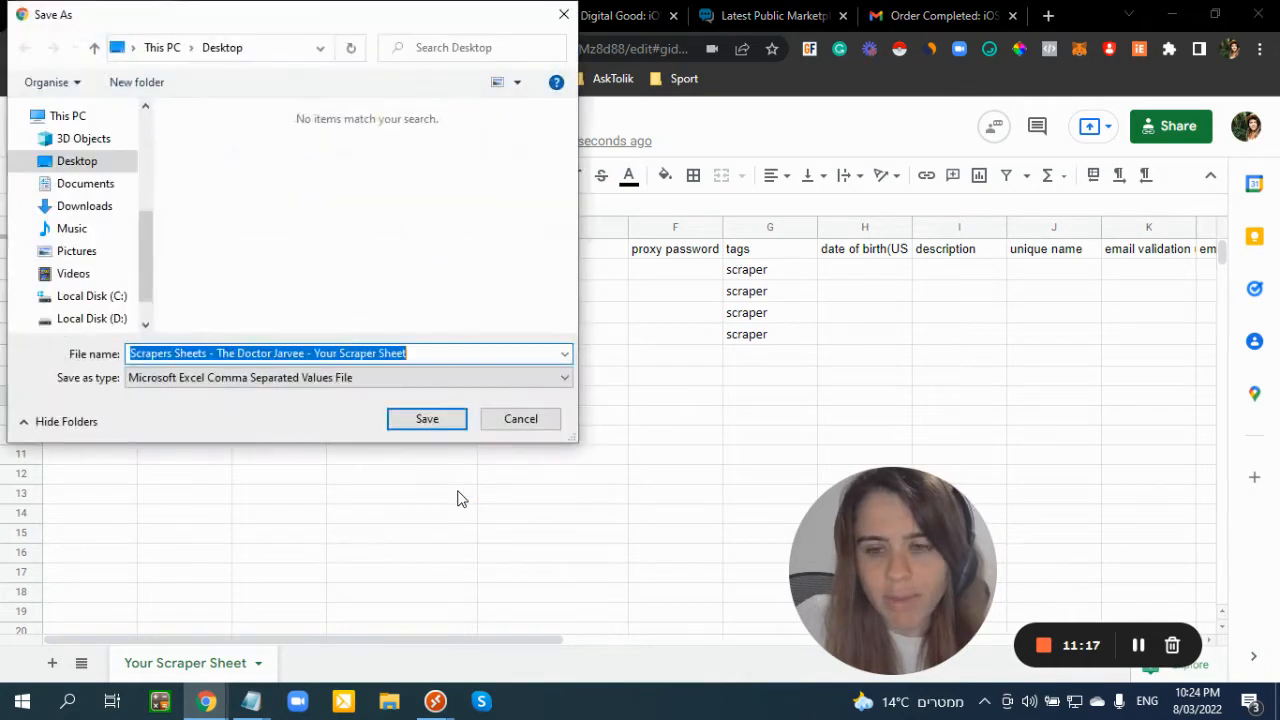
click(426, 418)
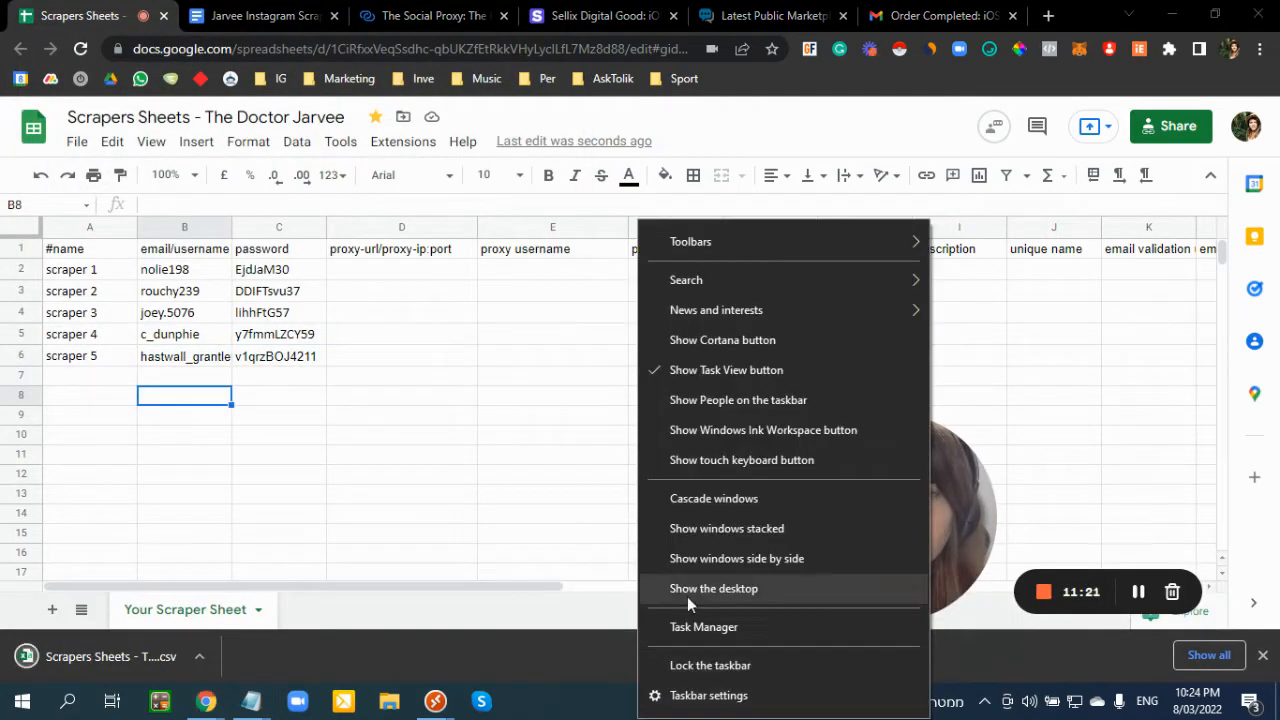
- Copy the downloaded scraper sheet CSV file from the desktop
click(712, 588)
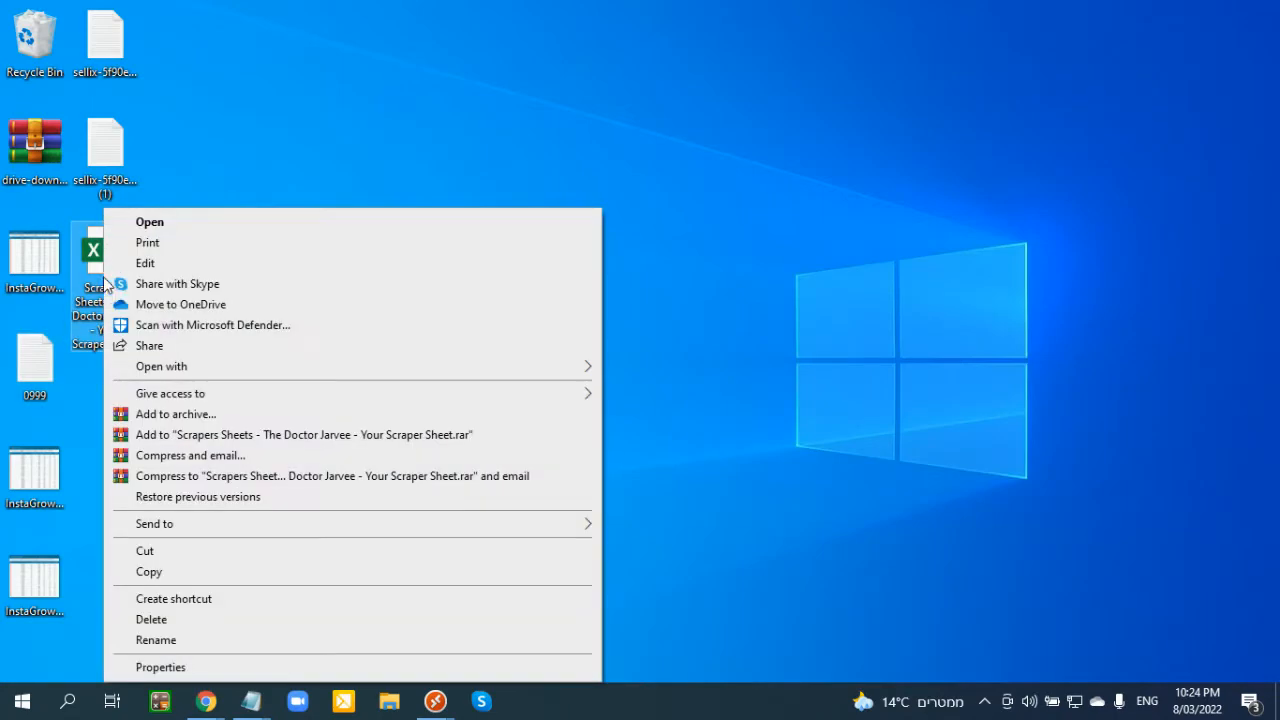
click(148, 572)
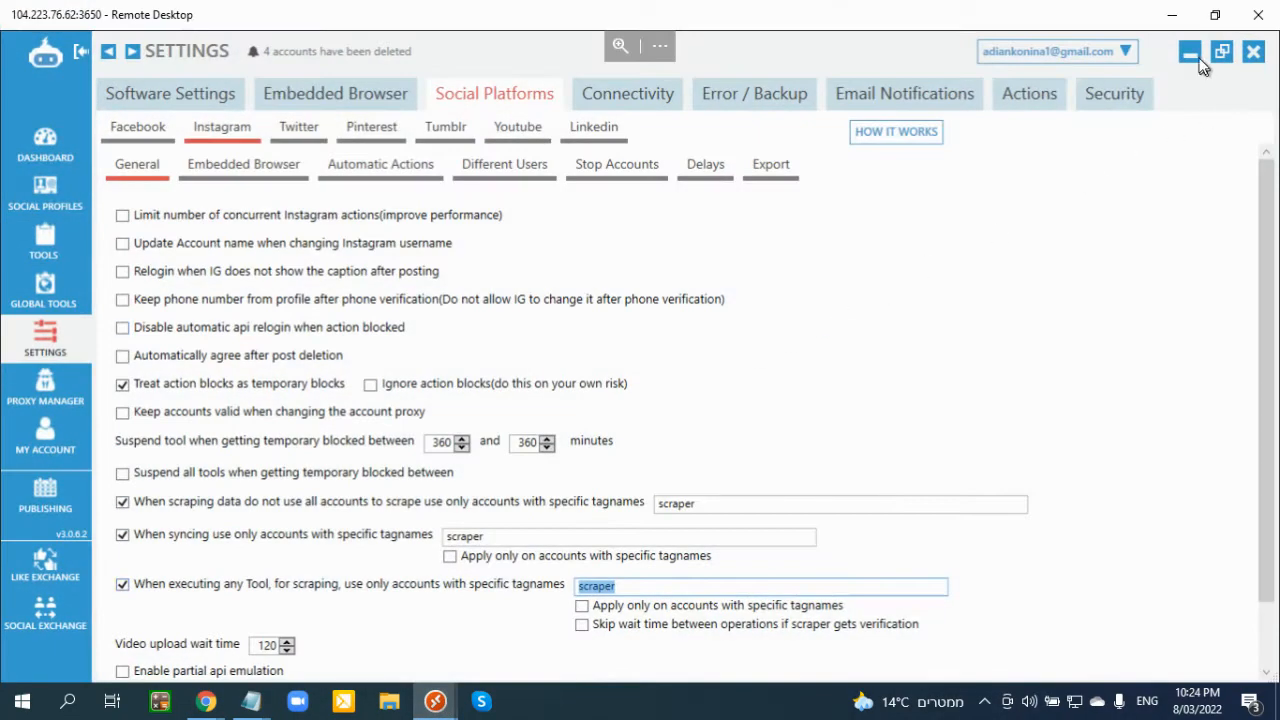
- Paste the scraper sheet CSV onto the remote desktop, then return to the local Google Sheets scraper sheet
click(1190, 52)
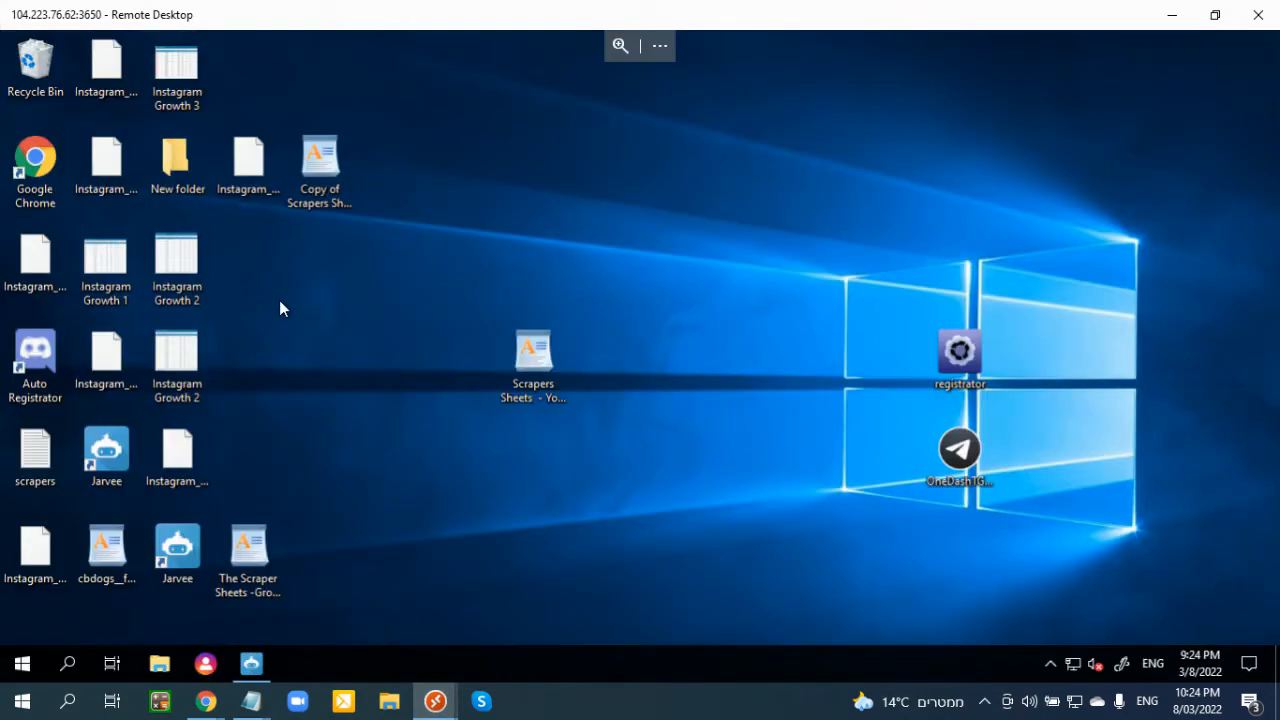
right_click(252, 258)
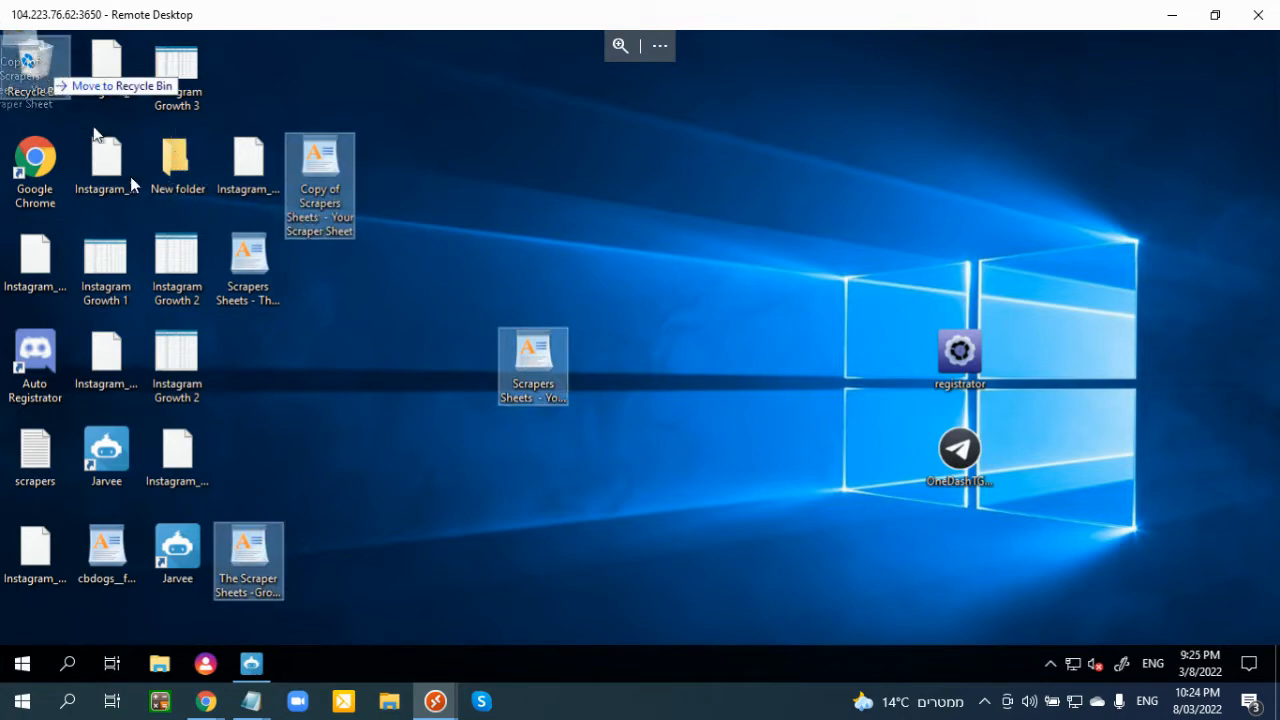
click(250, 664)
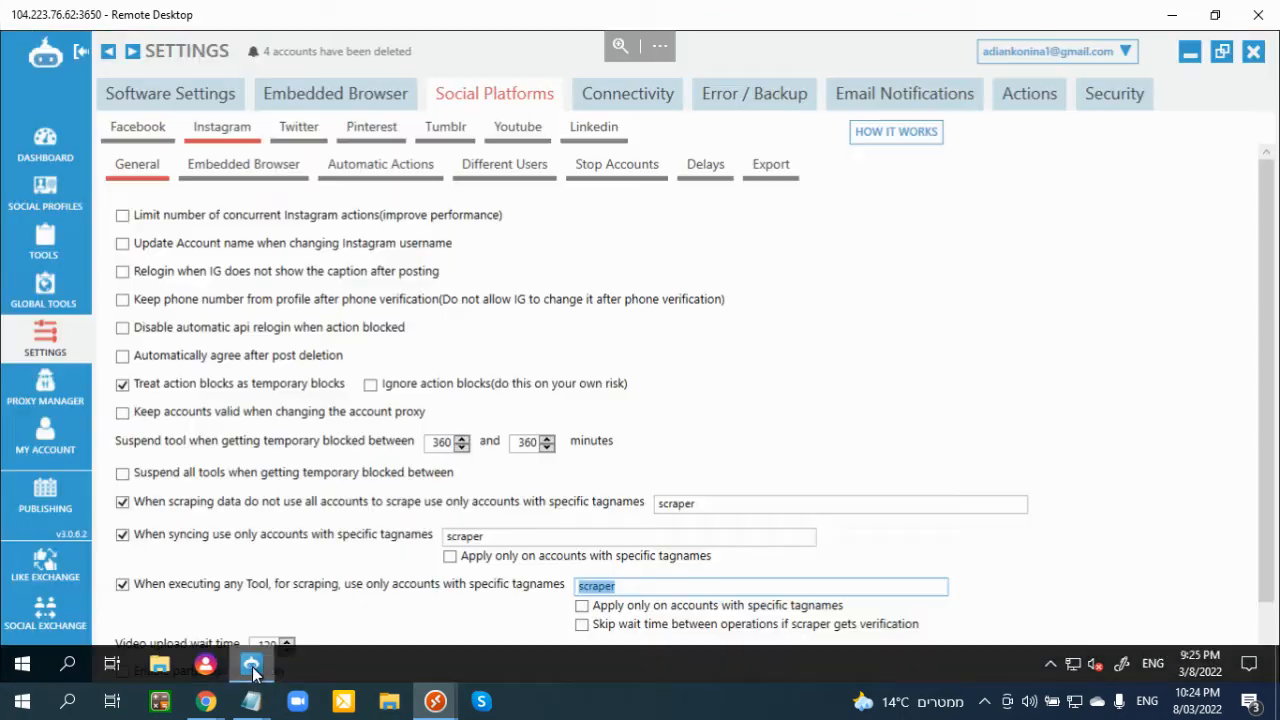
click(44, 196)
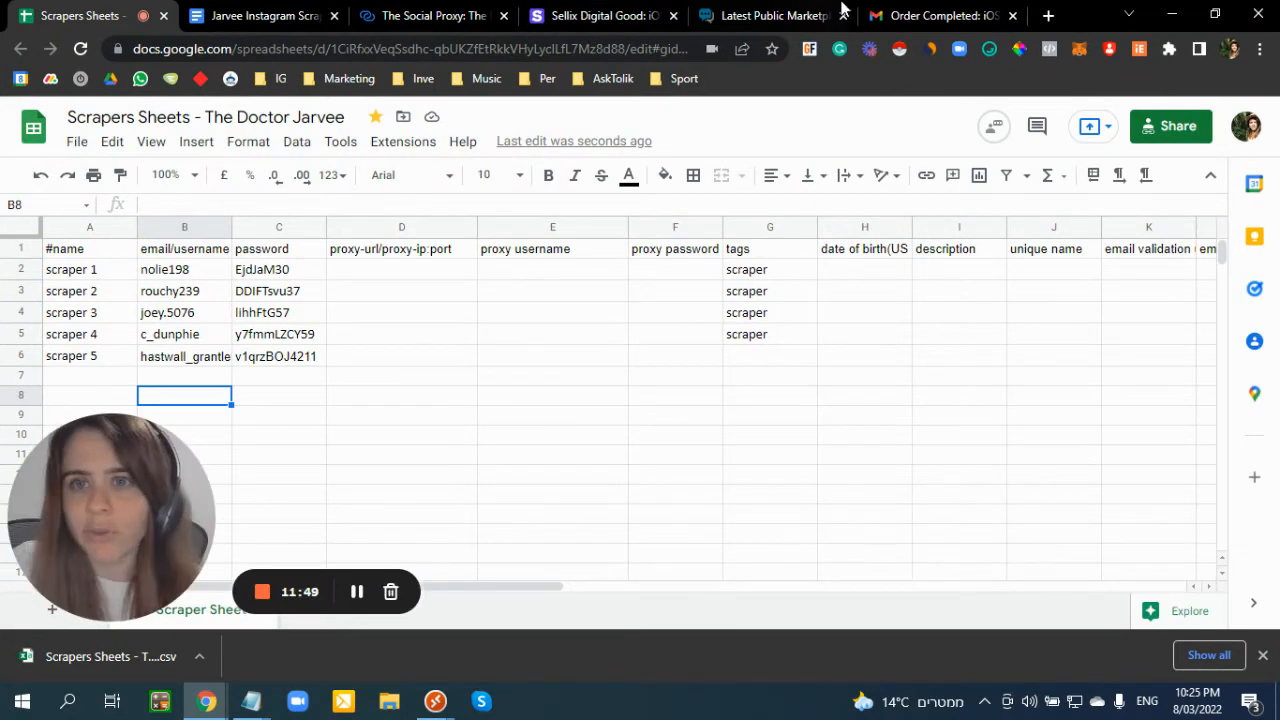
mouse_move(770, 16)
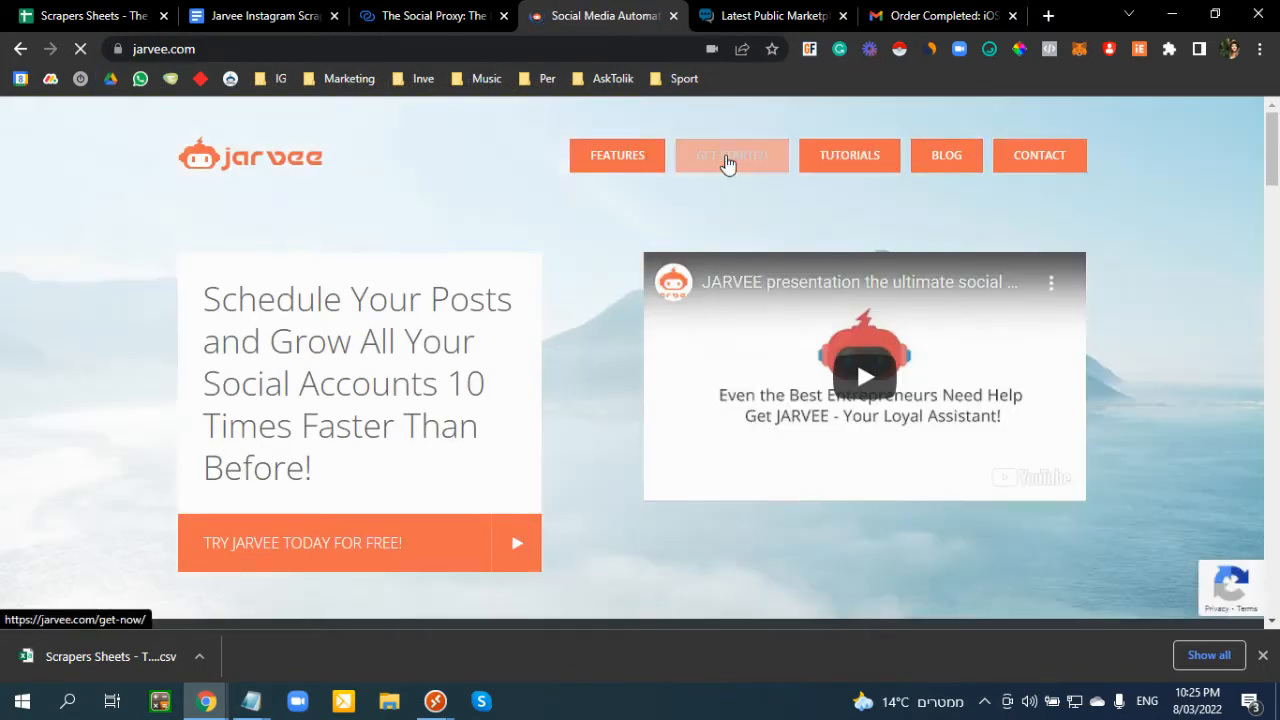
- View the Jarvee pricing packages page and scroll down to the plans
click(732, 156)
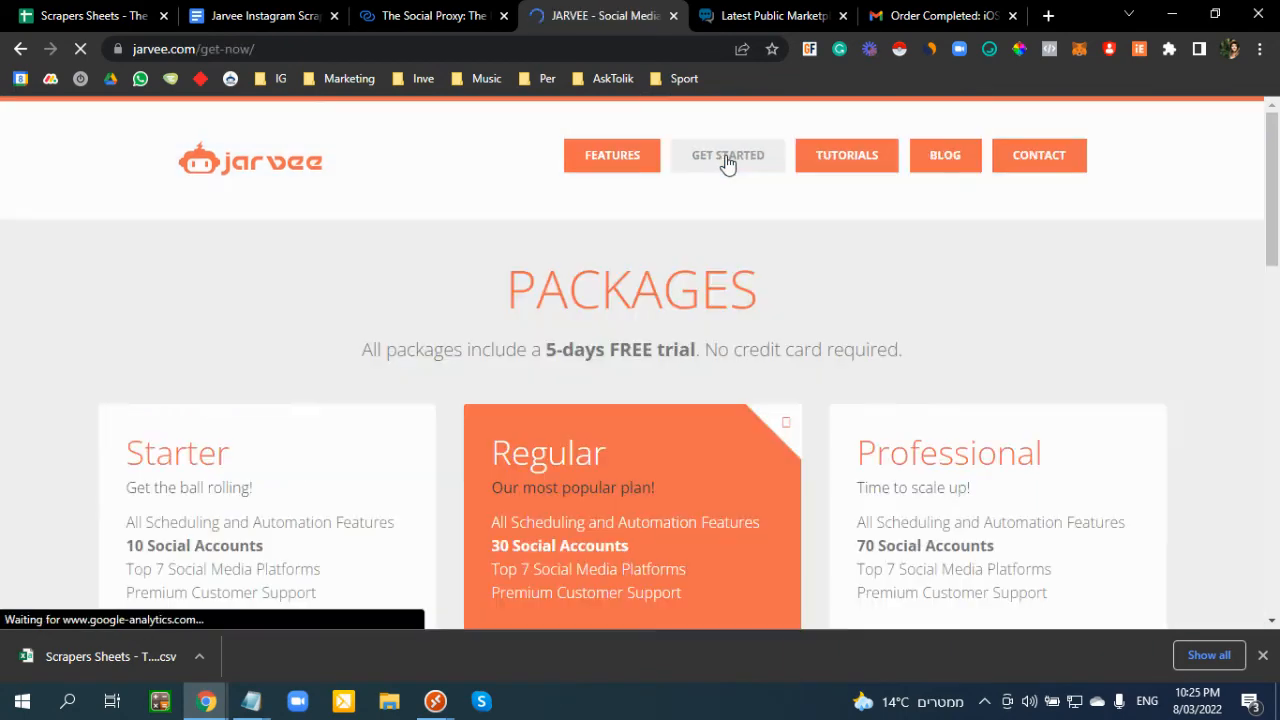
scroll(down, 3)
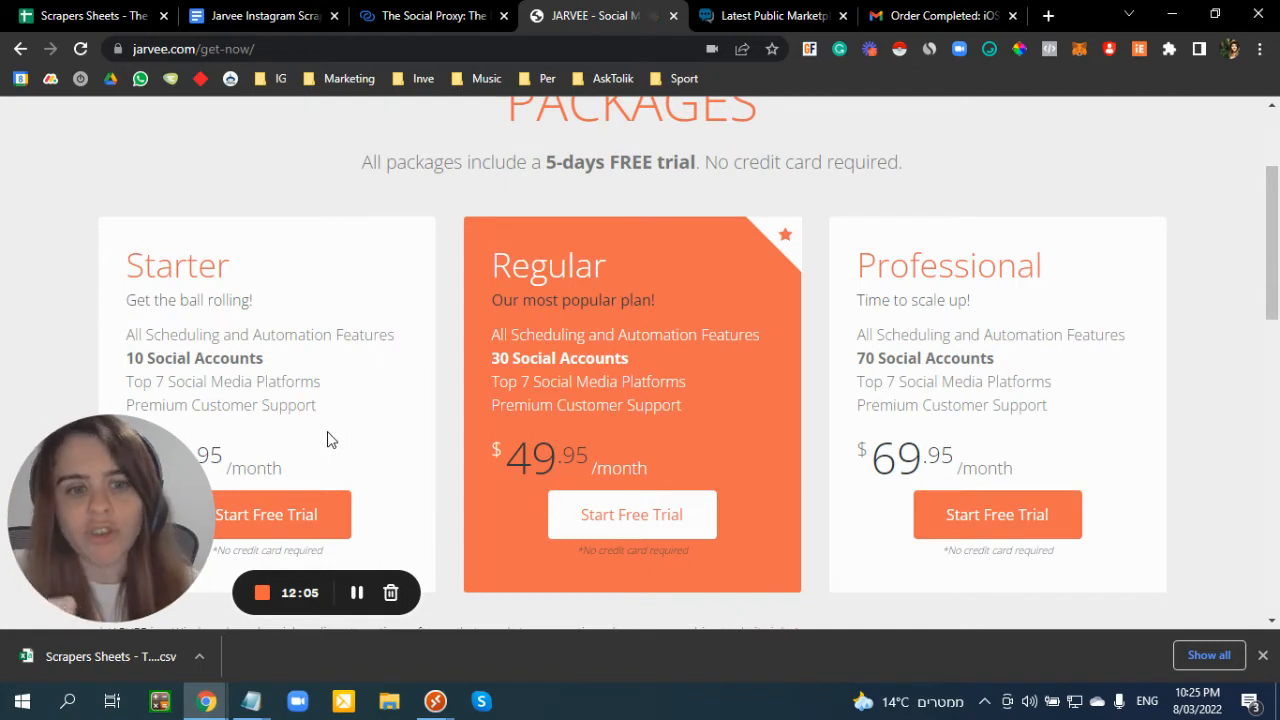
scroll(down, 3)
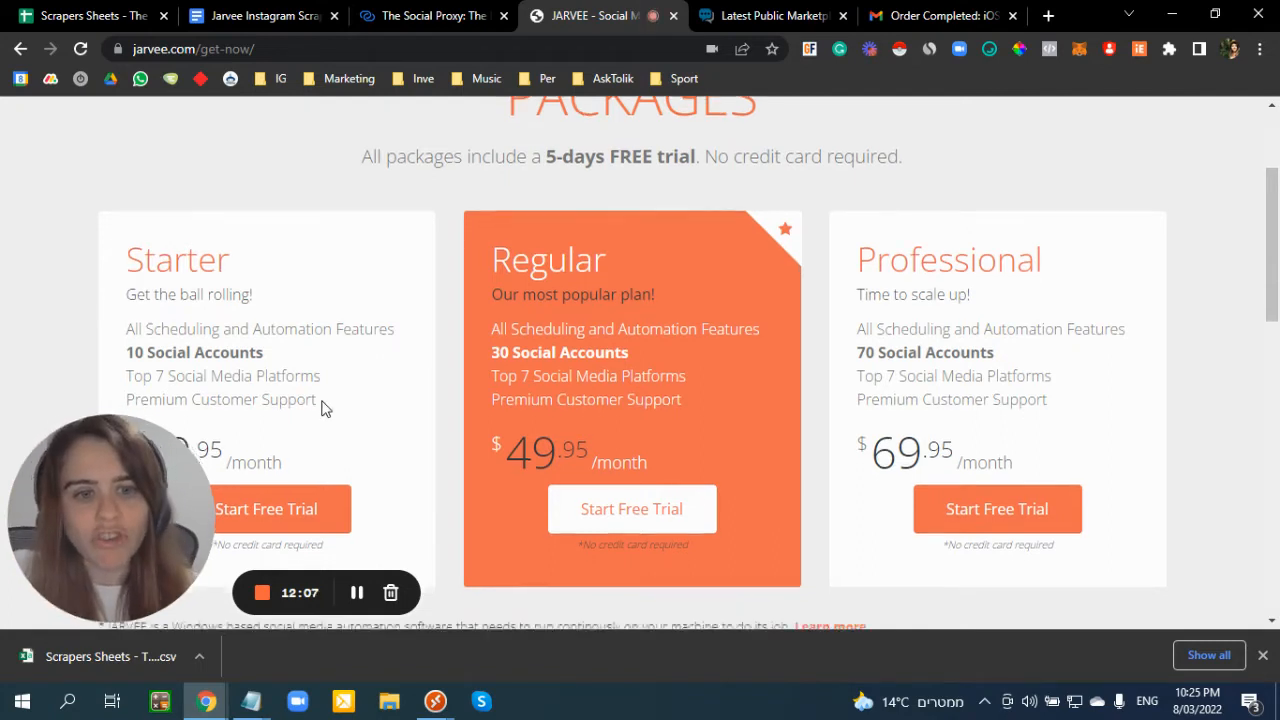
scroll(down, 3)
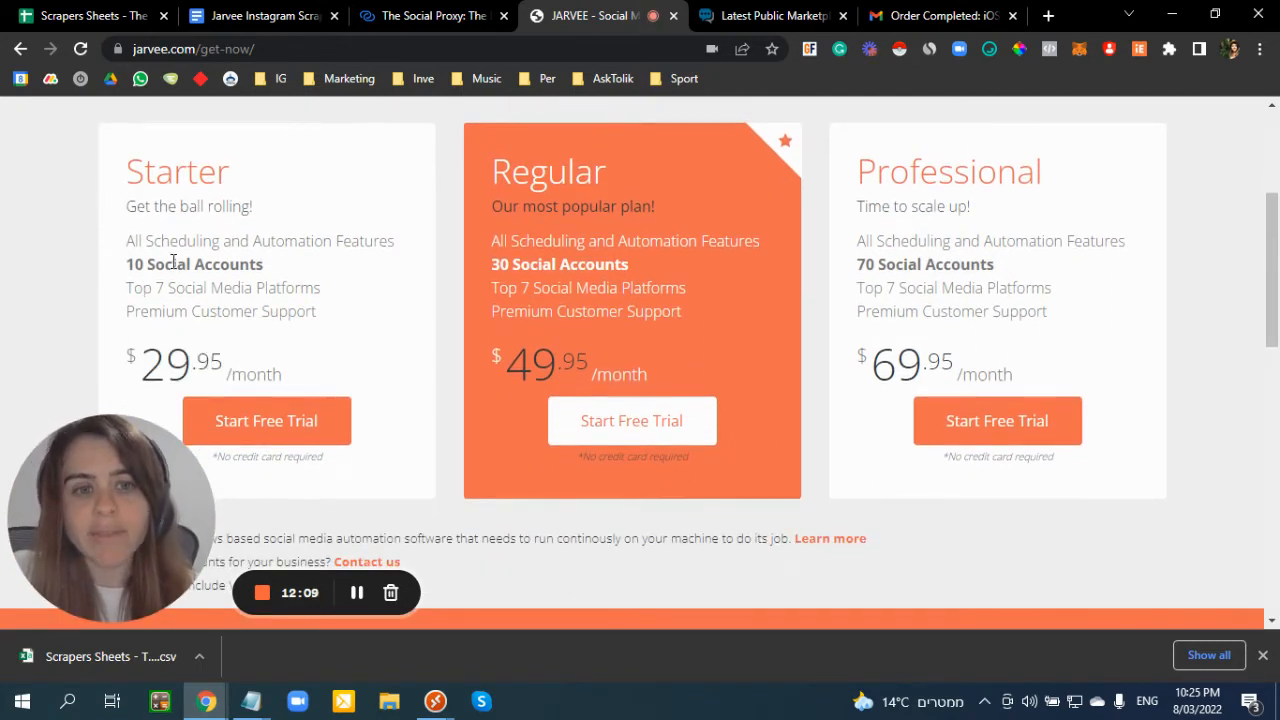
double_click(162, 264)
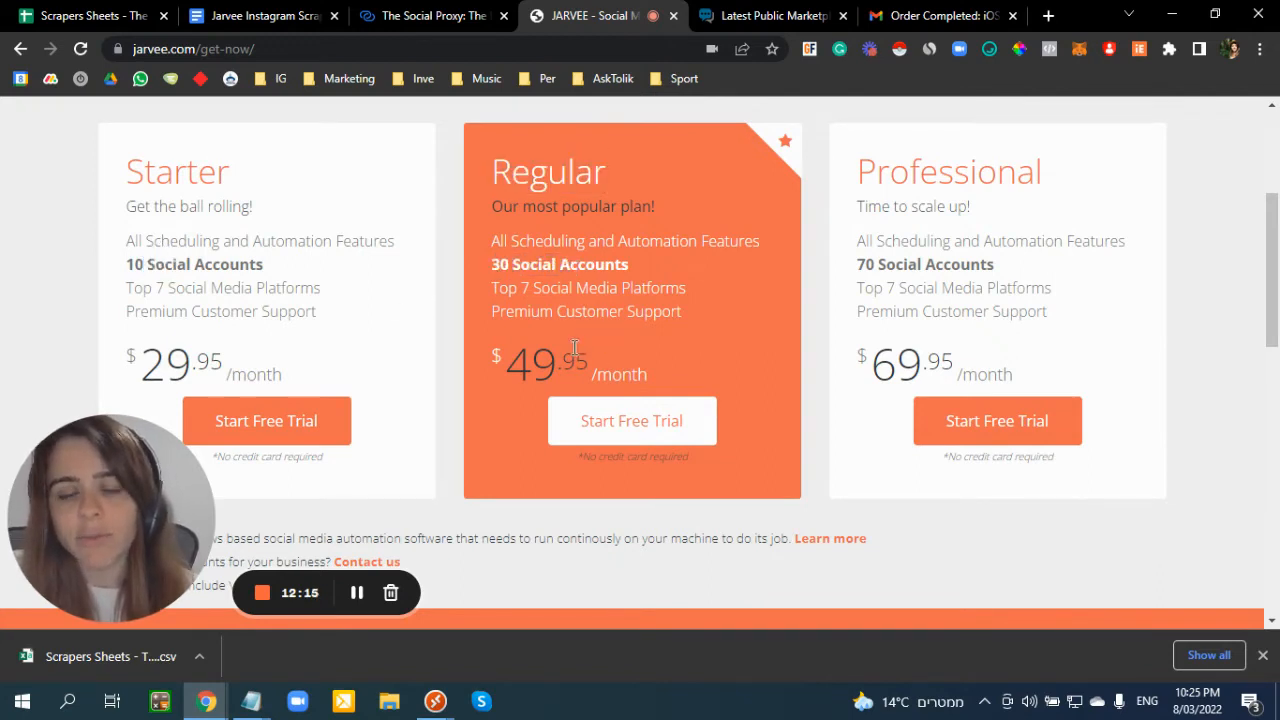
- Highlight the Professional plan name and its monthly price, then switch back to the remote Jarvee session
double_click(948, 172)
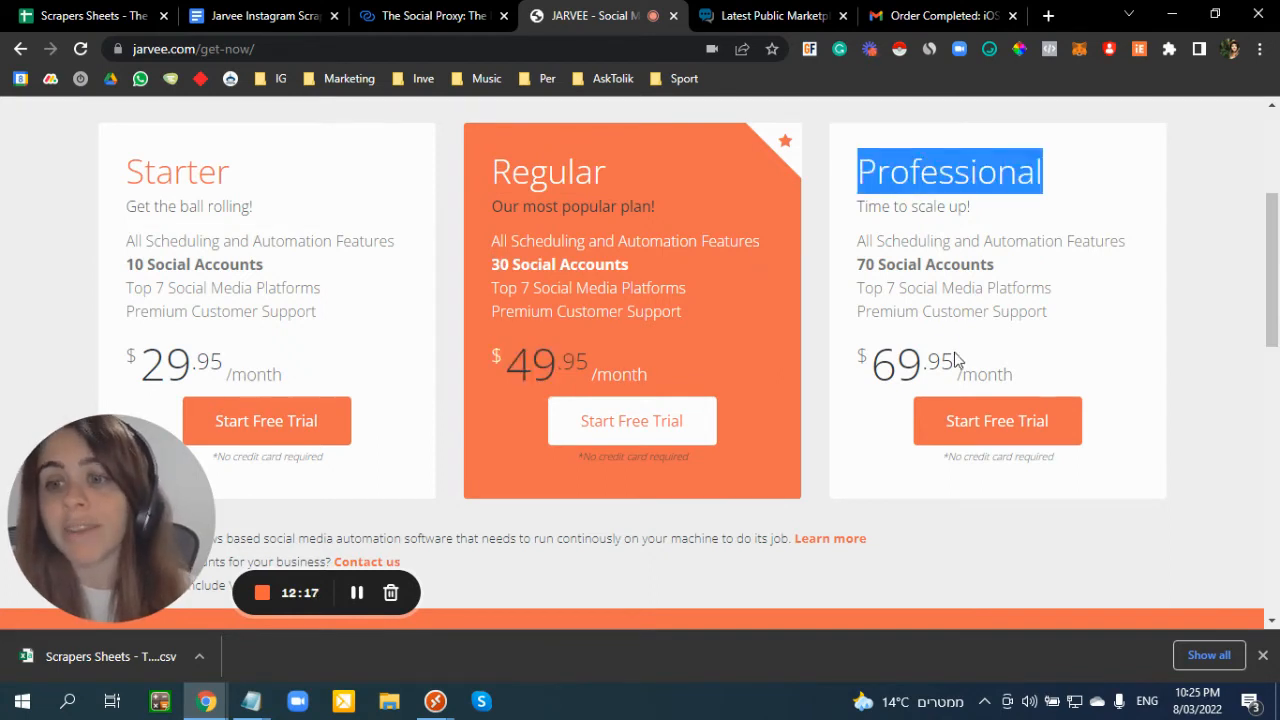
double_click(896, 364)
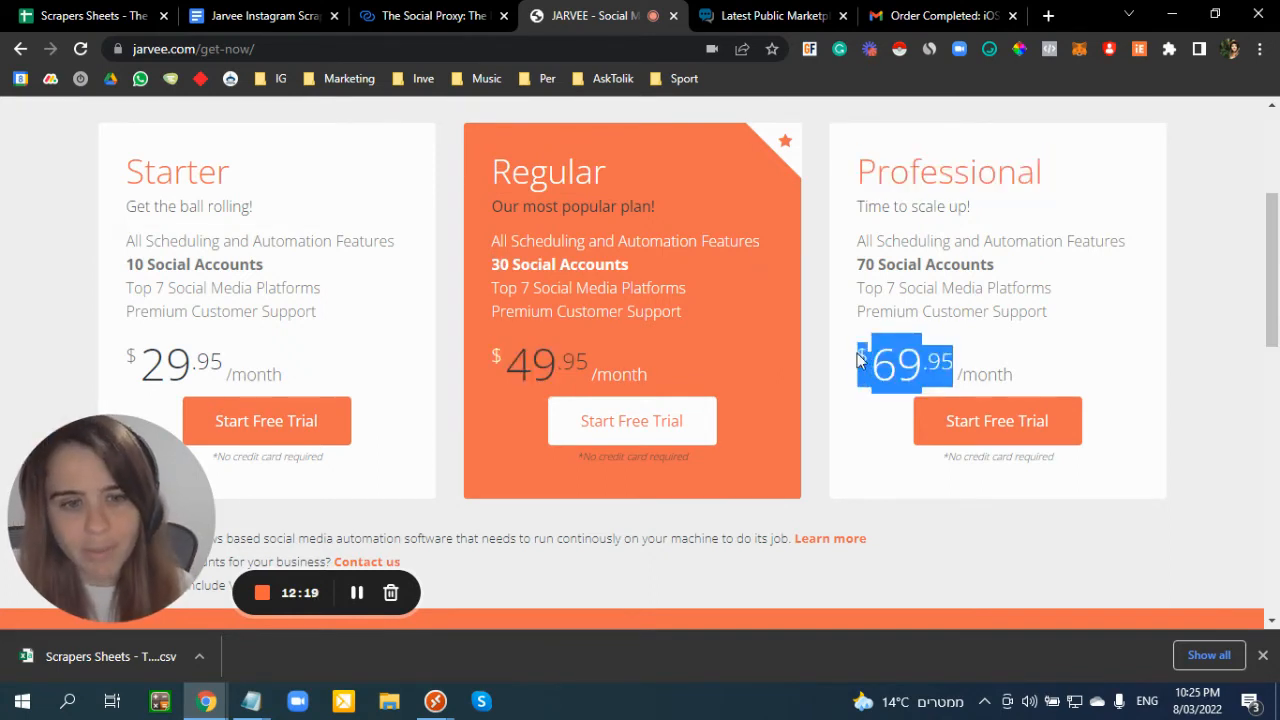
mouse_move(484, 688)
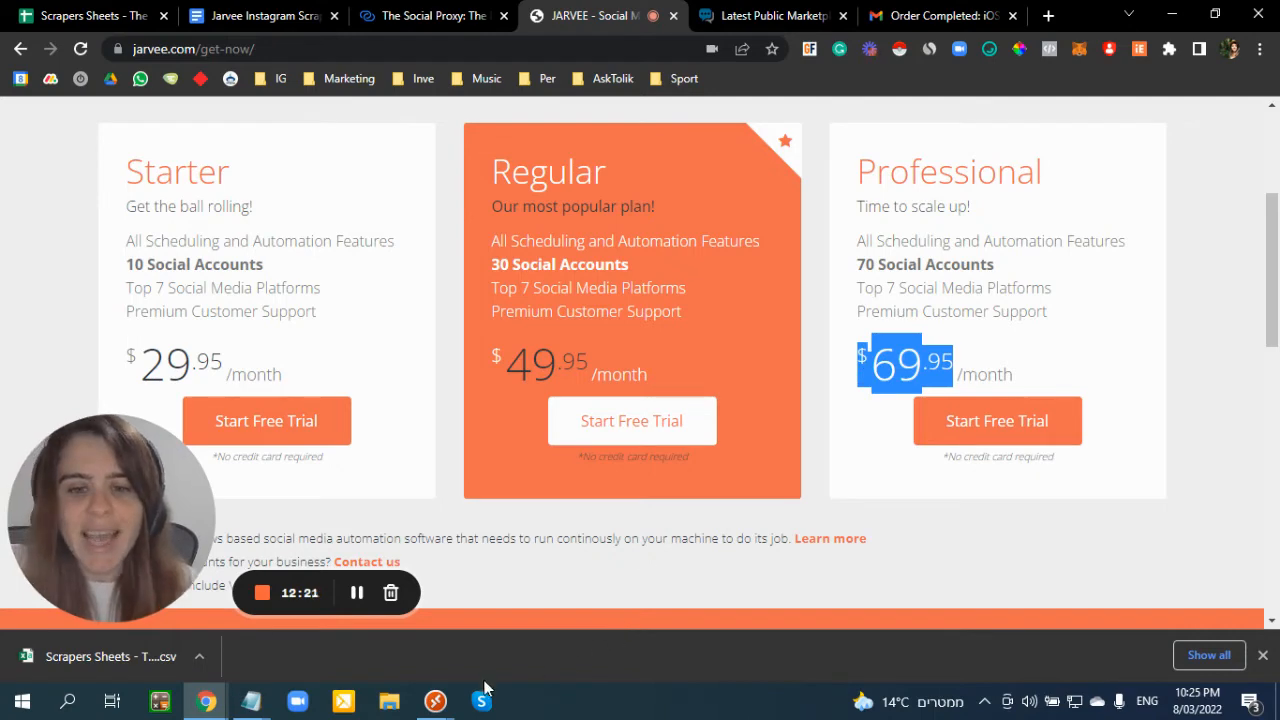
mouse_move(434, 700)
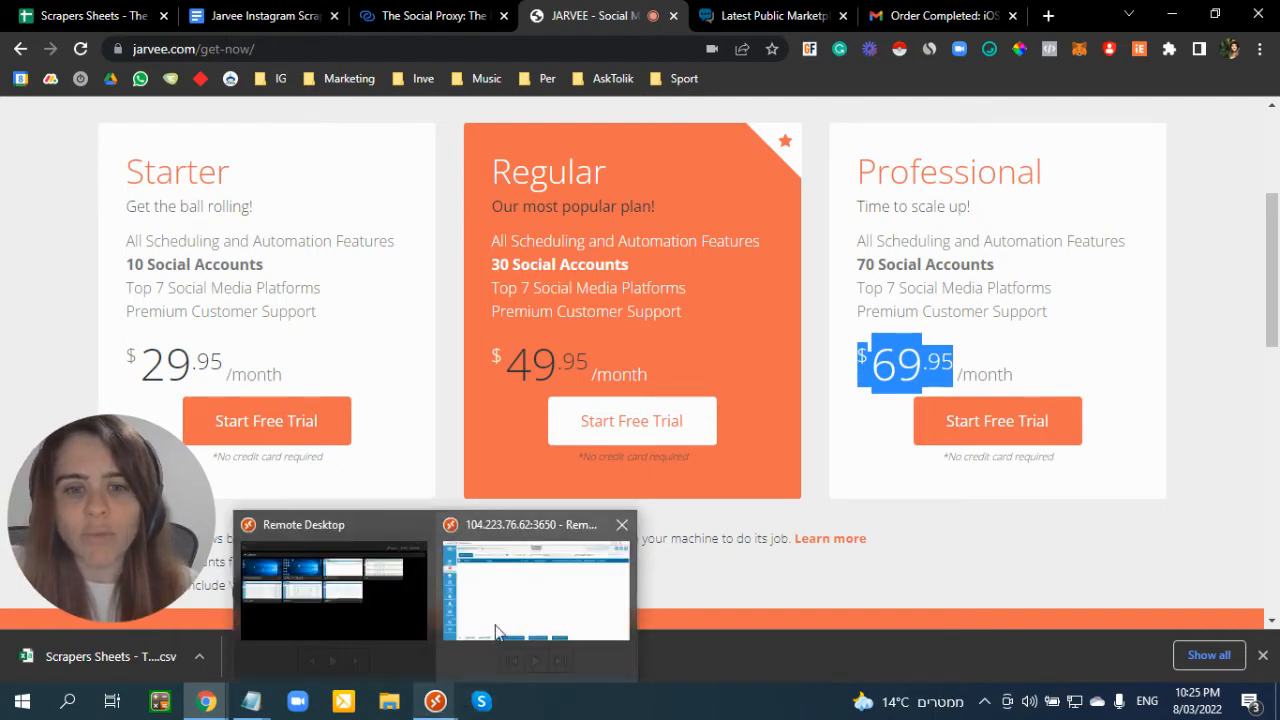
click(536, 590)
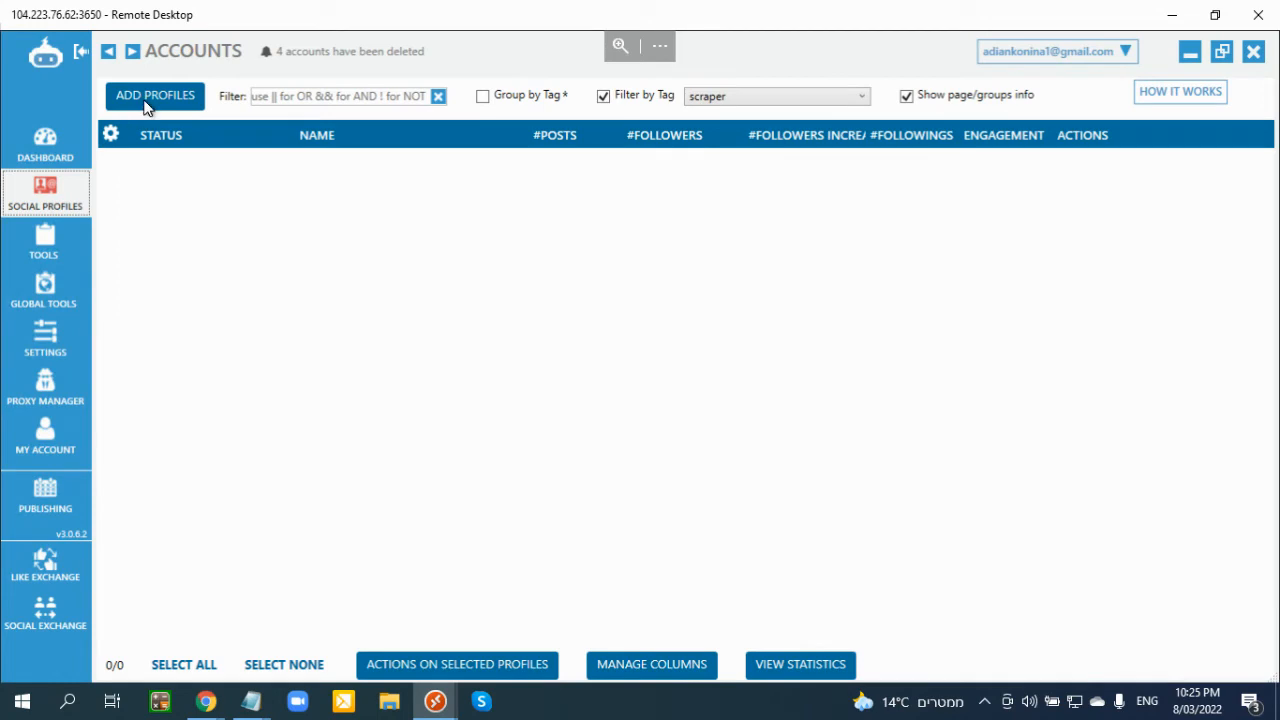
- Attempt to add an Instagram Scraper profile via Add Profiles, triggering the Professional license notice, and return to the pricing page
click(154, 96)
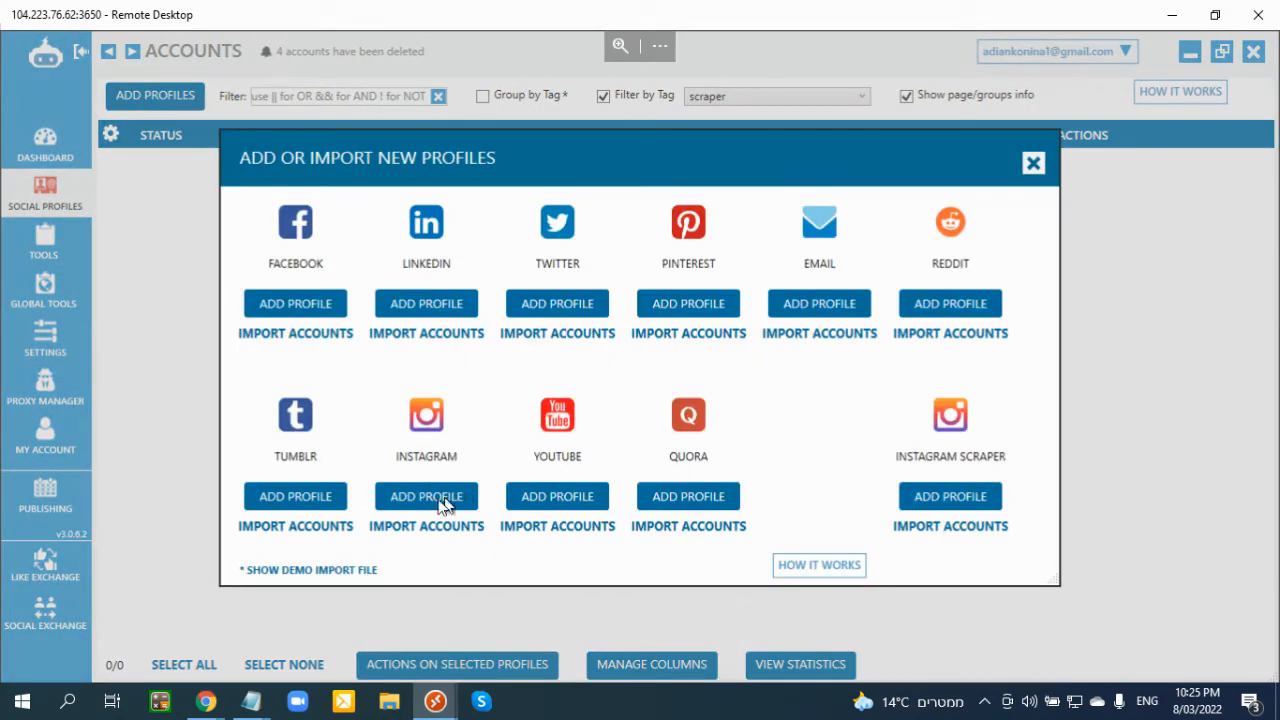
mouse_move(900, 438)
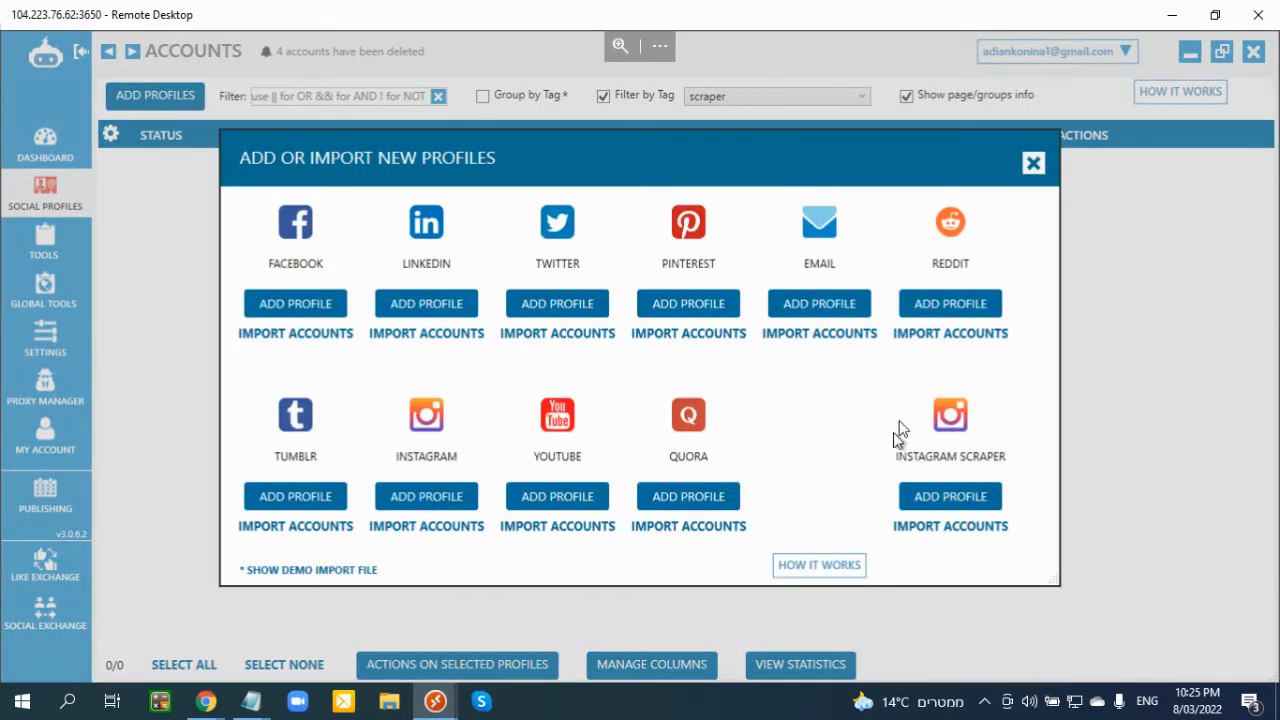
mouse_move(872, 450)
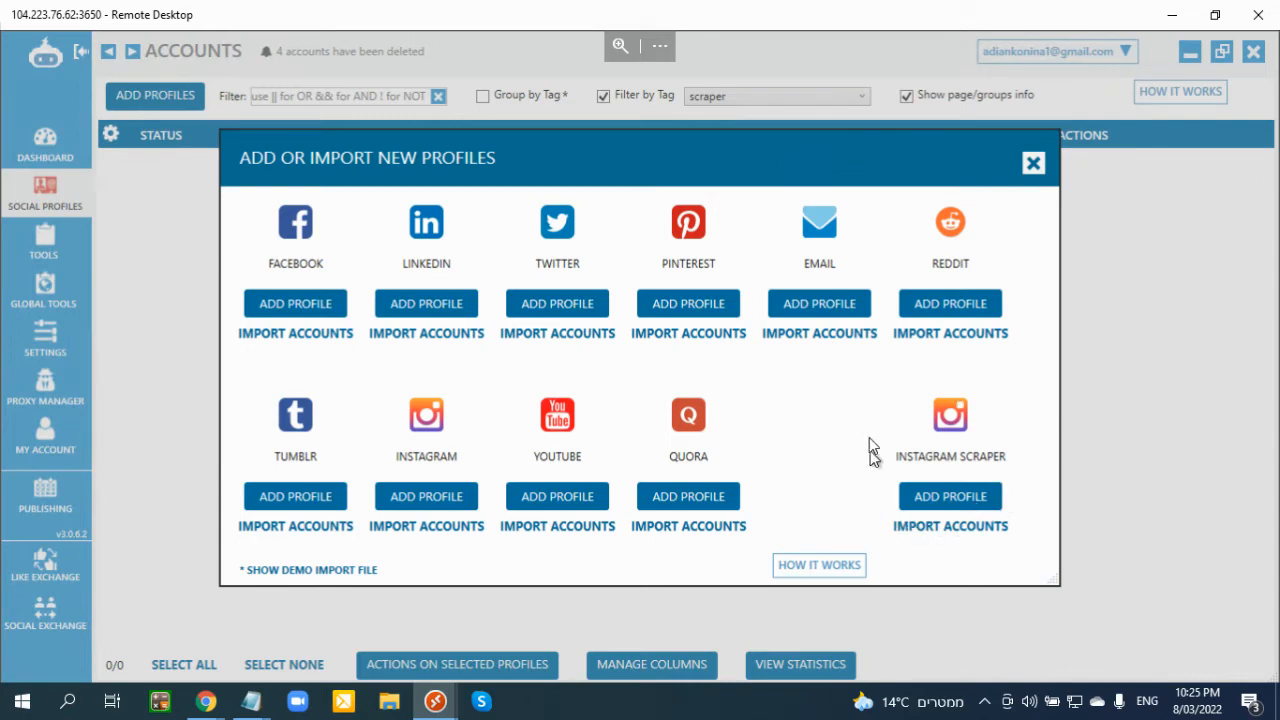
mouse_move(950, 496)
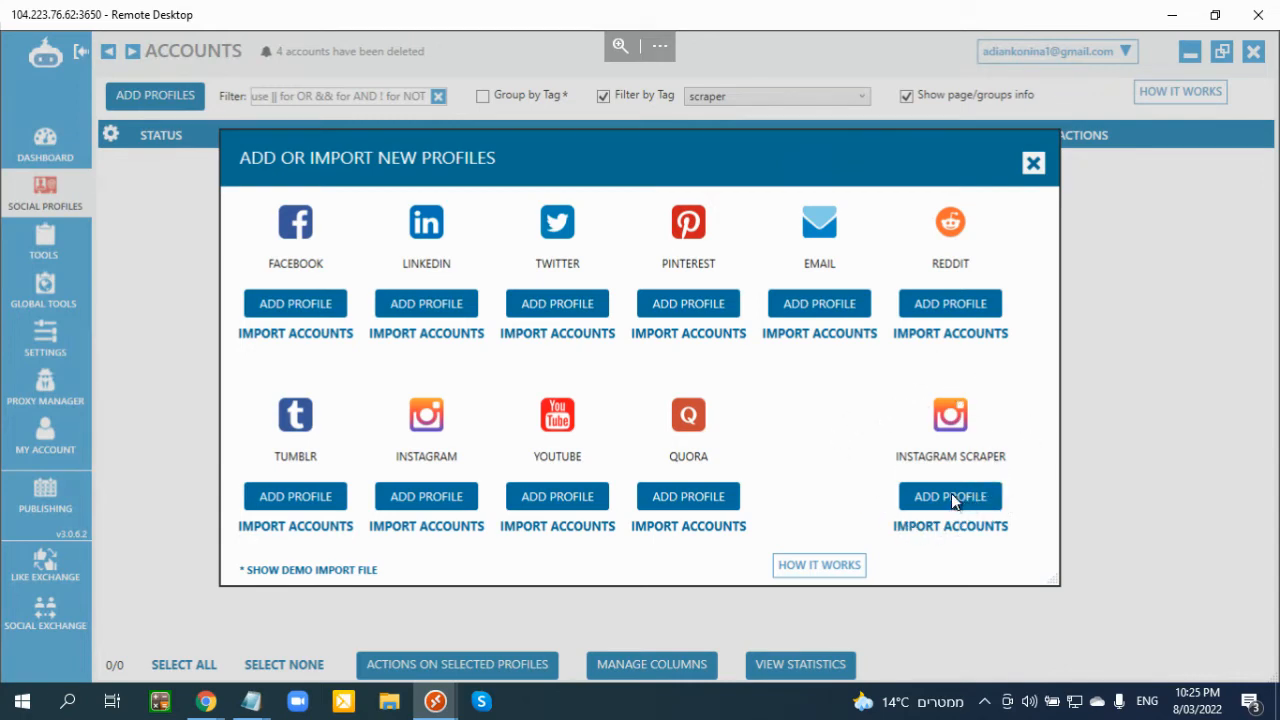
click(950, 496)
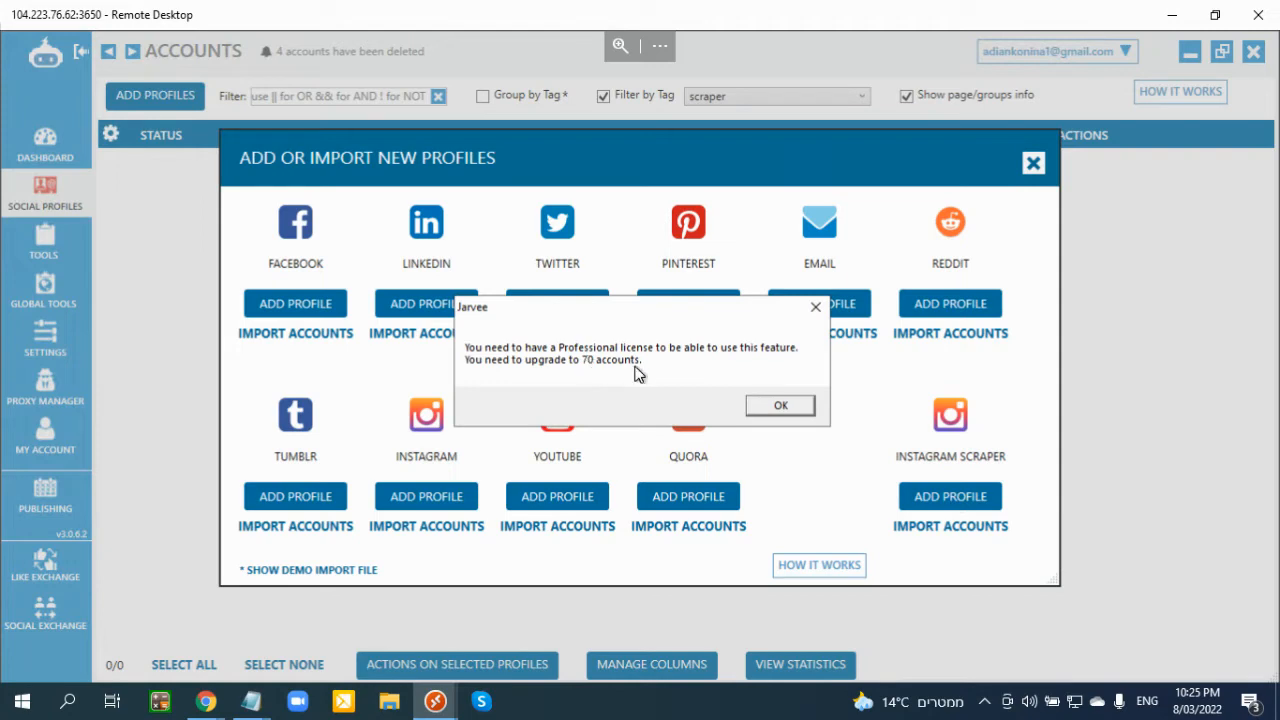
mouse_move(236, 160)
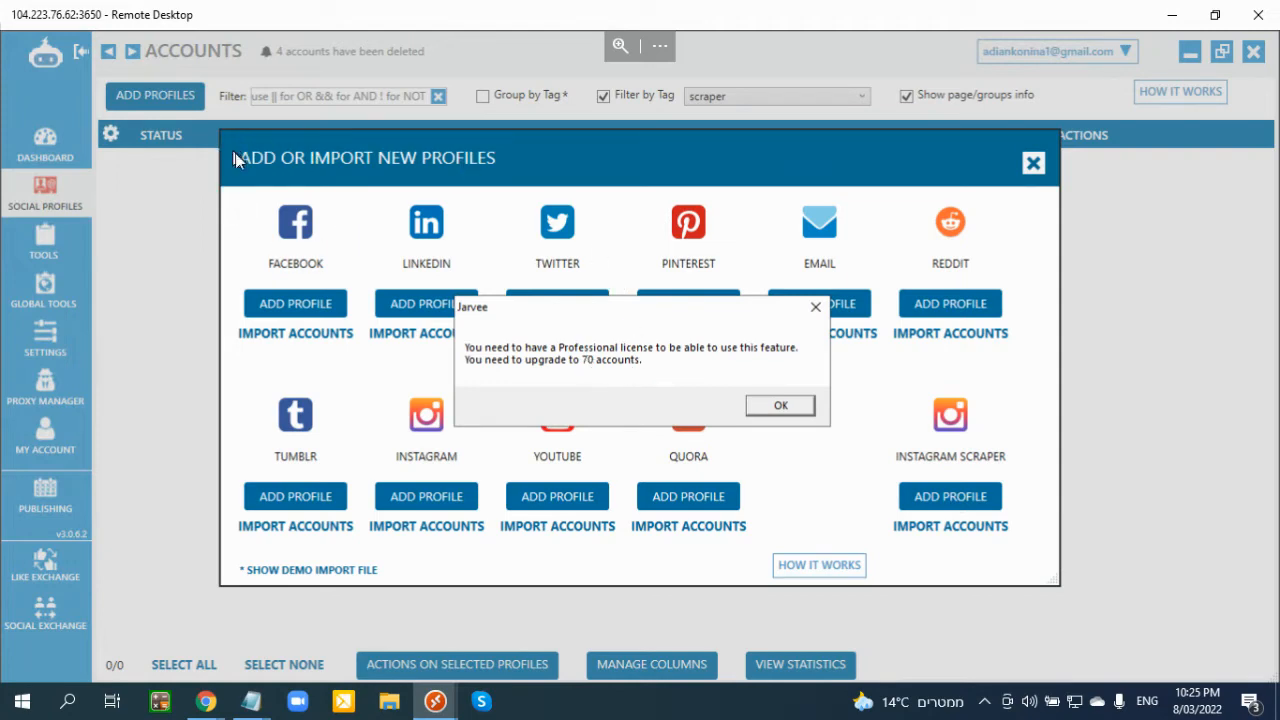
mouse_move(672, 304)
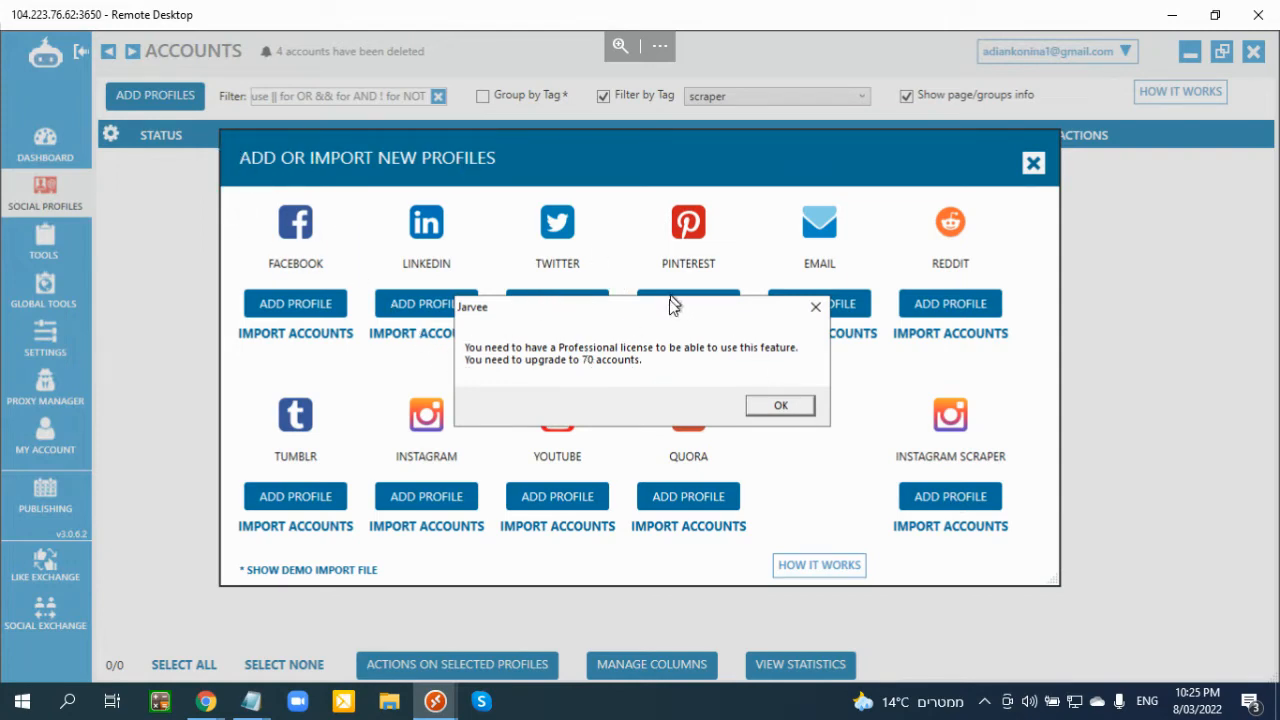
mouse_move(592, 382)
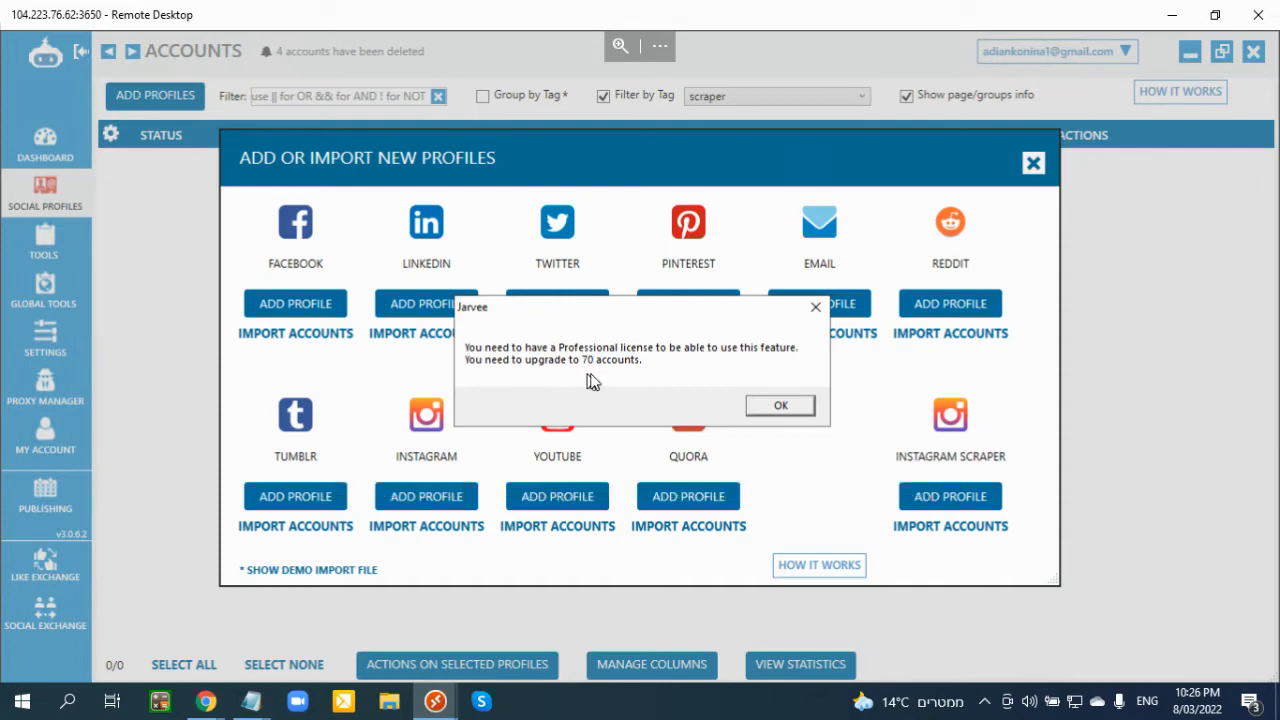
click(780, 404)
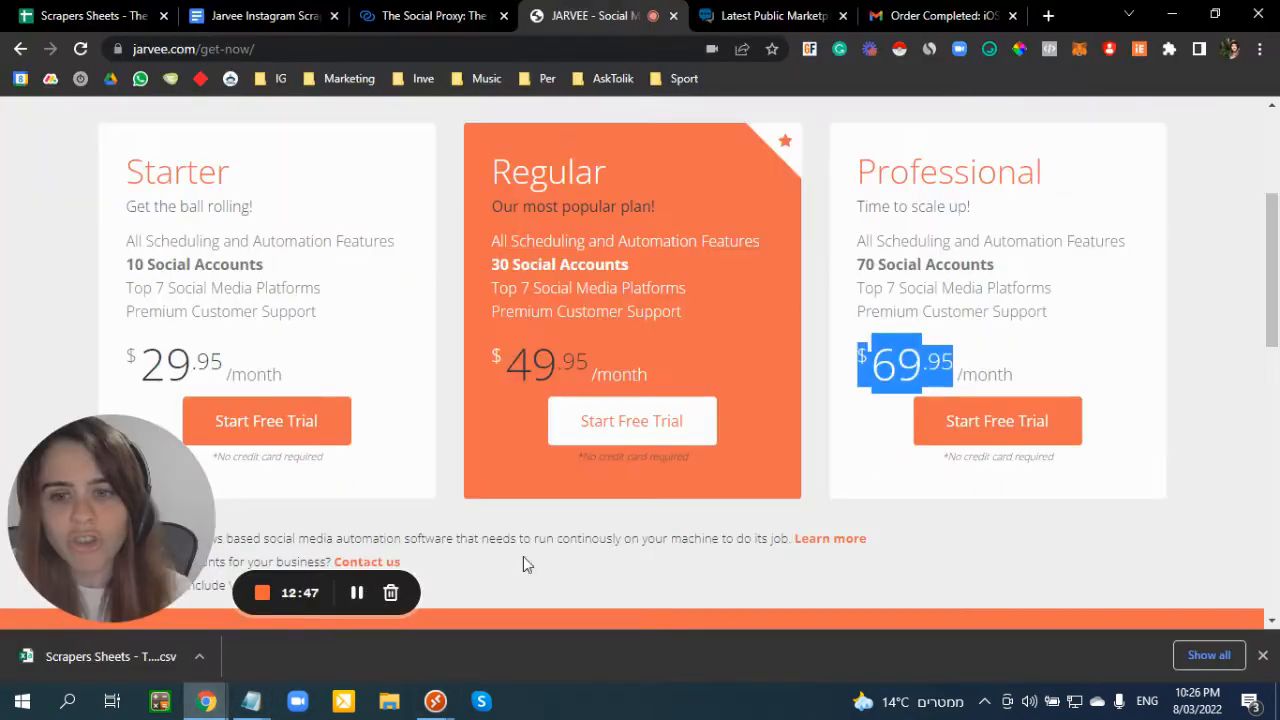
mouse_move(836, 324)
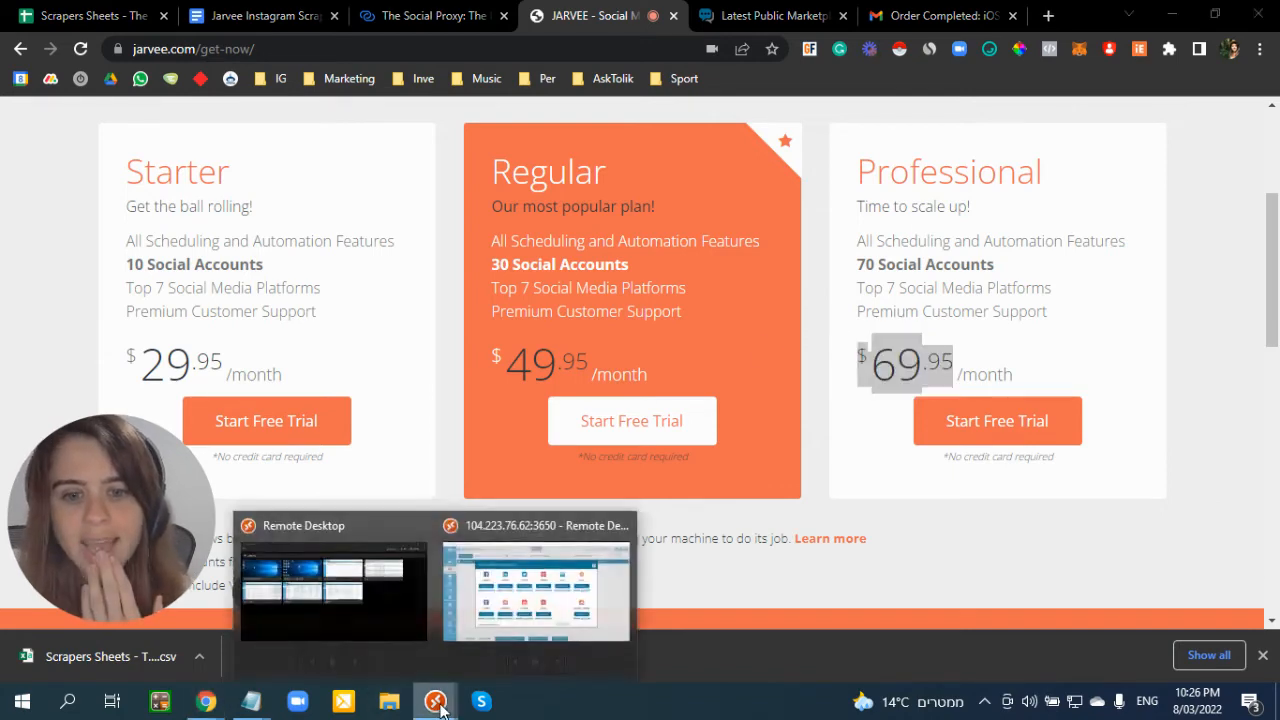
- Back in remote Jarvee, dismiss the Professional license warning and close the add profiles window
click(536, 590)
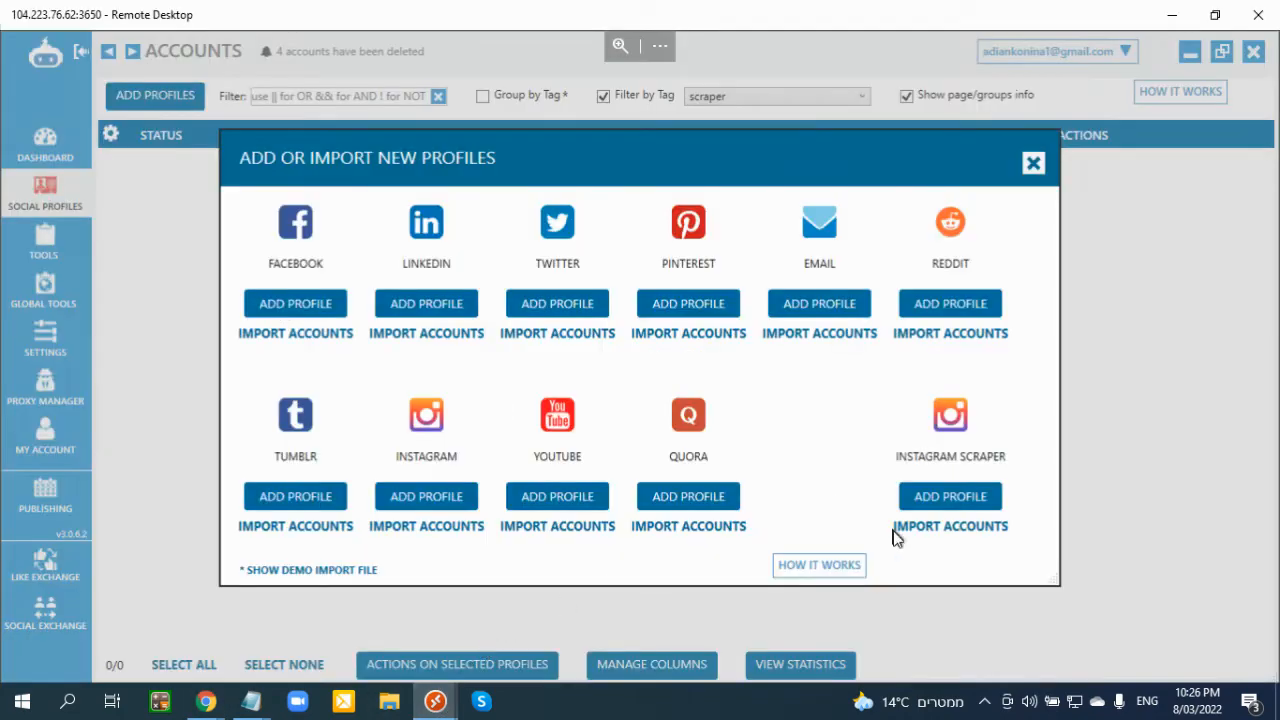
click(950, 524)
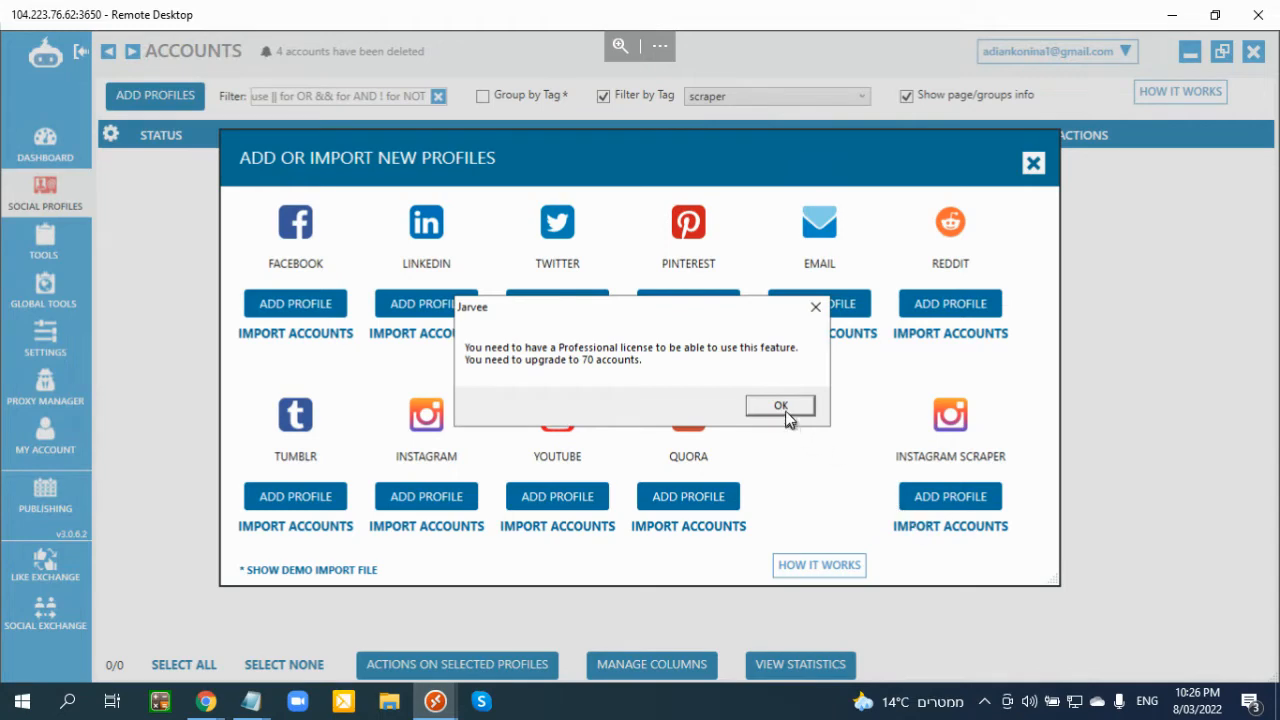
click(780, 404)
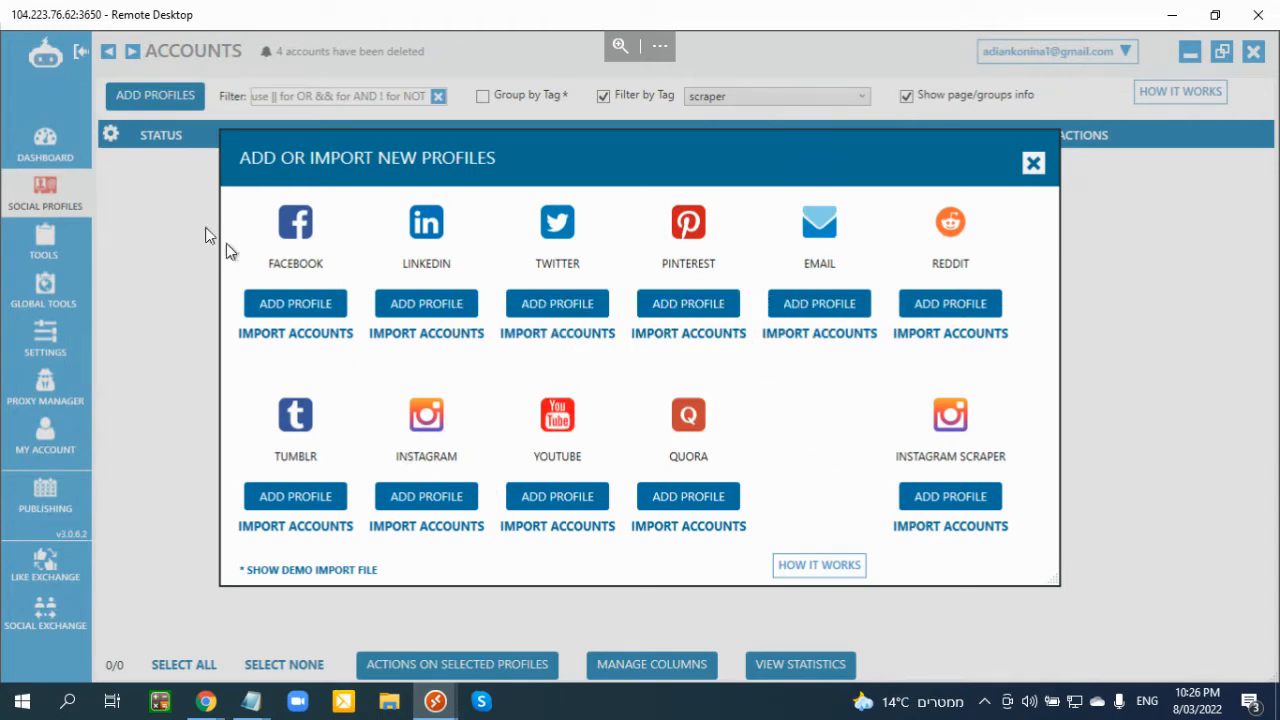
mouse_move(418, 536)
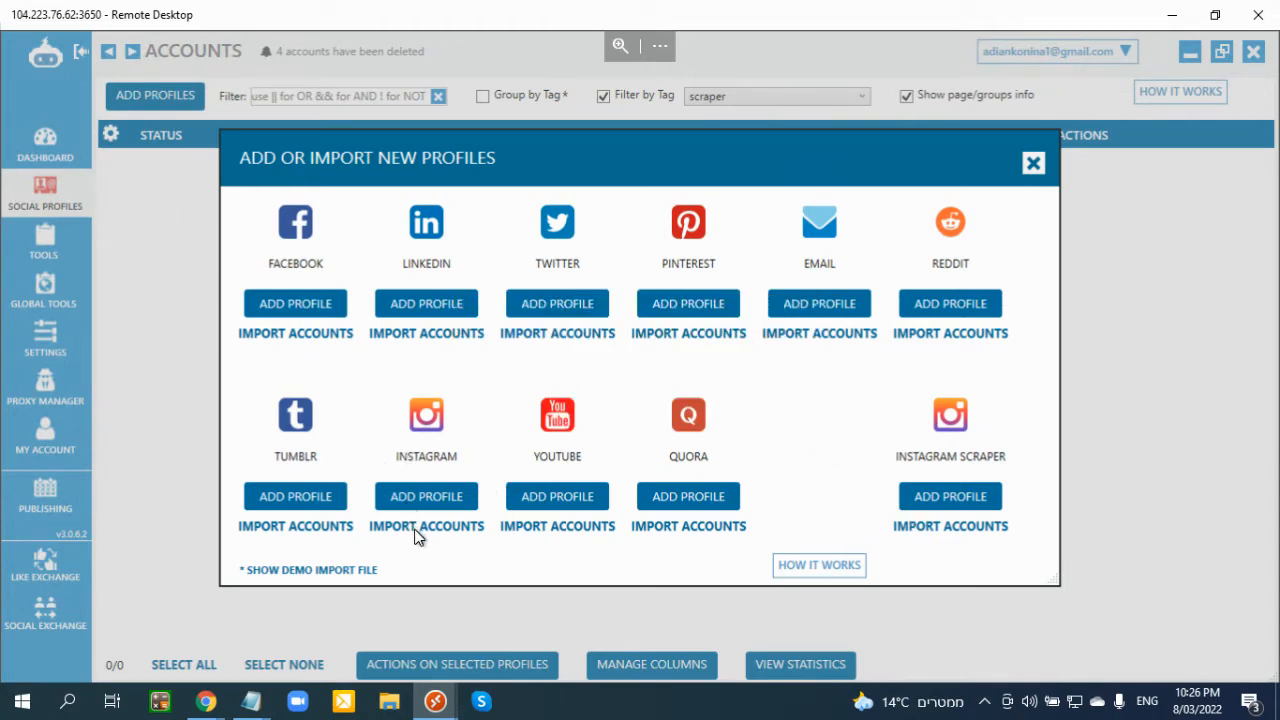
mouse_move(426, 526)
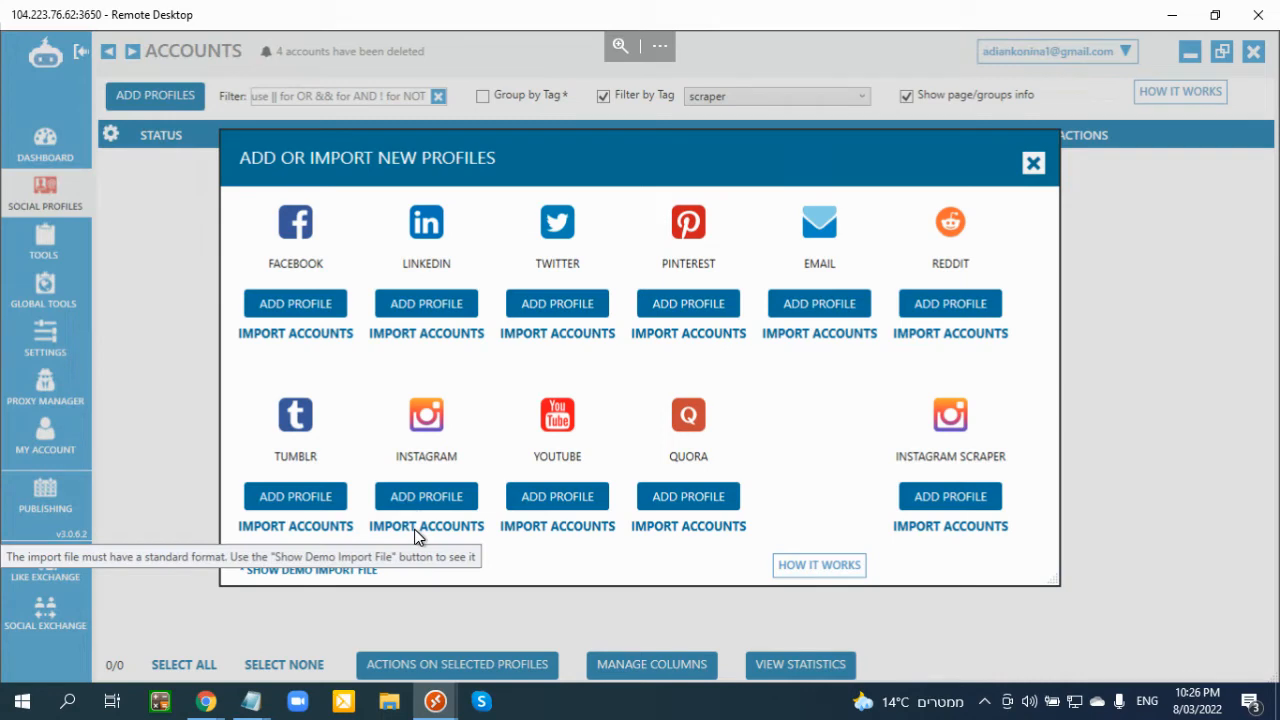
mouse_move(1010, 172)
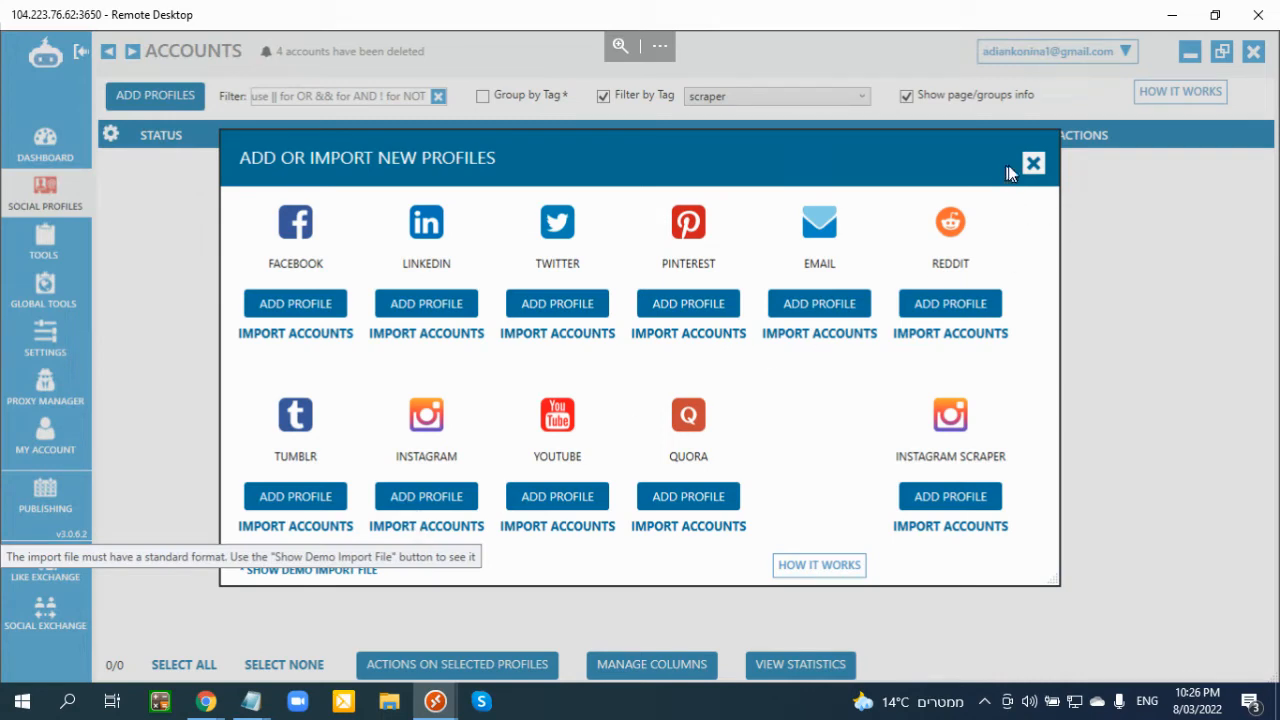
click(1032, 164)
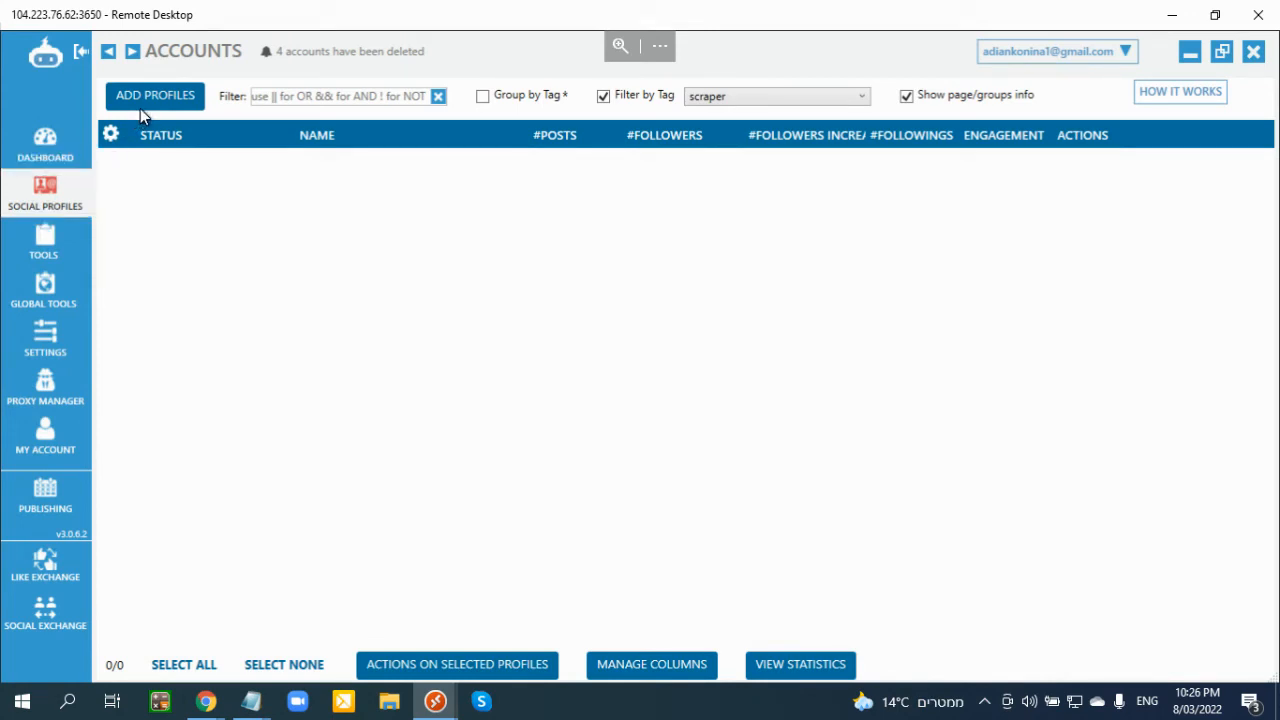
- Import the scraper accounts text file via Instagram Import Accounts, adding pending scraper 1 to scraper 4
click(156, 96)
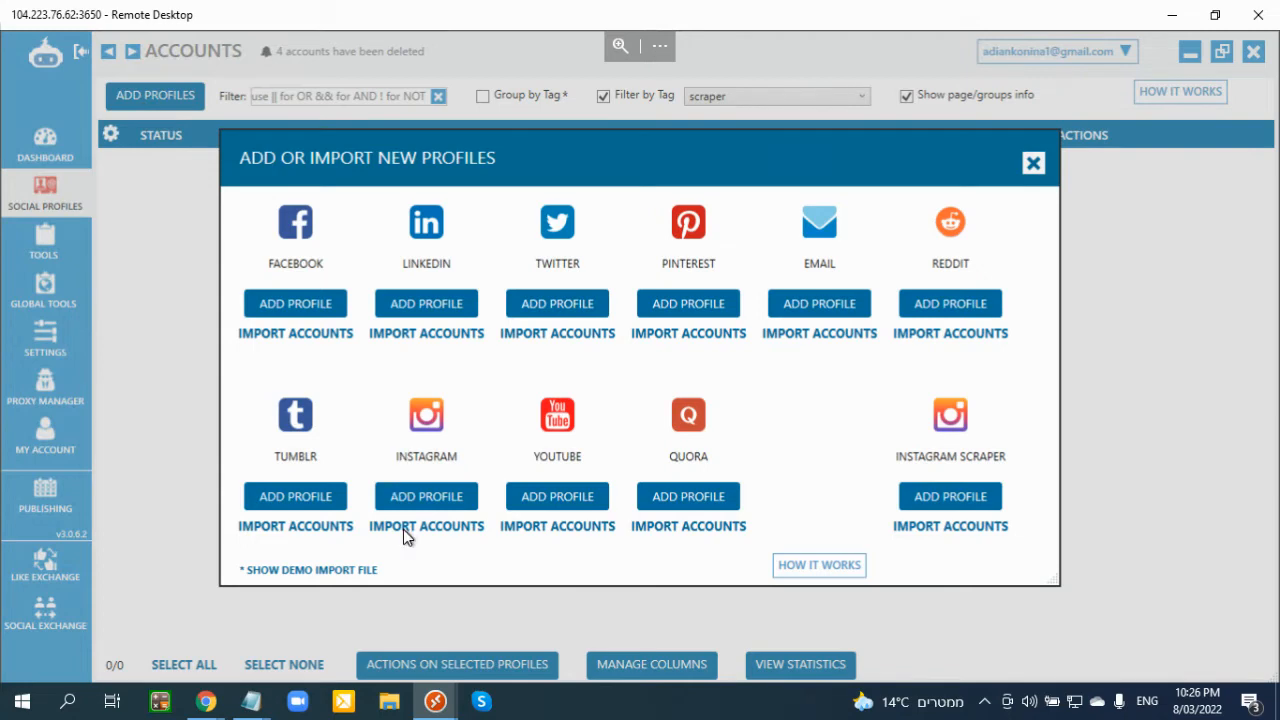
click(426, 526)
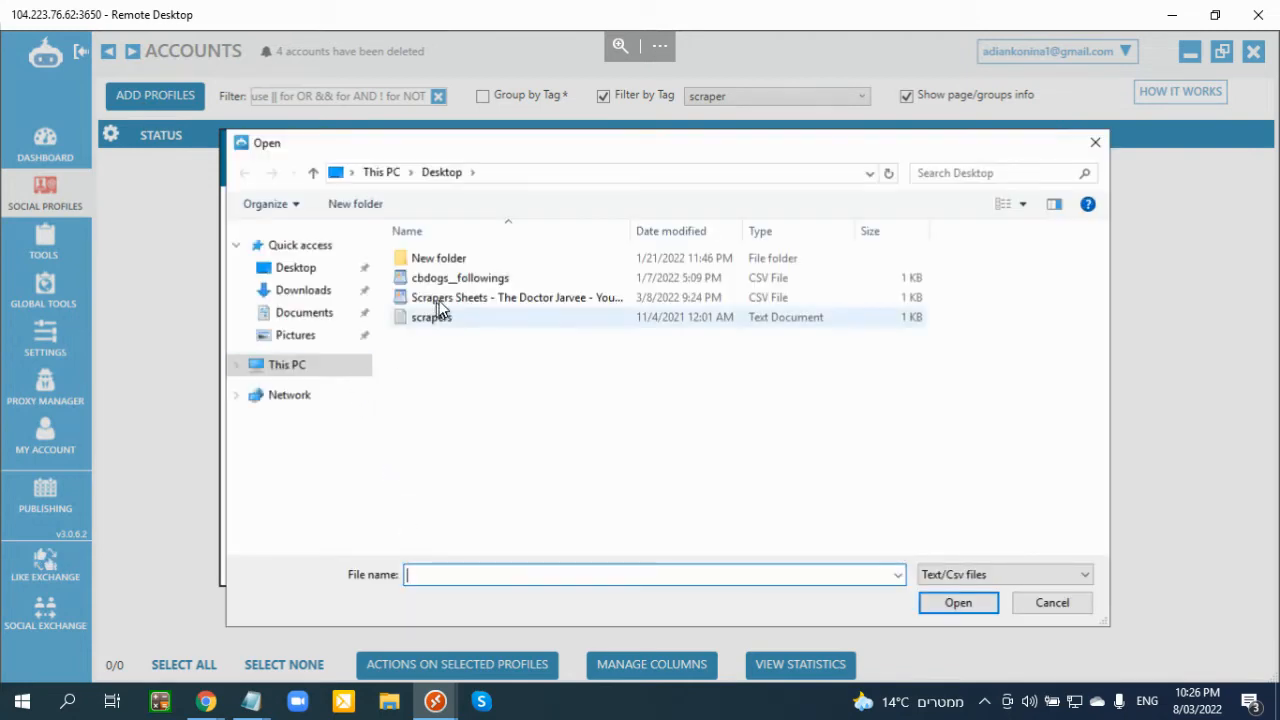
click(956, 602)
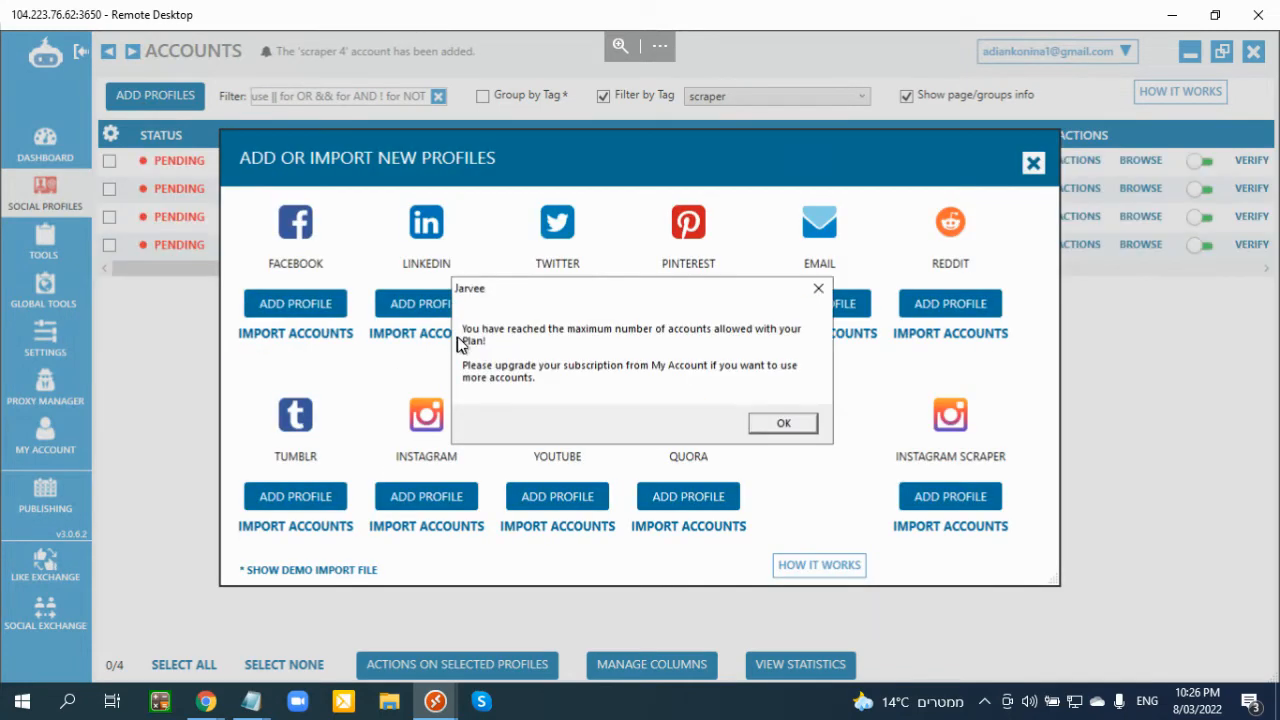
click(784, 422)
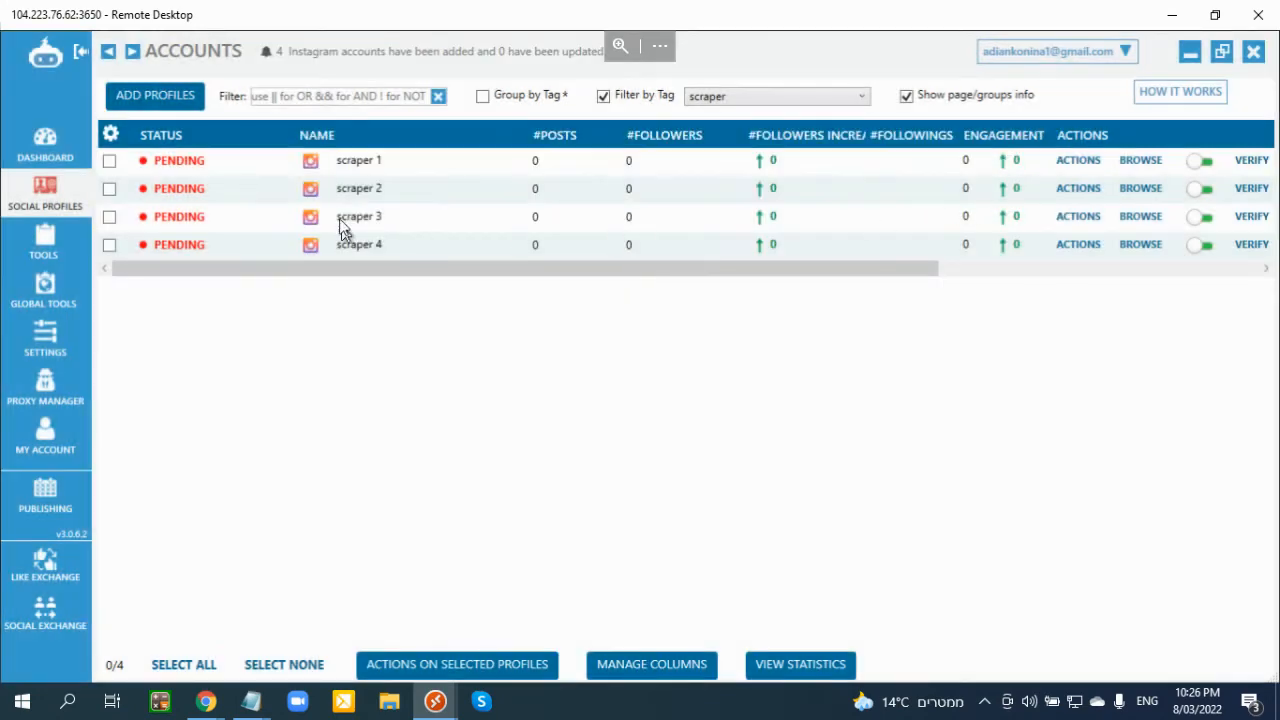
mouse_move(118, 164)
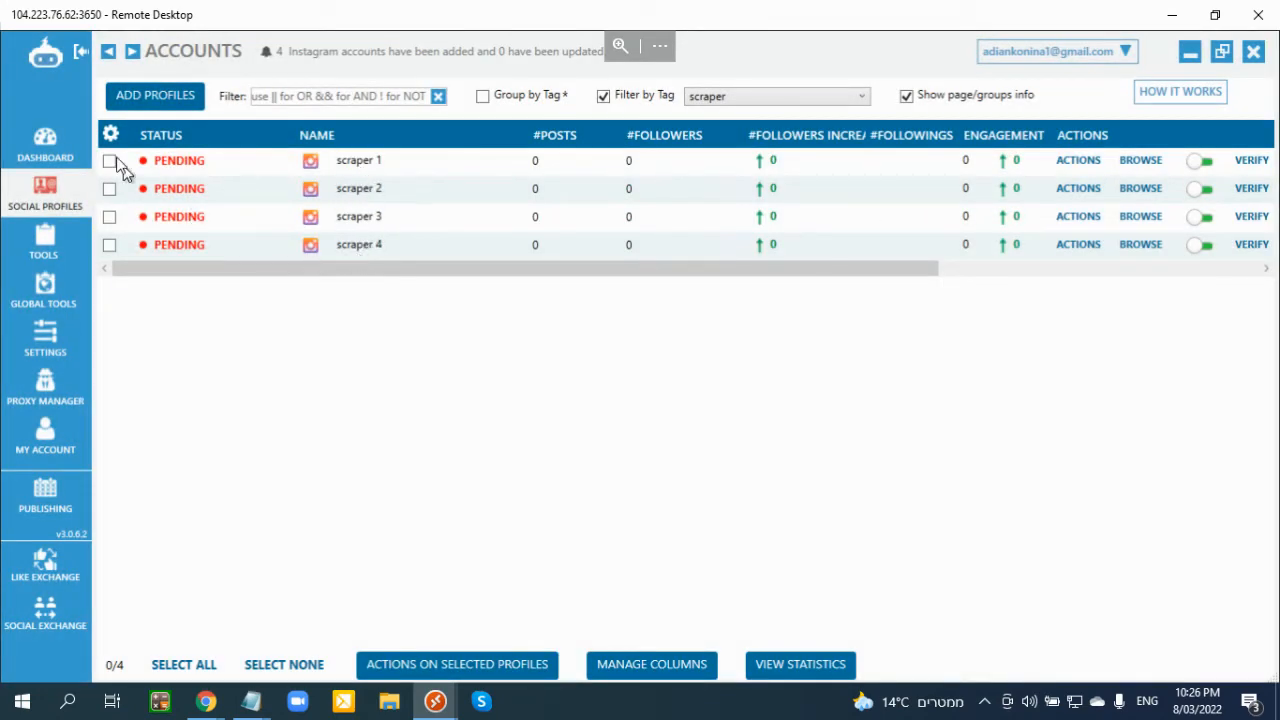
mouse_move(348, 196)
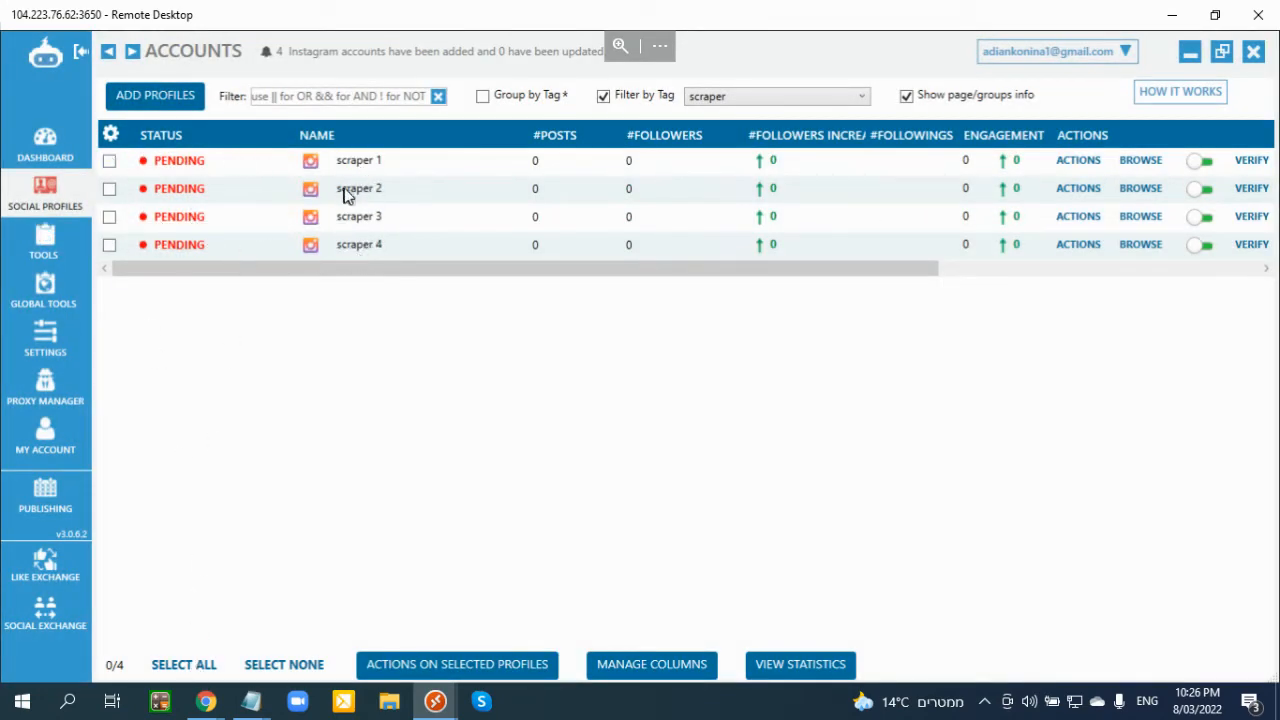
mouse_move(372, 164)
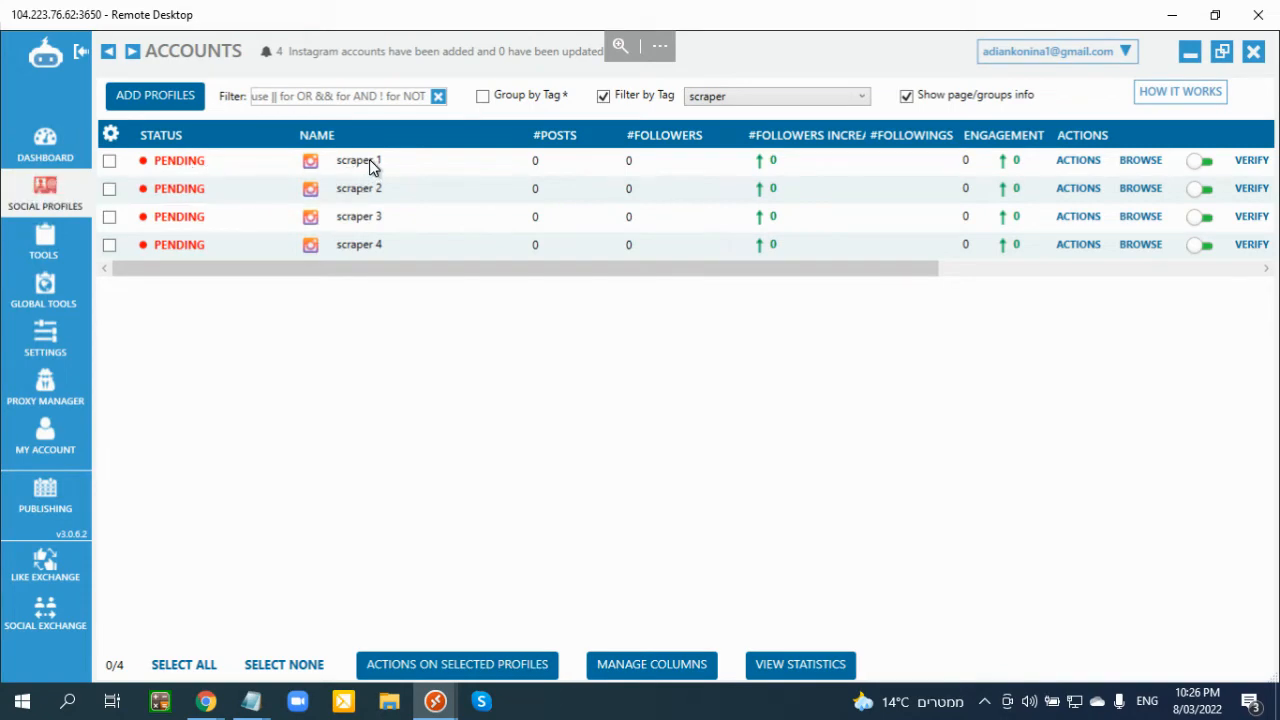
- In scraper 1's advanced profile settings, enable 'Delay all tools when api calls exceed a given value'
click(356, 160)
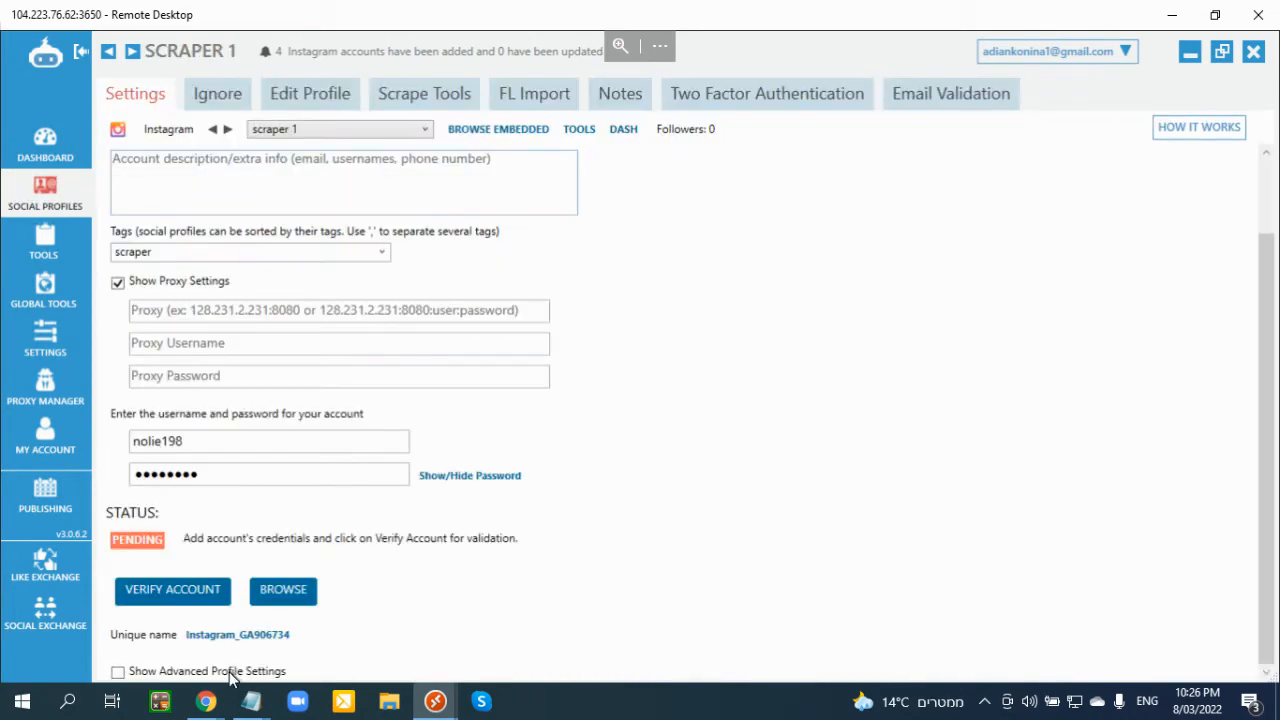
click(118, 672)
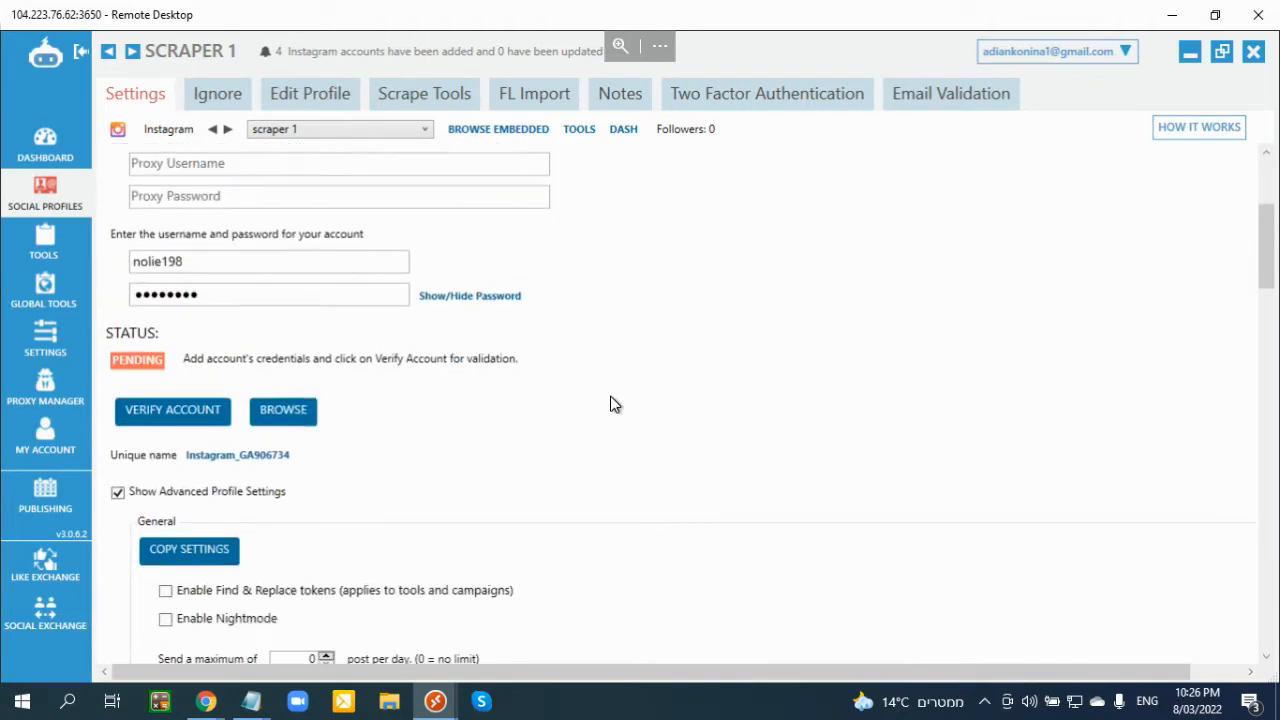
scroll(down, 3)
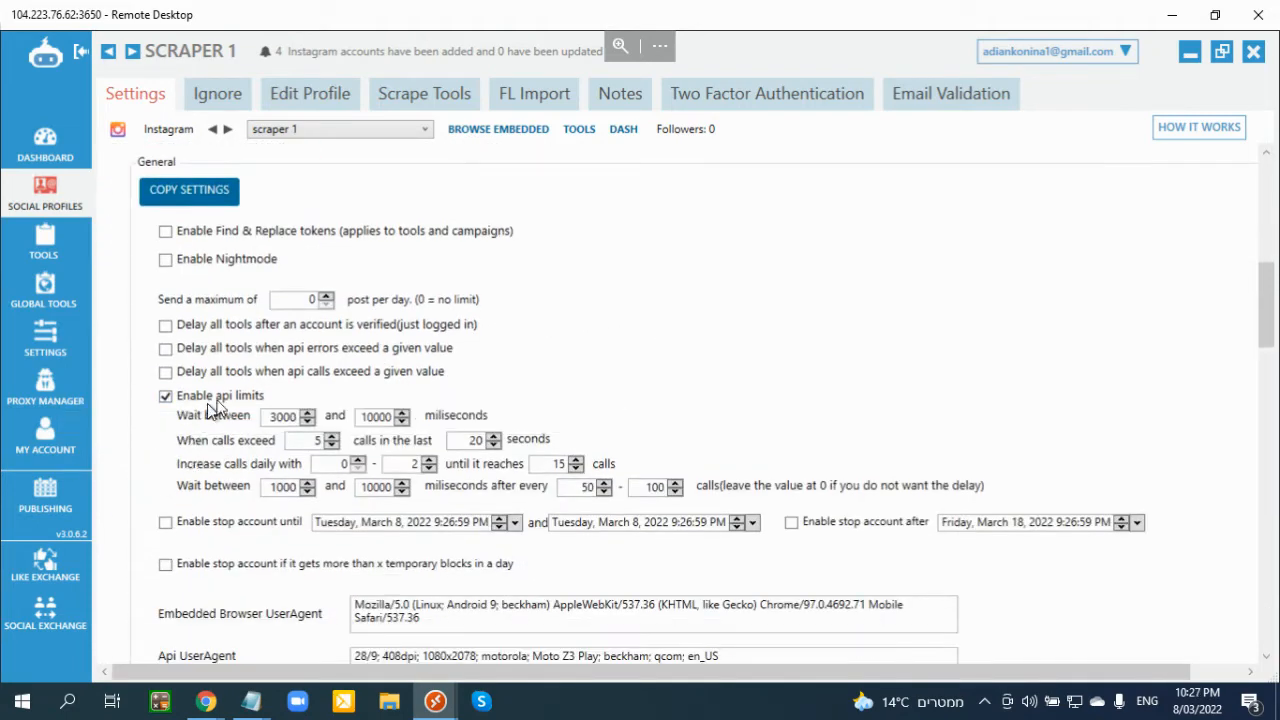
click(164, 370)
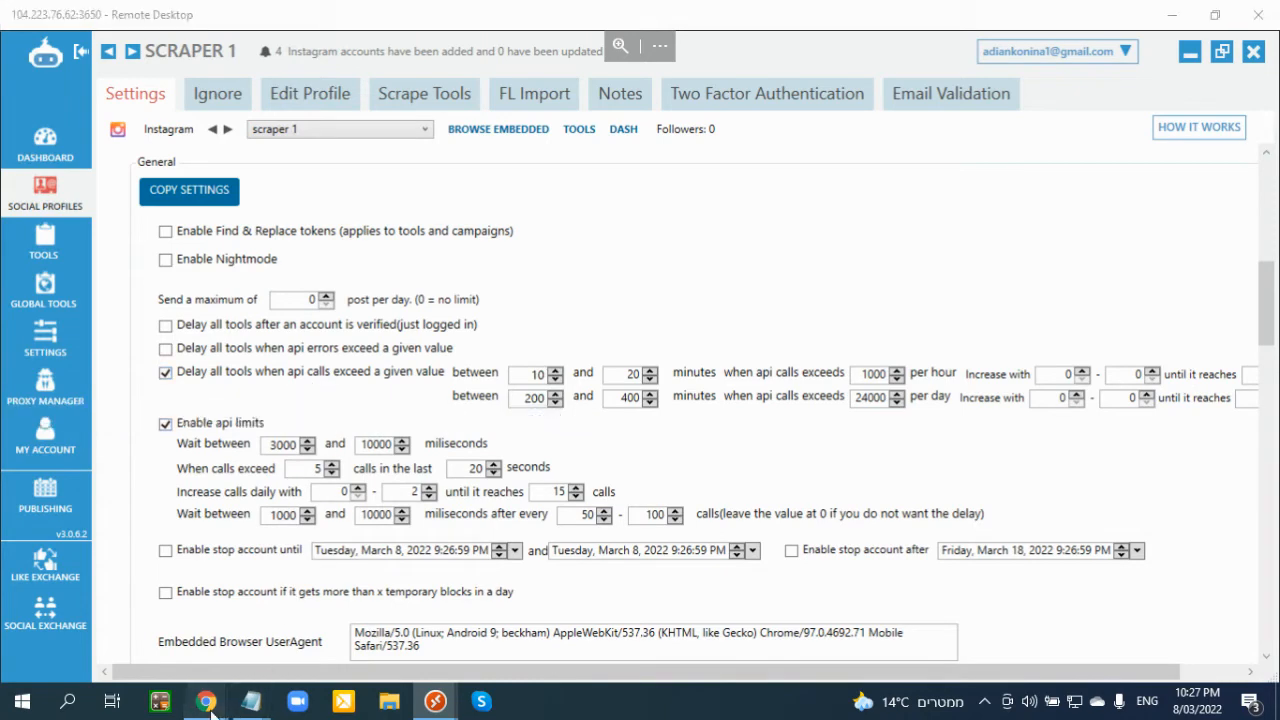
click(204, 700)
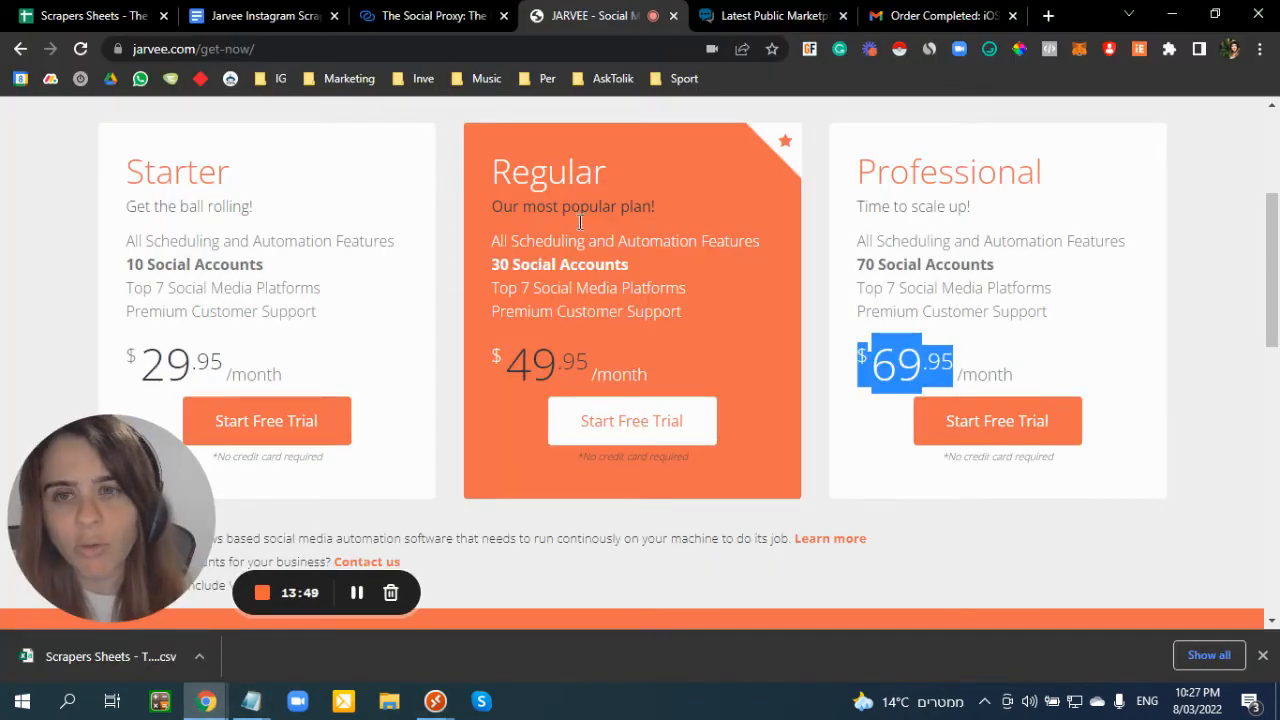
- Scroll the Jarvee Instagram Scraper guide doc to the 'Scrapers advanced settings' screenshot with API call limits
click(430, 16)
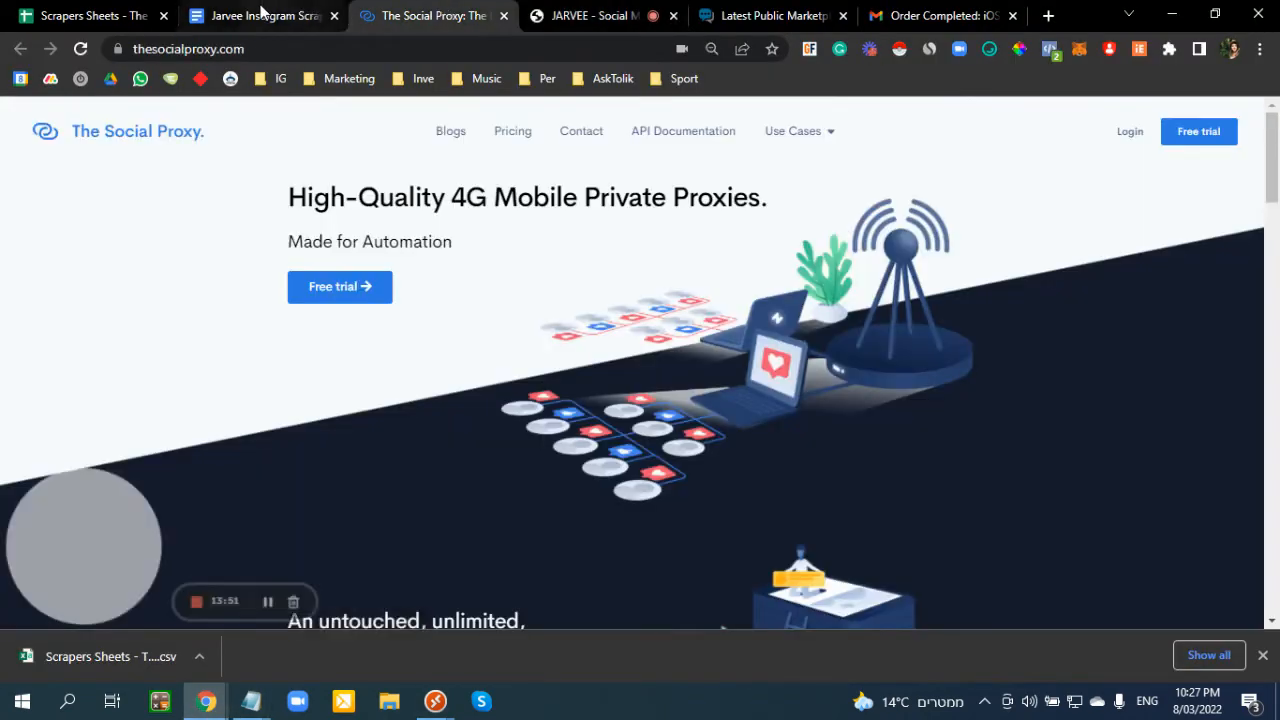
click(262, 16)
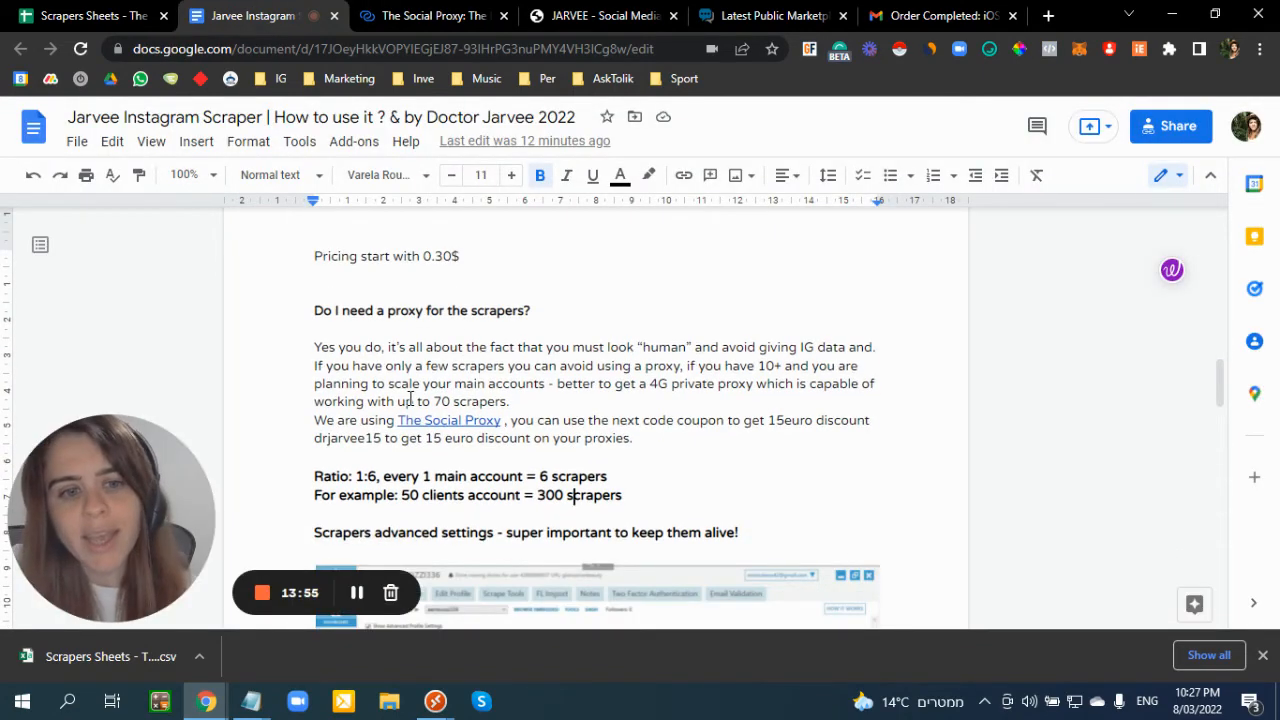
scroll(down, 3)
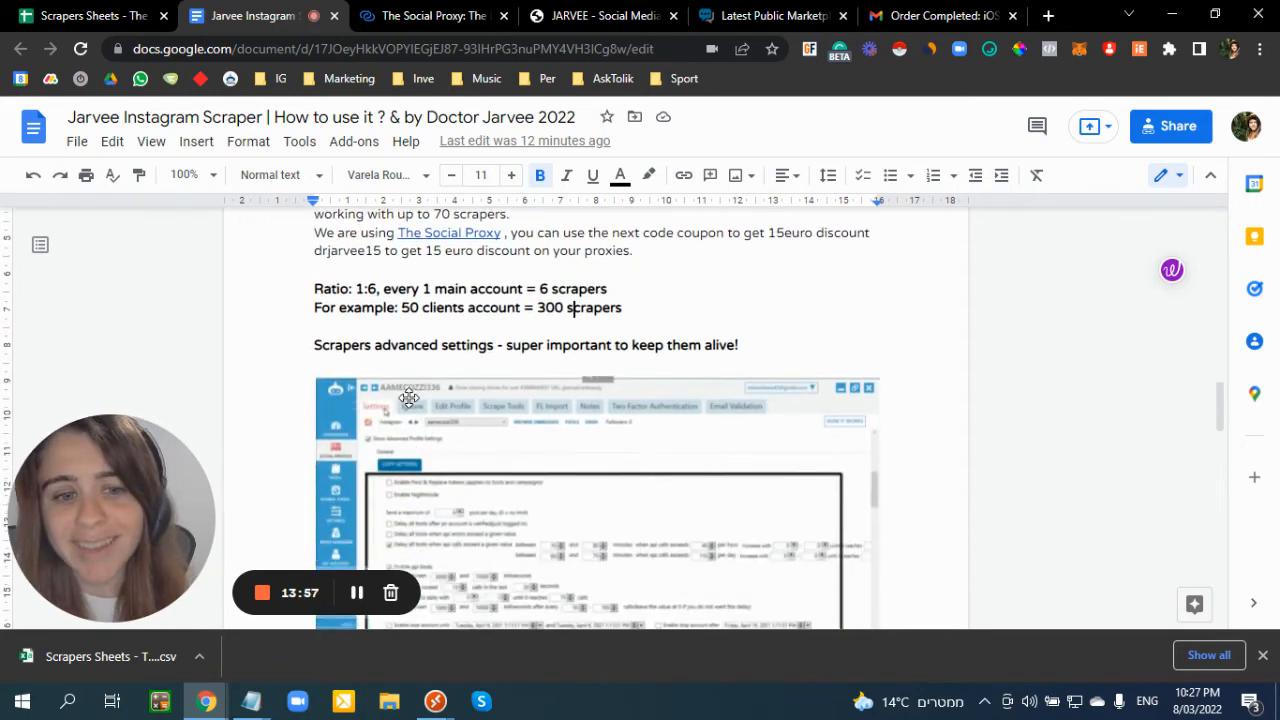
scroll(down, 3)
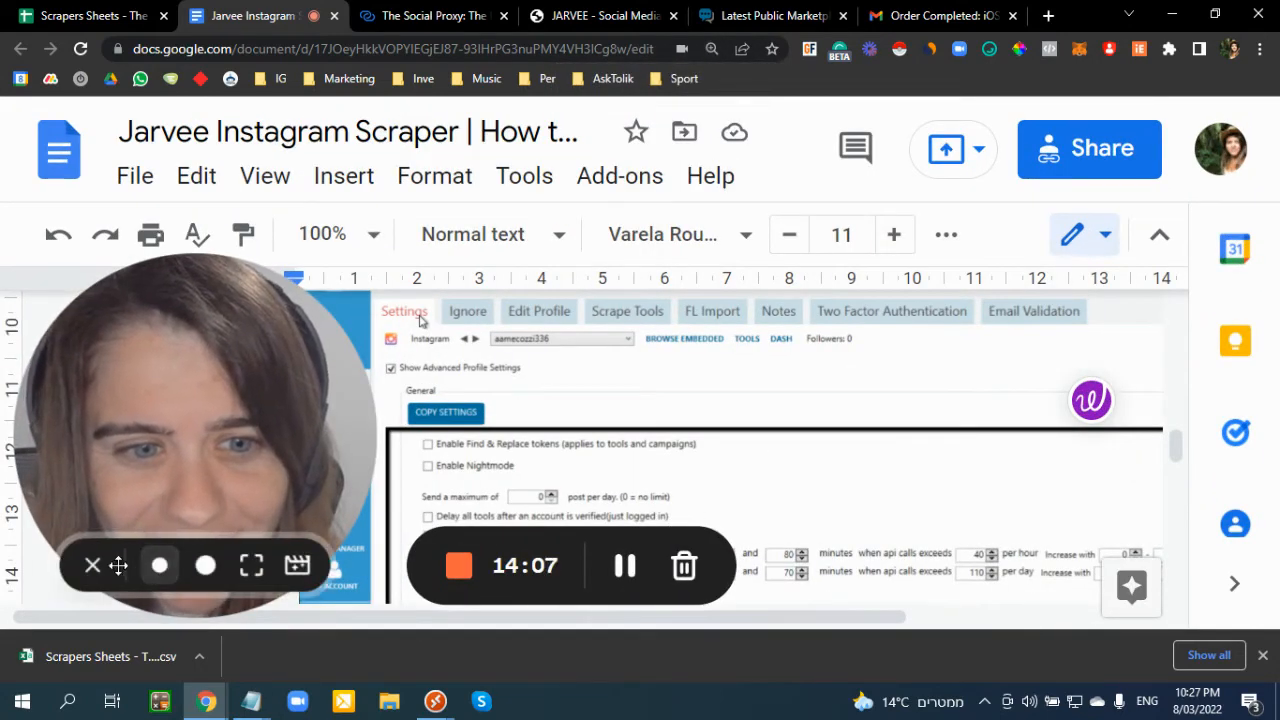
scroll(down, 3)
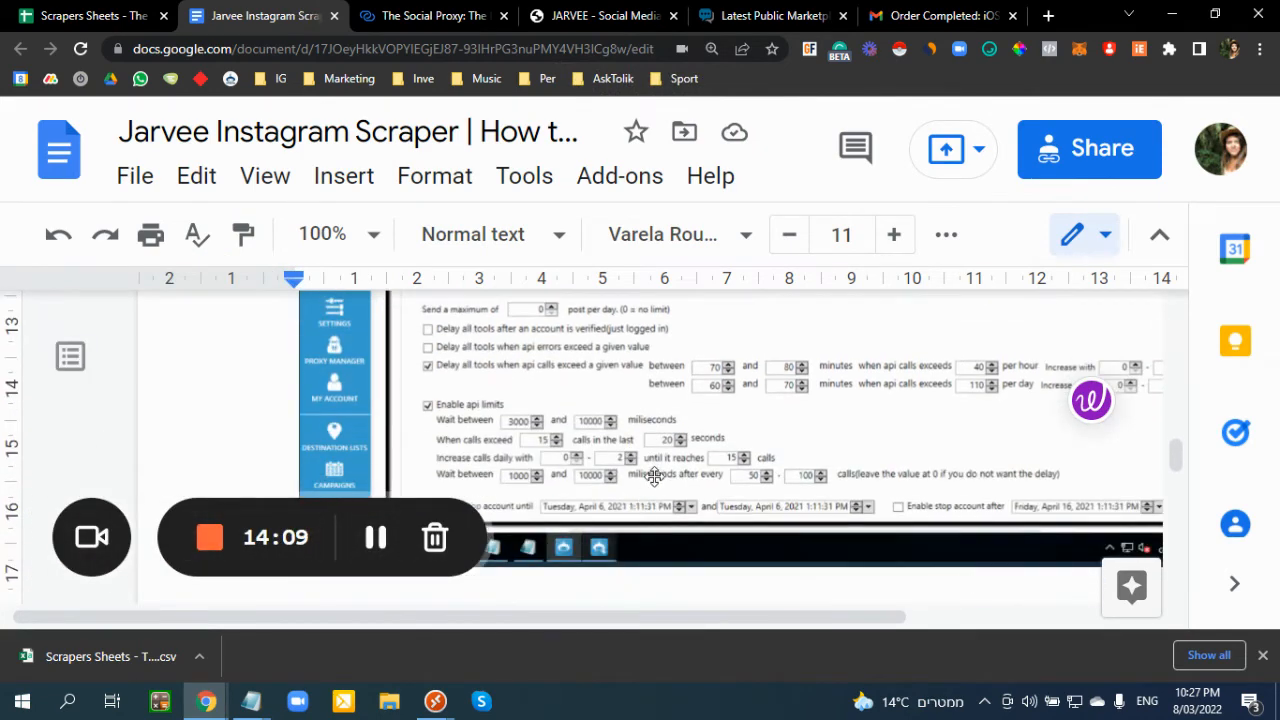
mouse_move(576, 344)
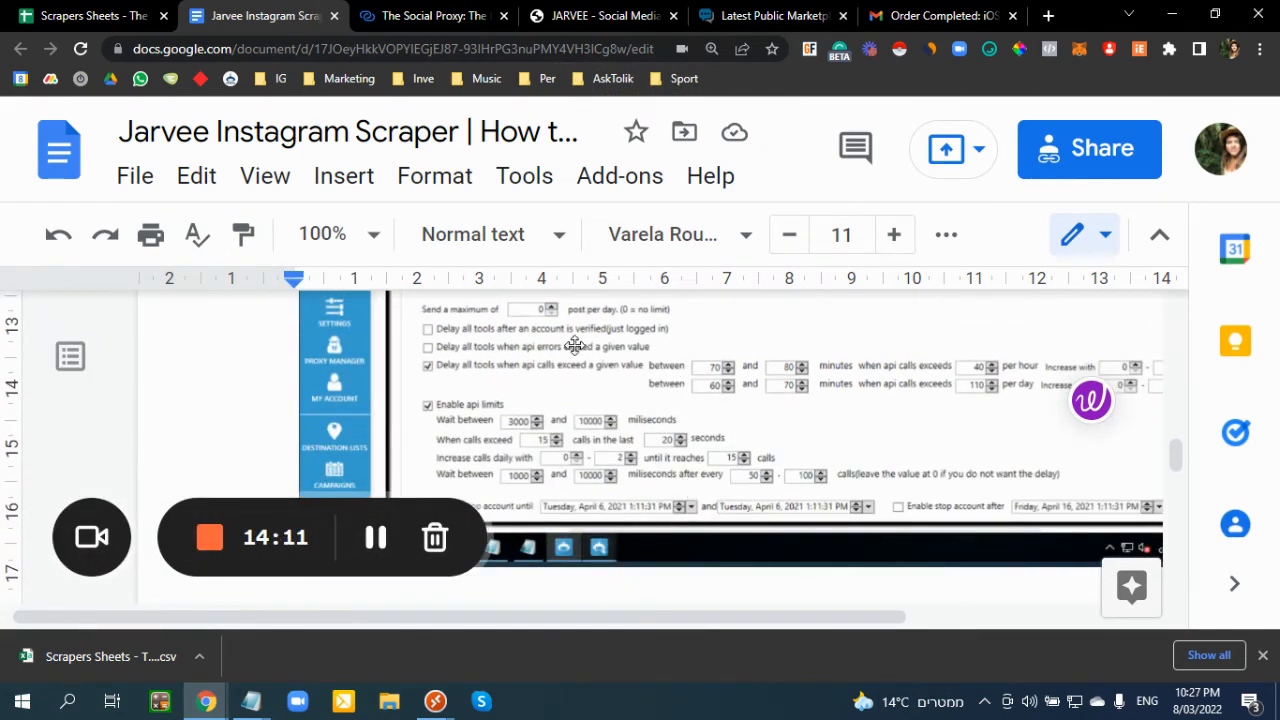
mouse_move(984, 368)
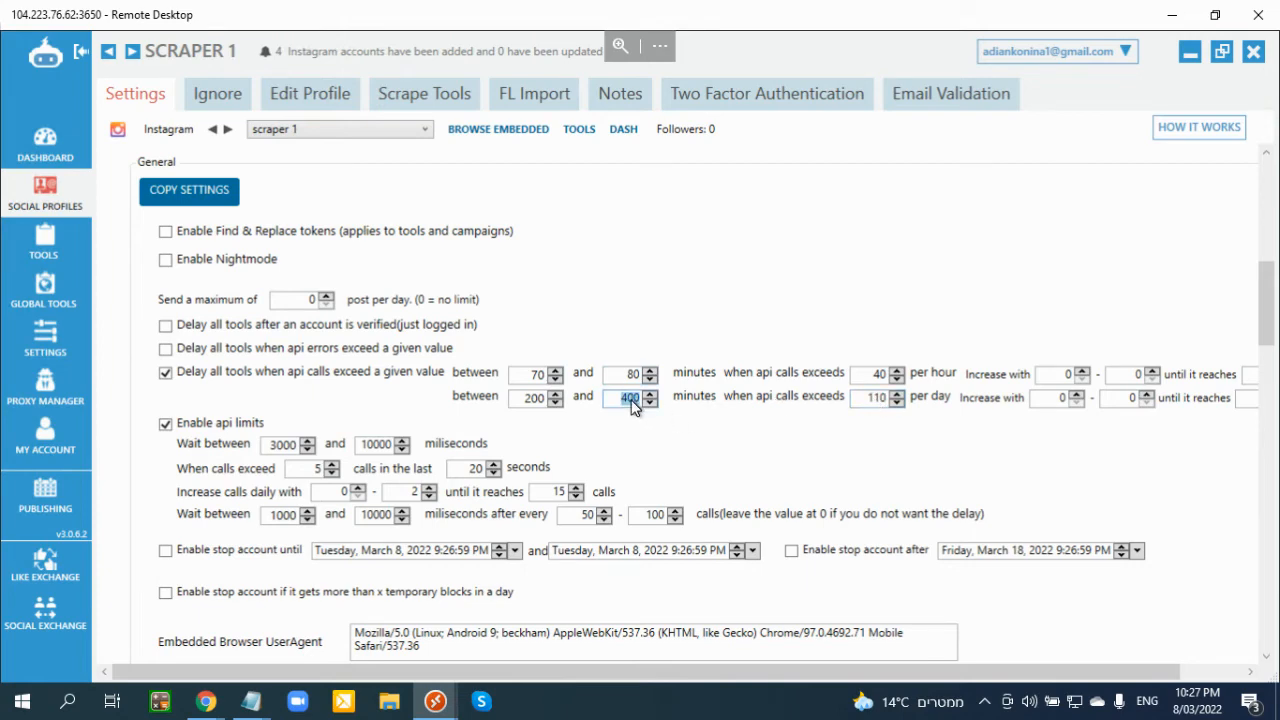
- Set scraper 1's lower per-day API-call delay to 60 minutes and start editing the upper bound
click(650, 402)
text(60)
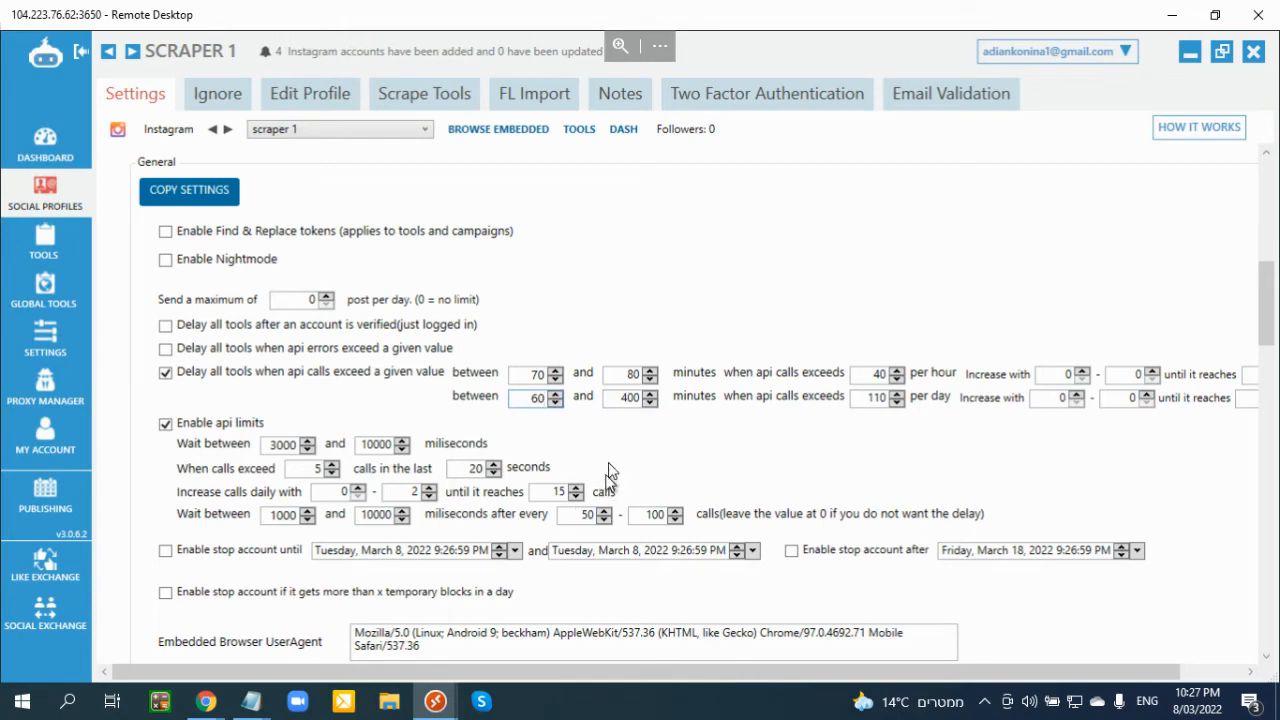
click(624, 396)
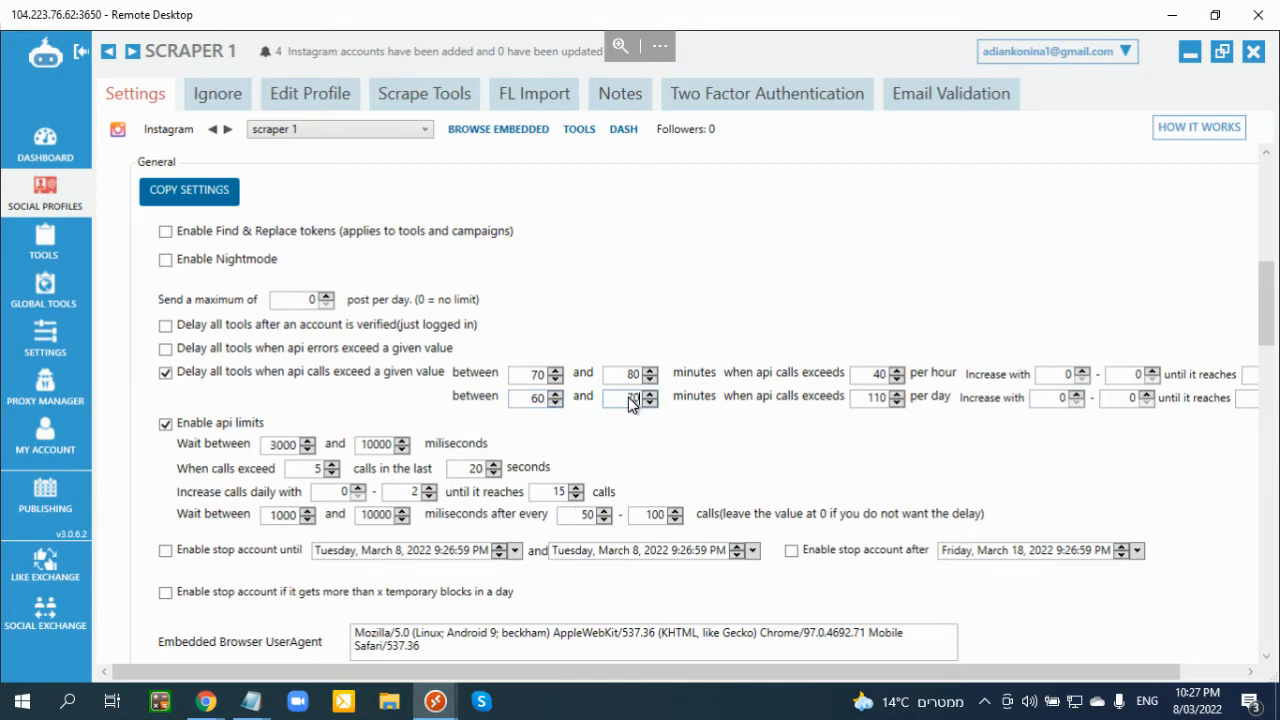
mouse_move(204, 700)
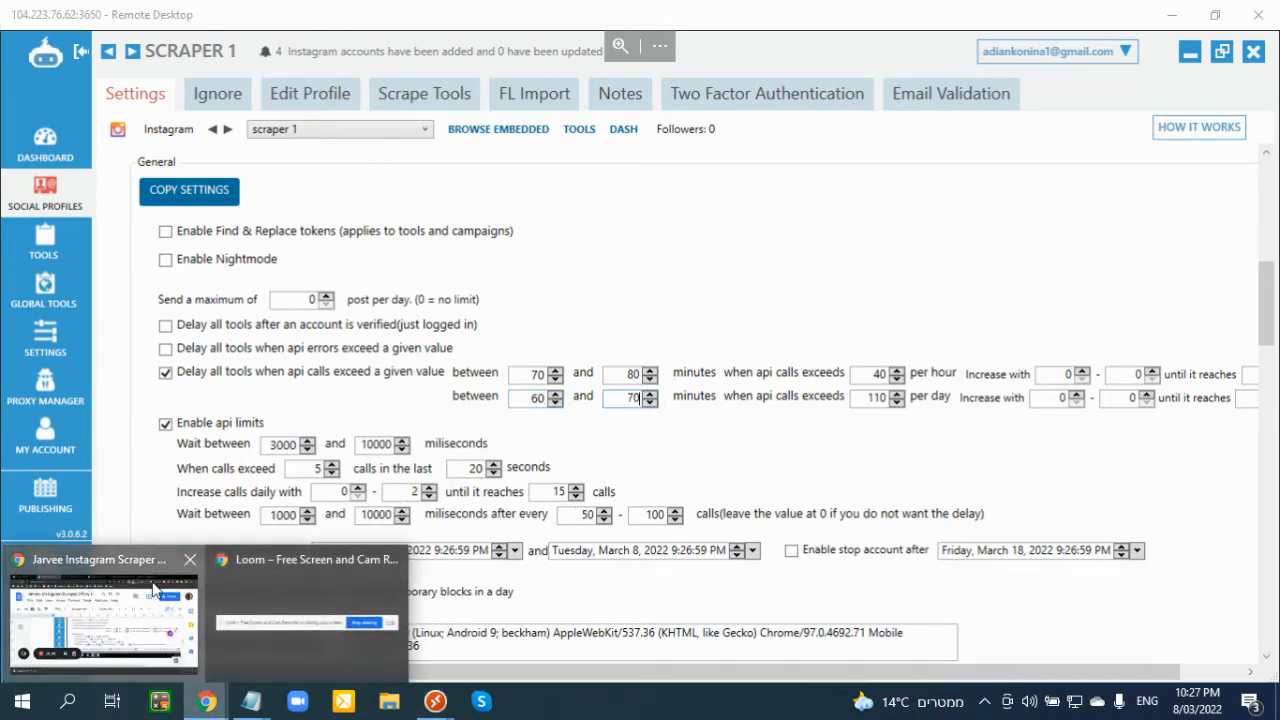
- Scroll the guide doc to the screenshot boxing 'Optimize api calls' and random API actions from 90 to 360
click(100, 610)
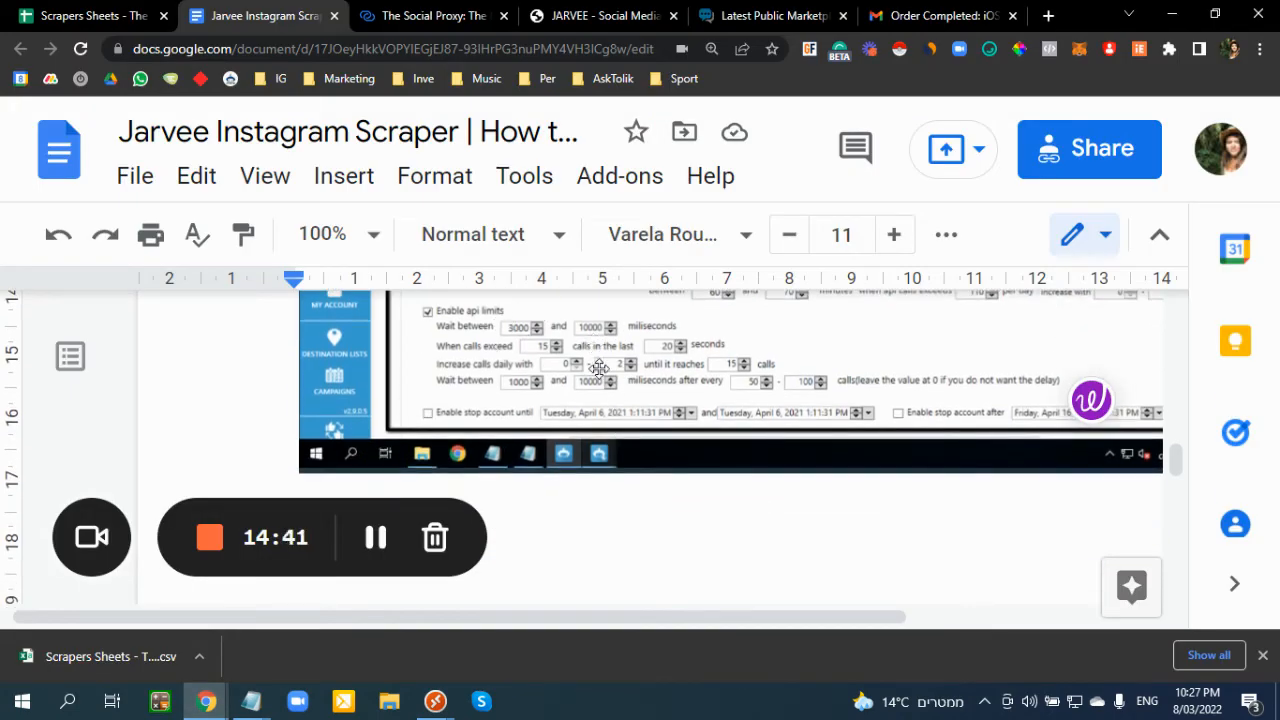
scroll(down, 3)
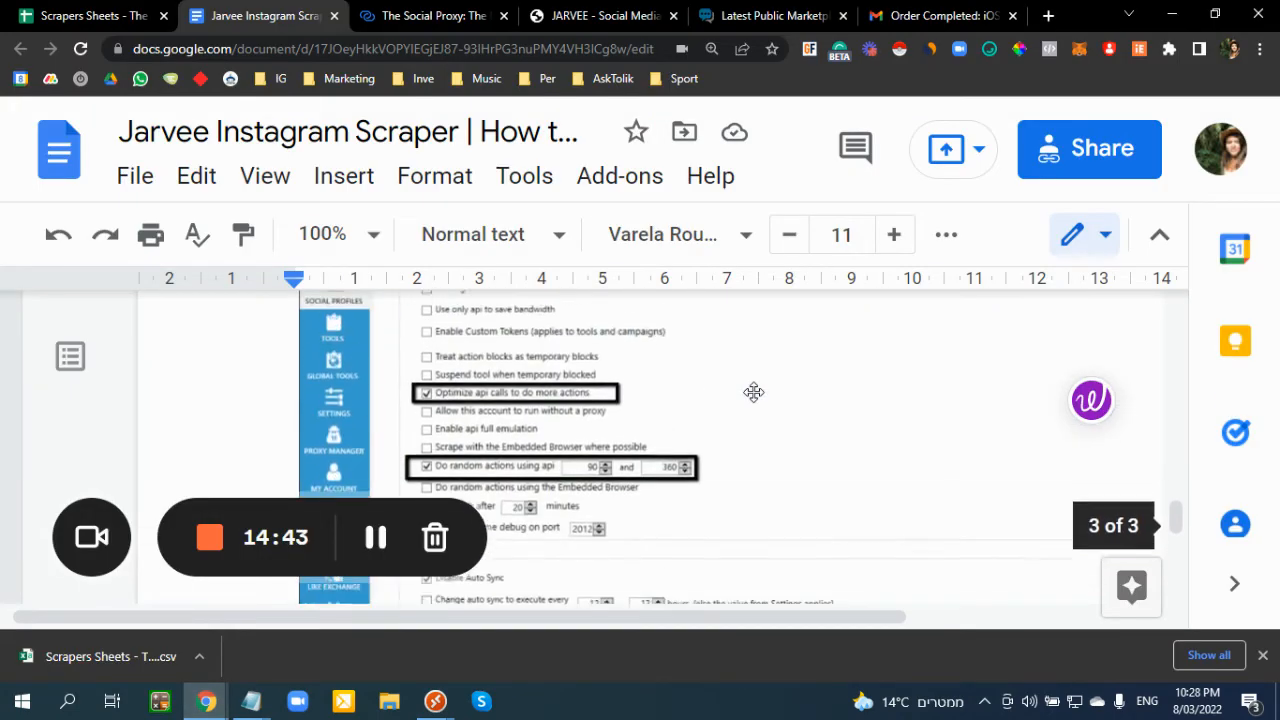
scroll(up, 3)
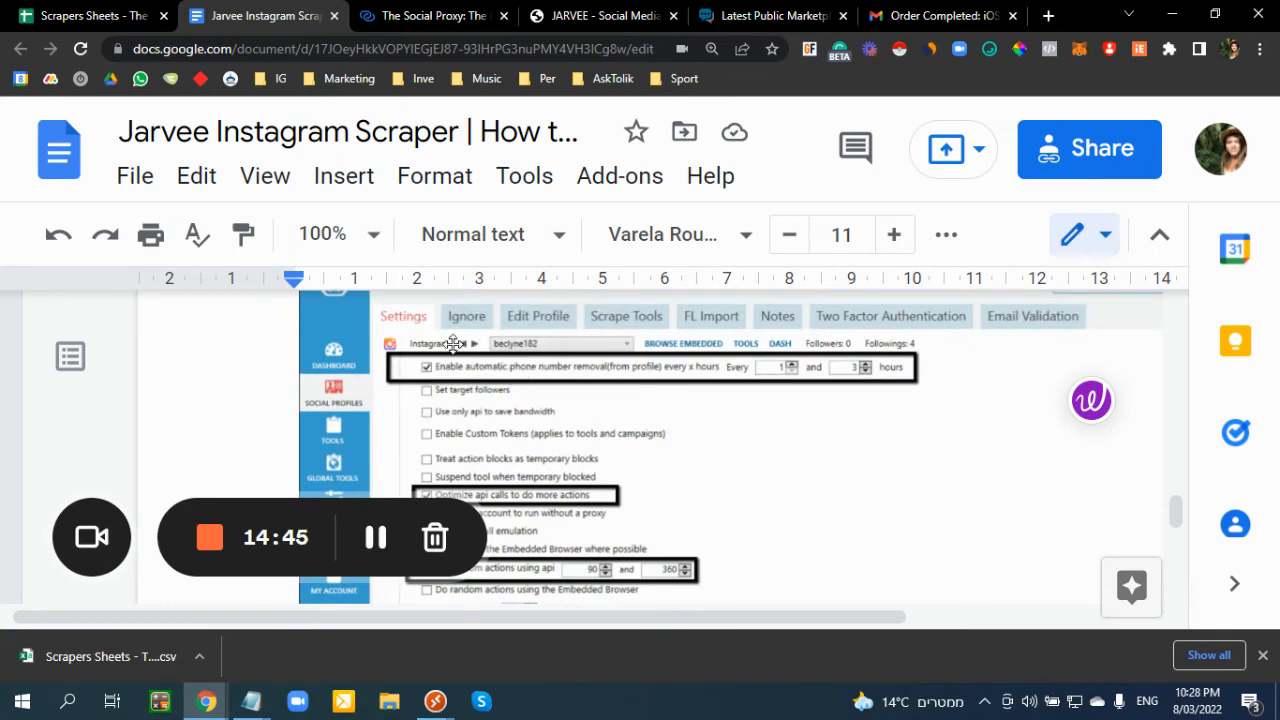
scroll(down, 3)
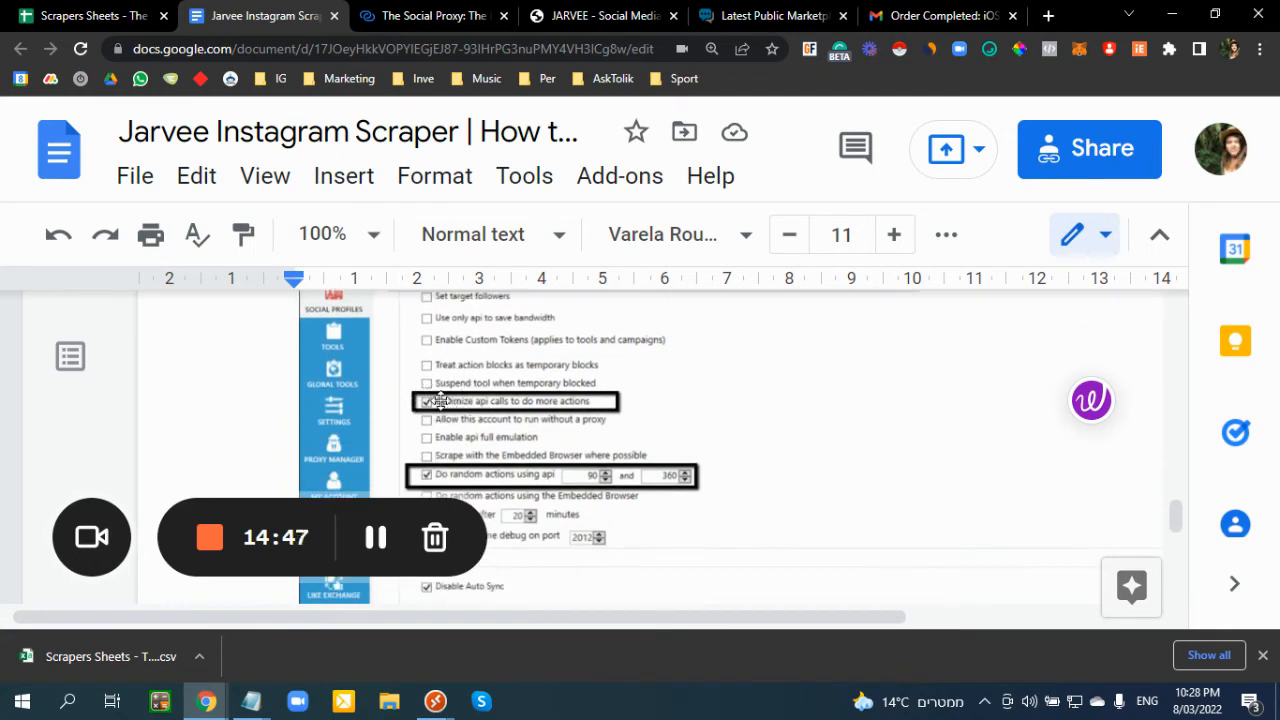
scroll(down, 3)
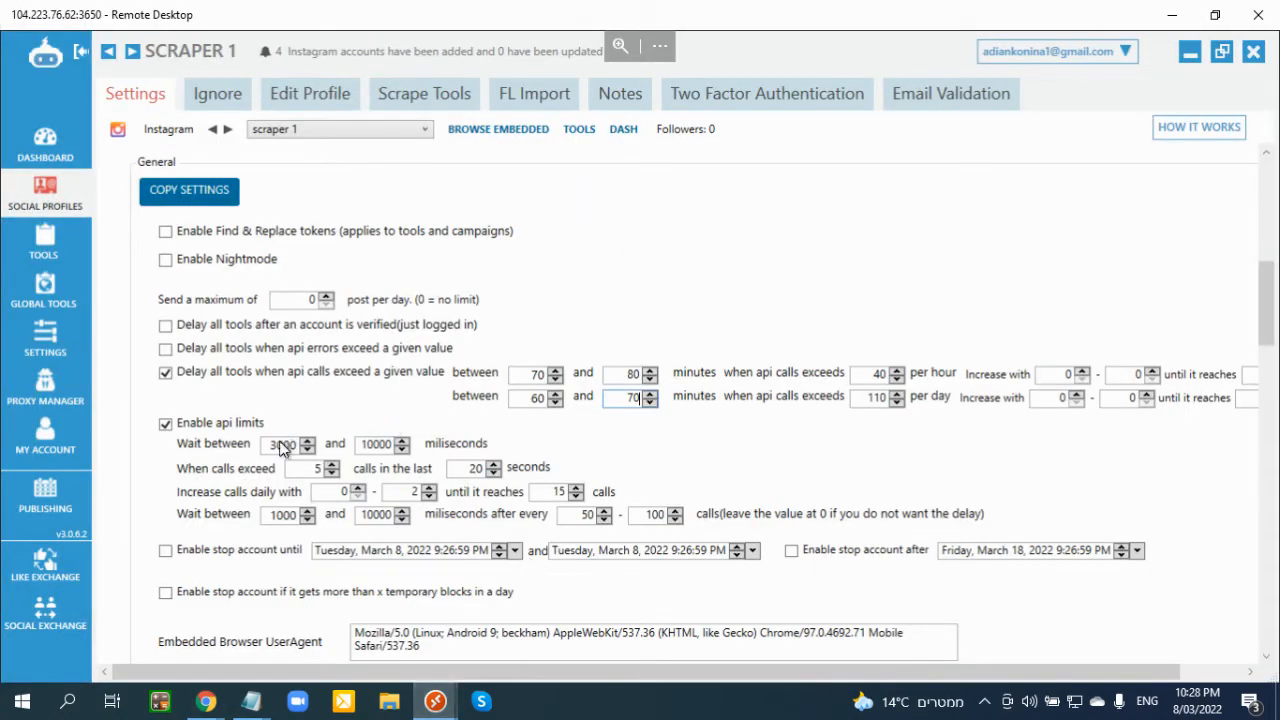
- Turn off api full emulation and embedded-browser scraping, enable random api actions between 90 and 360
scroll(down, 3)
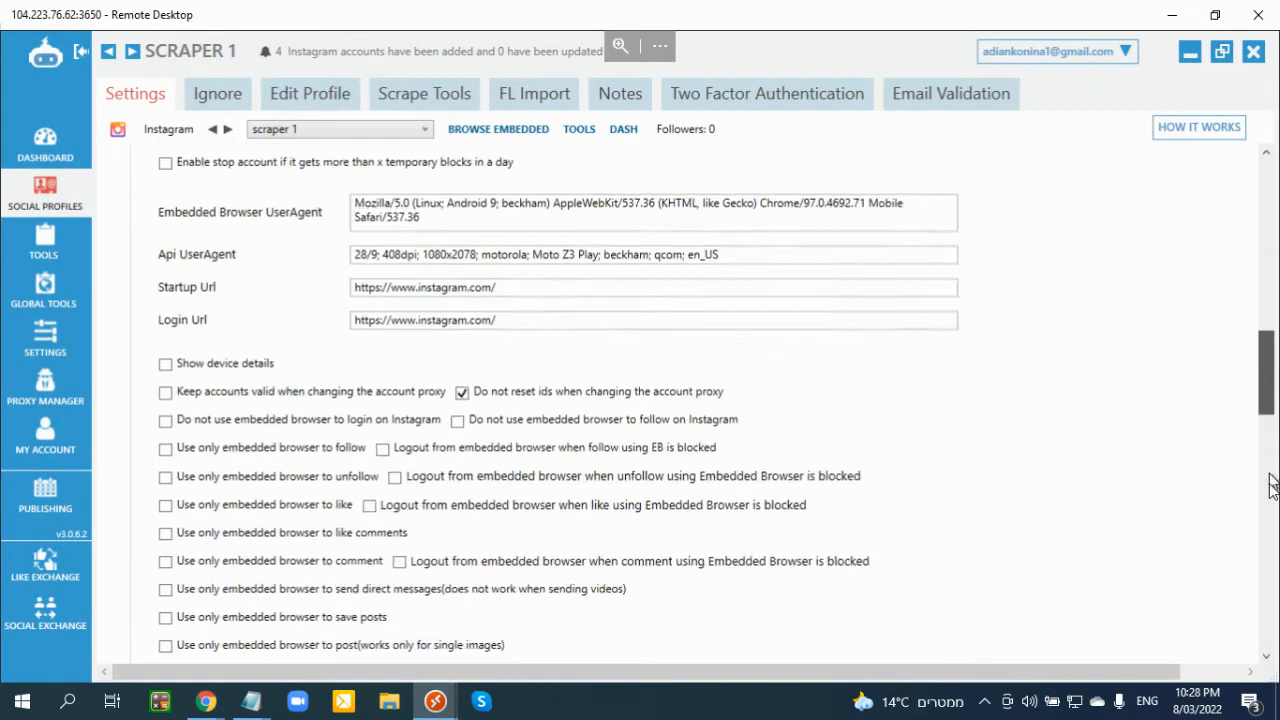
scroll(up, 3)
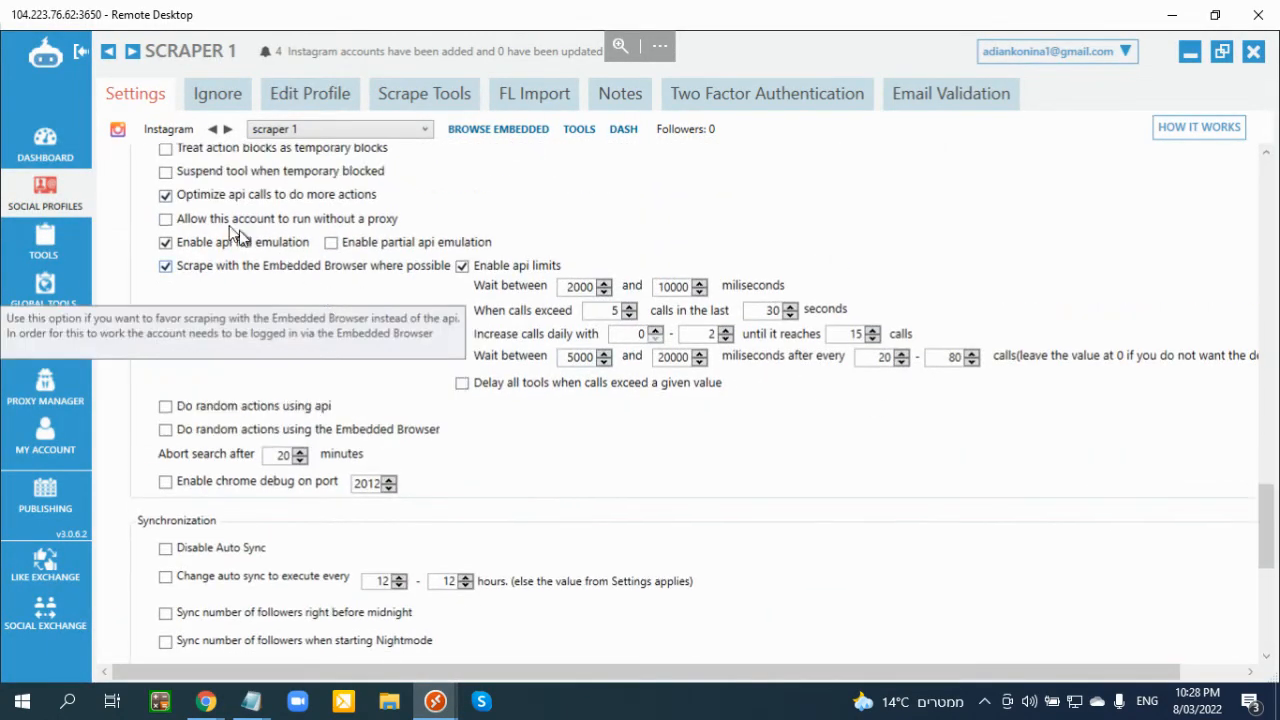
click(164, 264)
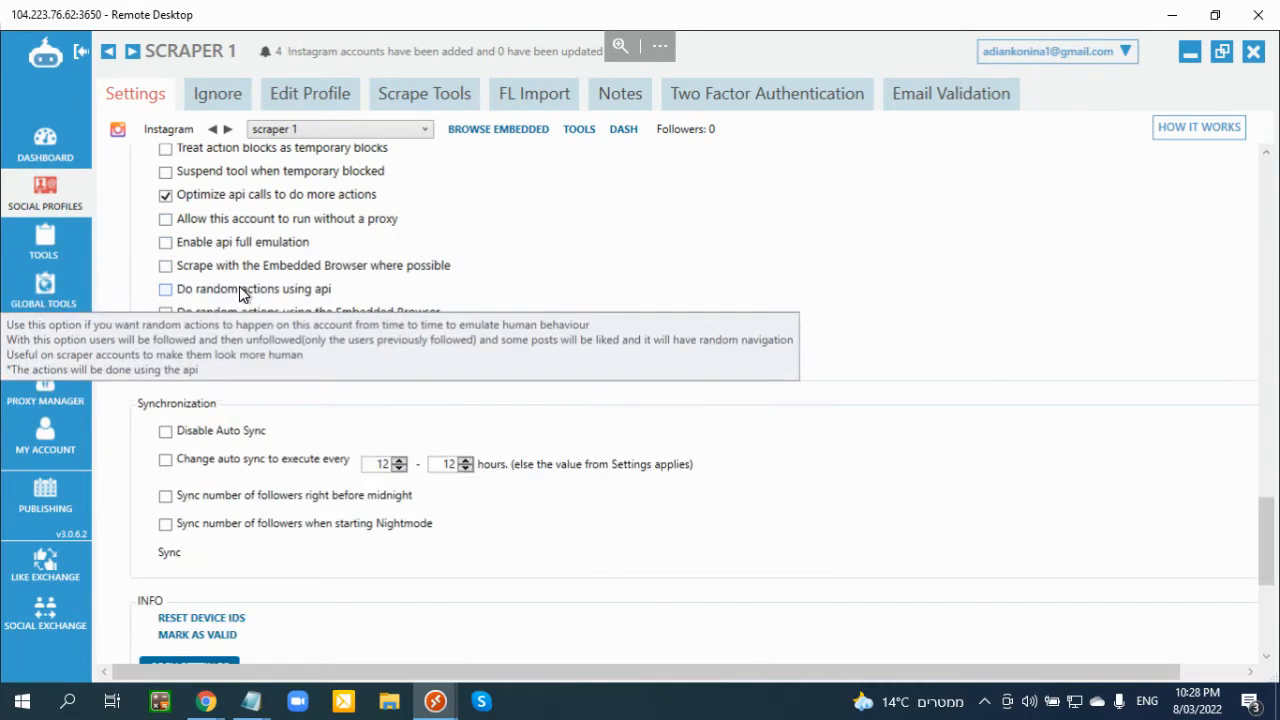
mouse_move(210, 256)
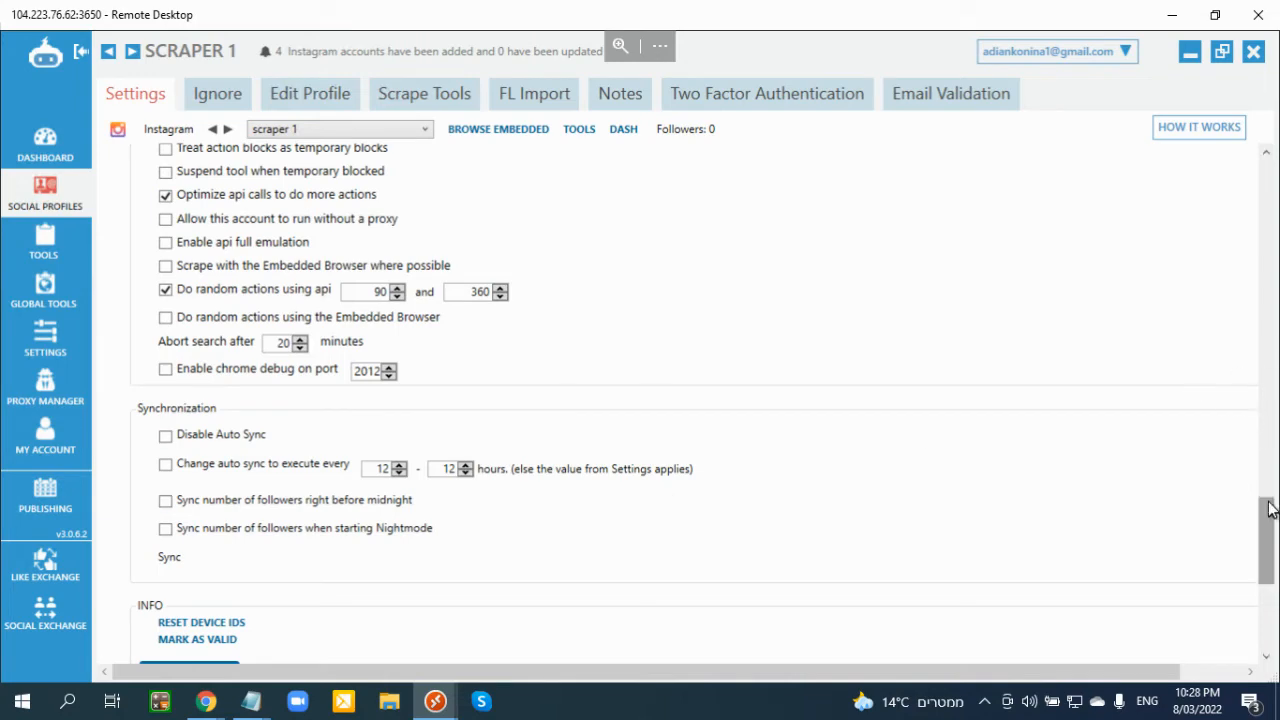
scroll(down, 3)
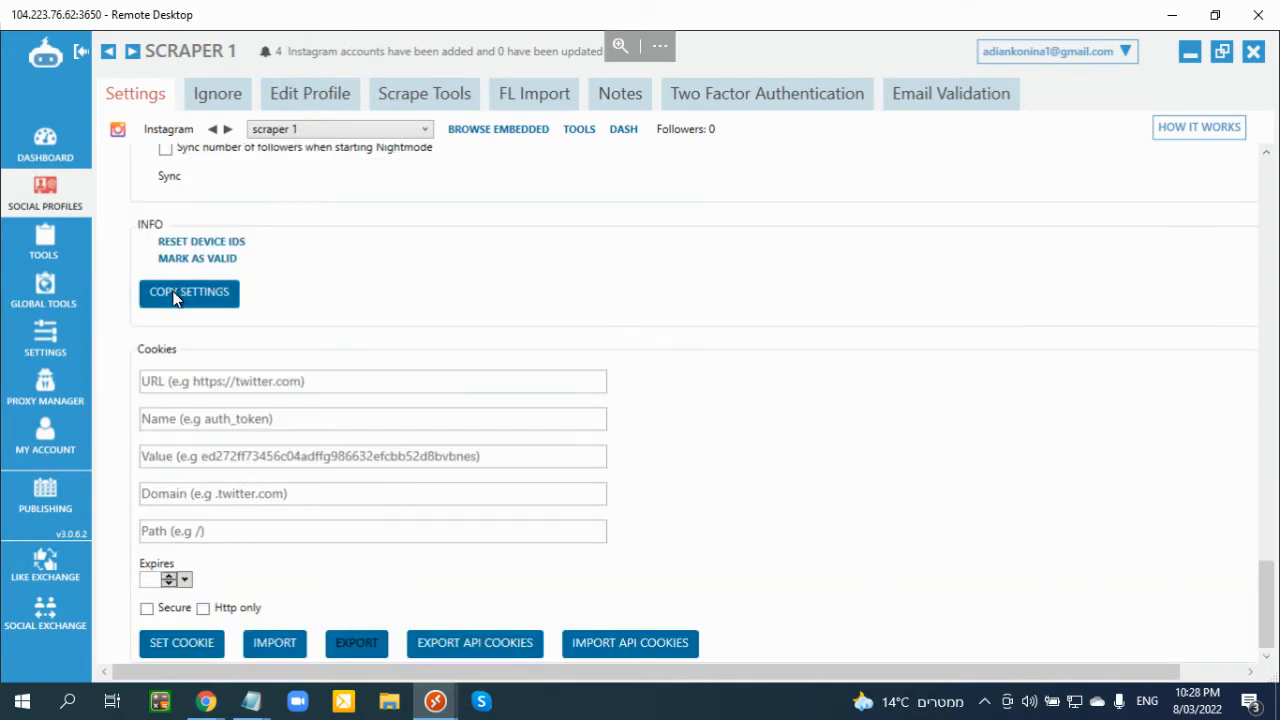
- Send scraper 1's settings, user agents excluded, to scrapers 2, 3 and 4 via Copy Settings
click(188, 292)
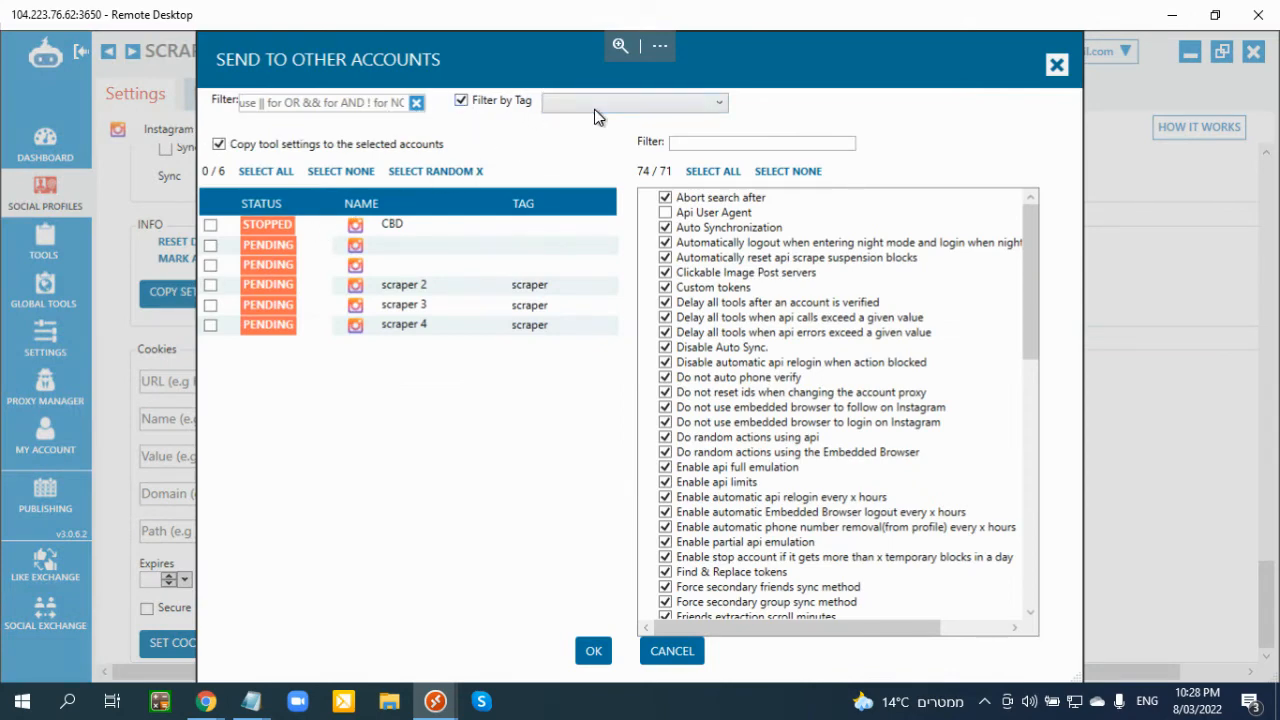
click(634, 102)
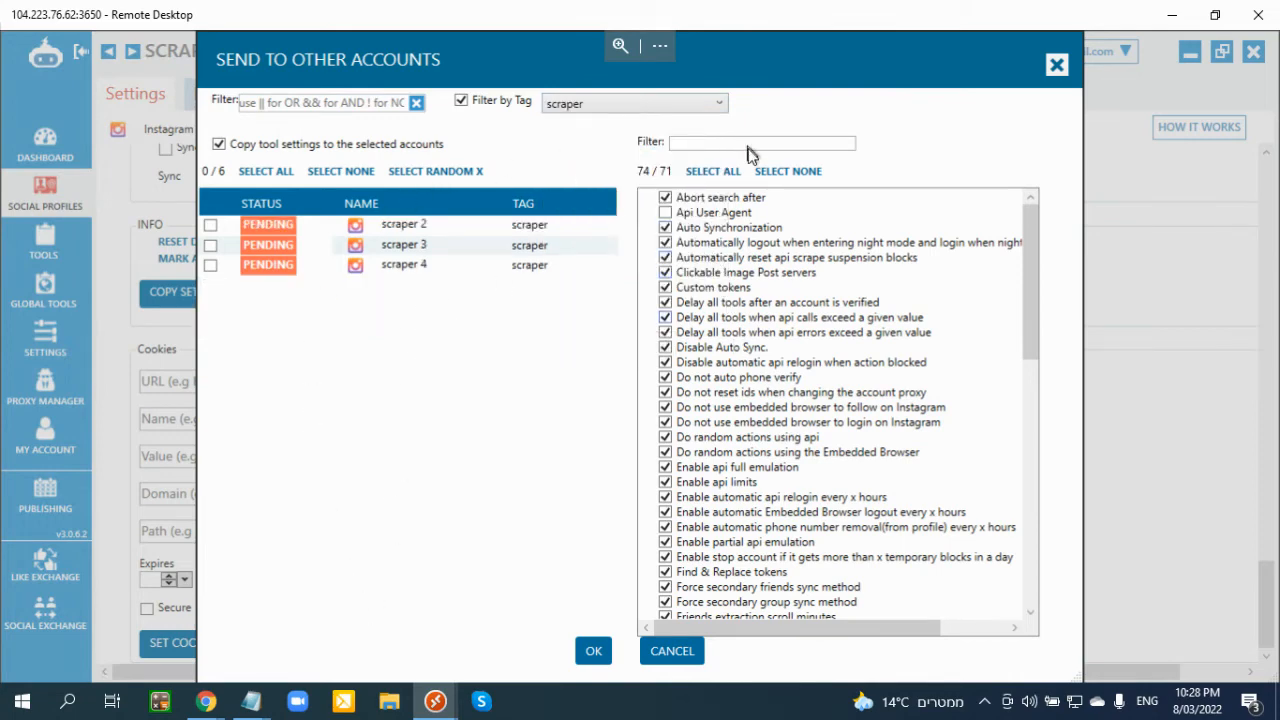
mouse_move(692, 220)
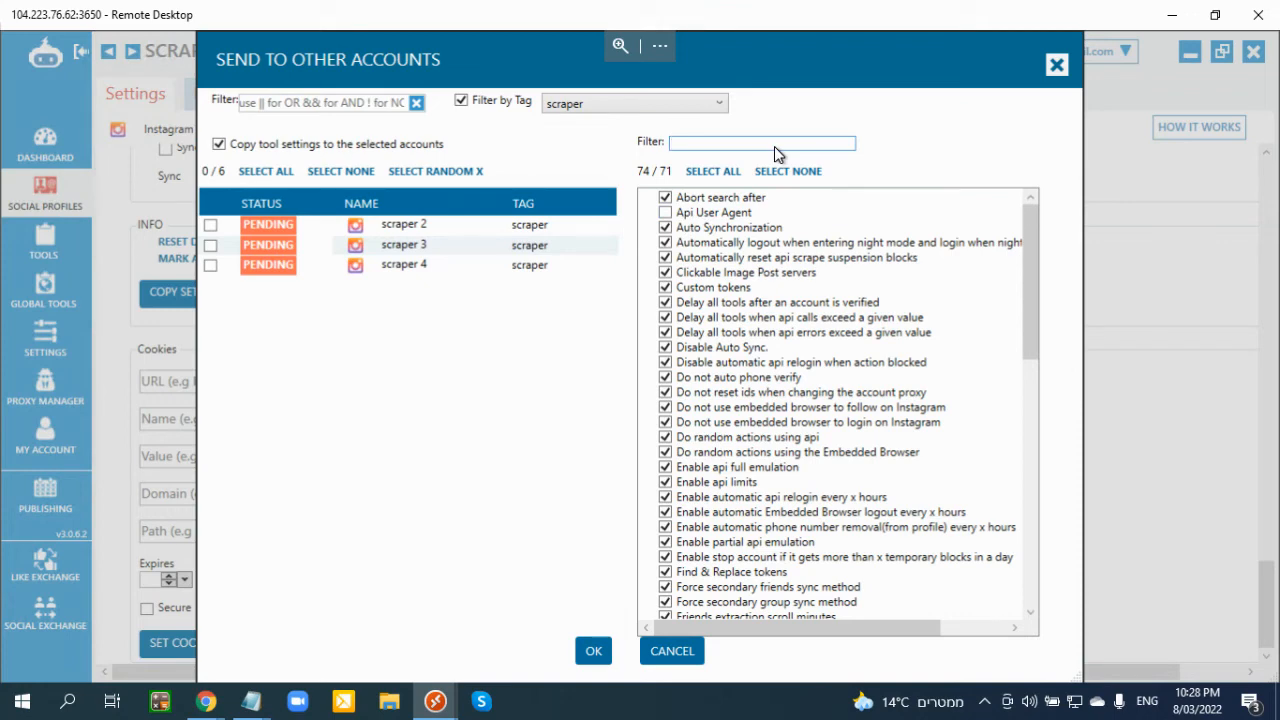
text(useragent)
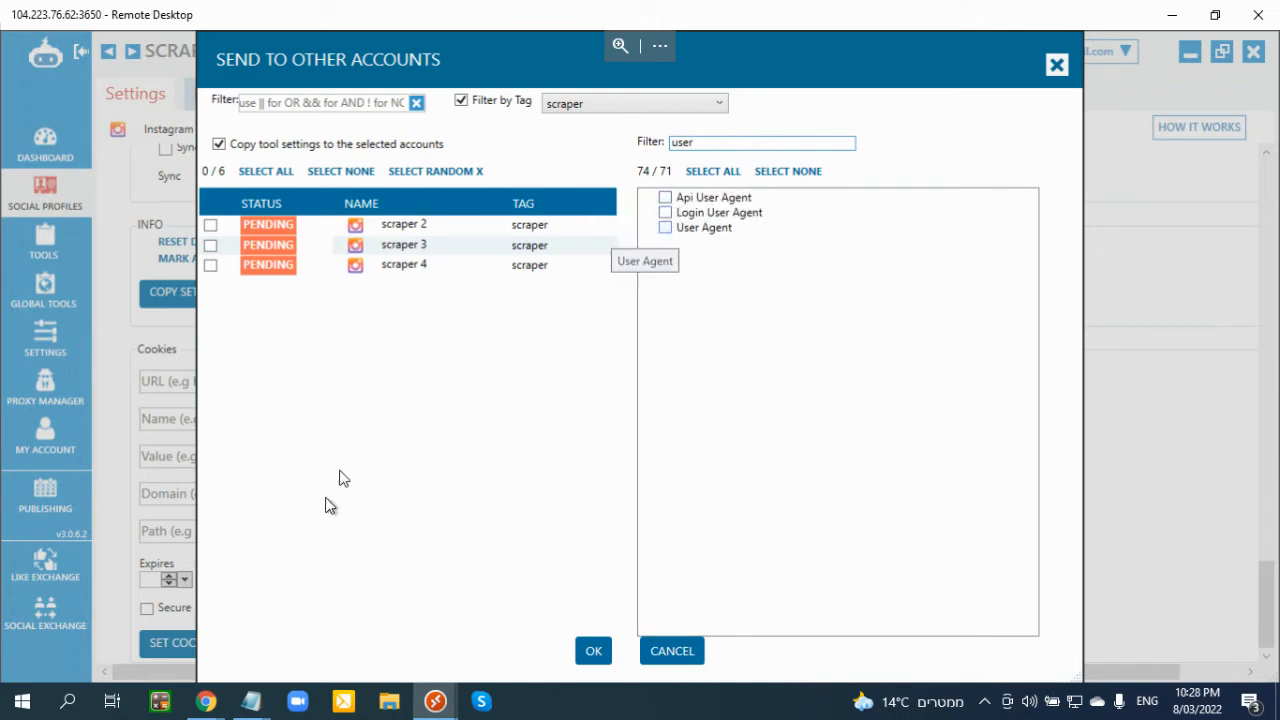
click(266, 172)
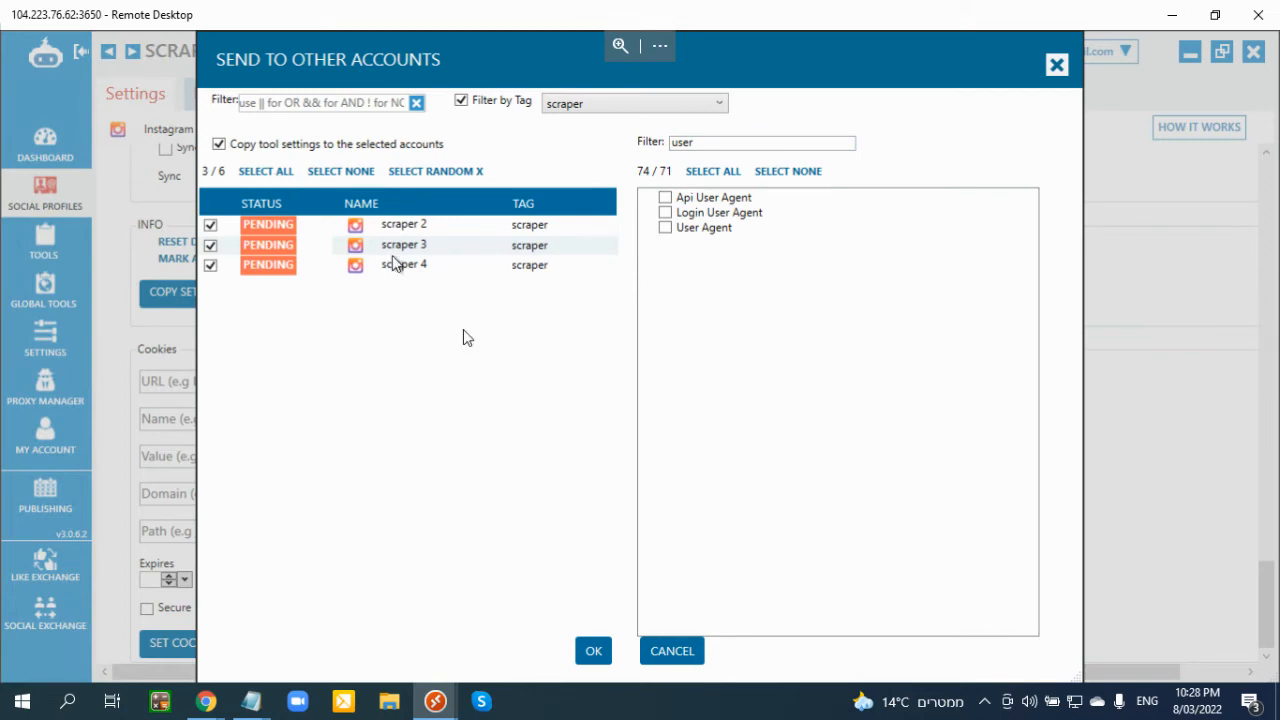
click(592, 650)
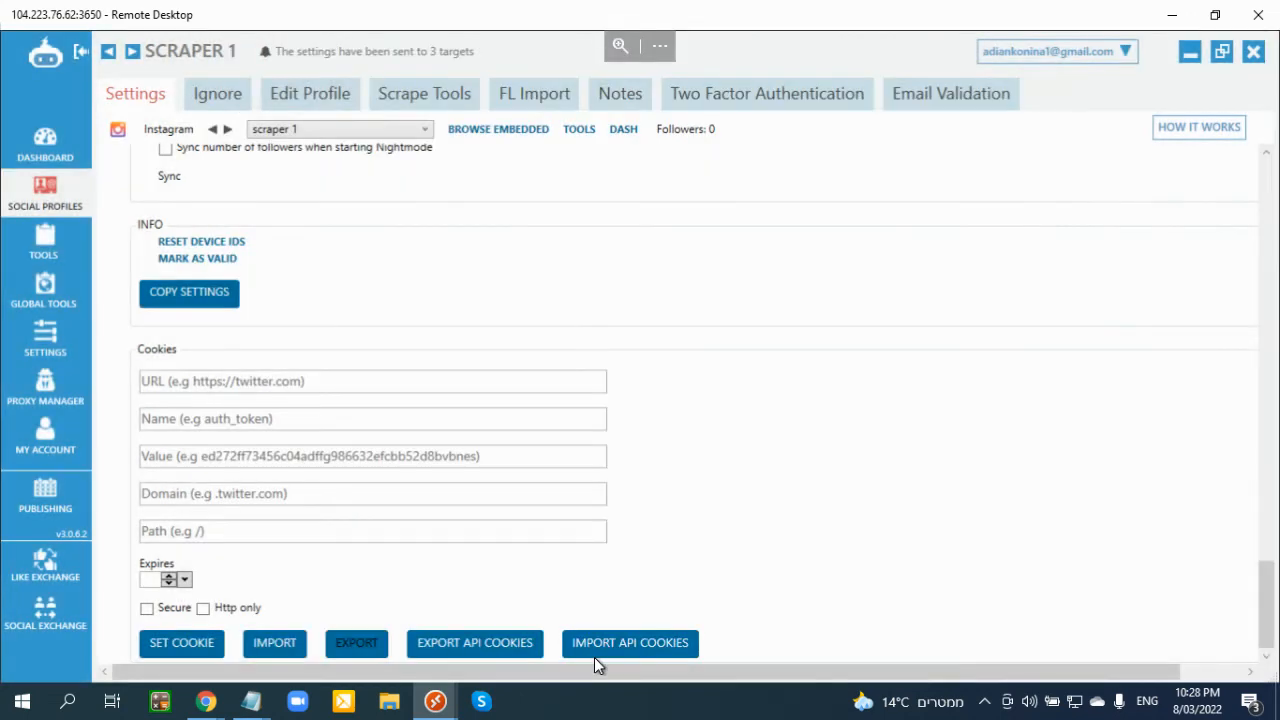
mouse_move(276, 300)
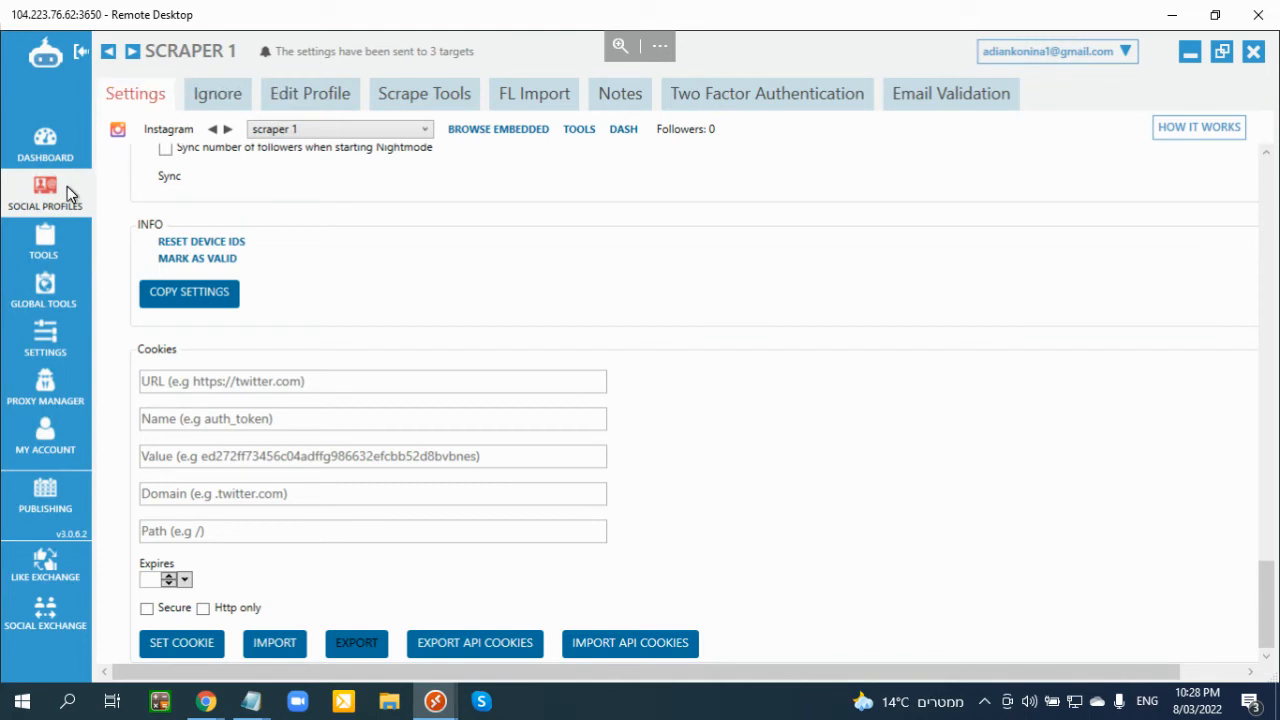
- Select all four scraper accounts in Social Profiles and run Verify Profiles on them
click(228, 128)
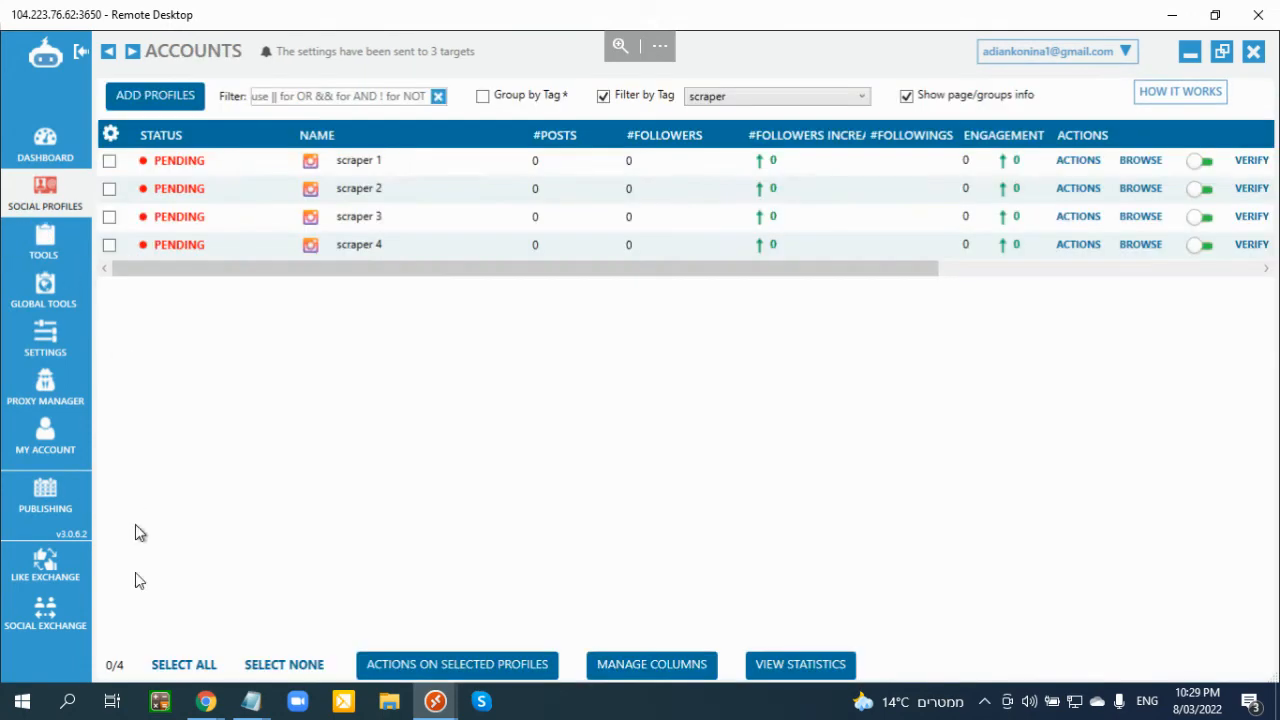
click(184, 664)
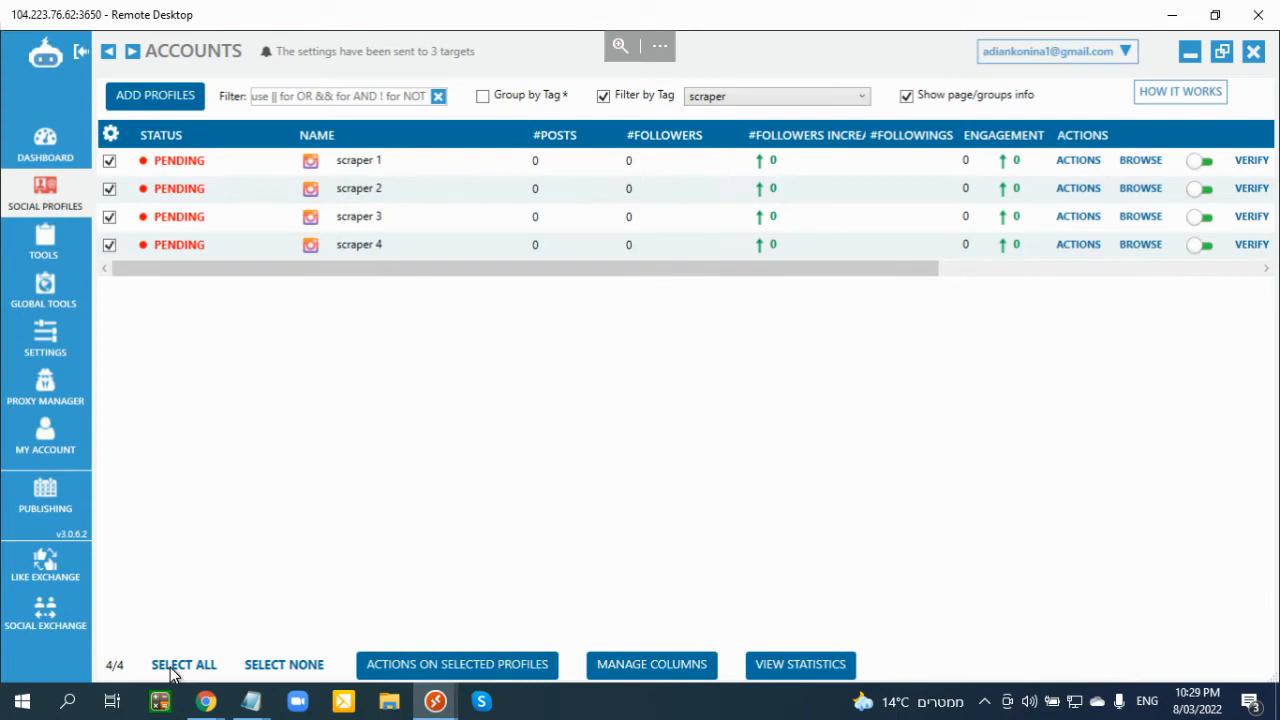
click(456, 664)
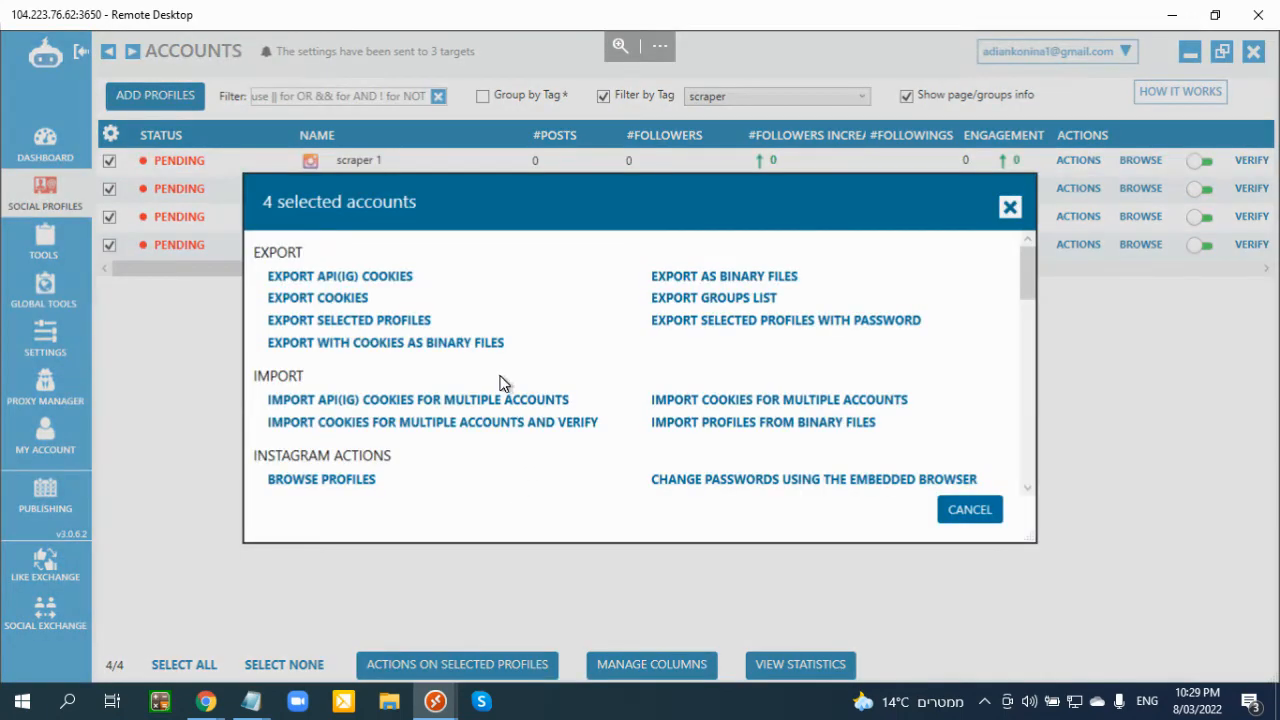
scroll(down, 3)
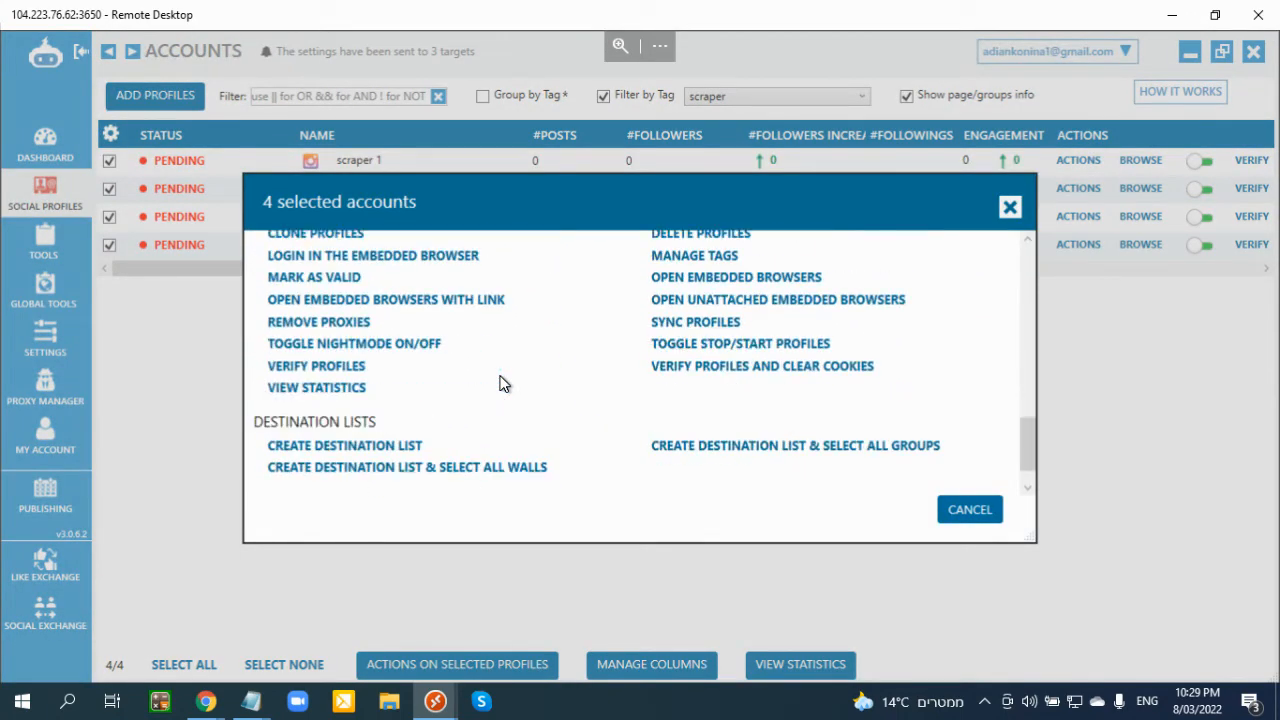
mouse_move(322, 374)
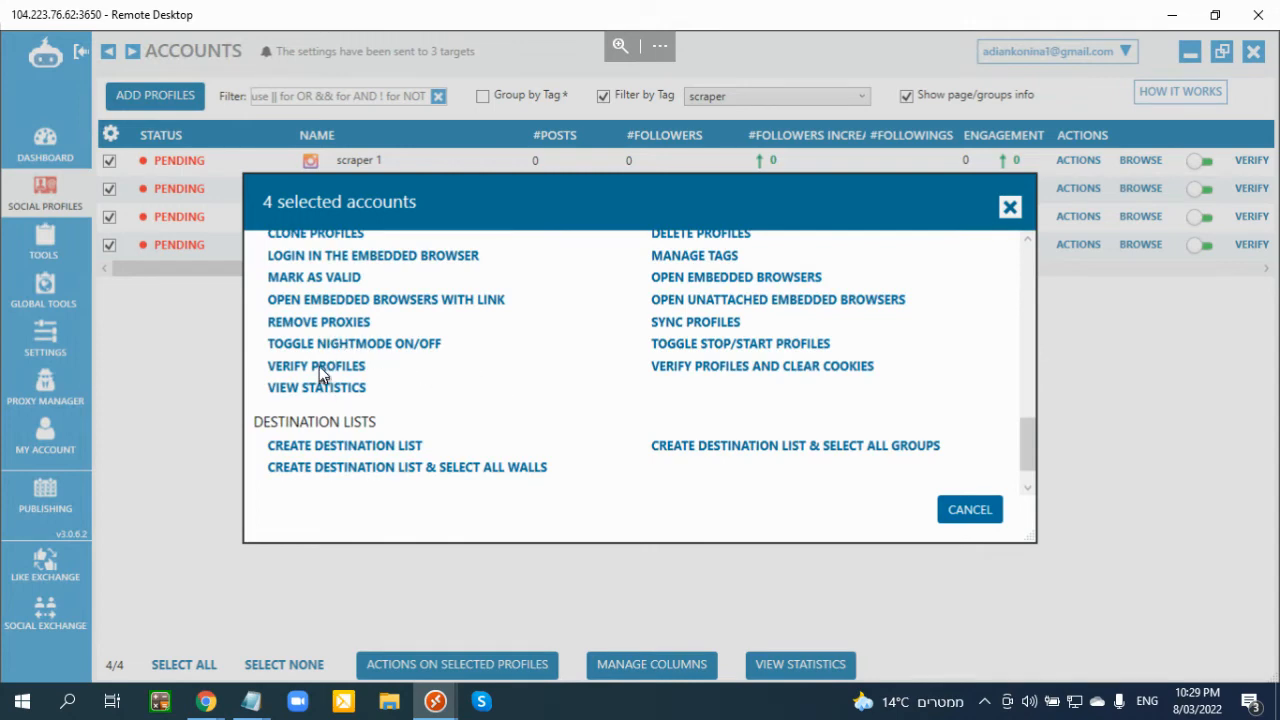
click(316, 364)
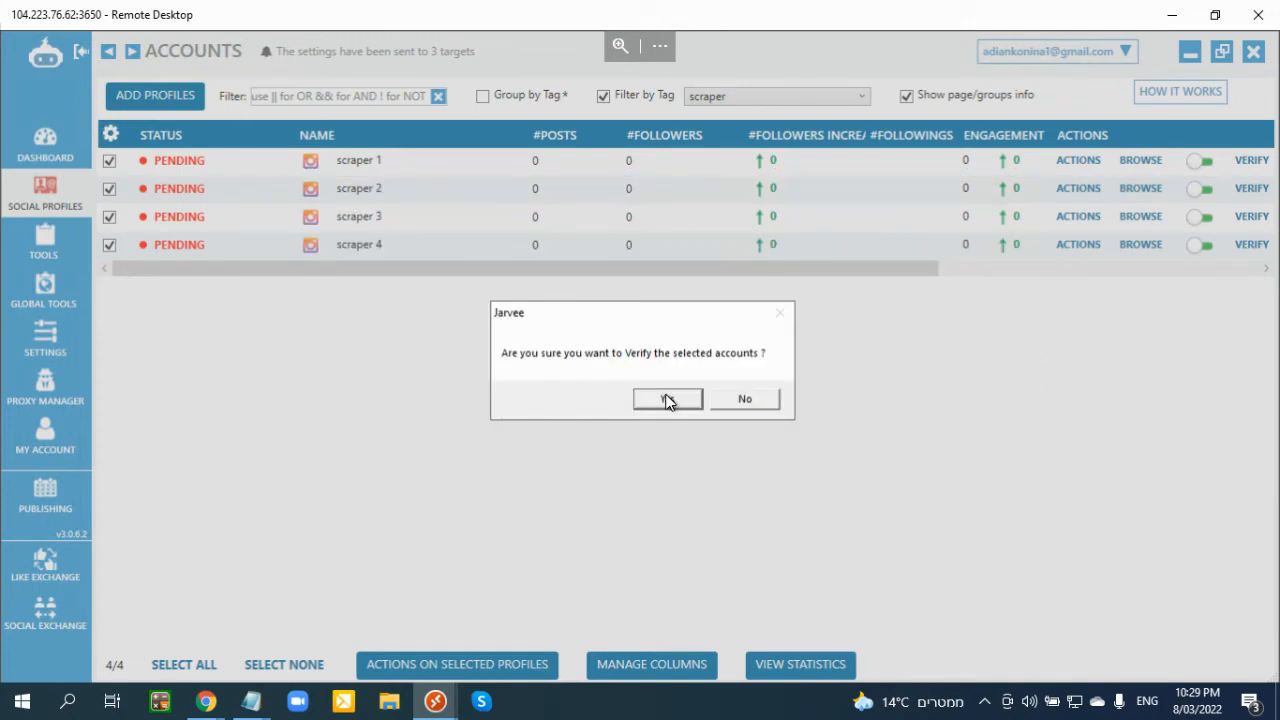
click(668, 398)
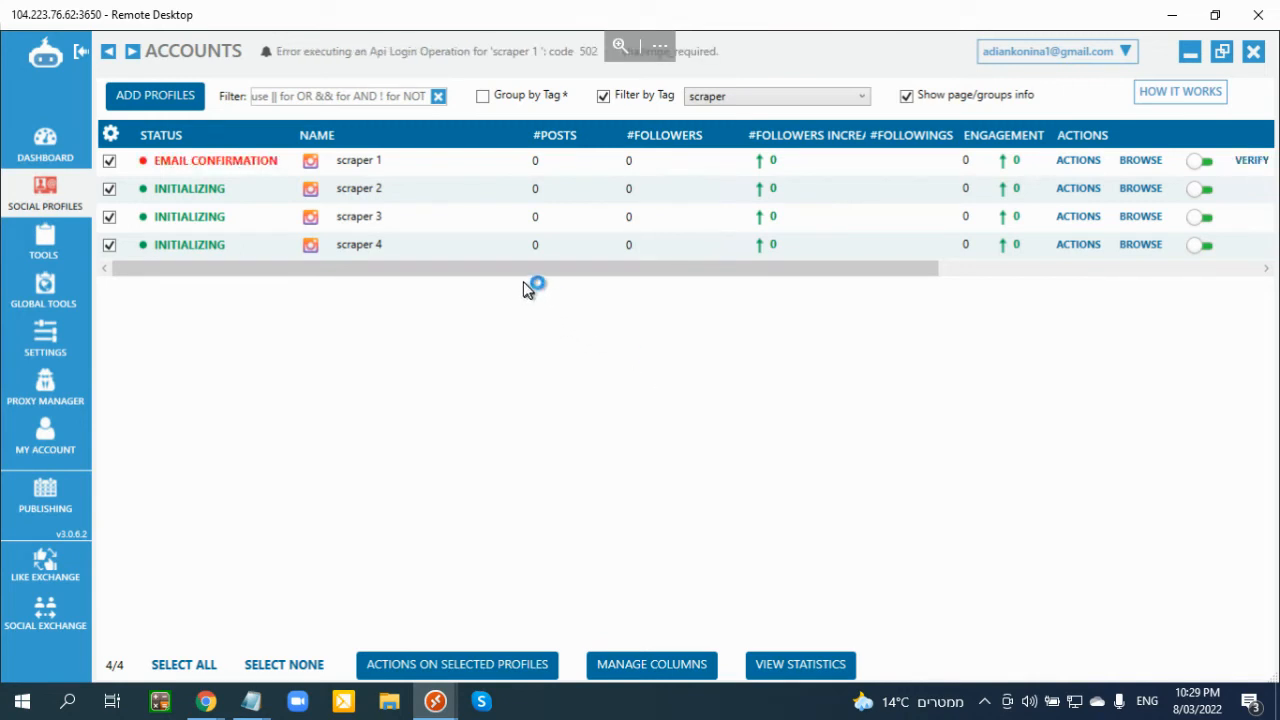
mouse_move(232, 130)
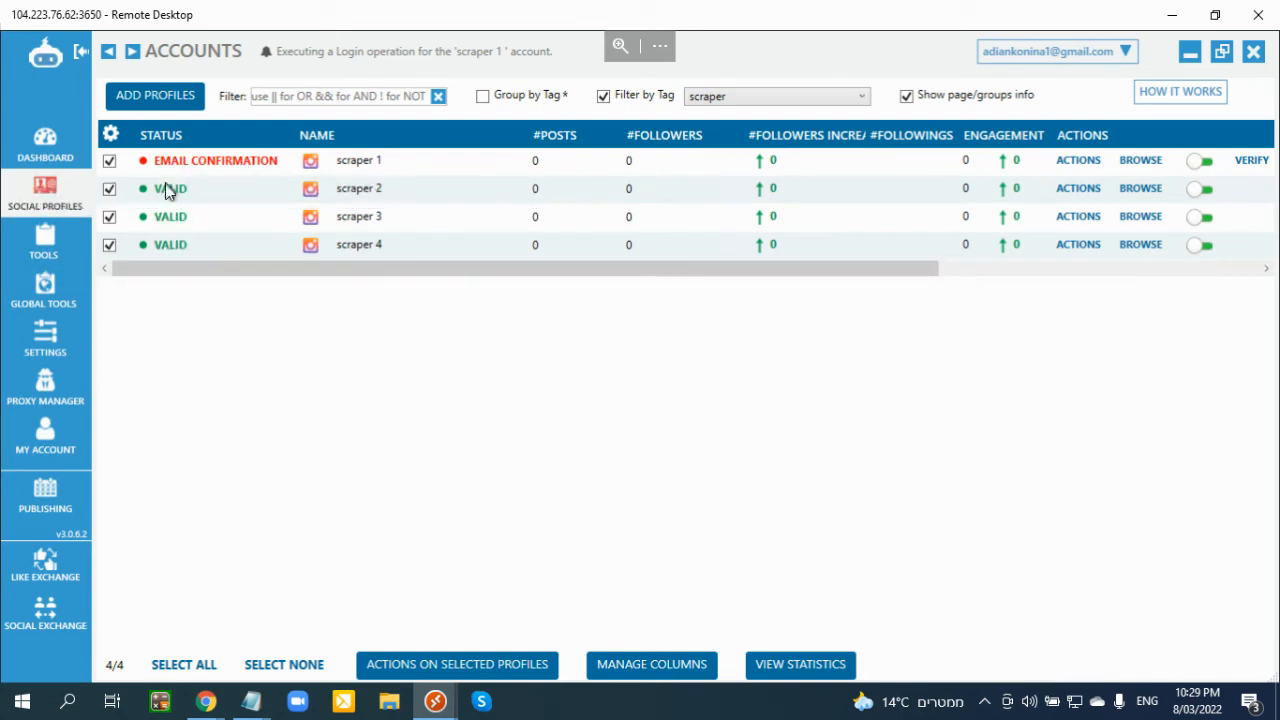
- Leave only failed scraper 1 selected and delete it, keeping scrapers 2–4
click(108, 188)
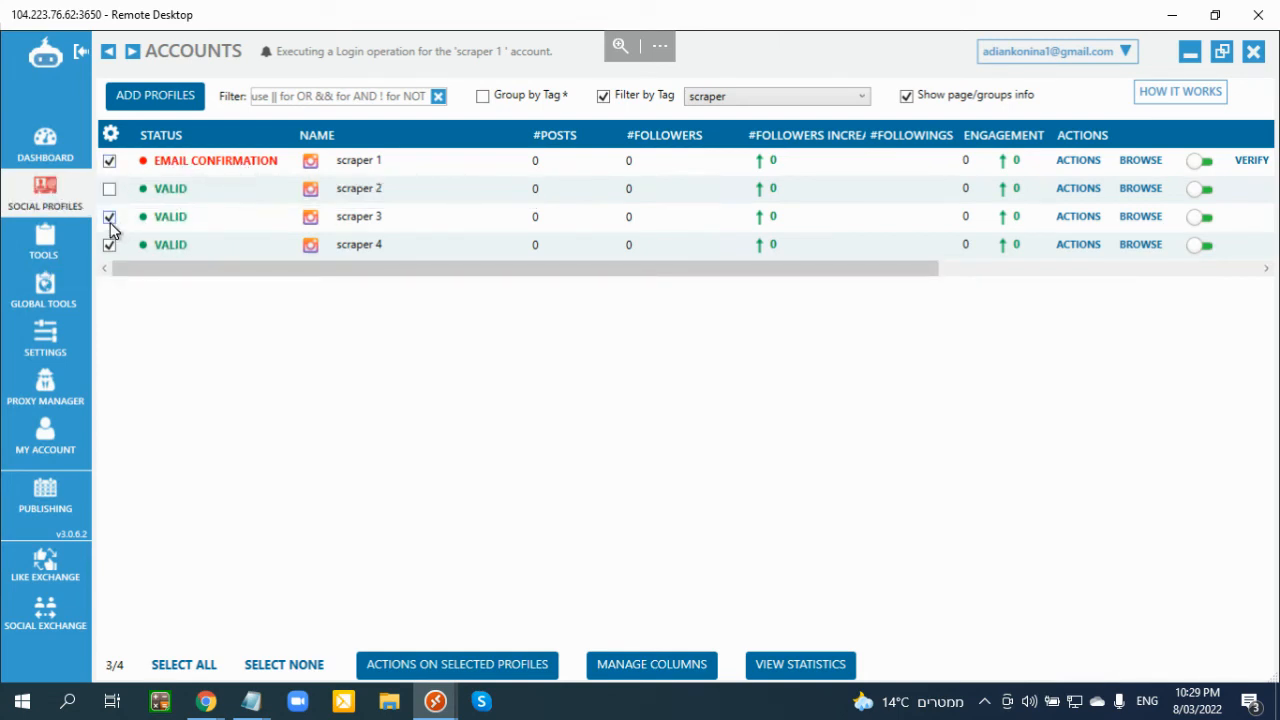
click(108, 216)
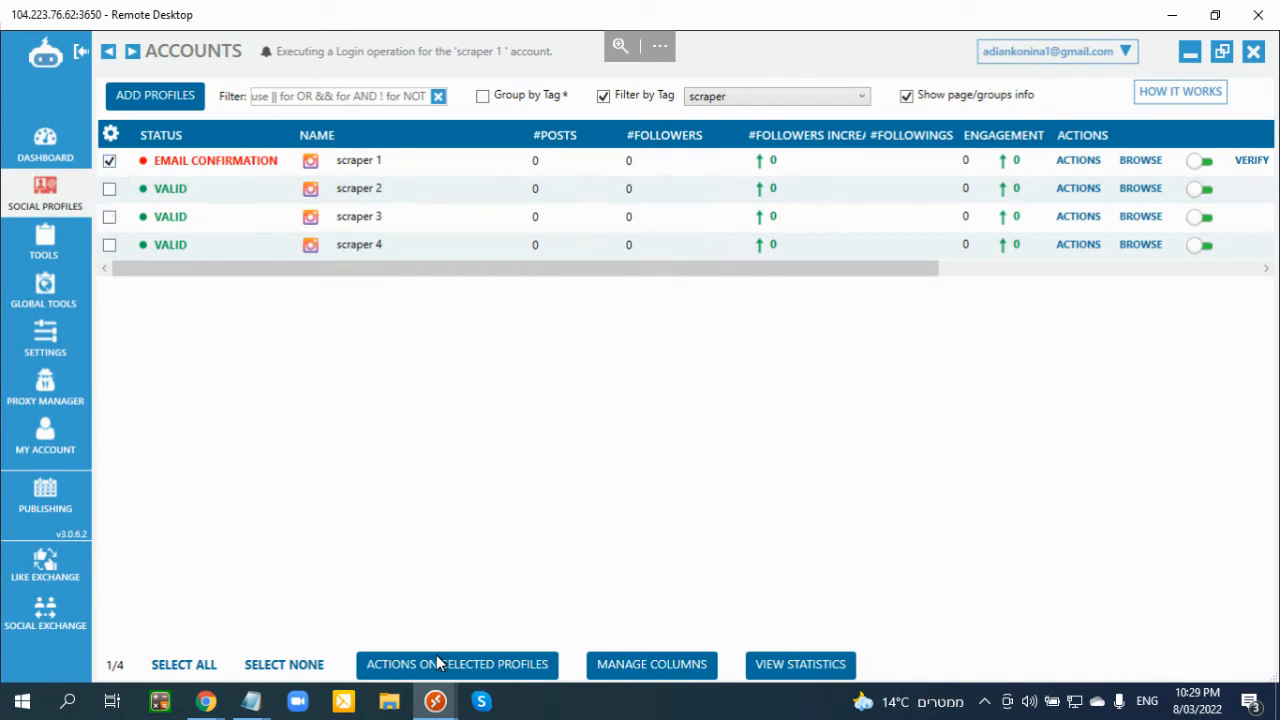
click(456, 664)
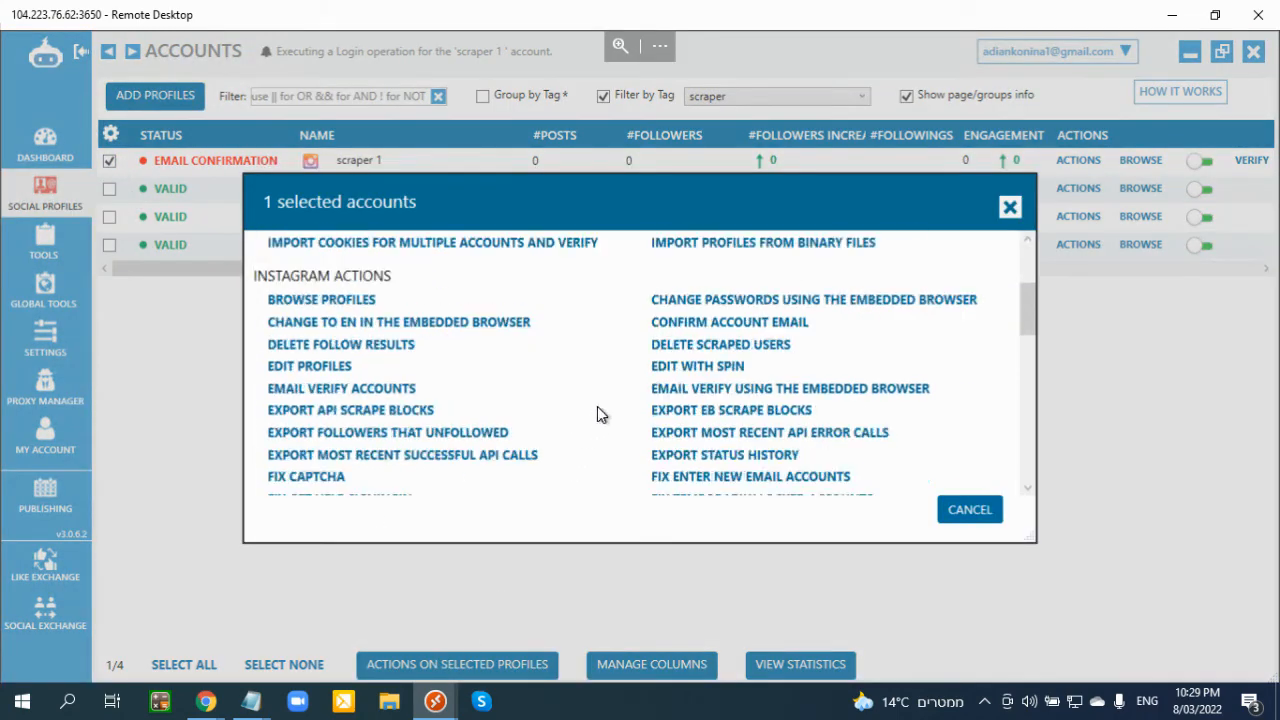
scroll(down, 3)
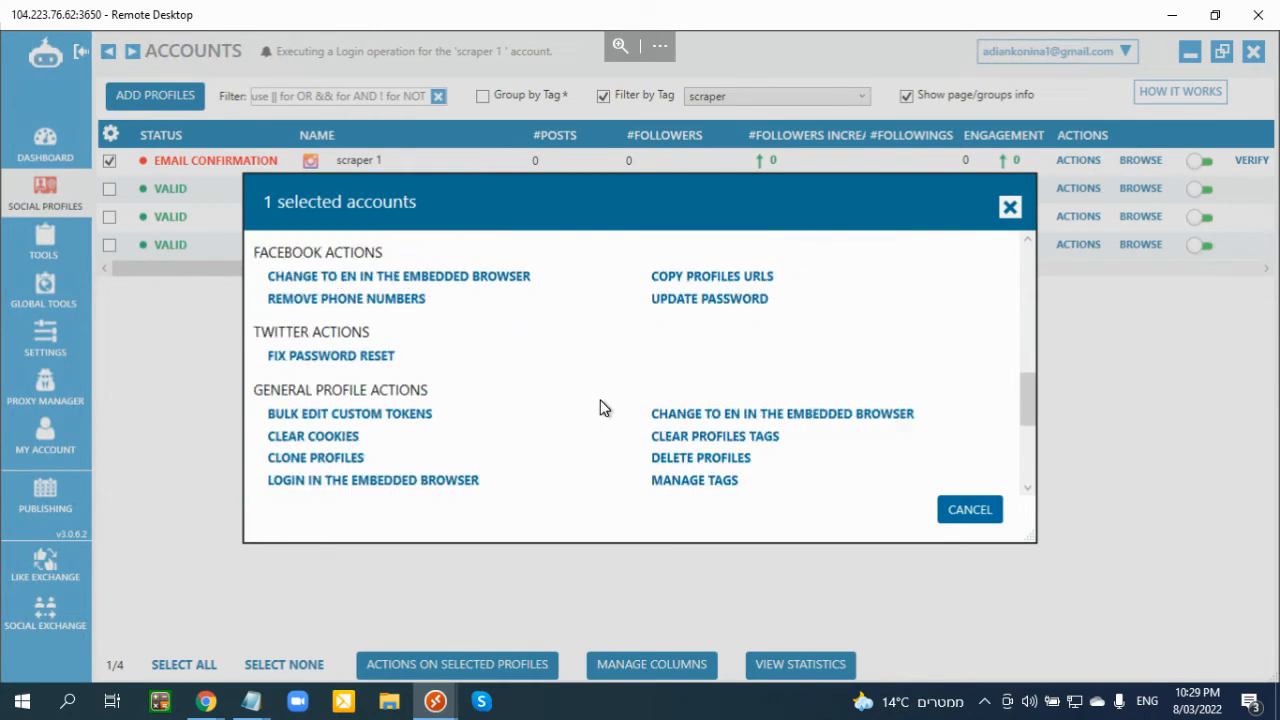
scroll(down, 3)
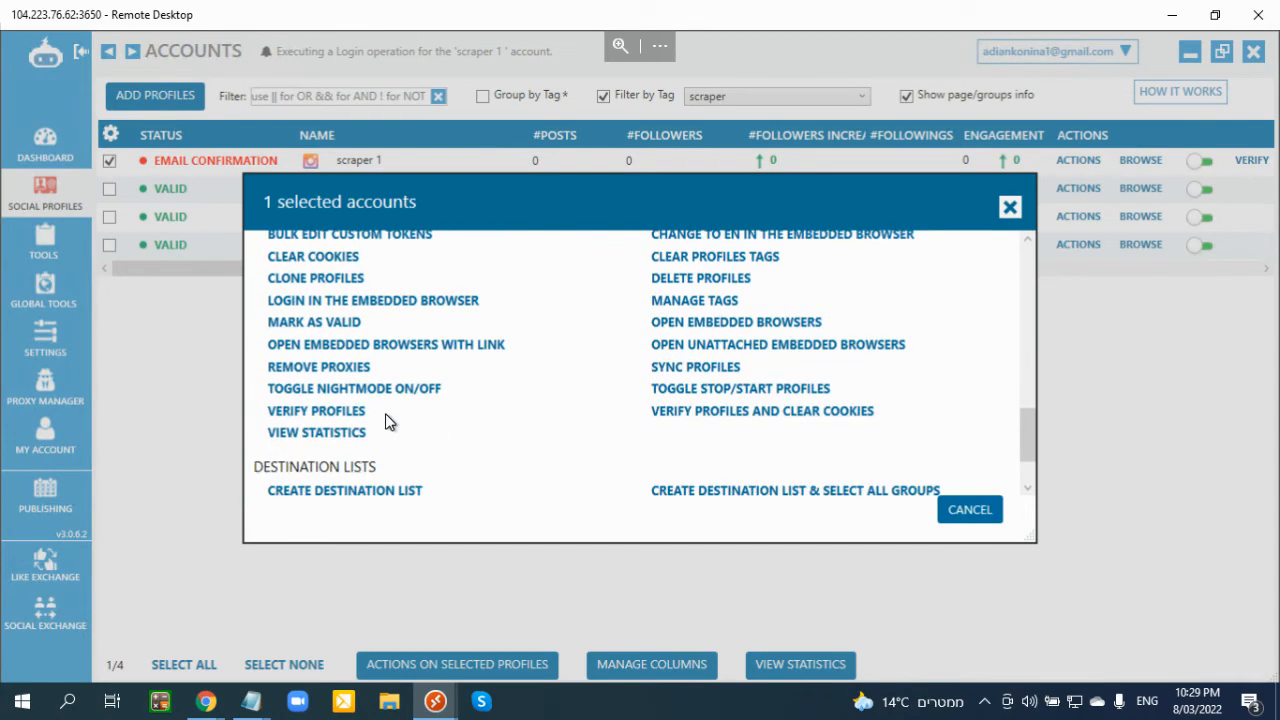
mouse_move(616, 342)
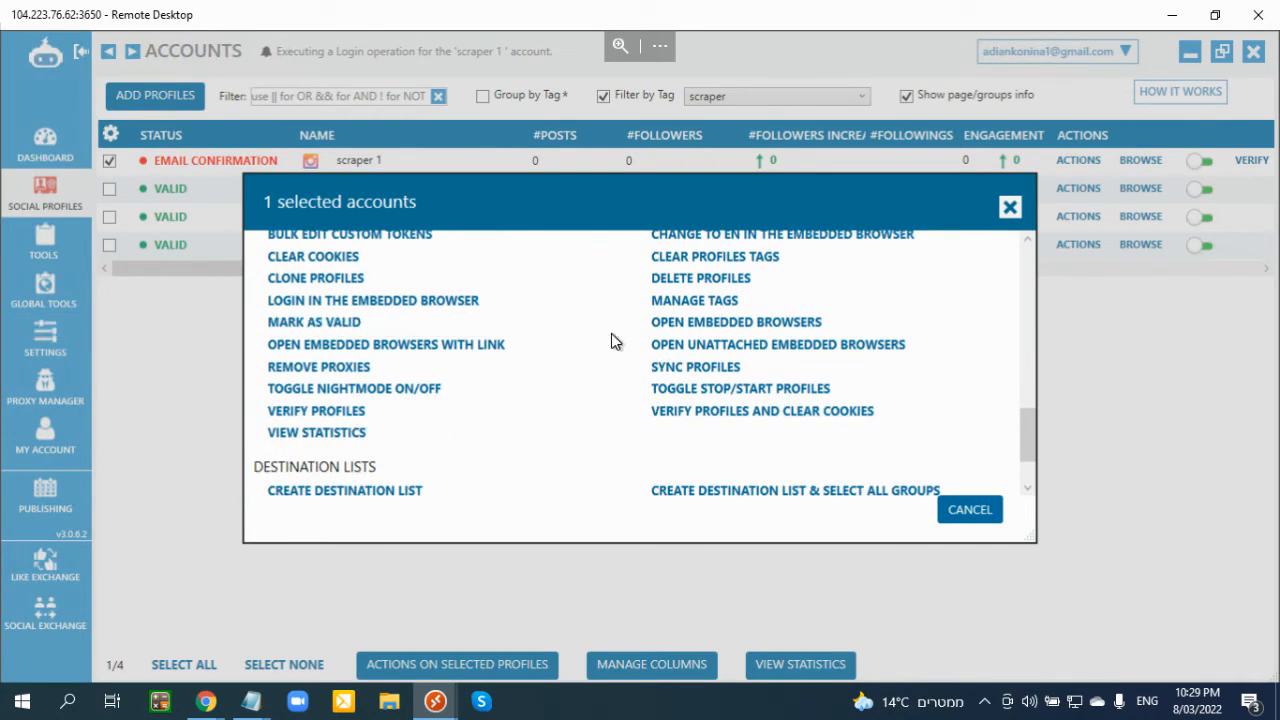
click(700, 278)
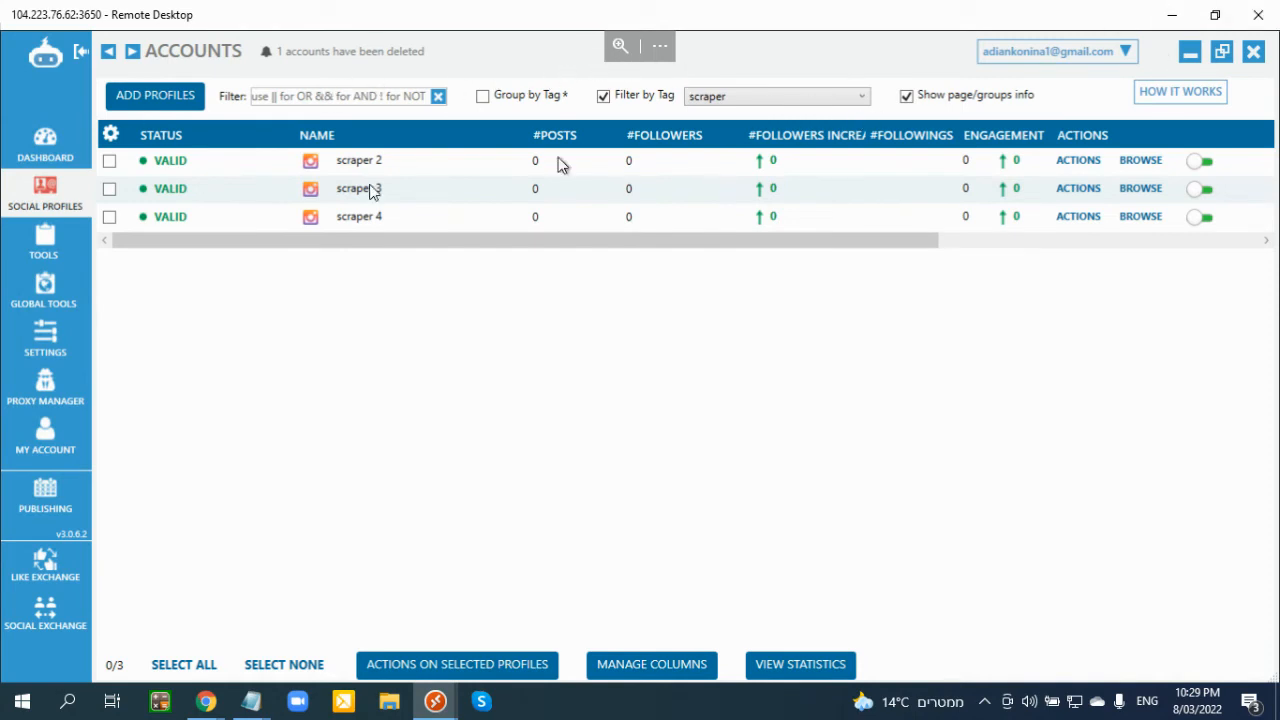
mouse_move(512, 108)
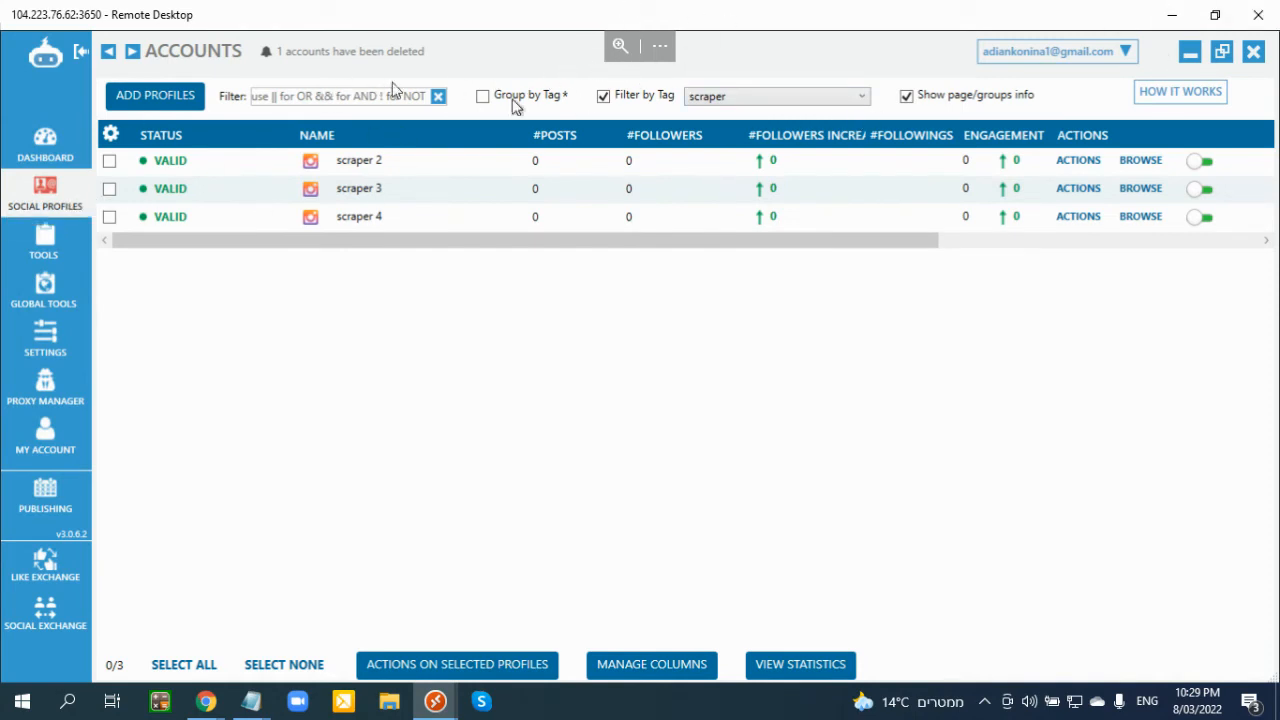
mouse_move(720, 8)
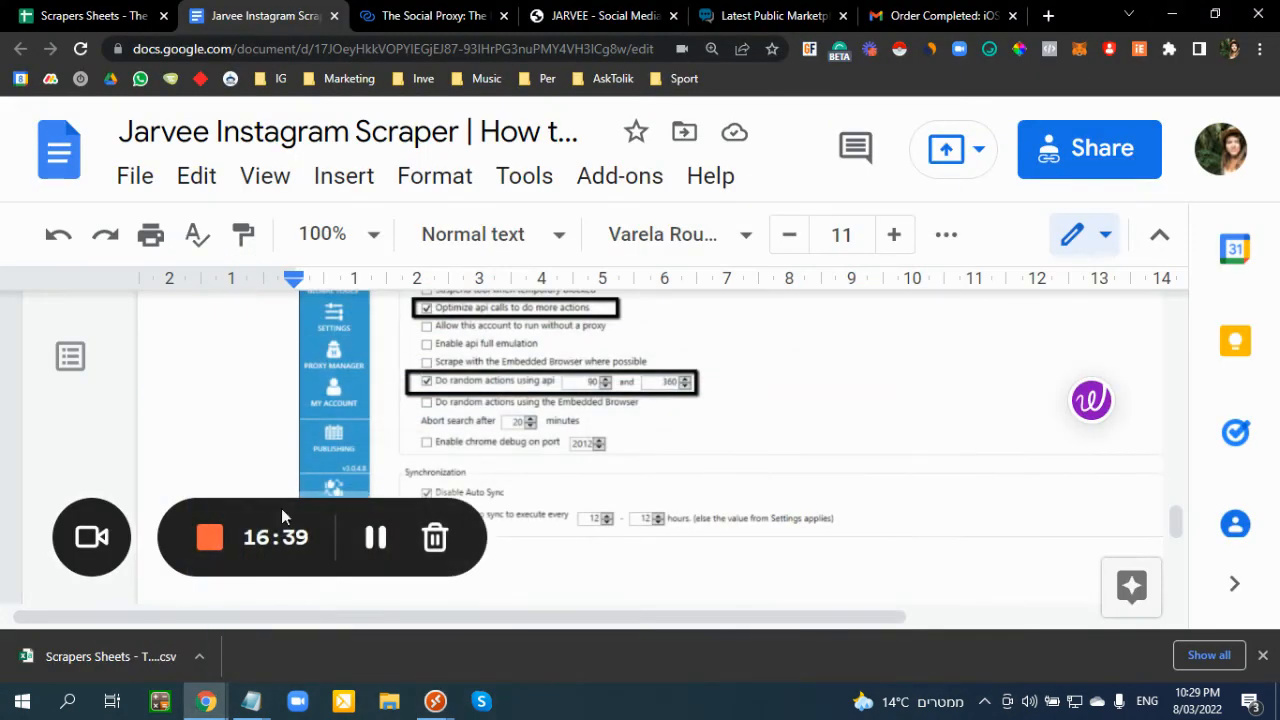
- Zoom out the guide, scroll past its settings screenshots, then switch to Facebook
click(92, 536)
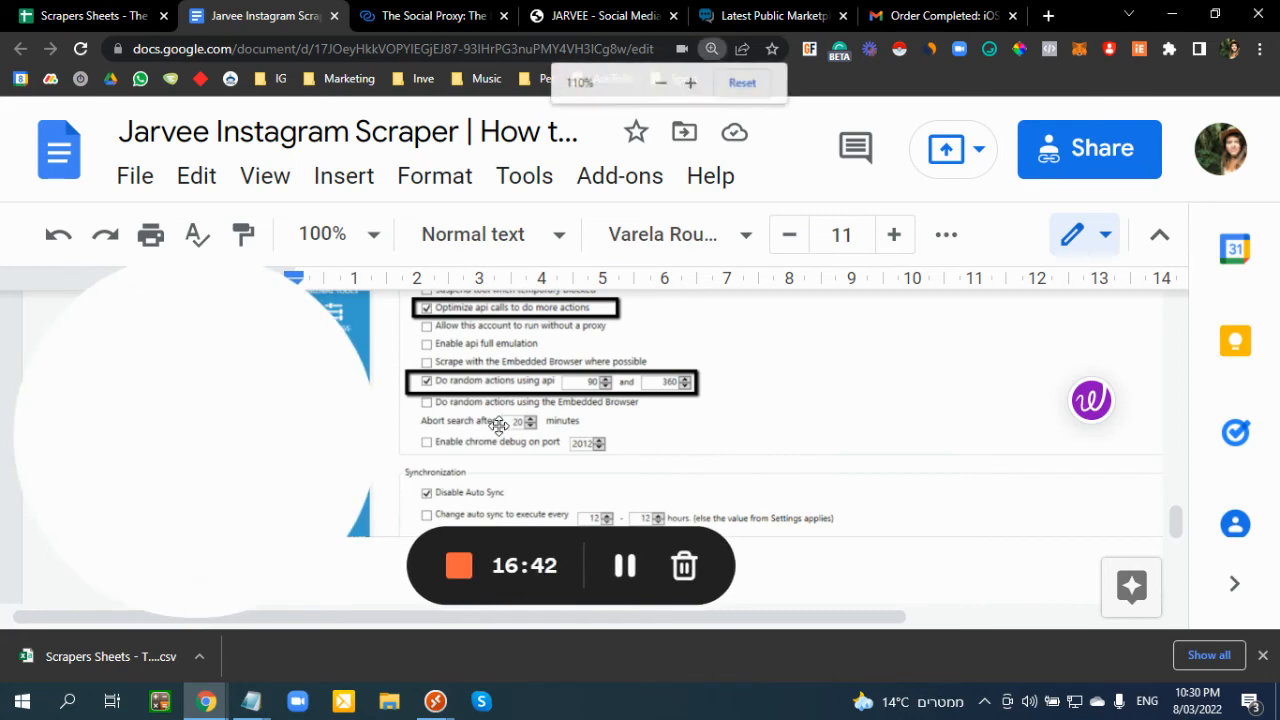
click(660, 82)
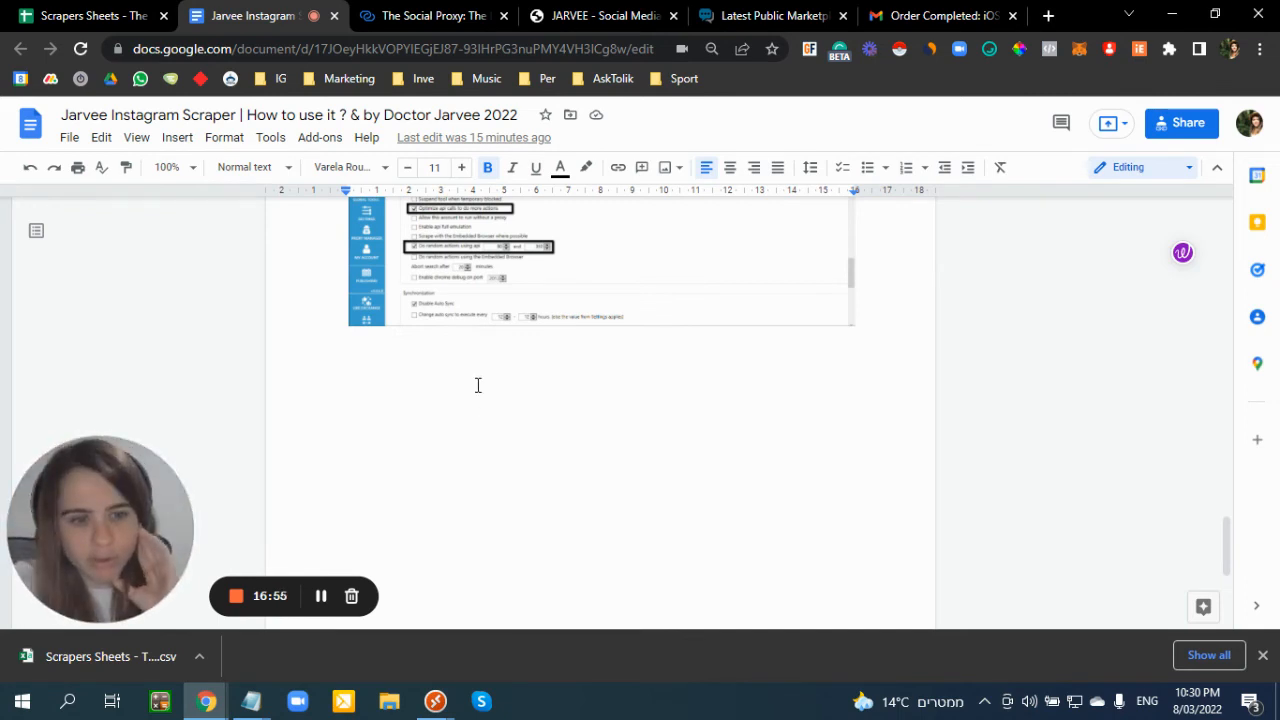
scroll(down, 3)
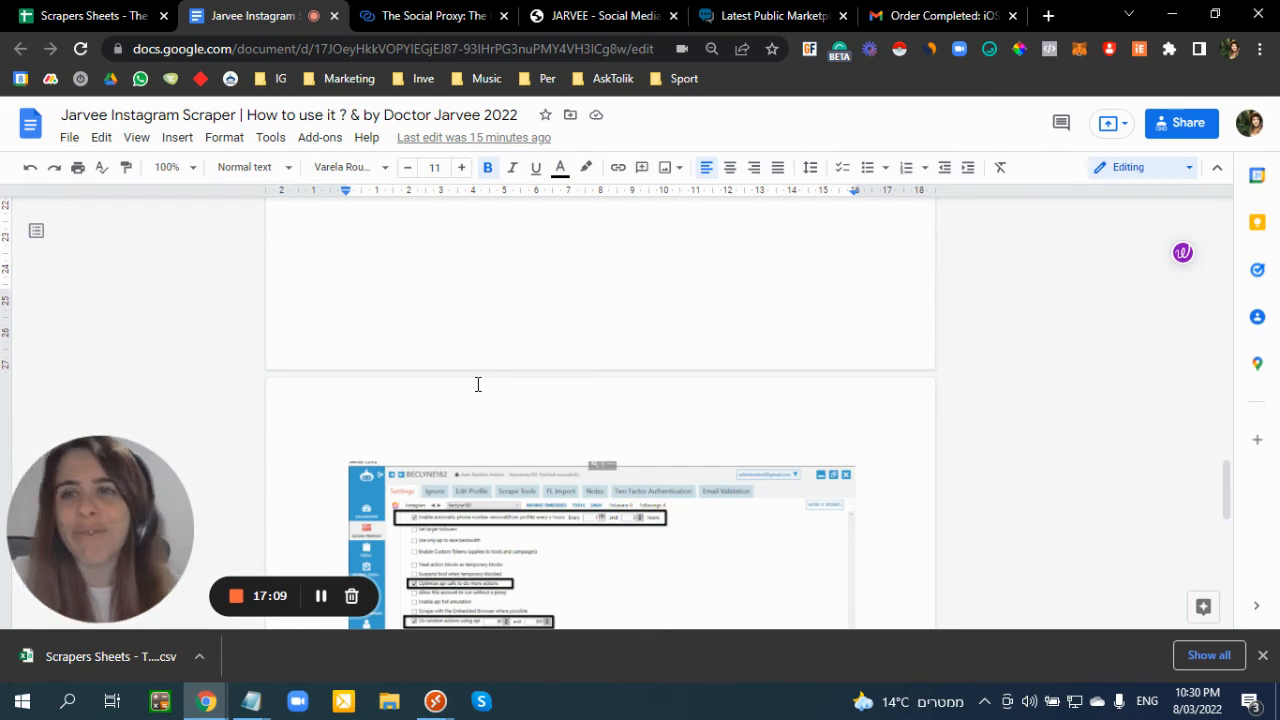
click(940, 16)
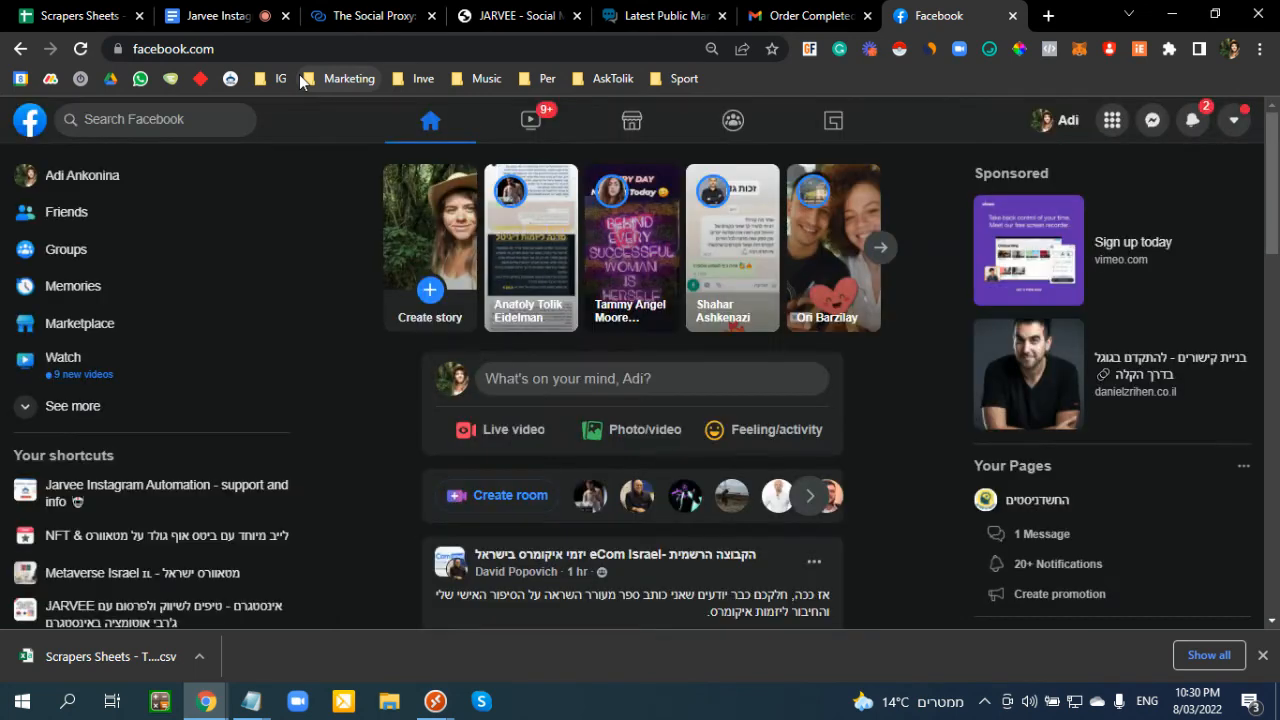
- View the Jarvee Instagram Automation support group, then return to the remote Jarvee session
click(156, 120)
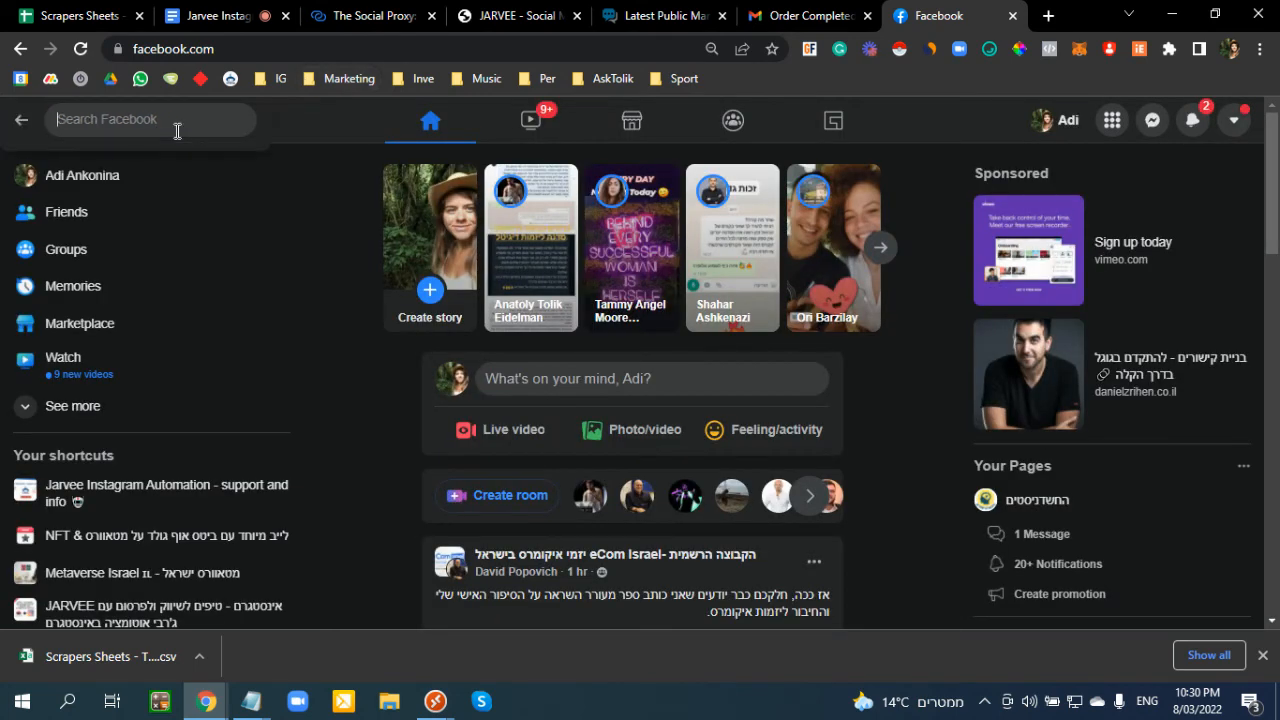
click(150, 120)
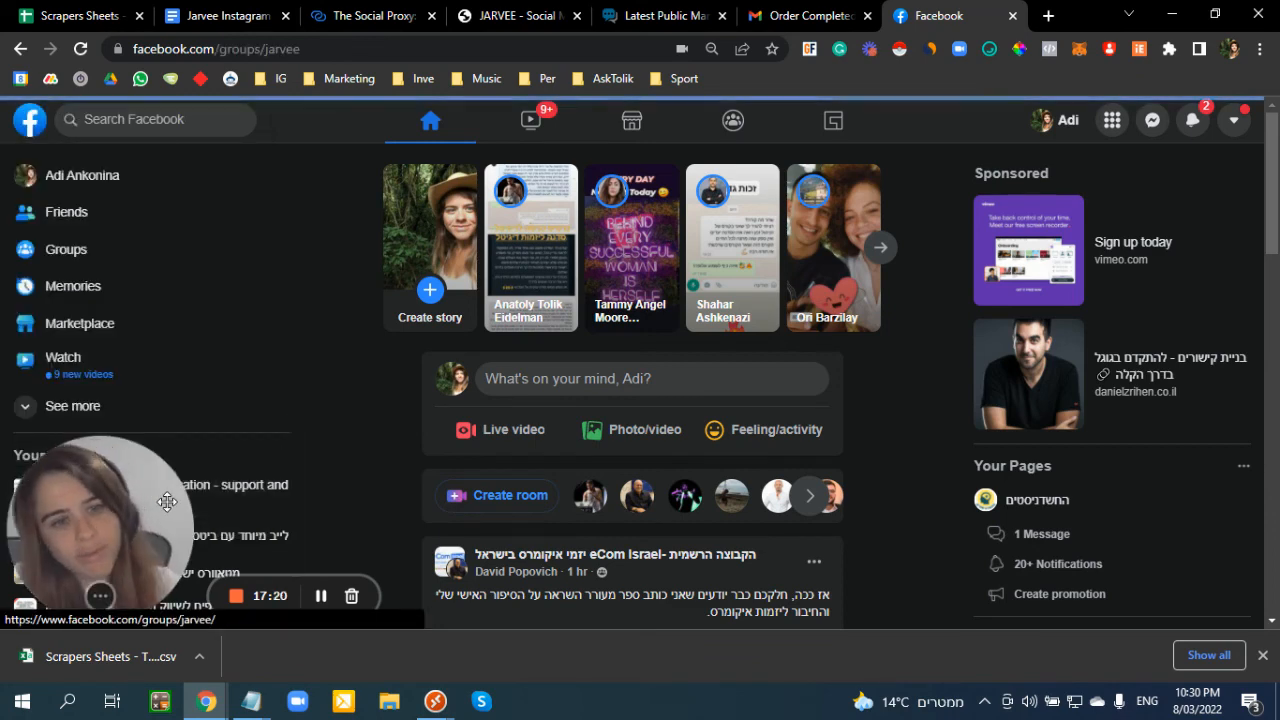
mouse_move(576, 402)
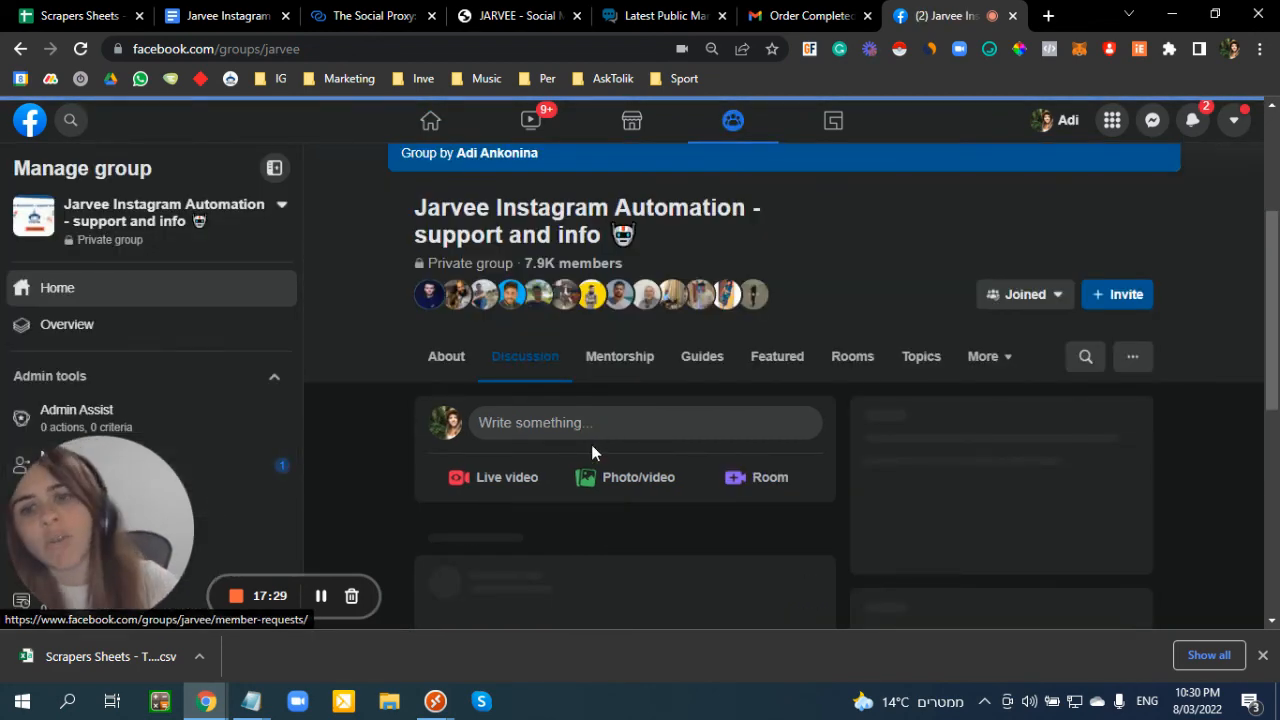
scroll(down, 3)
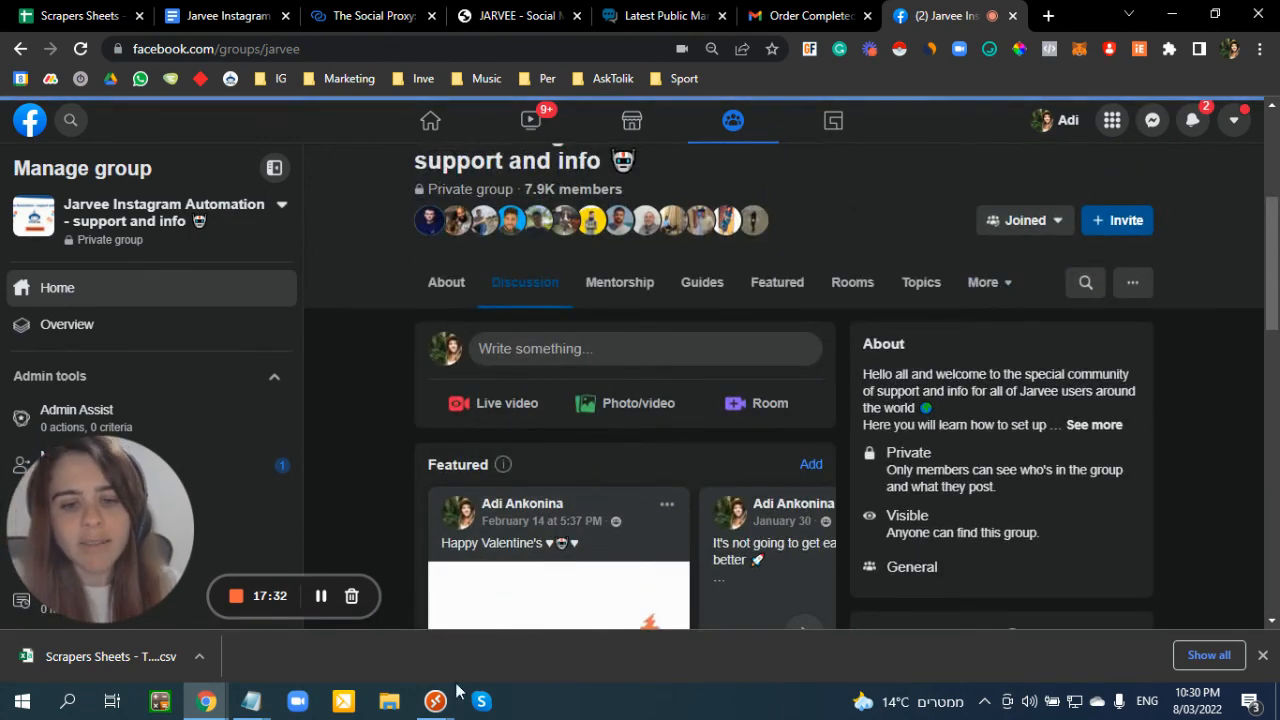
click(434, 700)
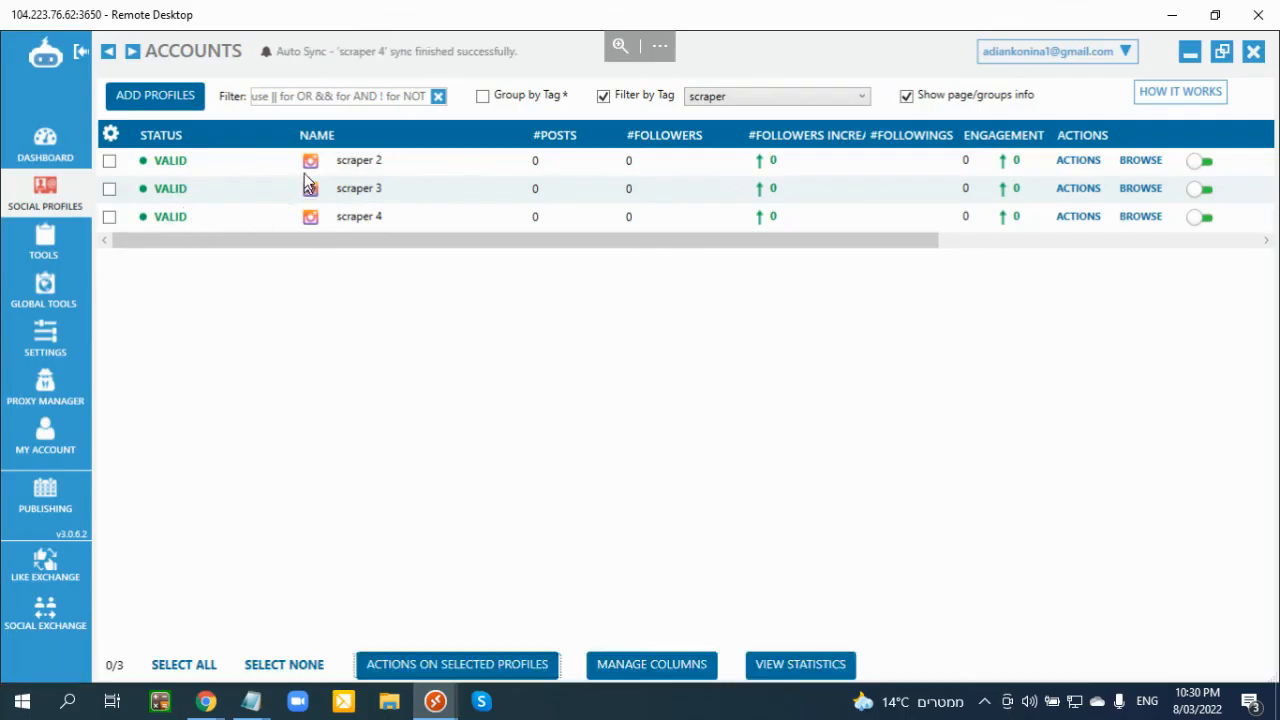
- From scraper 4's settings, start Copy Settings targeting scrapers 2 and 3 with all options ticked
click(358, 216)
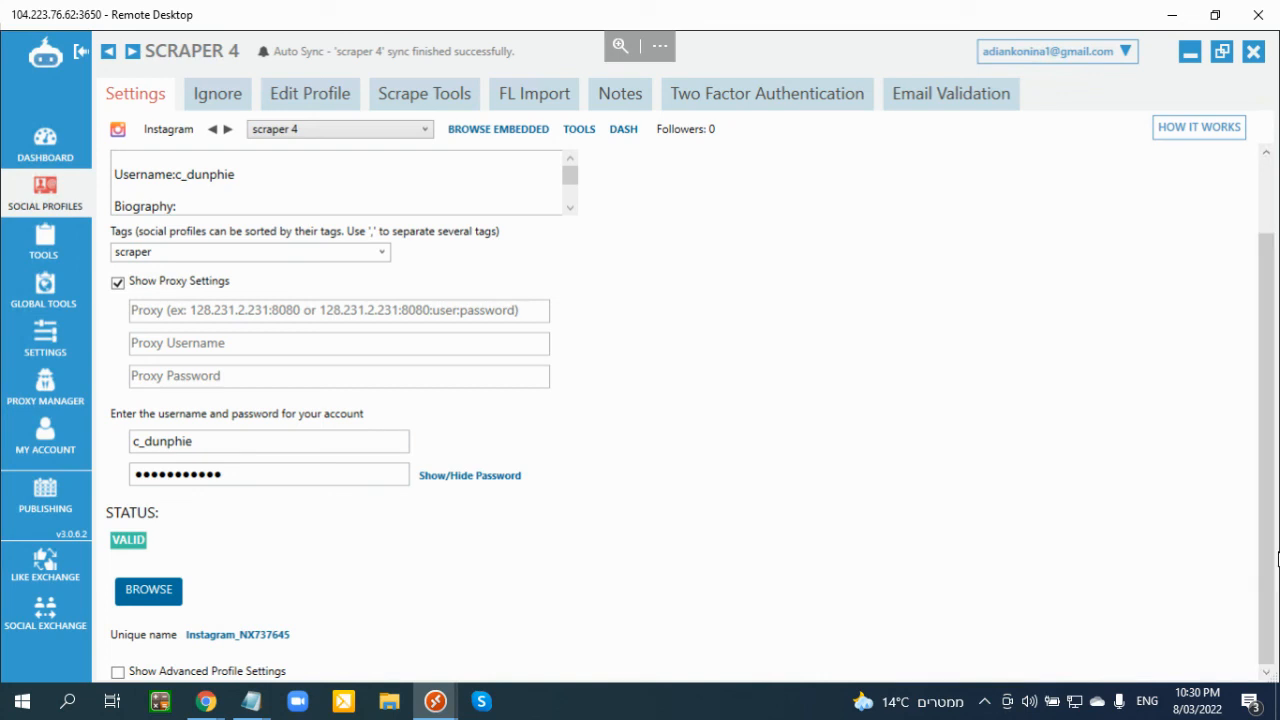
mouse_move(1168, 584)
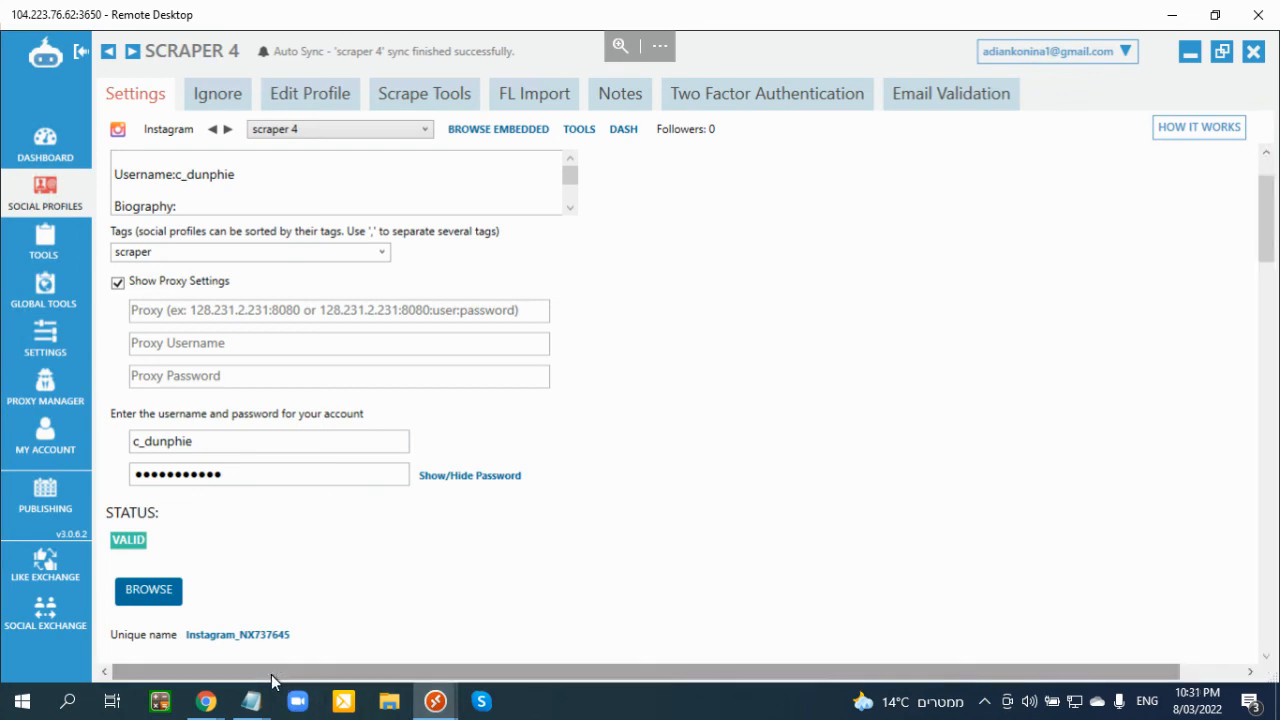
scroll(down, 3)
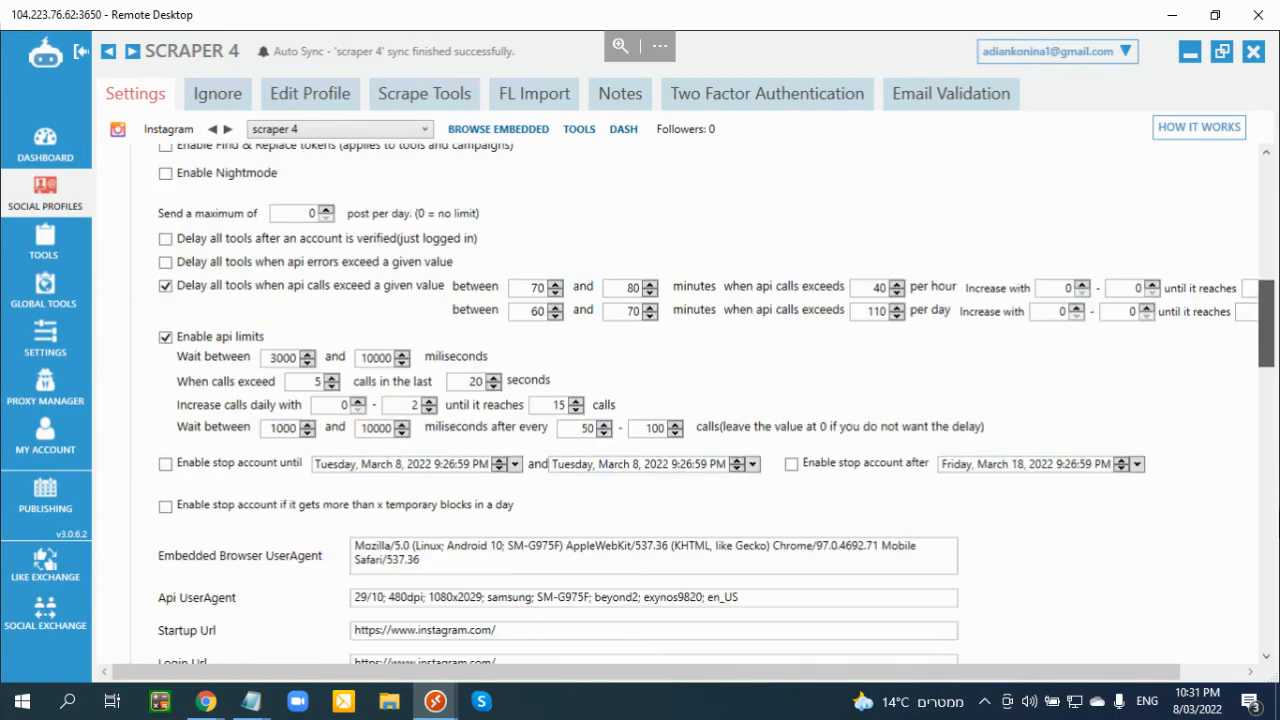
scroll(down, 3)
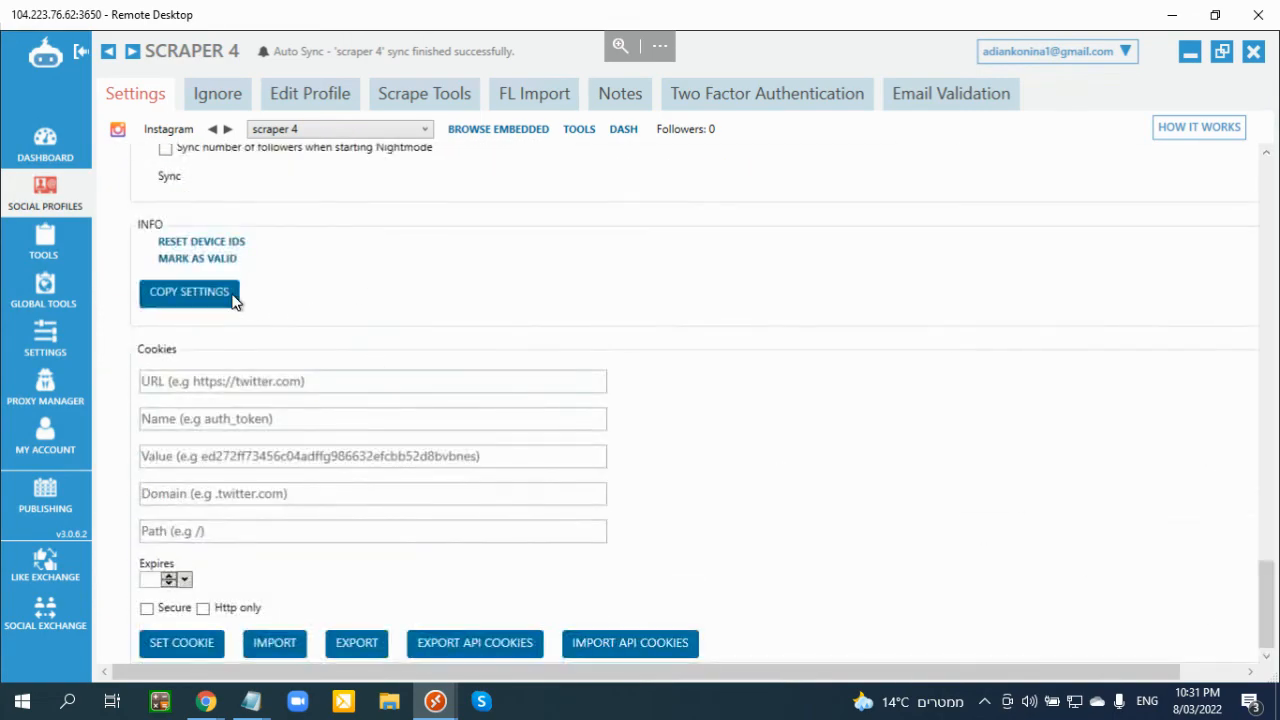
click(188, 292)
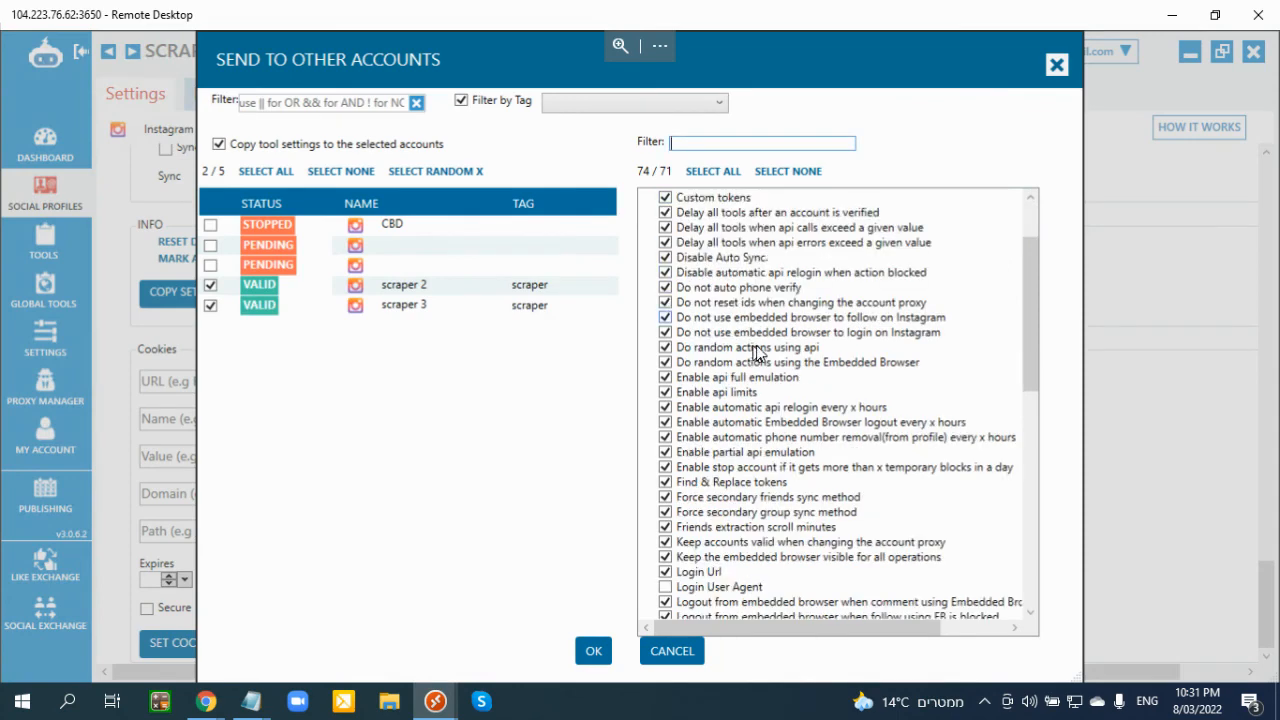
scroll(down, 3)
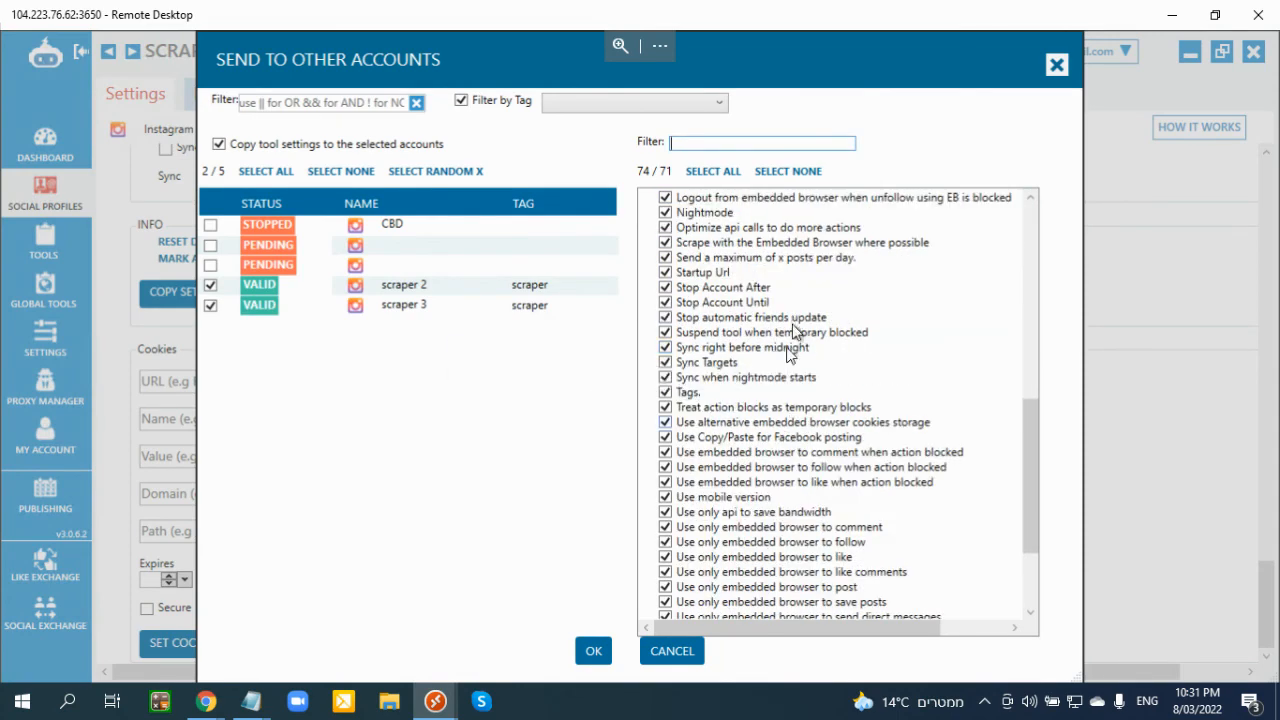
mouse_move(270, 200)
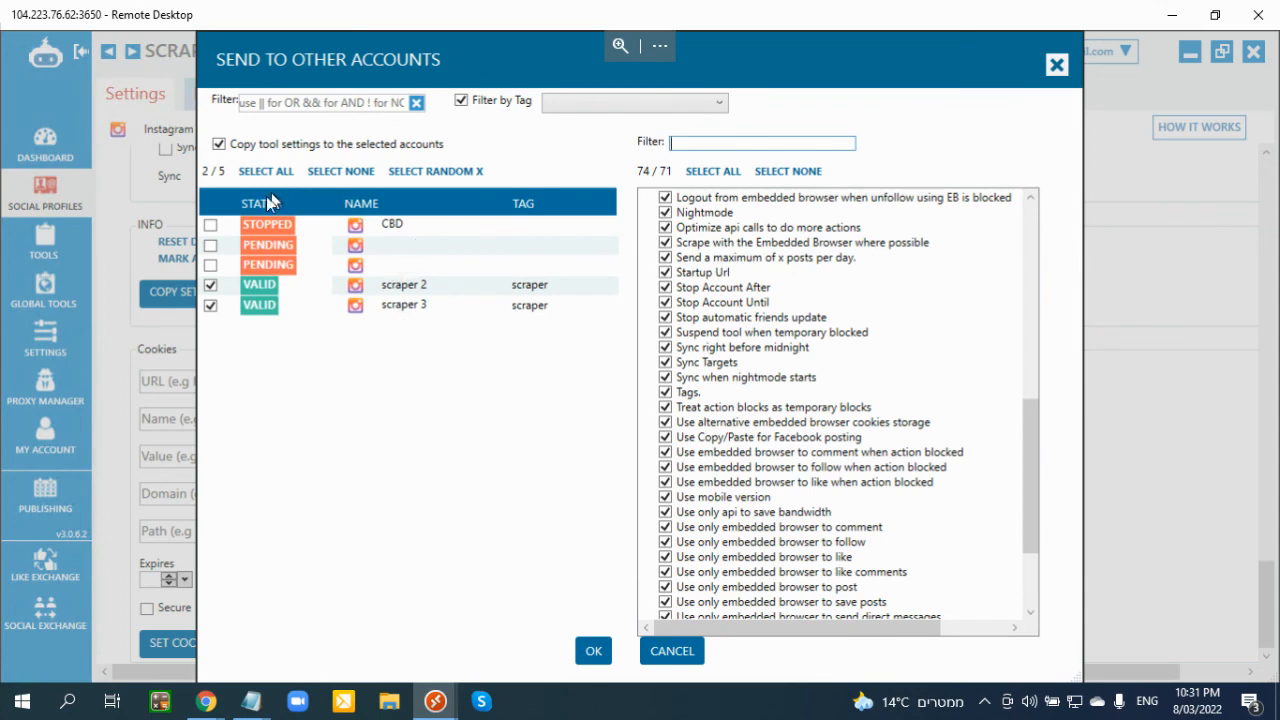